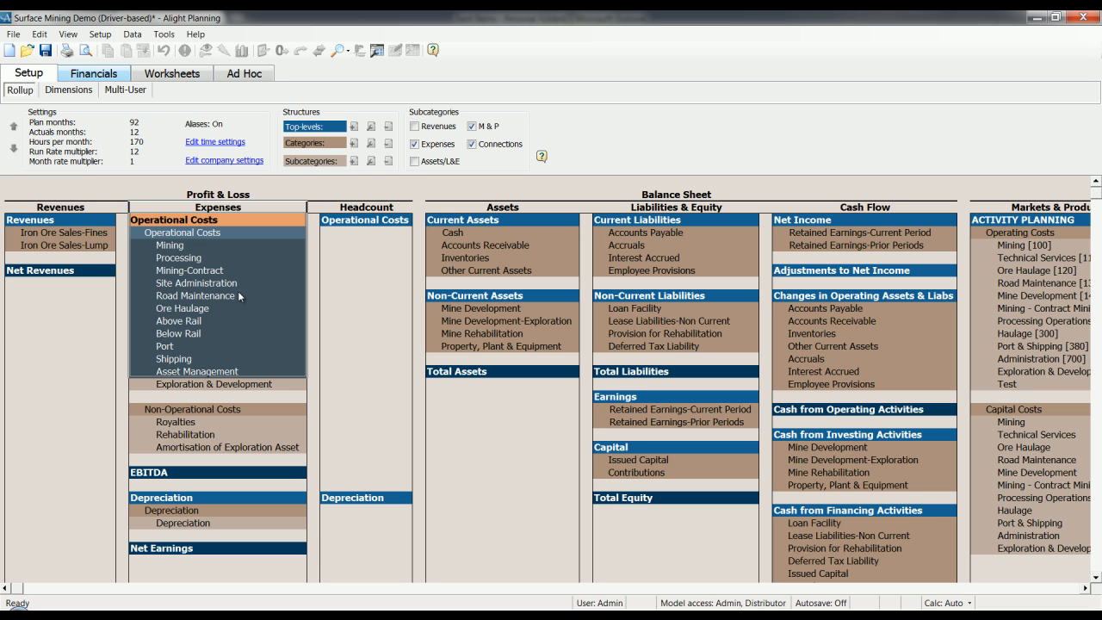
# Step: Open the Financials report and expand Revenues and both Operational Costs levels into activity lines
pyautogui.click(93, 74)
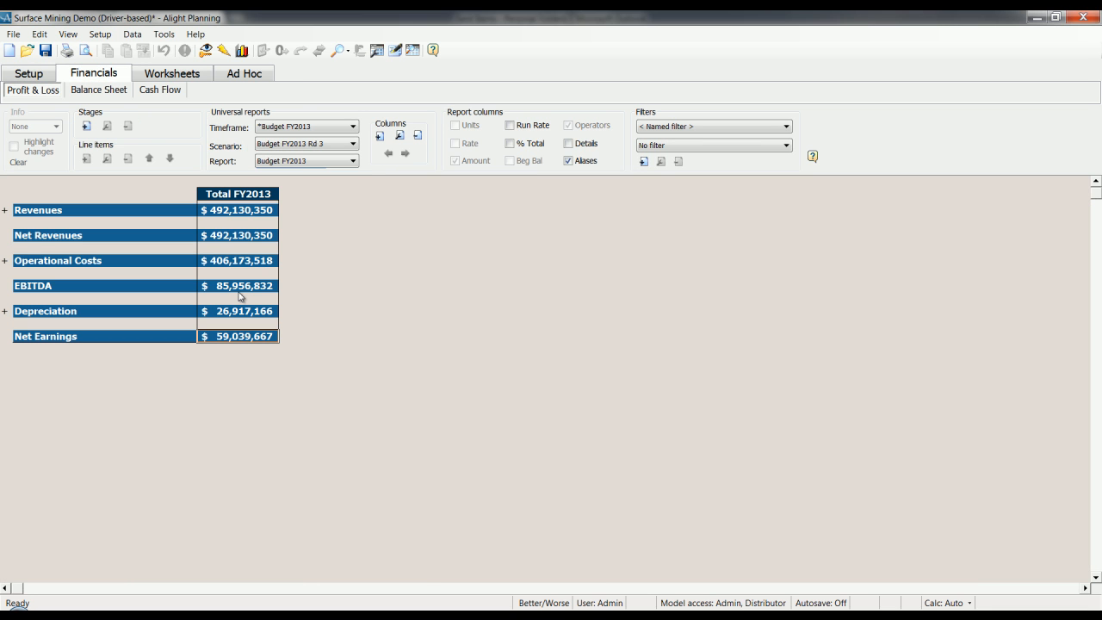
pyautogui.click(7, 210)
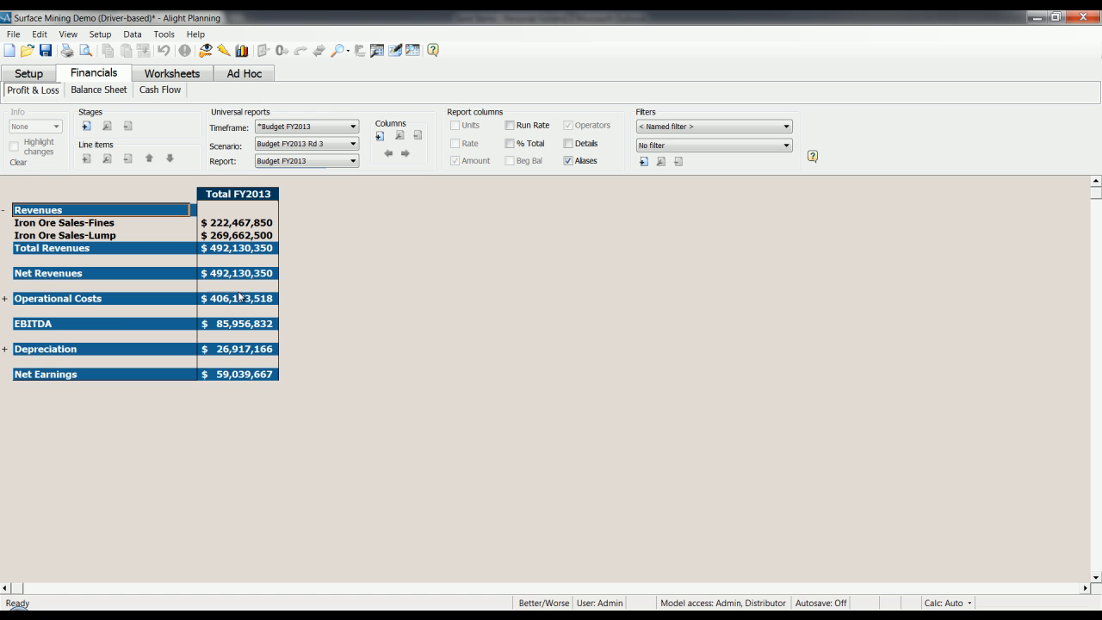
pyautogui.click(7, 298)
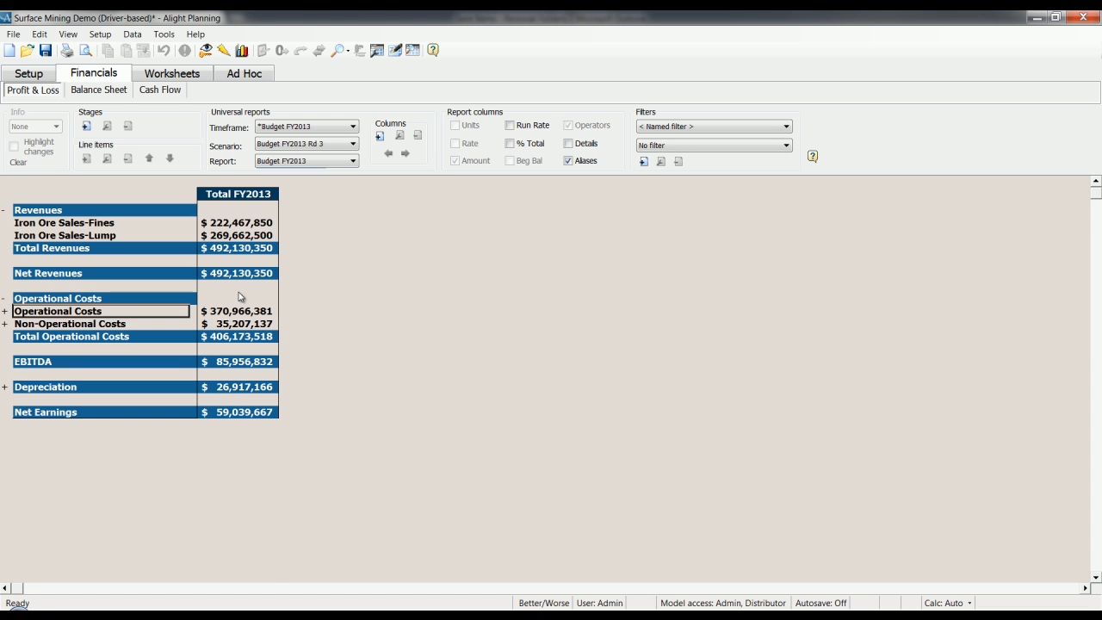
pyautogui.click(7, 310)
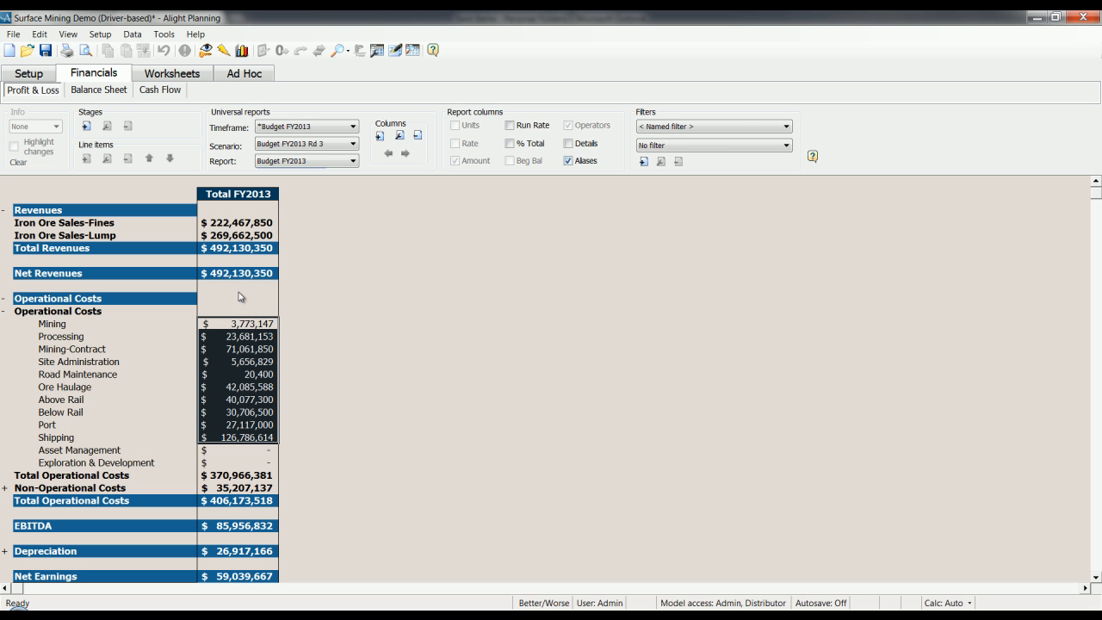
pyautogui.moveTo(568, 143)
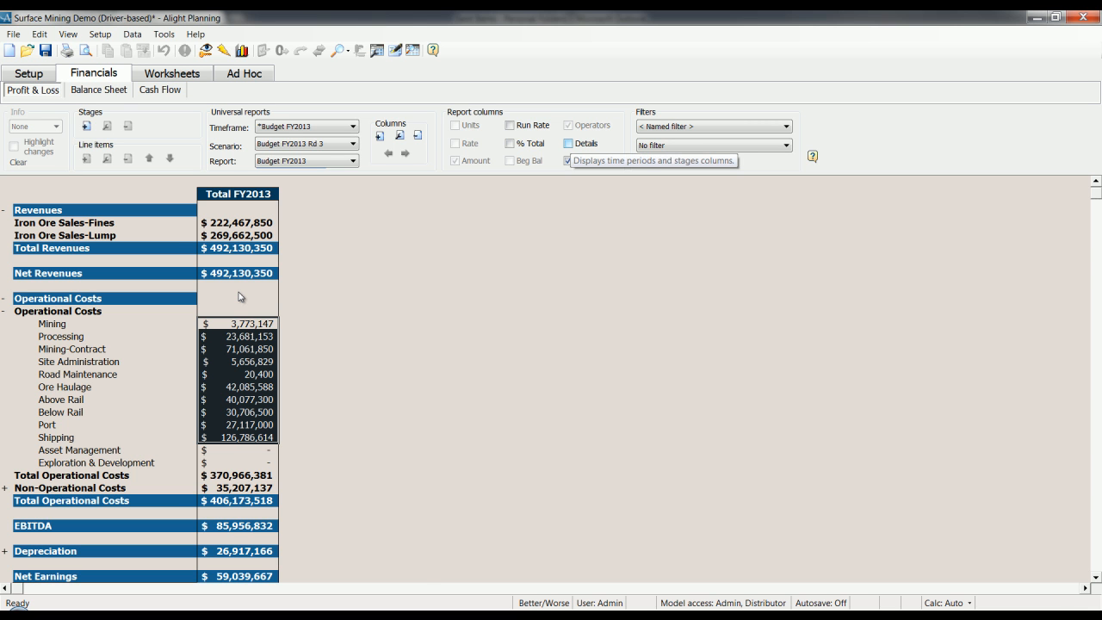
# Step: Enable Details monthly columns and inspect the October 2012 Mining-Contract figure
pyautogui.click(568, 142)
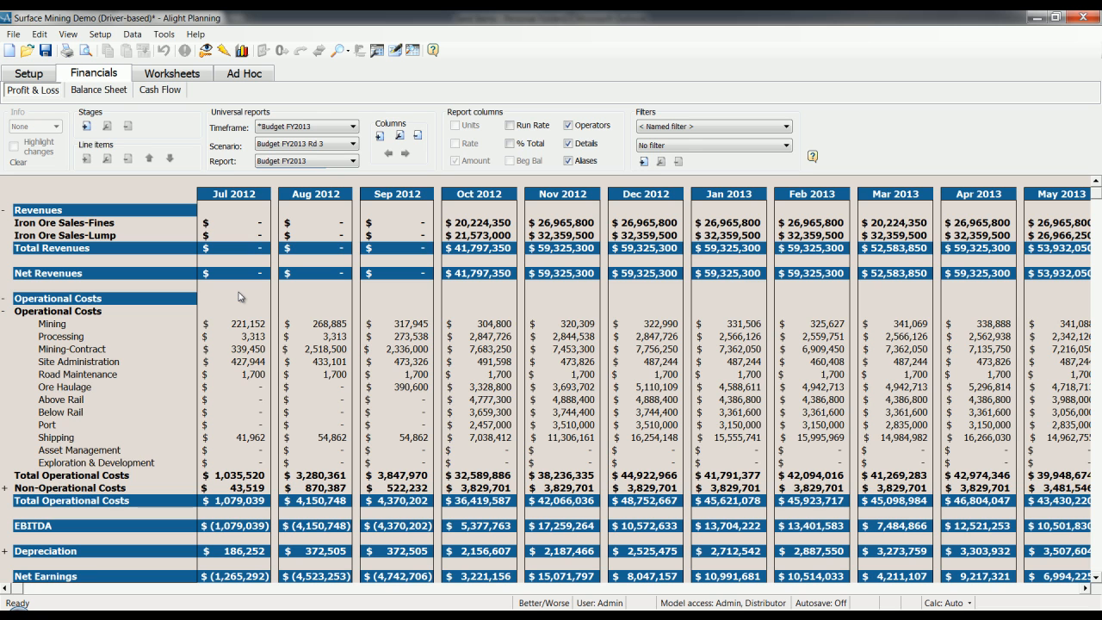
pyautogui.click(71, 349)
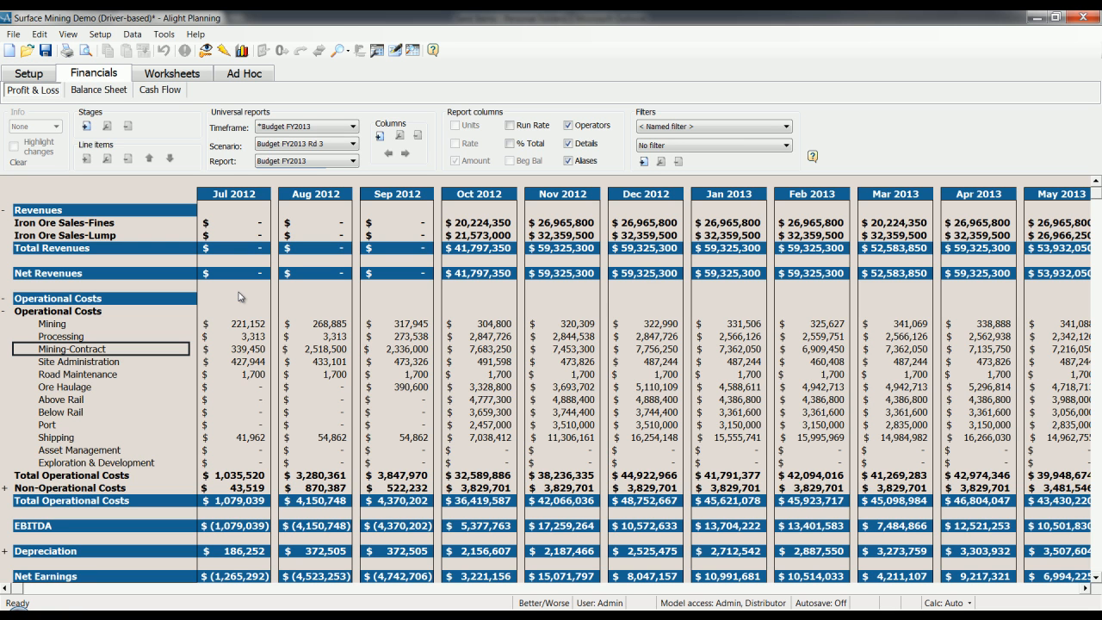
pyautogui.click(324, 362)
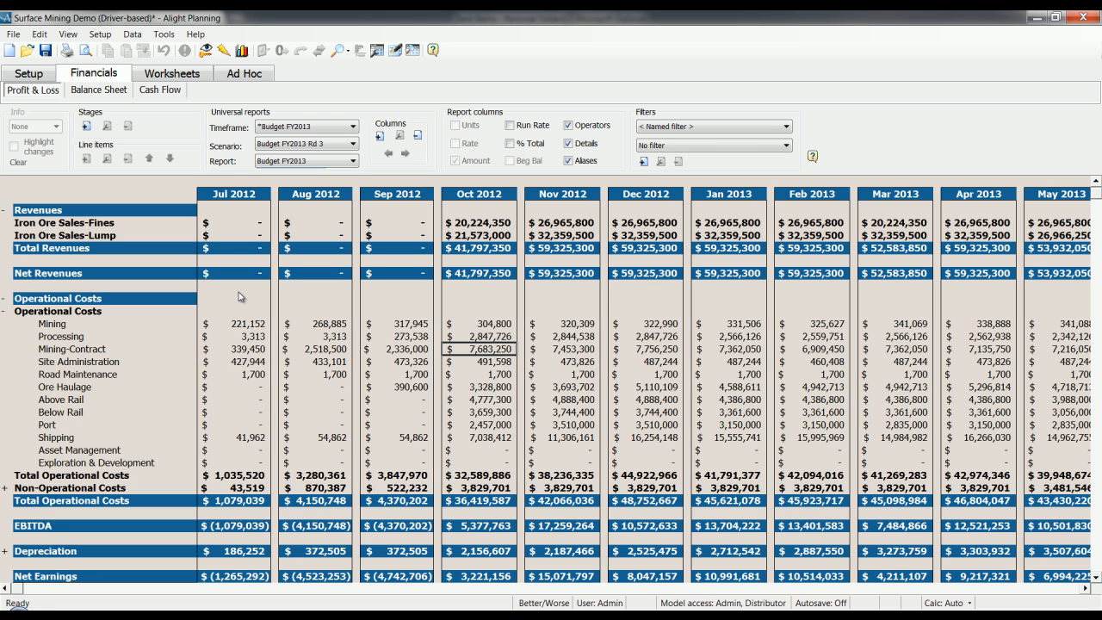
pyautogui.click(60, 335)
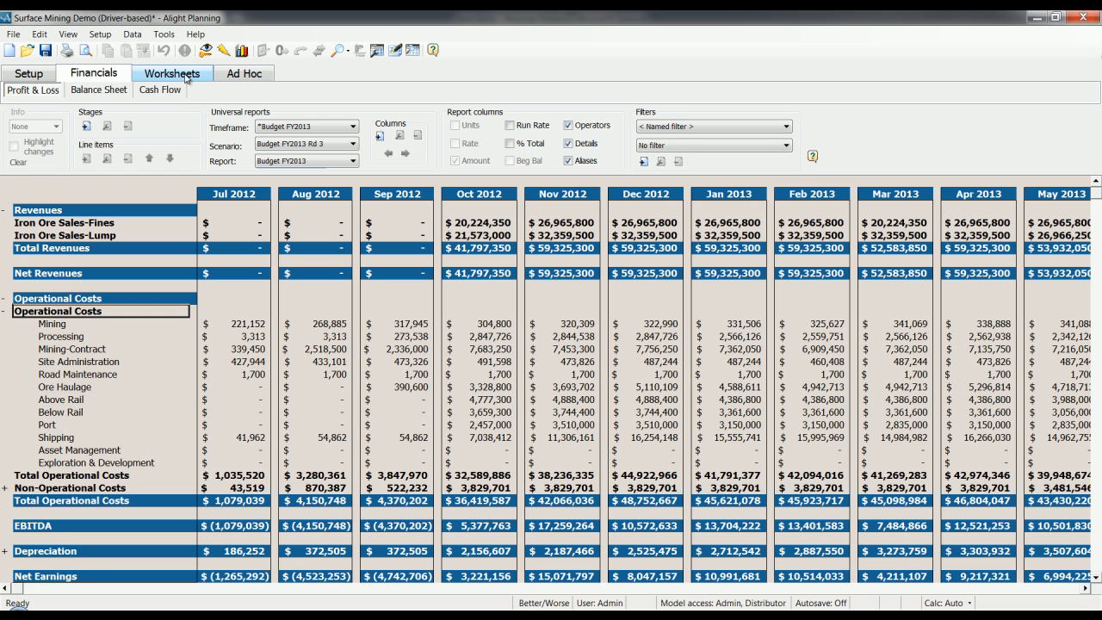
# Step: Open the Connections worksheet and expand Assumptions and Physicals to show monthly production volumes
pyautogui.click(171, 73)
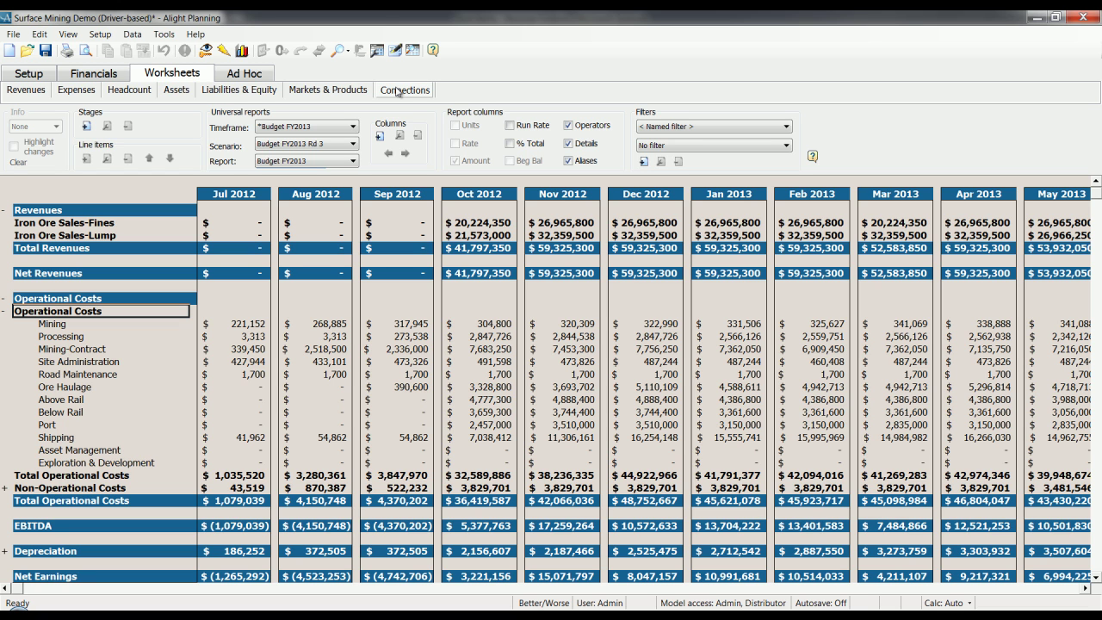
pyautogui.click(403, 90)
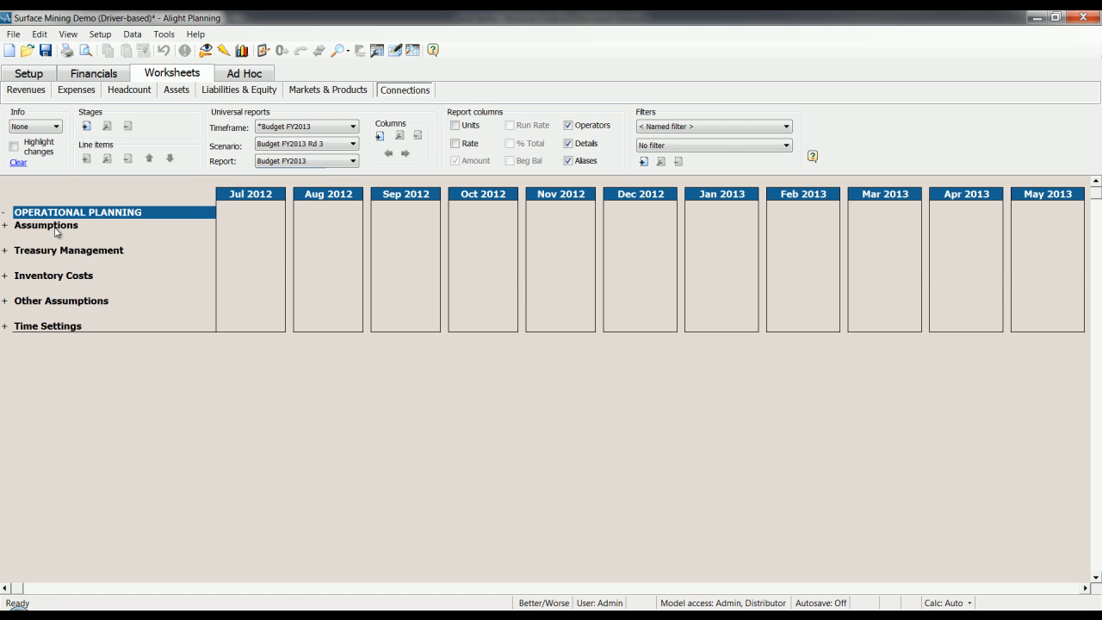
pyautogui.click(7, 225)
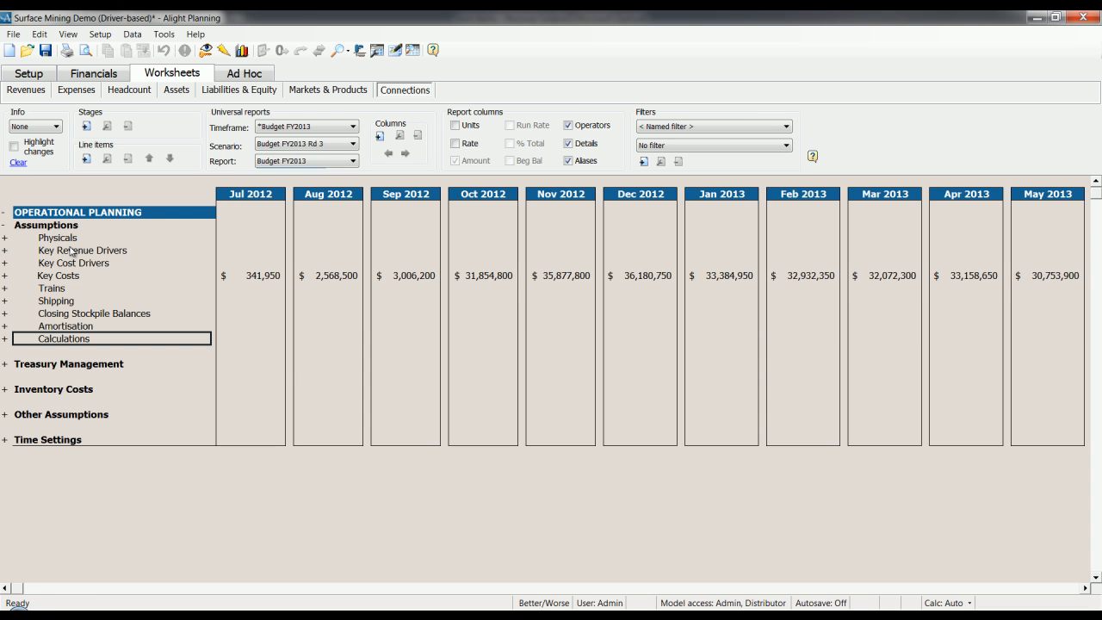
pyautogui.moveTo(72, 262)
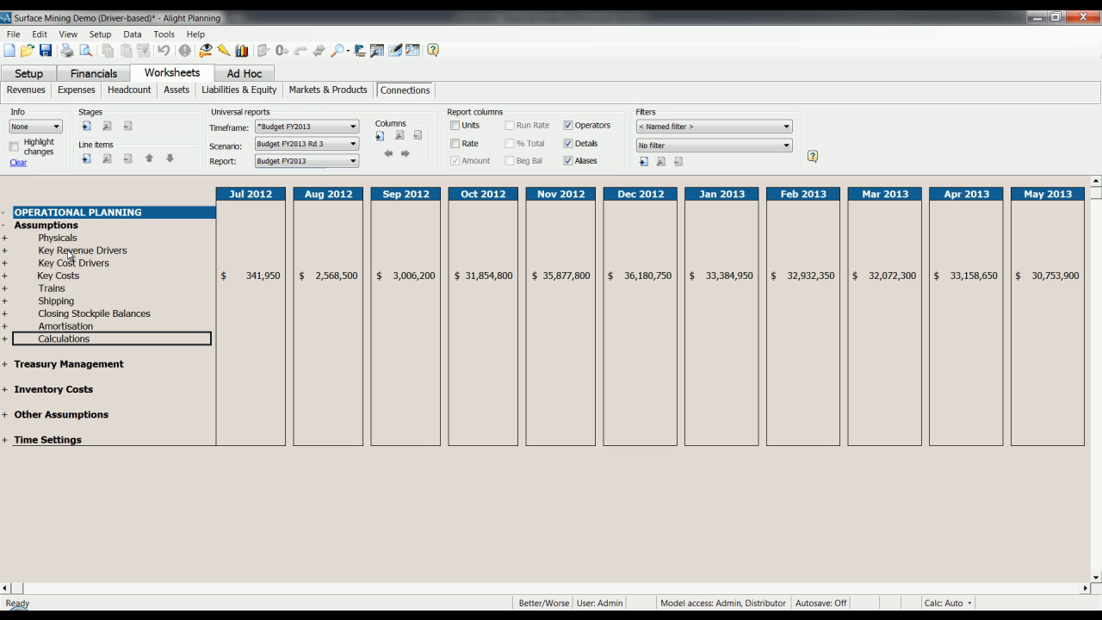
pyautogui.moveTo(63, 242)
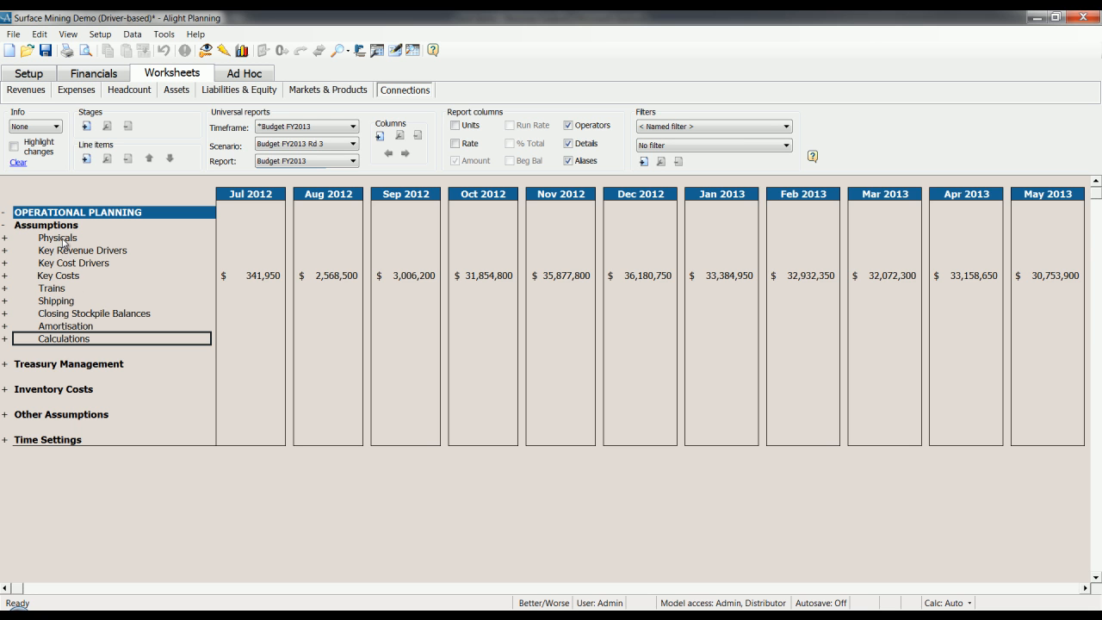
pyautogui.click(8, 238)
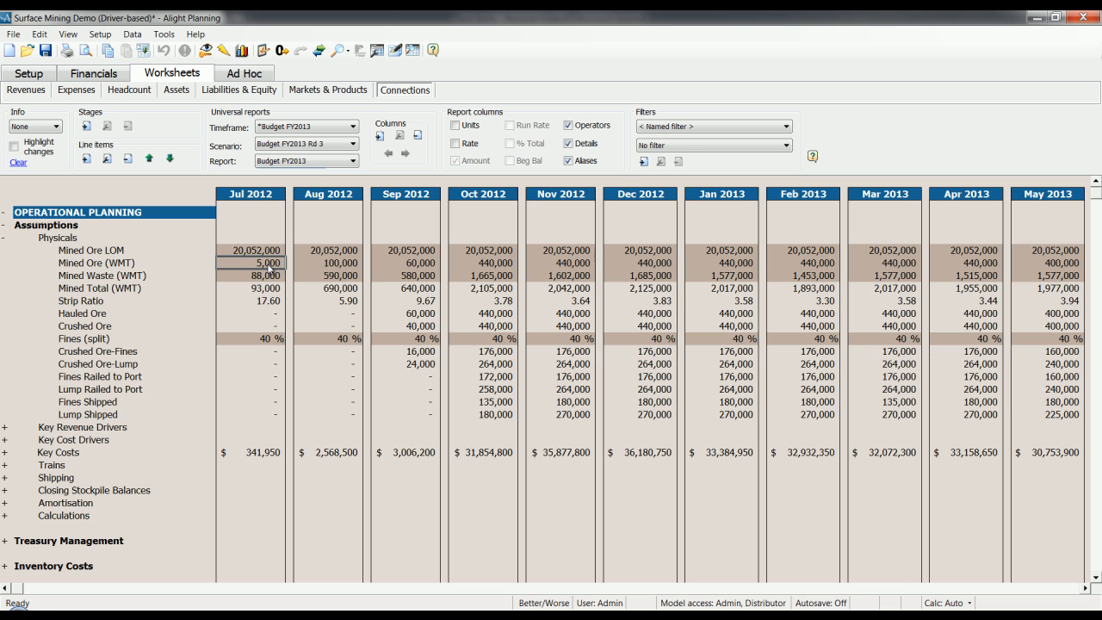
pyautogui.moveTo(297, 268)
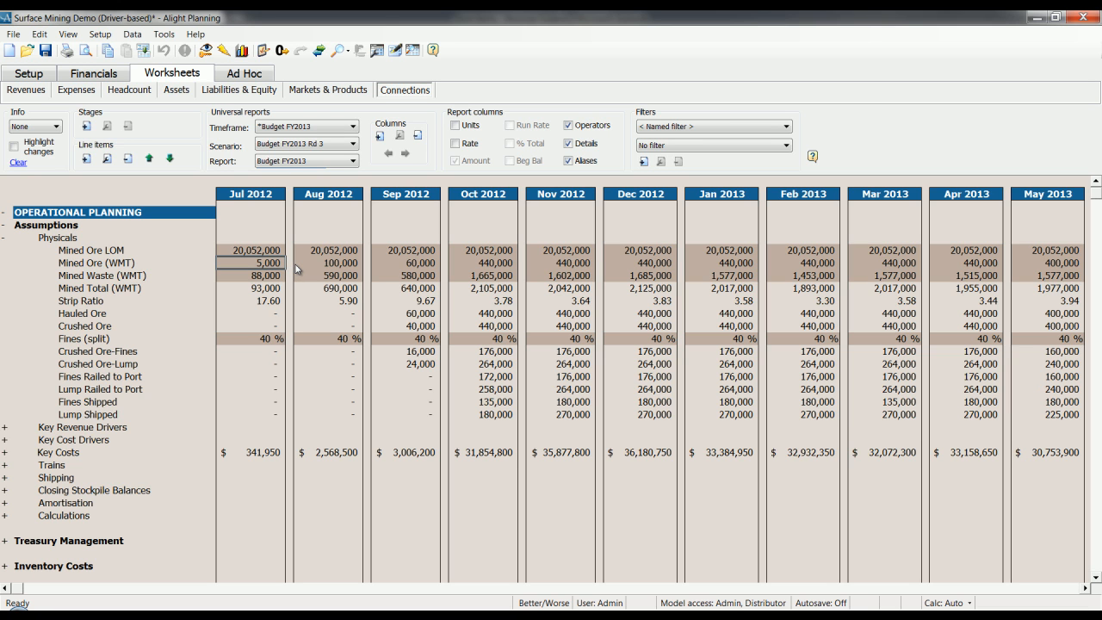
pyautogui.moveTo(374, 271)
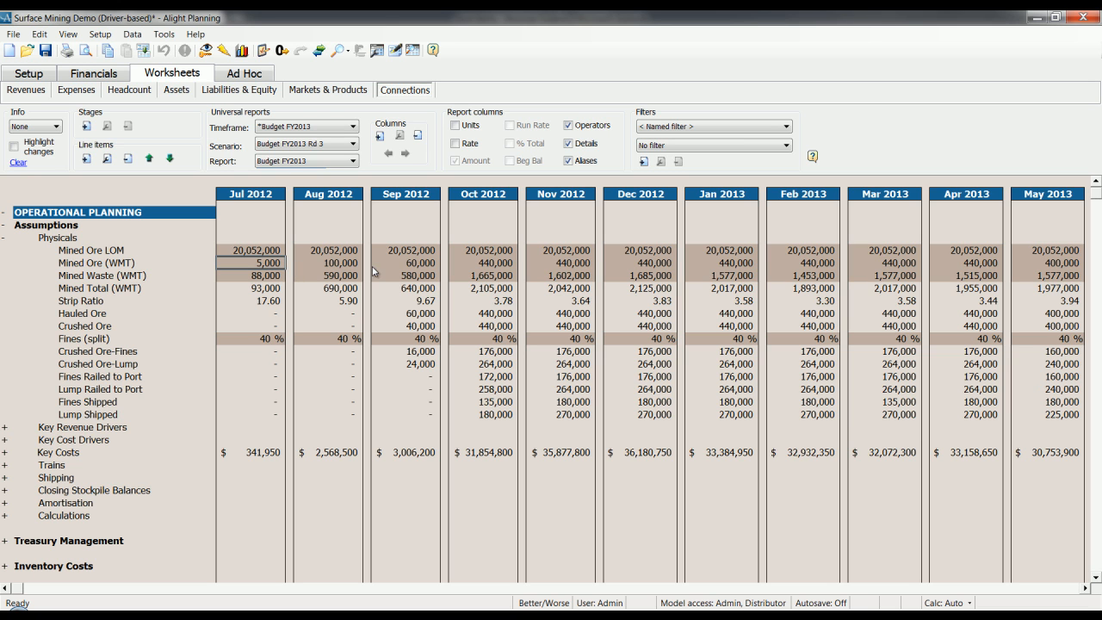
pyautogui.moveTo(398, 275)
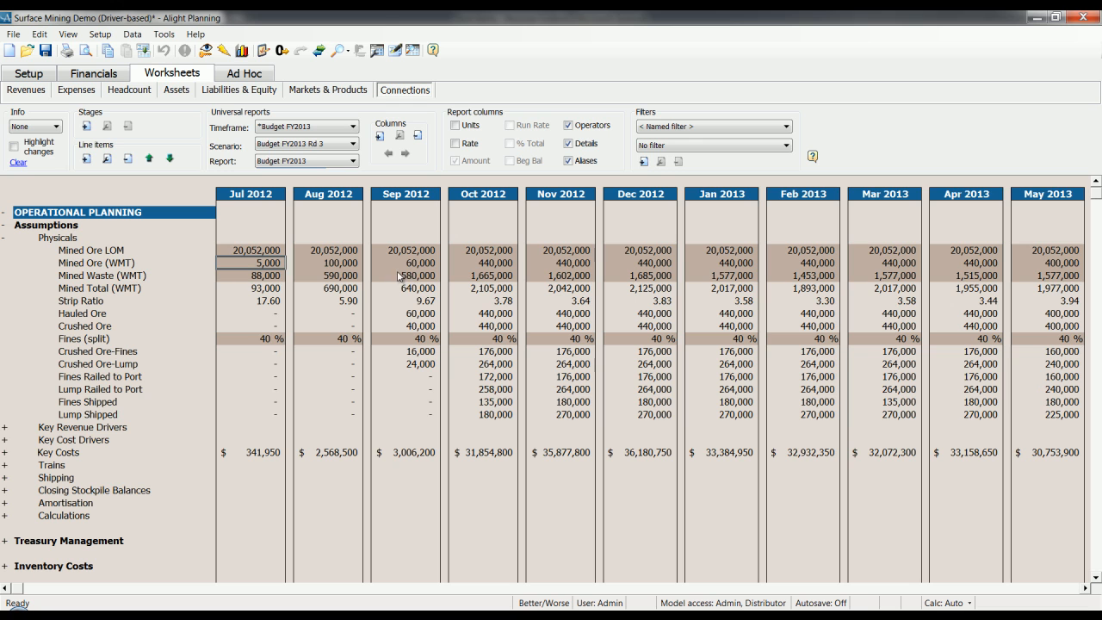
pyautogui.moveTo(436, 282)
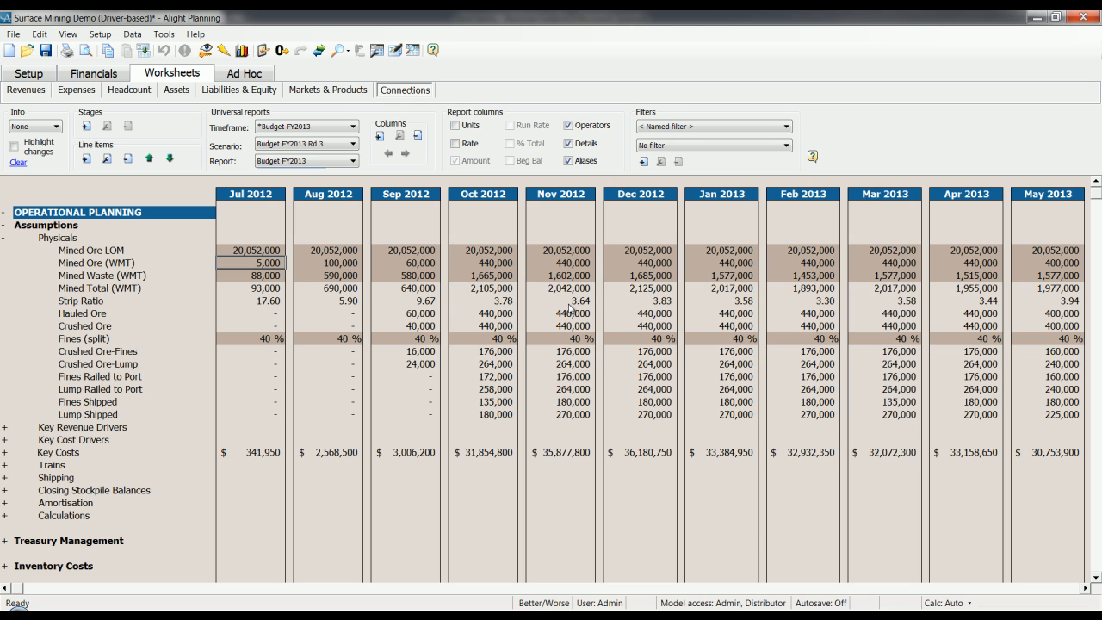
# Step: Open the Key Measures panel, collapse Key Cost Drivers, and inspect Jul 2012 Mined Ore
pyautogui.click(727, 452)
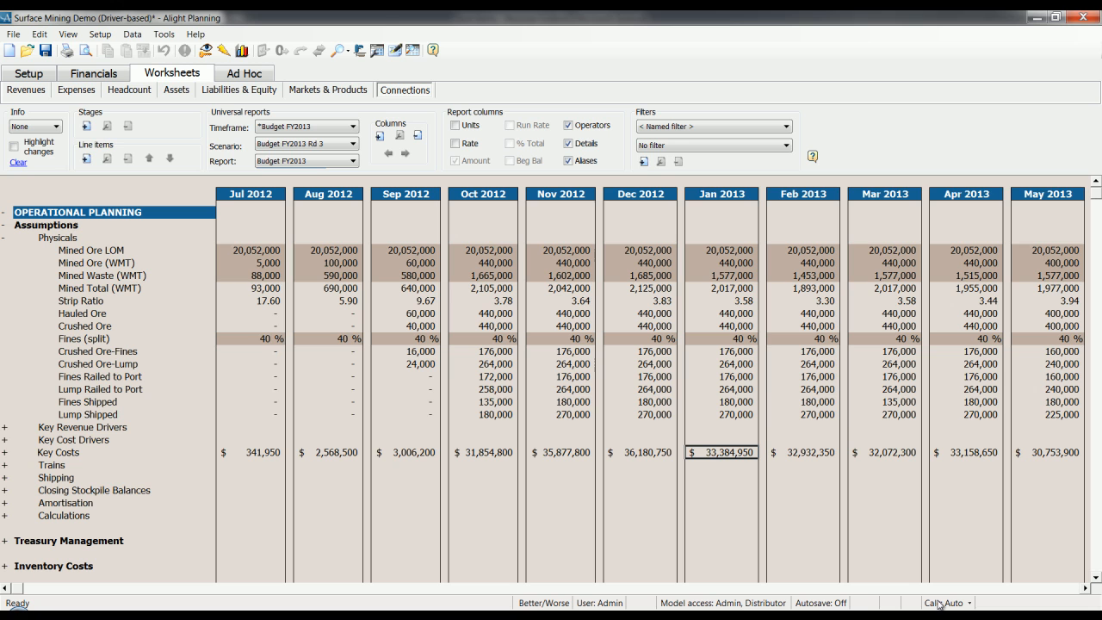
pyautogui.moveTo(942, 601)
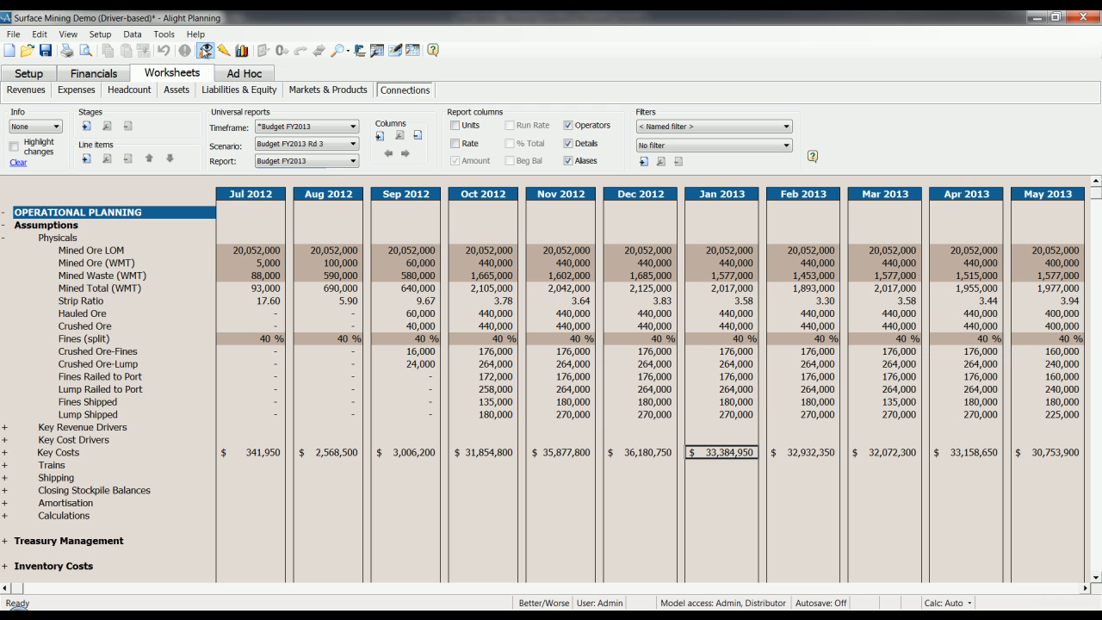
pyautogui.moveTo(206, 49)
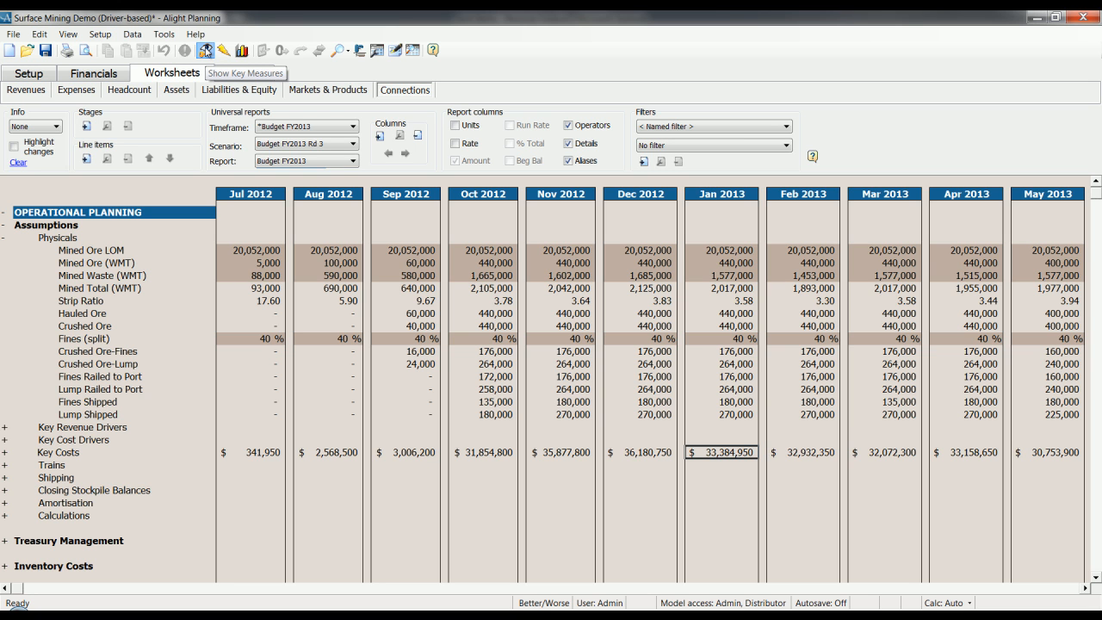
pyautogui.click(248, 73)
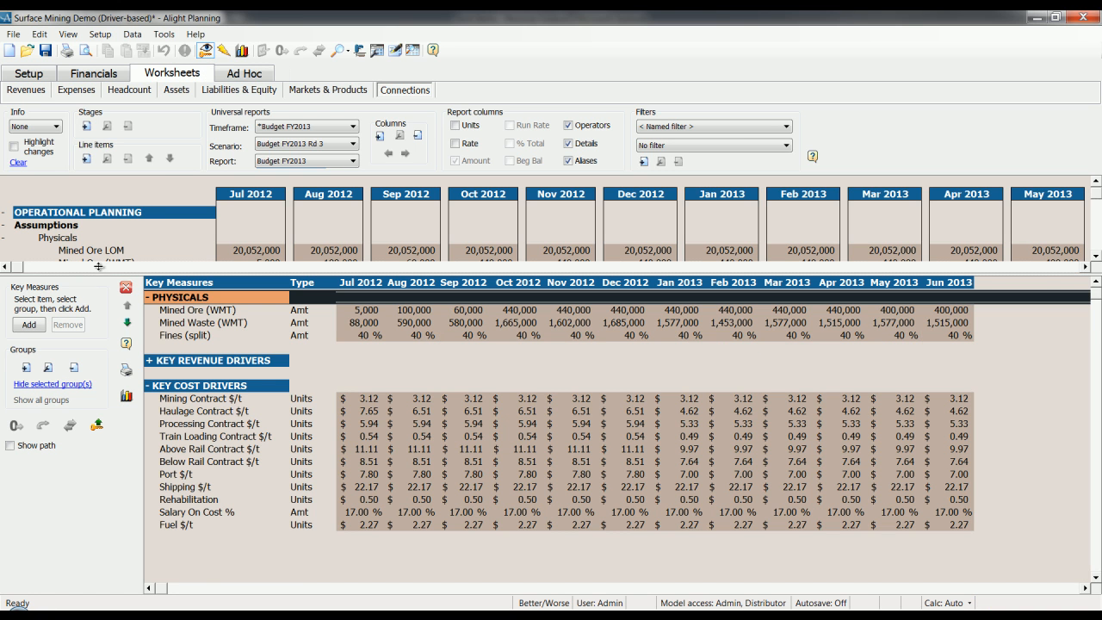
pyautogui.click(155, 385)
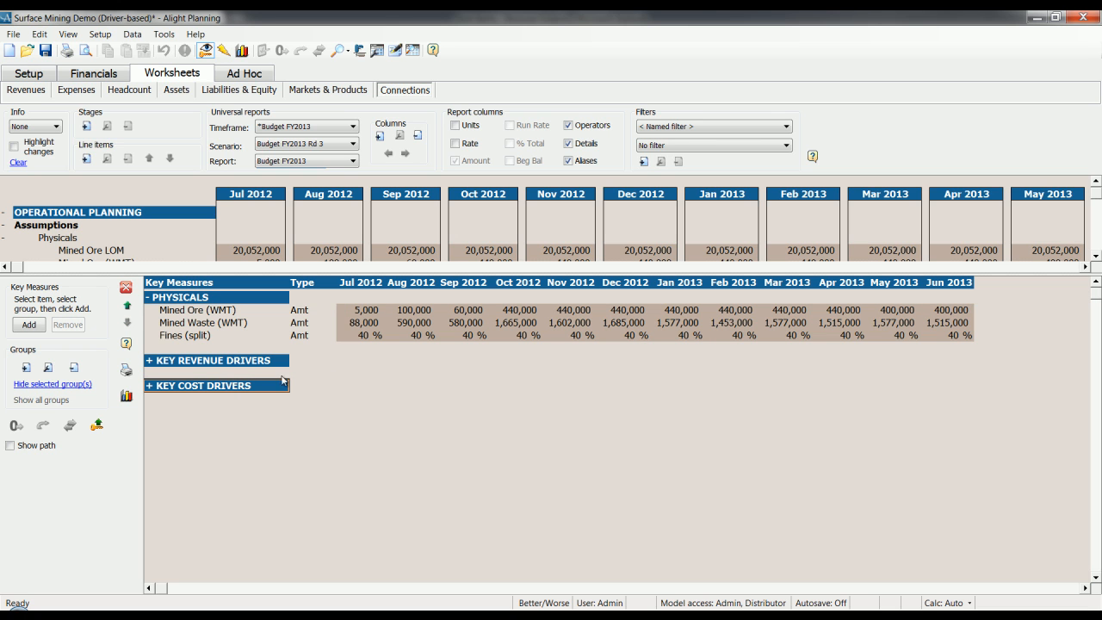
pyautogui.moveTo(429, 354)
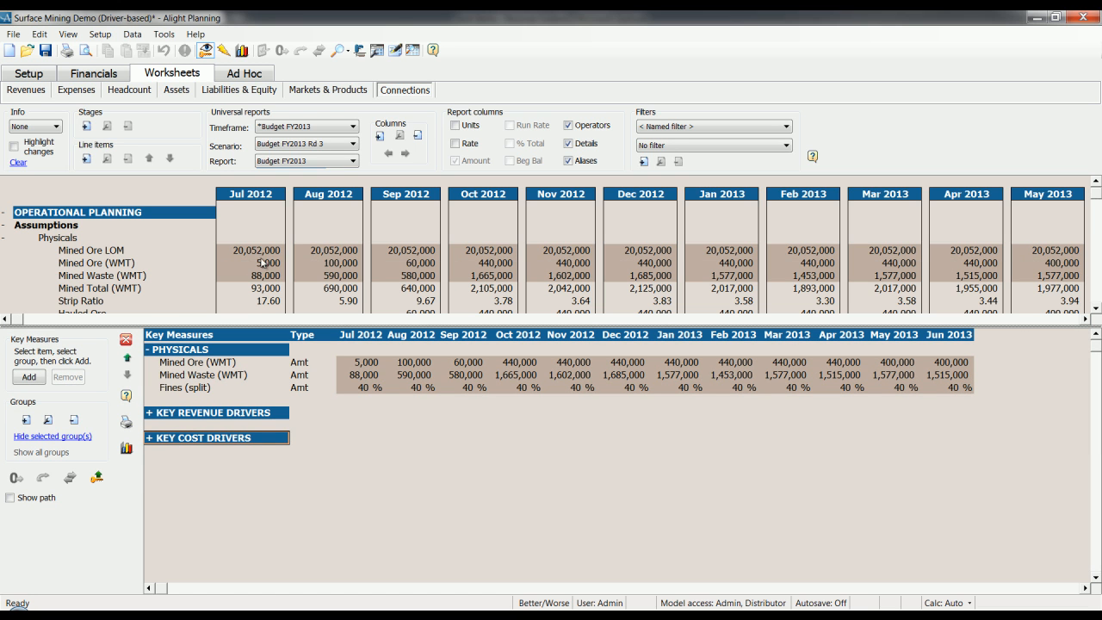
pyautogui.click(250, 275)
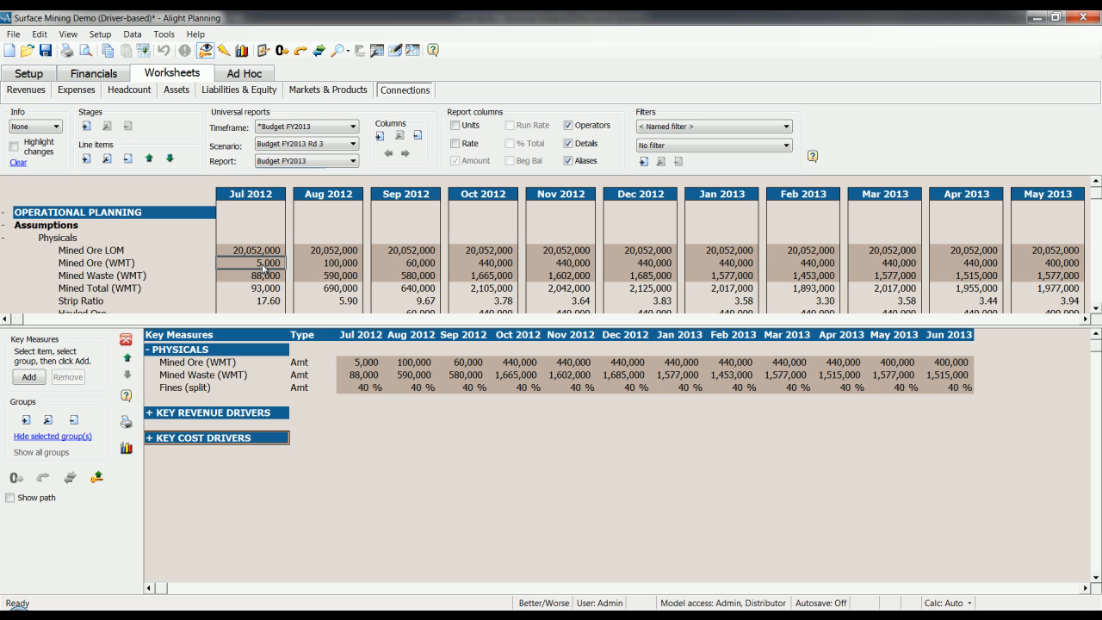
pyautogui.moveTo(373, 327)
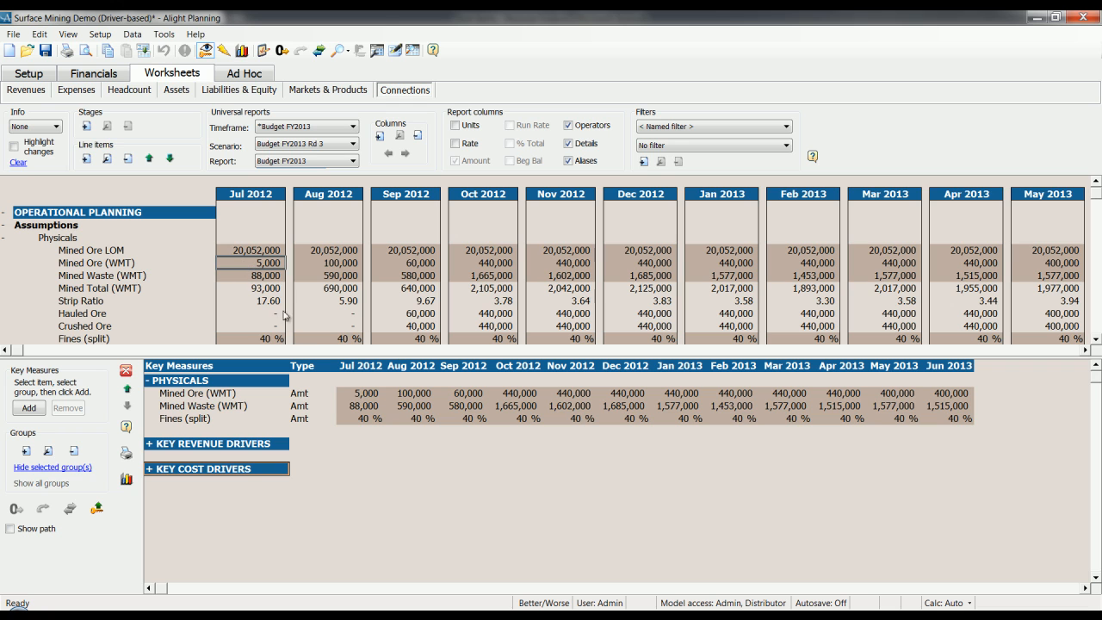
pyautogui.moveTo(284, 330)
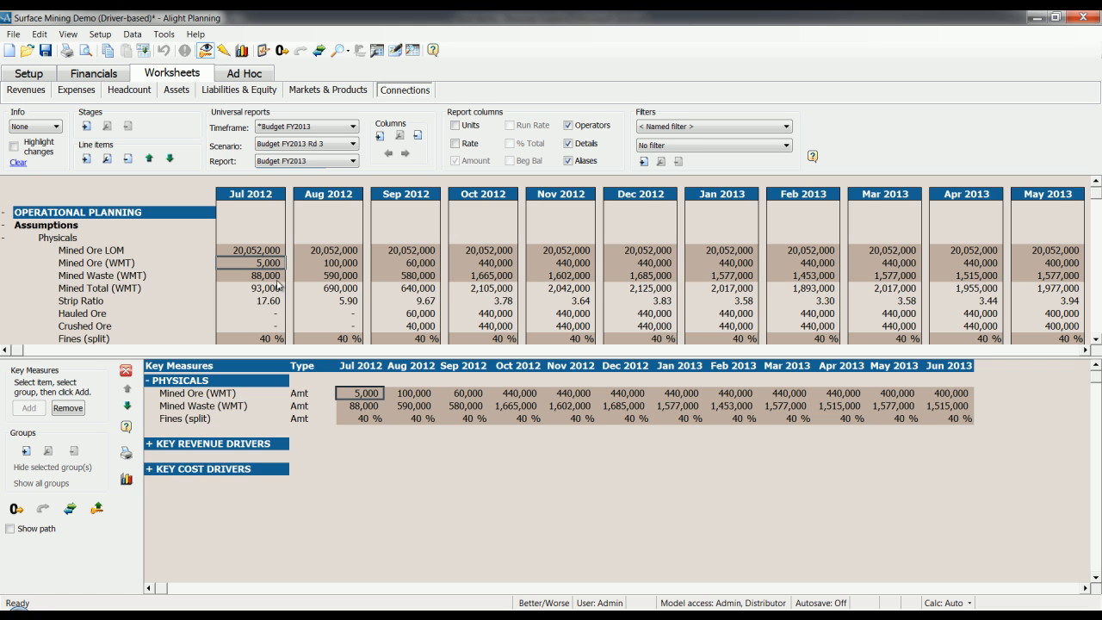
pyautogui.moveTo(267, 275)
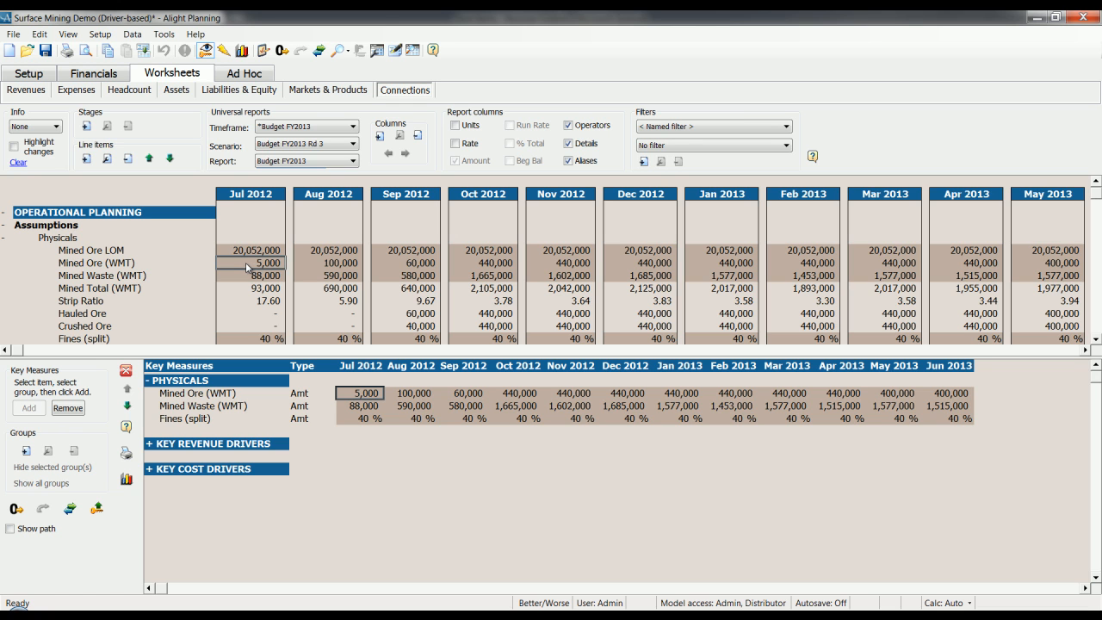
pyautogui.moveTo(245, 265)
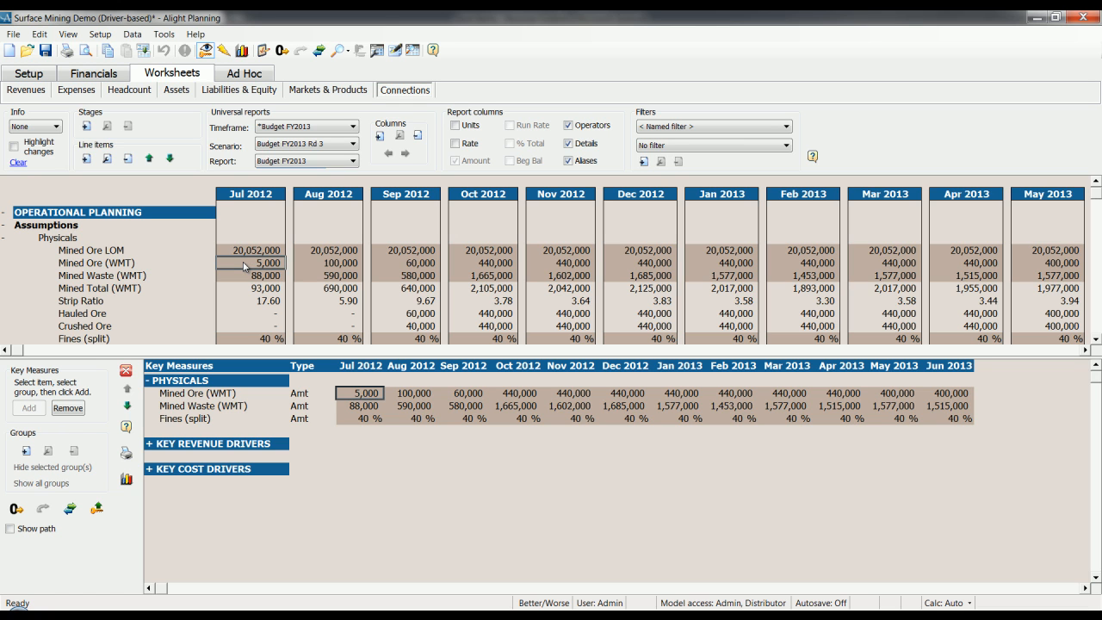
pyautogui.write('5500')
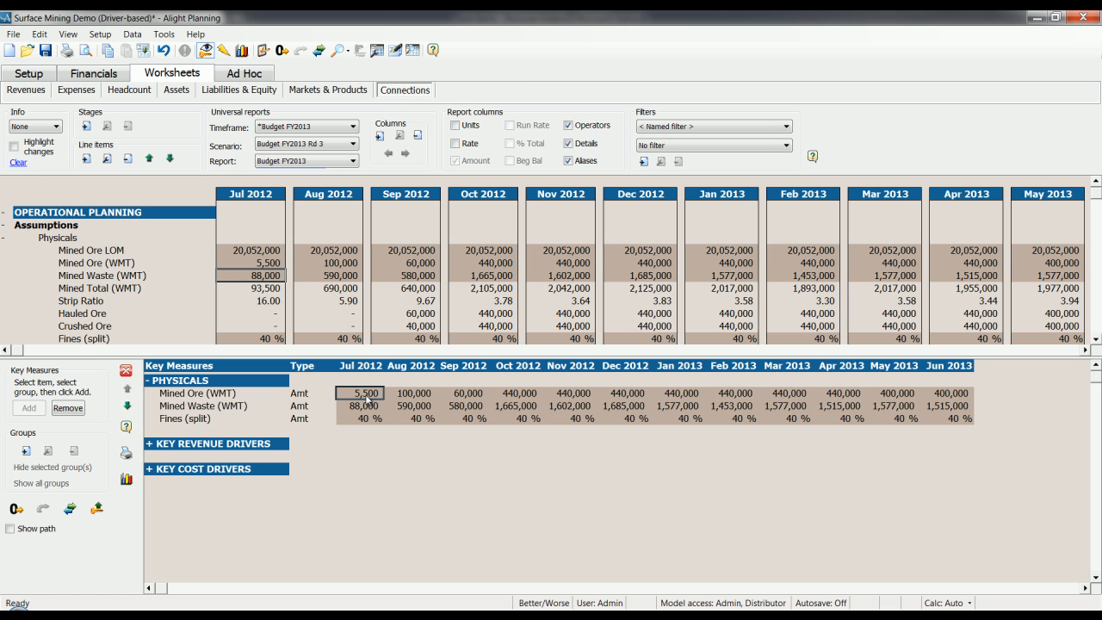
pyautogui.click(359, 405)
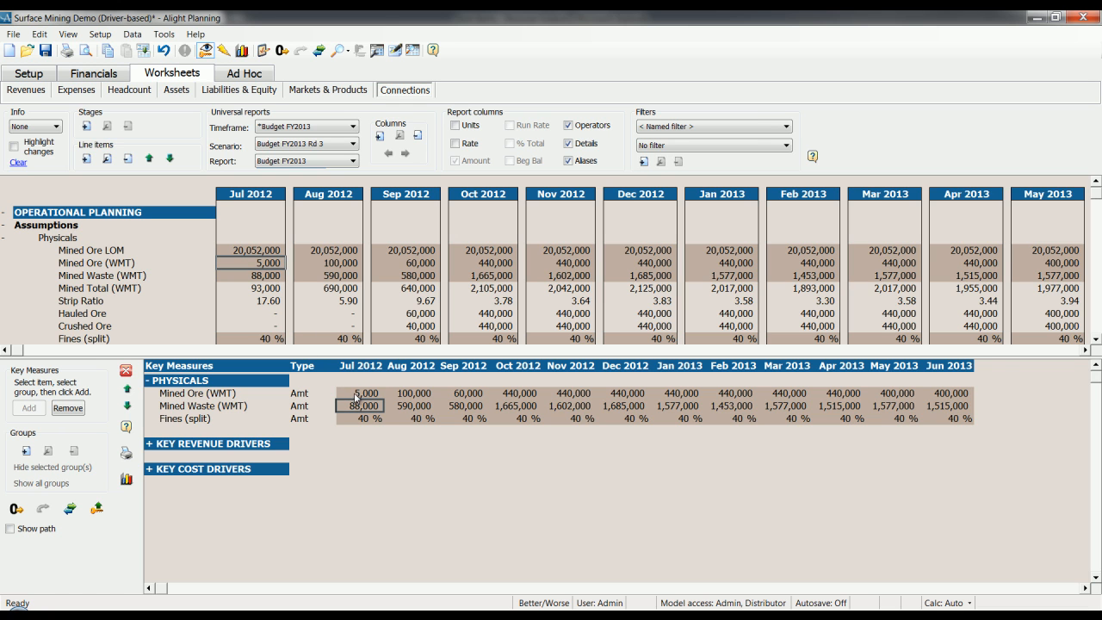
pyautogui.click(359, 393)
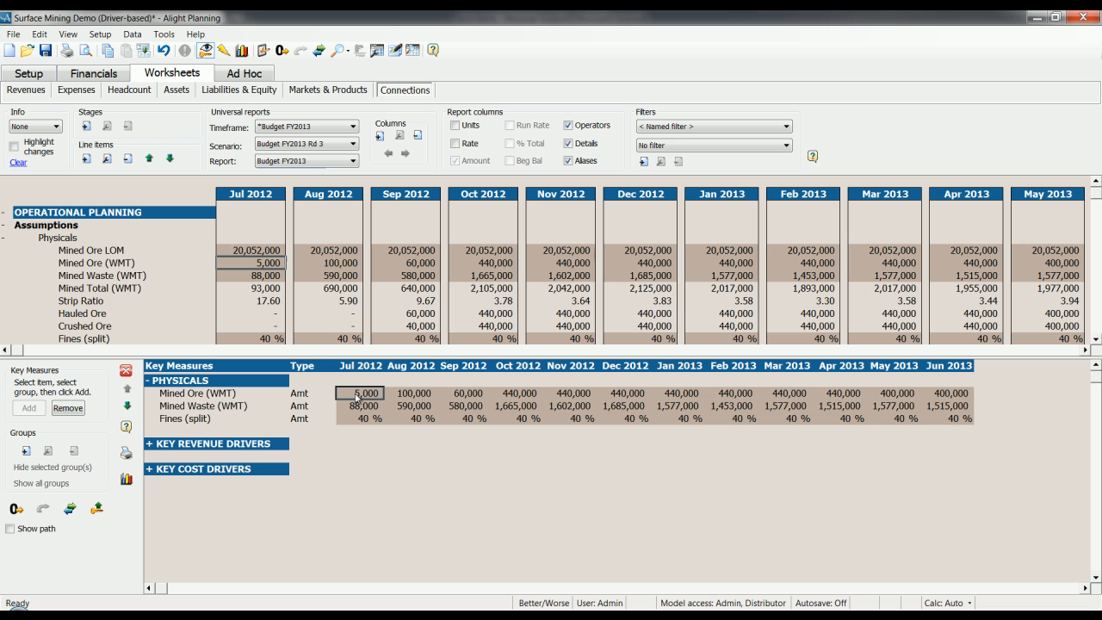
pyautogui.moveTo(474, 374)
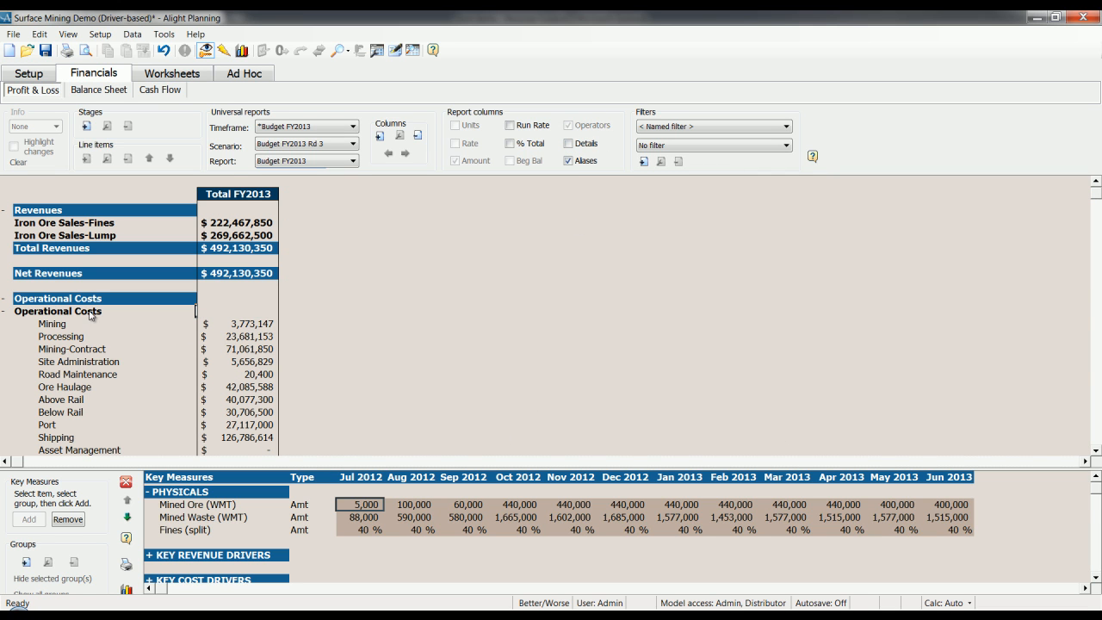
pyautogui.moveTo(393, 468)
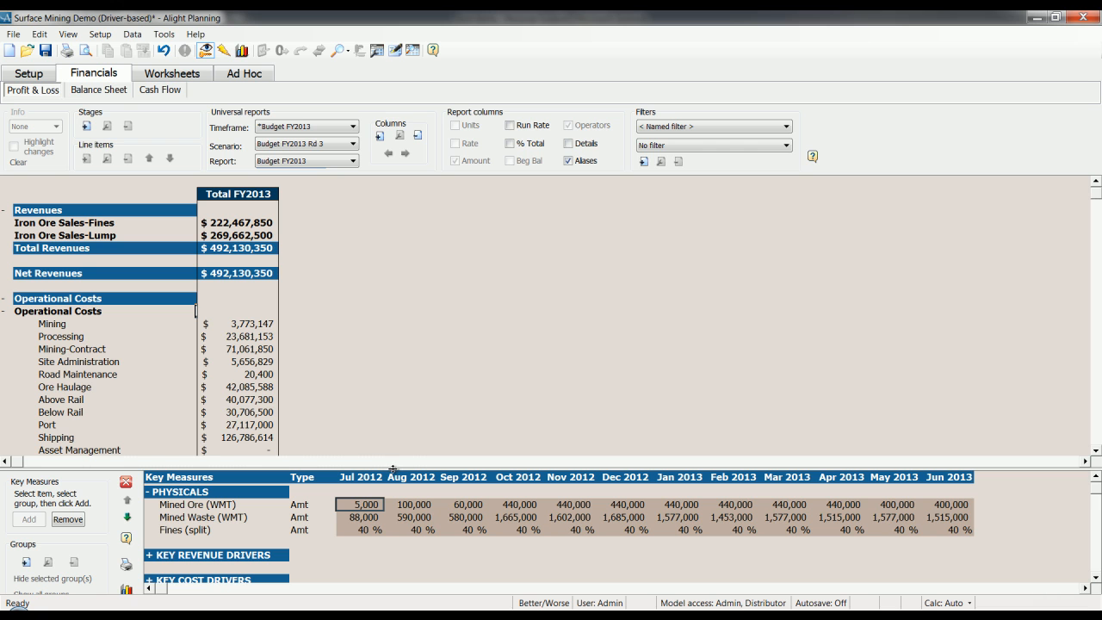
# Step: Collapse Operational Costs to one total and select October 2012 Mined Ore
pyautogui.click(7, 311)
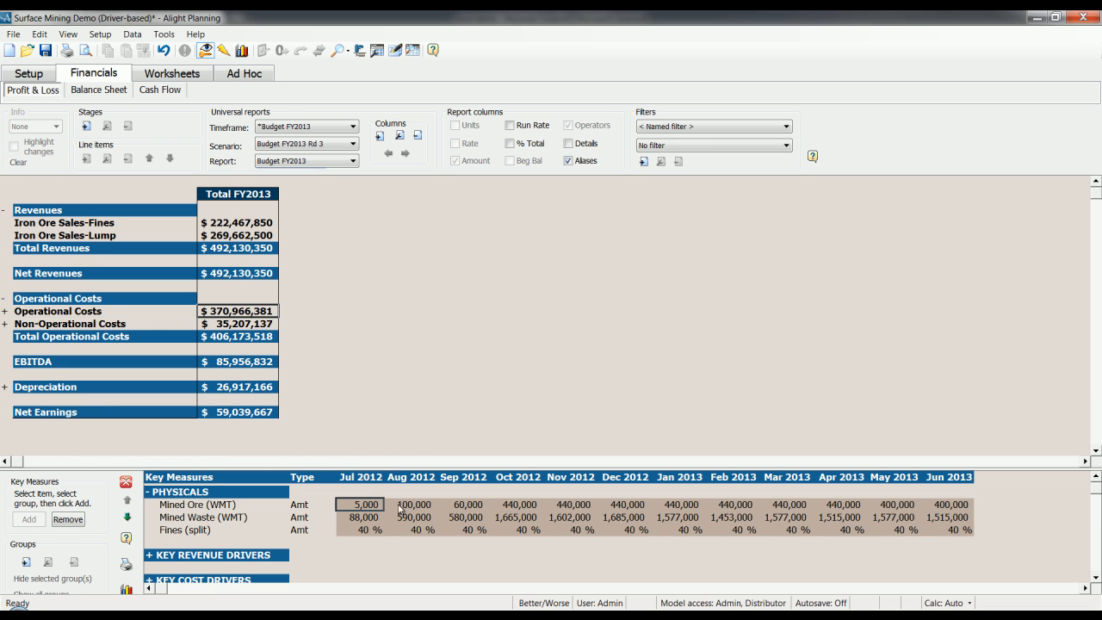
pyautogui.click(529, 504)
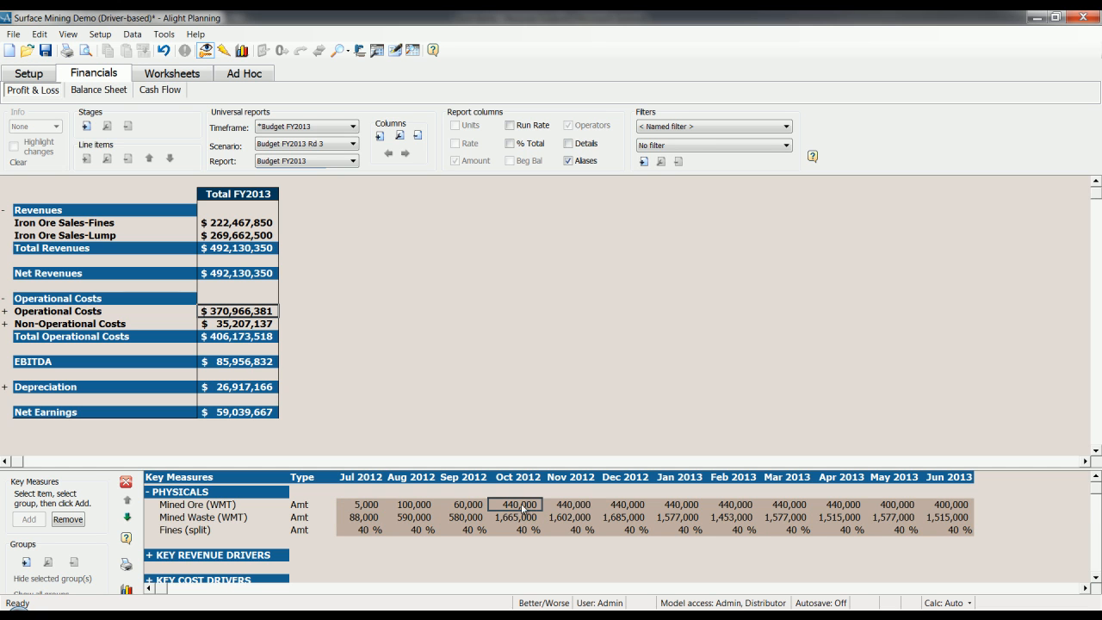
# Step: Add 10% to each Mined Ore month from October 2012 to June 2013
pyautogui.moveTo(517, 504); pyautogui.dragTo(679, 504)
pyautogui.write('10')
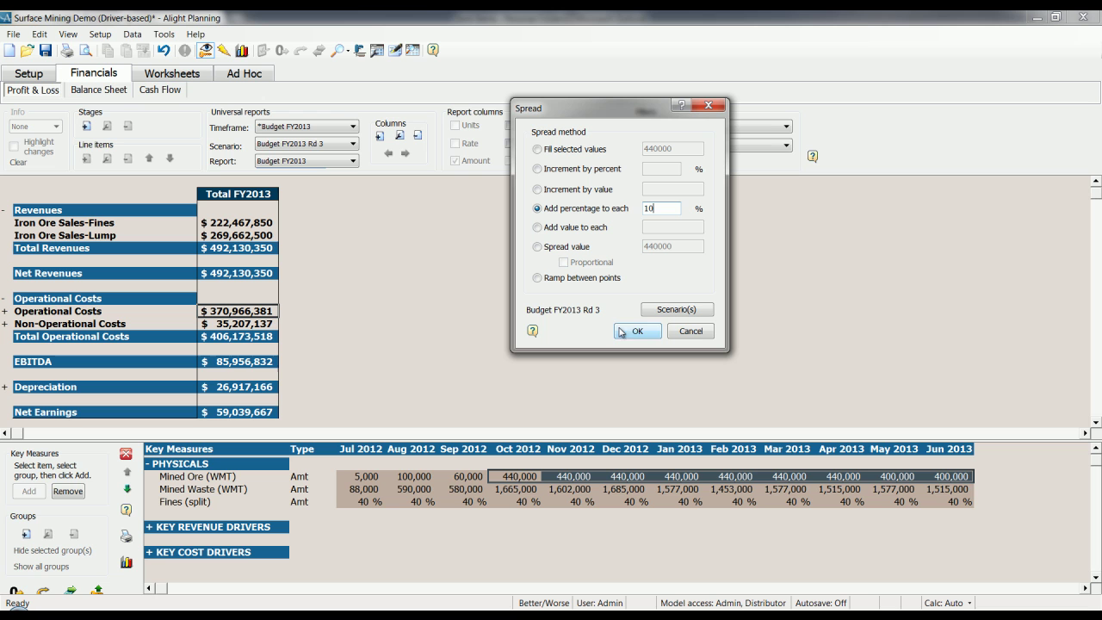
pyautogui.click(637, 331)
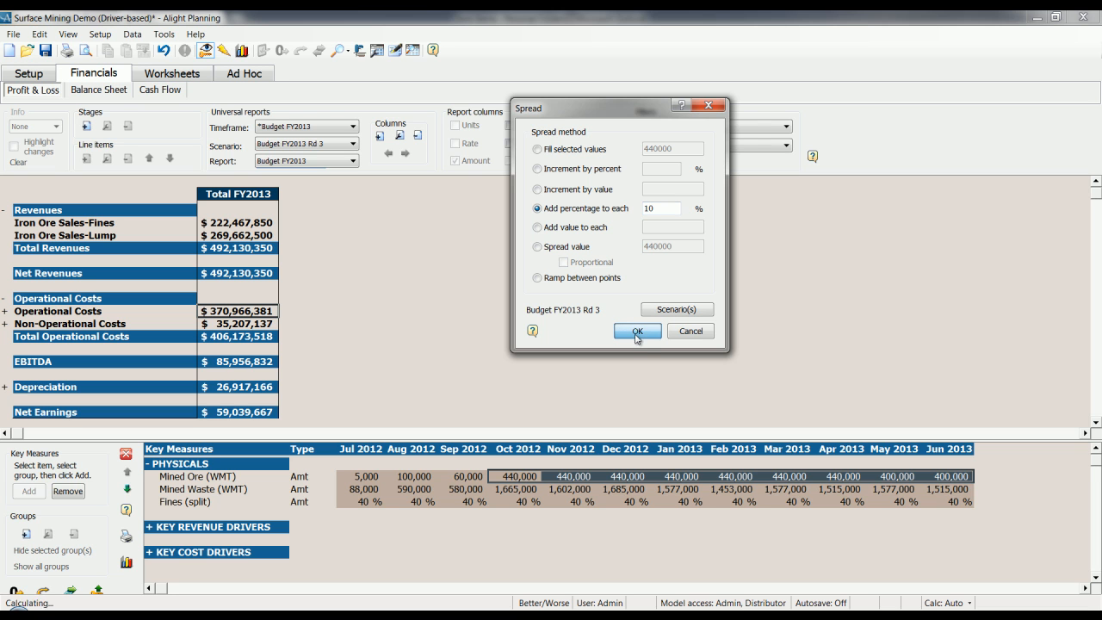
pyautogui.click(636, 330)
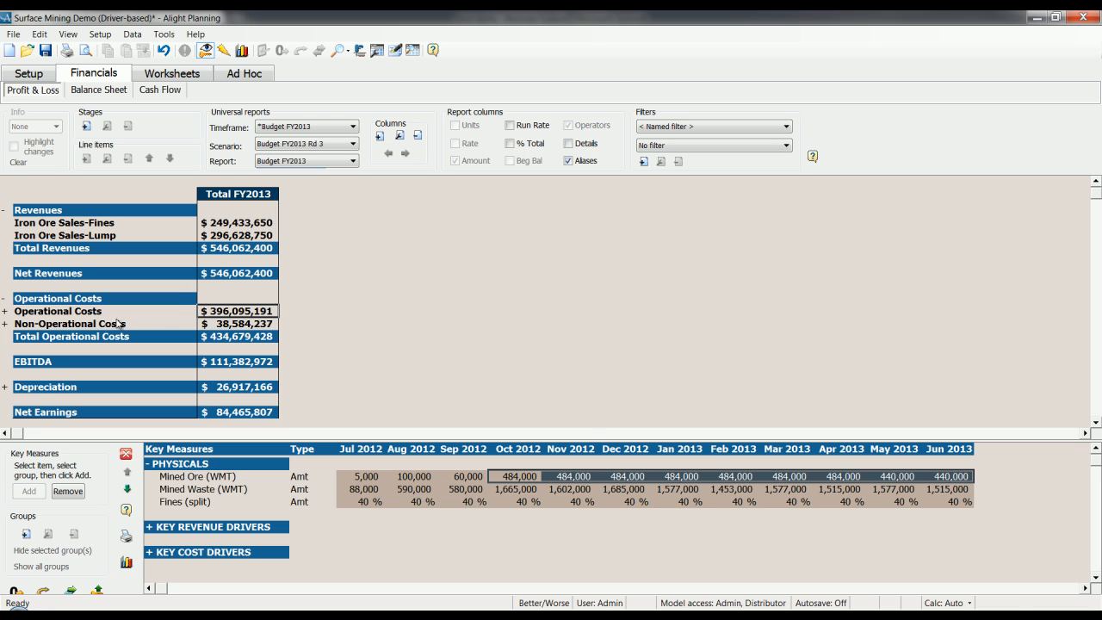
pyautogui.click(60, 312)
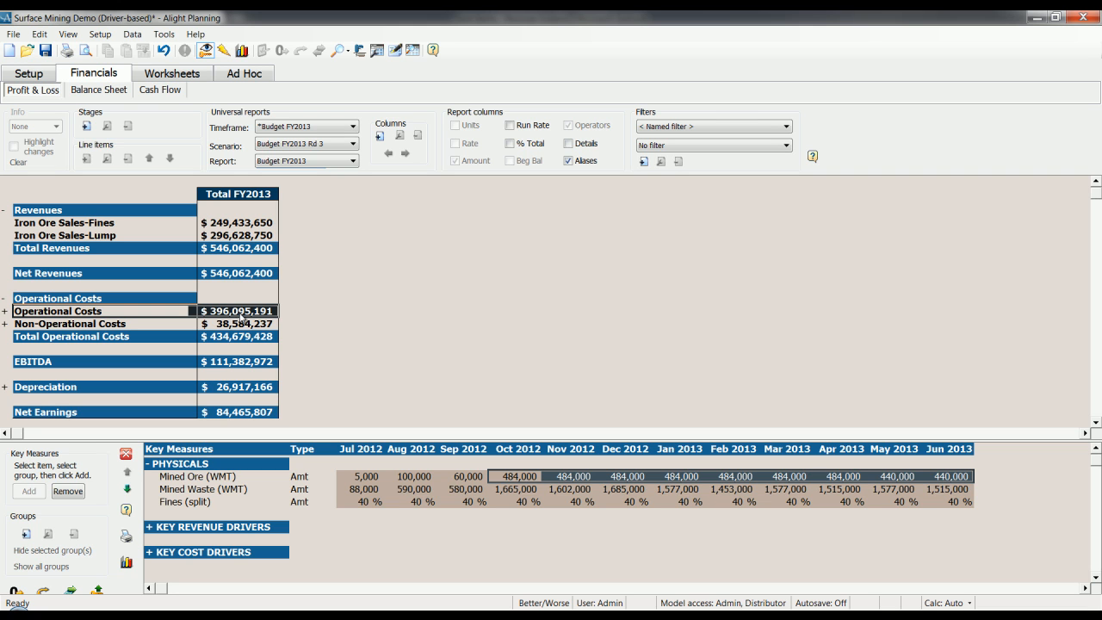
pyautogui.moveTo(437, 504)
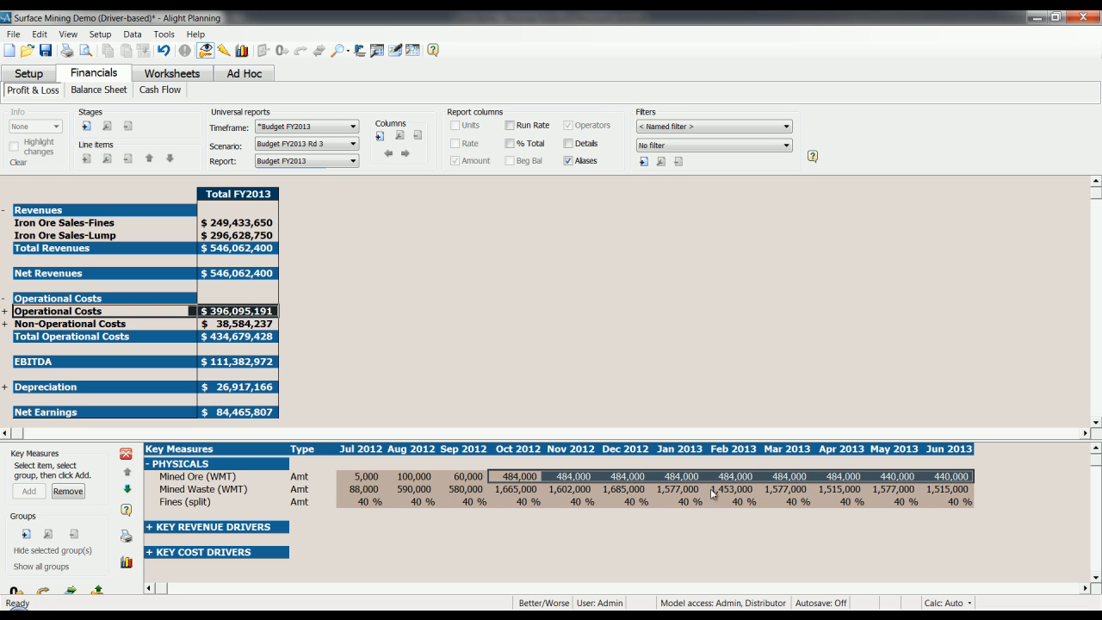
pyautogui.moveTo(714, 491)
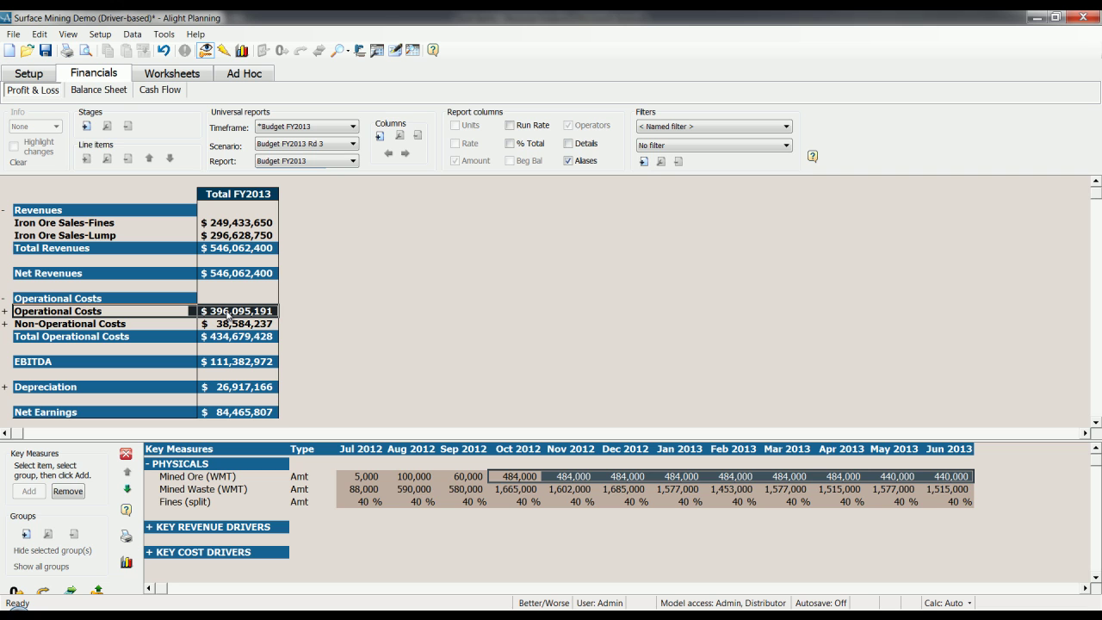
pyautogui.moveTo(458, 401)
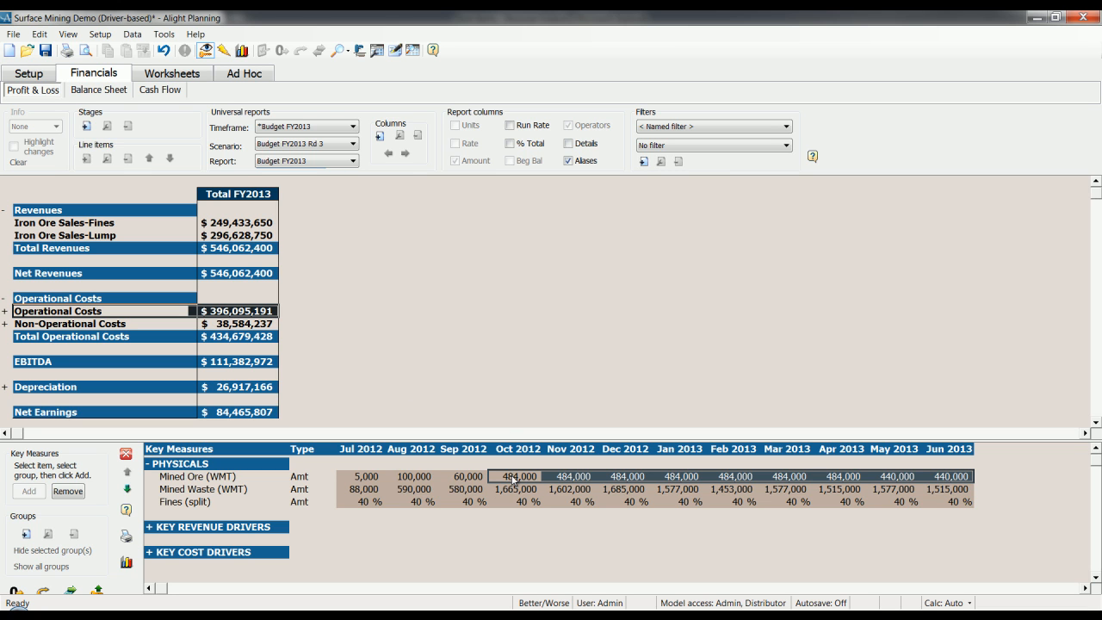
pyautogui.moveTo(239, 332)
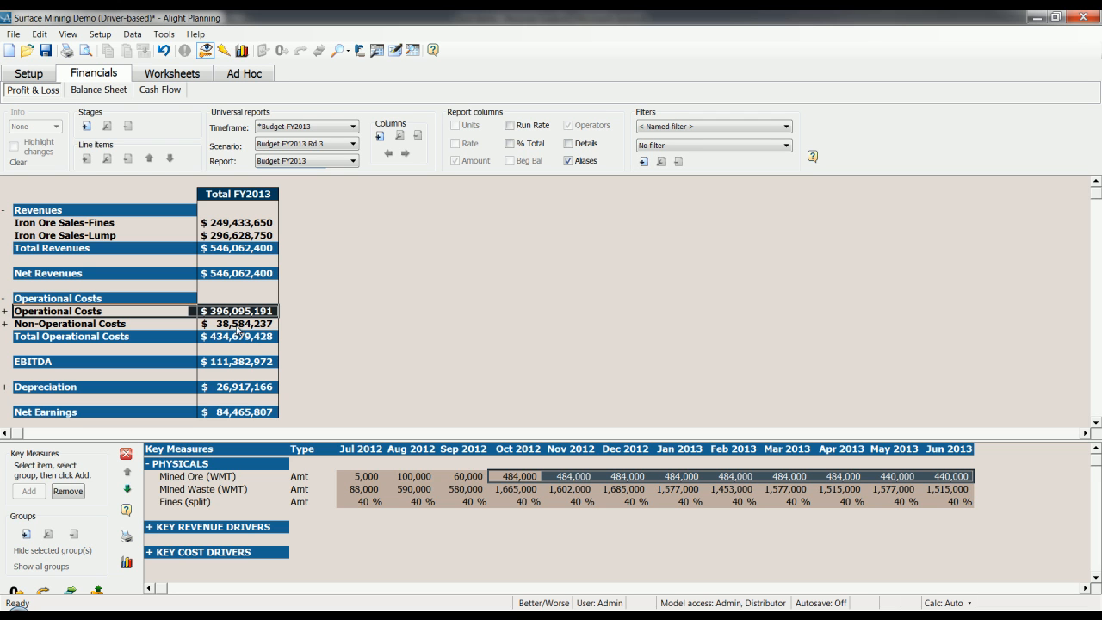
pyautogui.moveTo(740, 572)
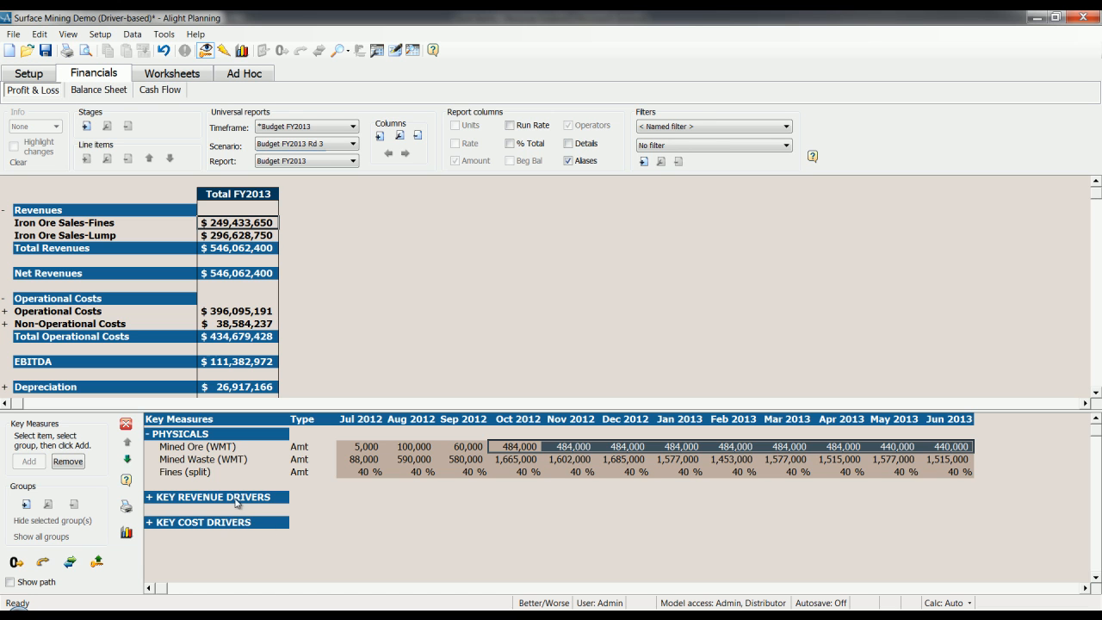
# Step: Under Key Revenue Drivers, set the Jul 2012 Exchange Rate to 1.00 and fill it right
pyautogui.click(214, 496)
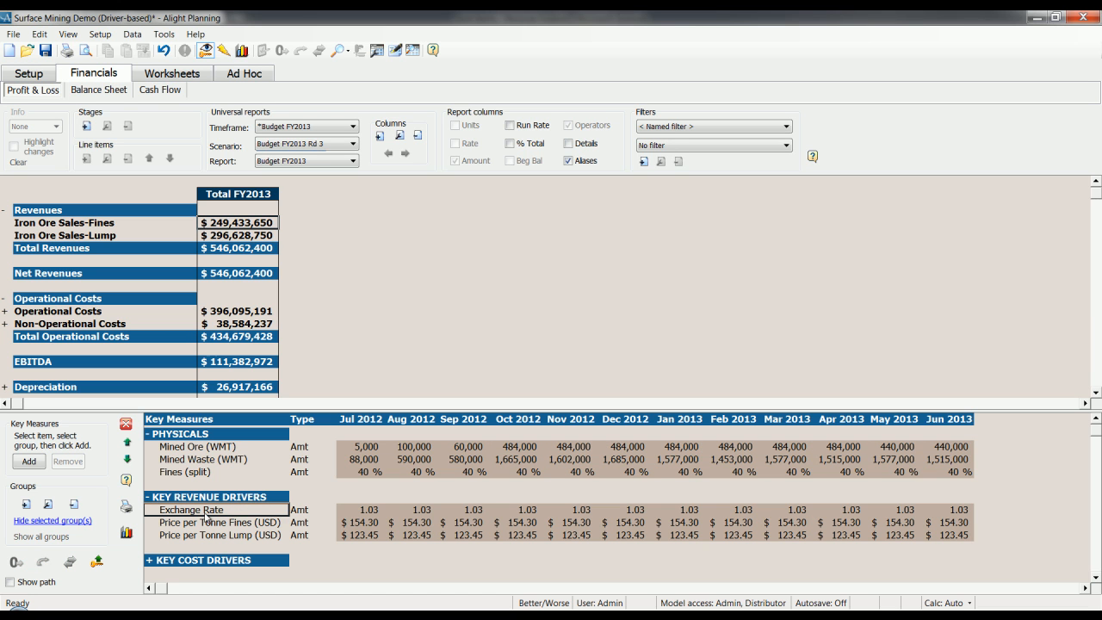
pyautogui.click(191, 510)
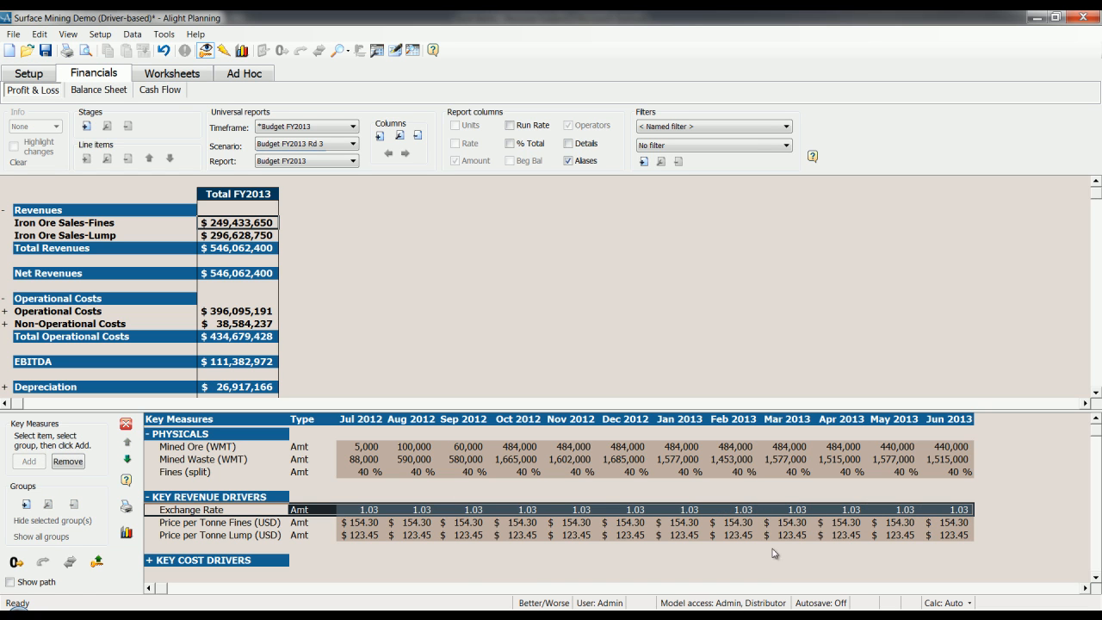
pyautogui.moveTo(435, 567)
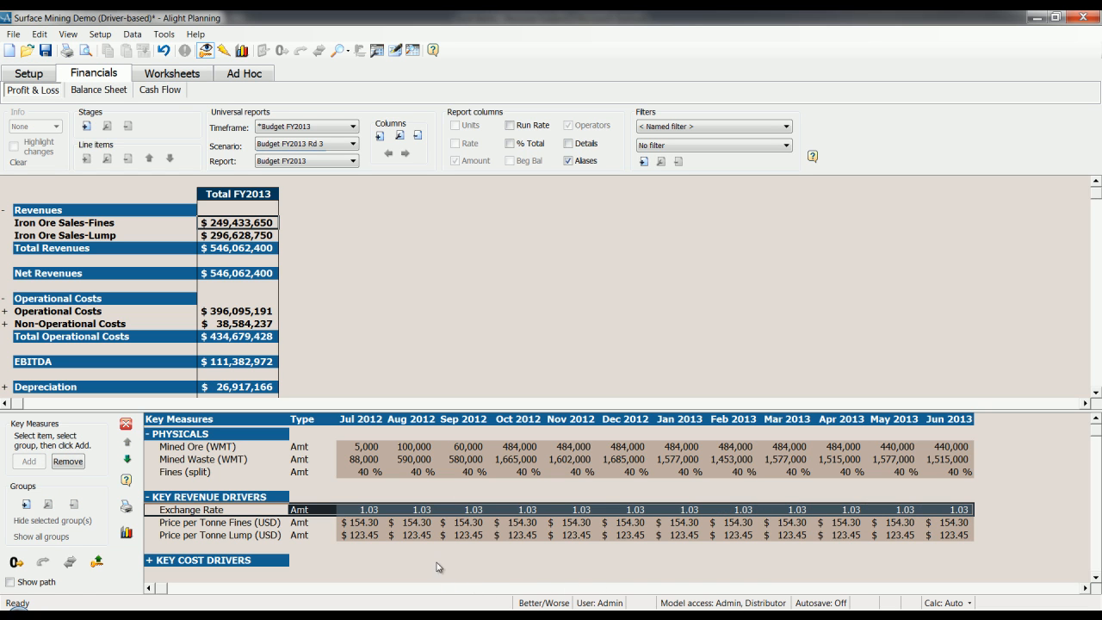
pyautogui.doubleClick(370, 509)
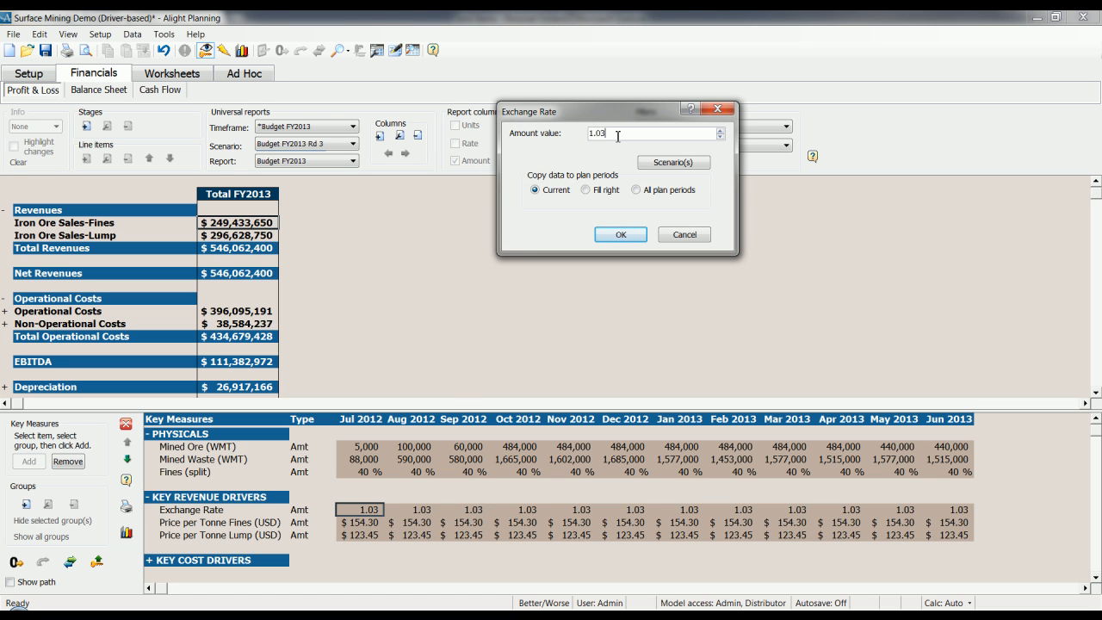
pyautogui.write('1.00')
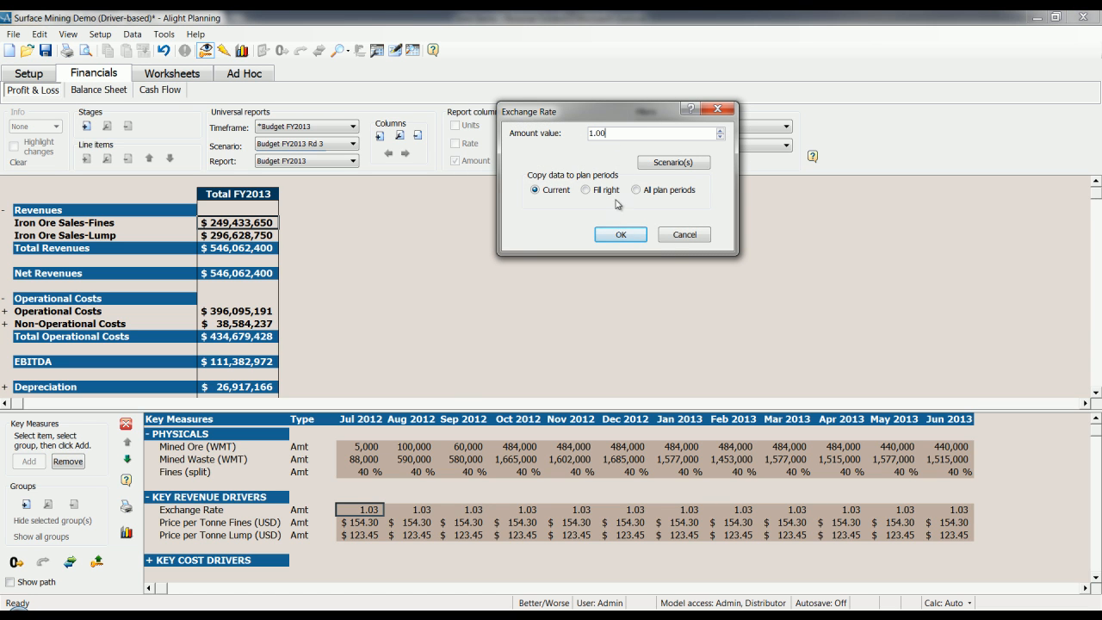
pyautogui.click(585, 190)
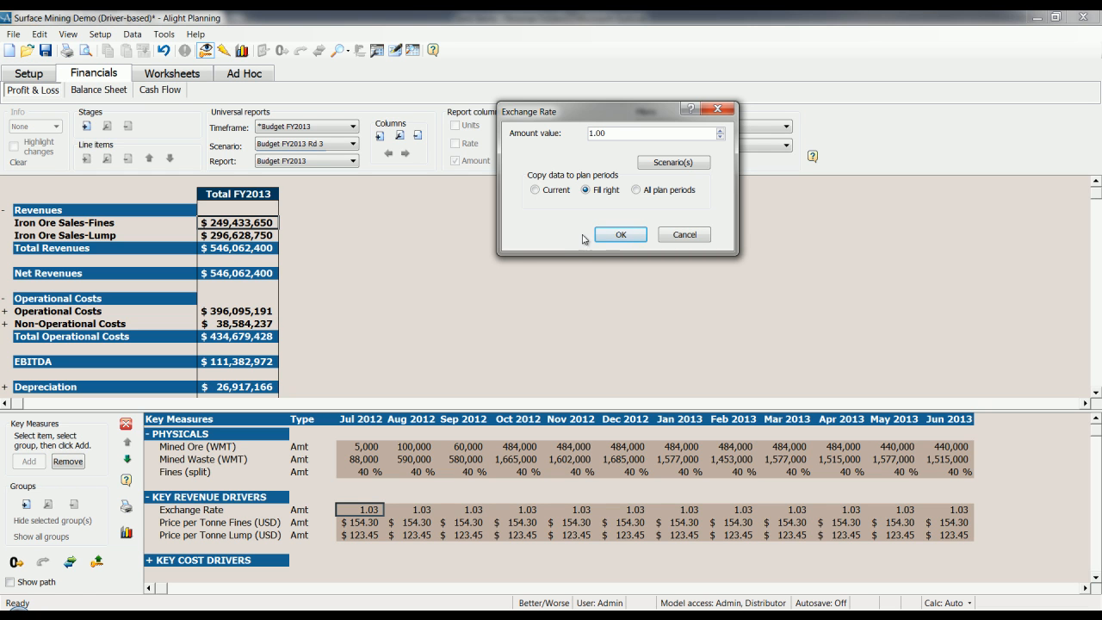
pyautogui.click(620, 234)
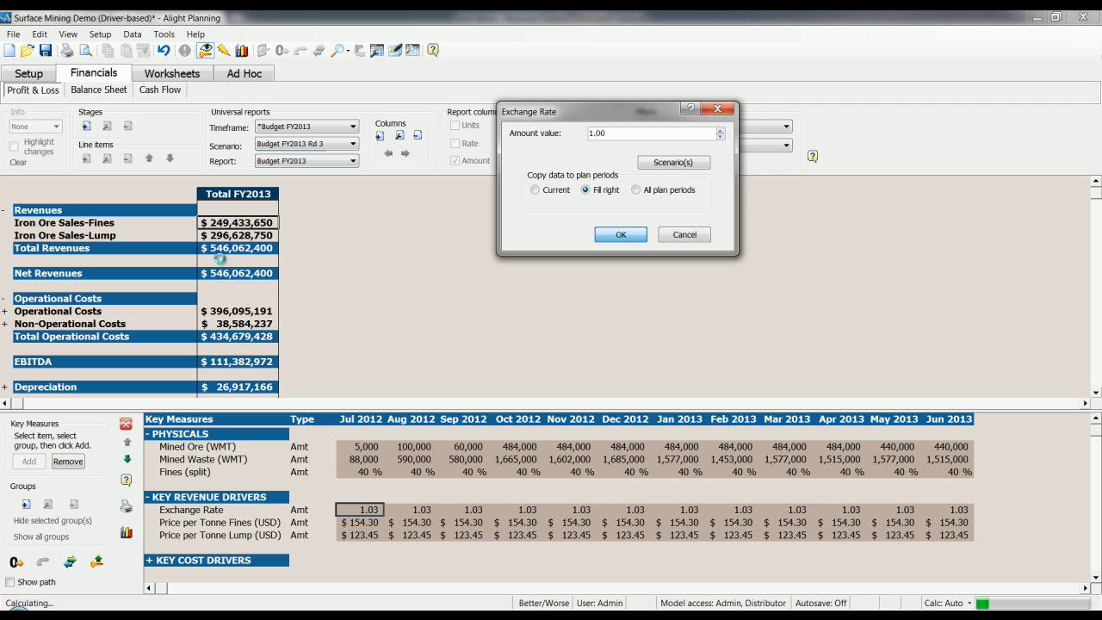
pyautogui.click(621, 234)
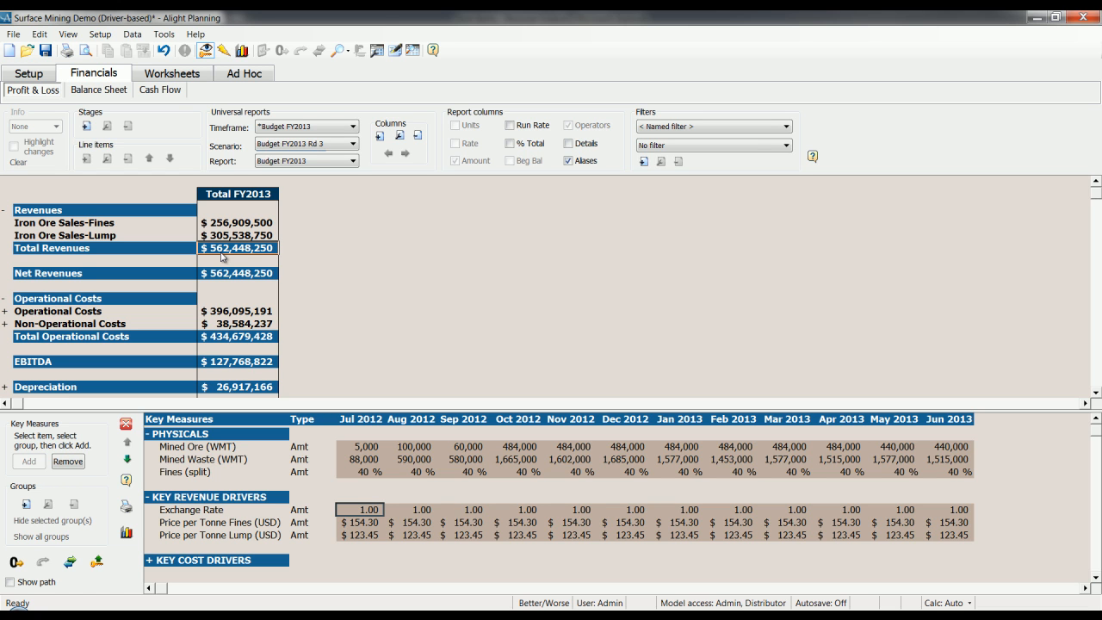
pyautogui.moveTo(271, 260)
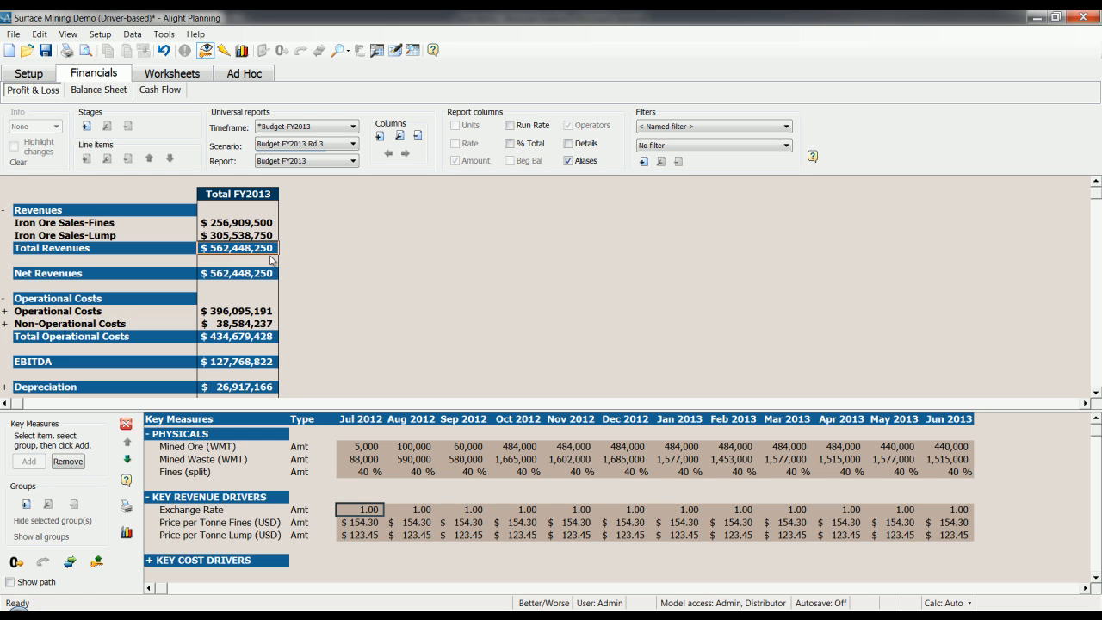
pyautogui.moveTo(361, 249)
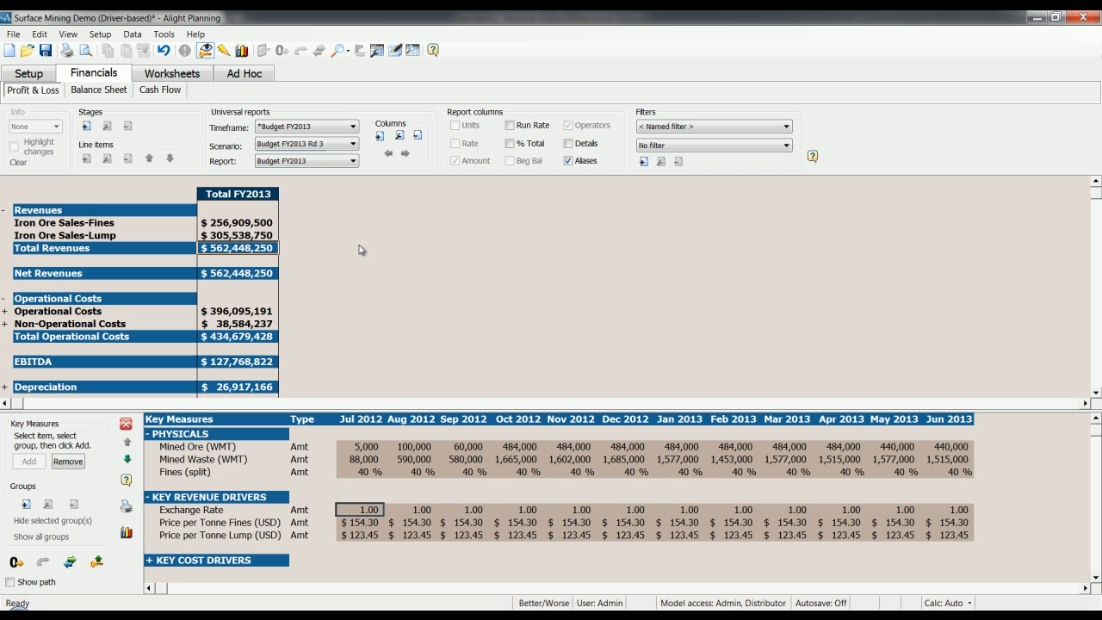
pyautogui.moveTo(392, 259)
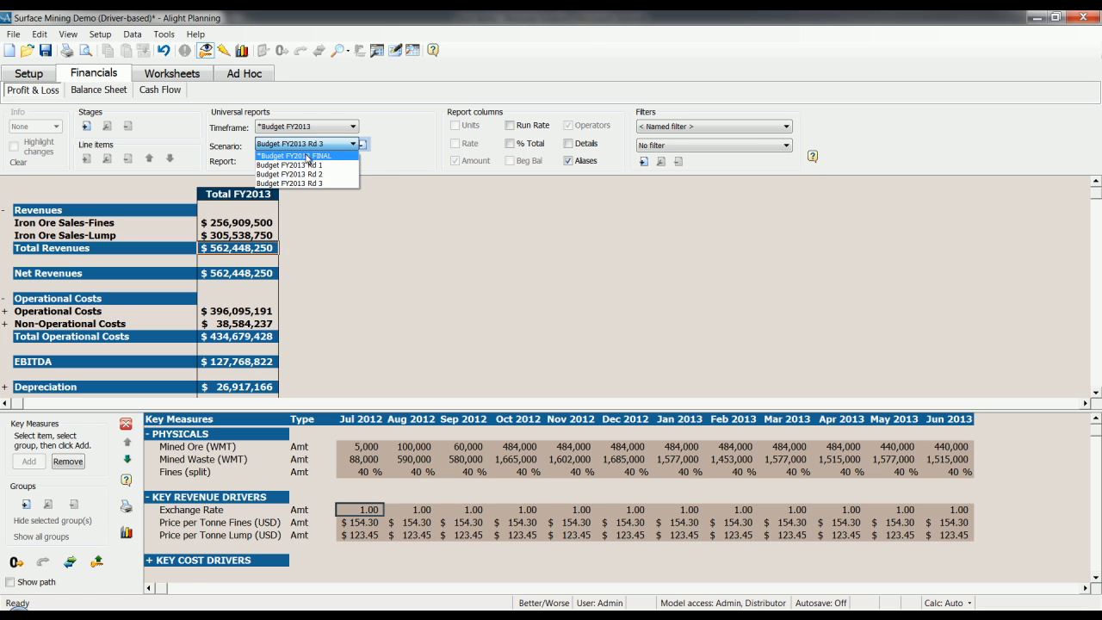
pyautogui.click(297, 156)
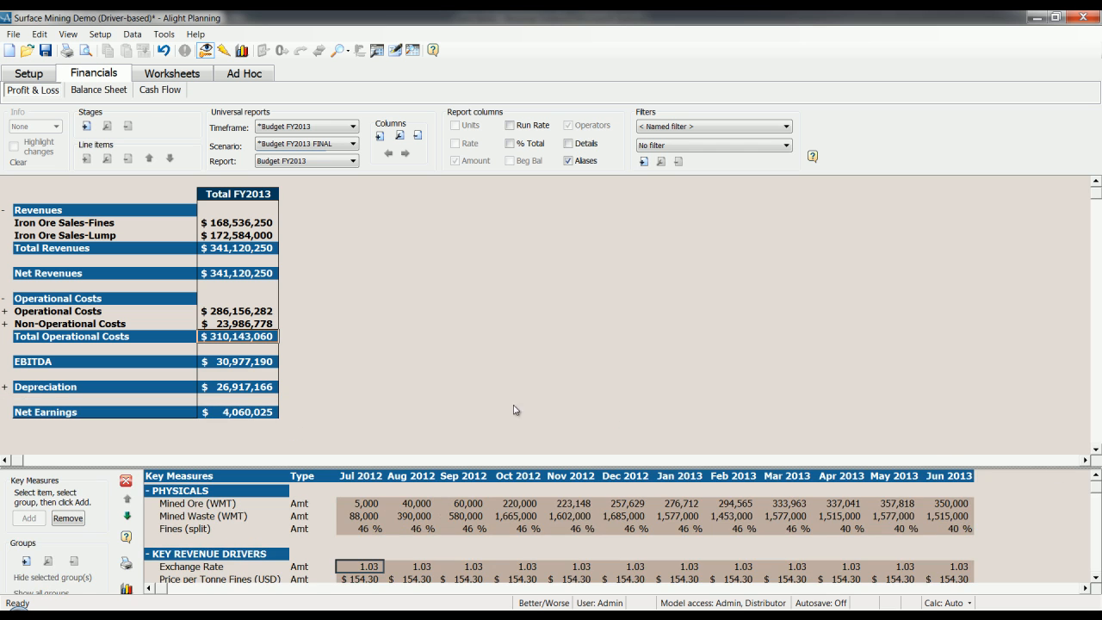
pyautogui.moveTo(447, 467)
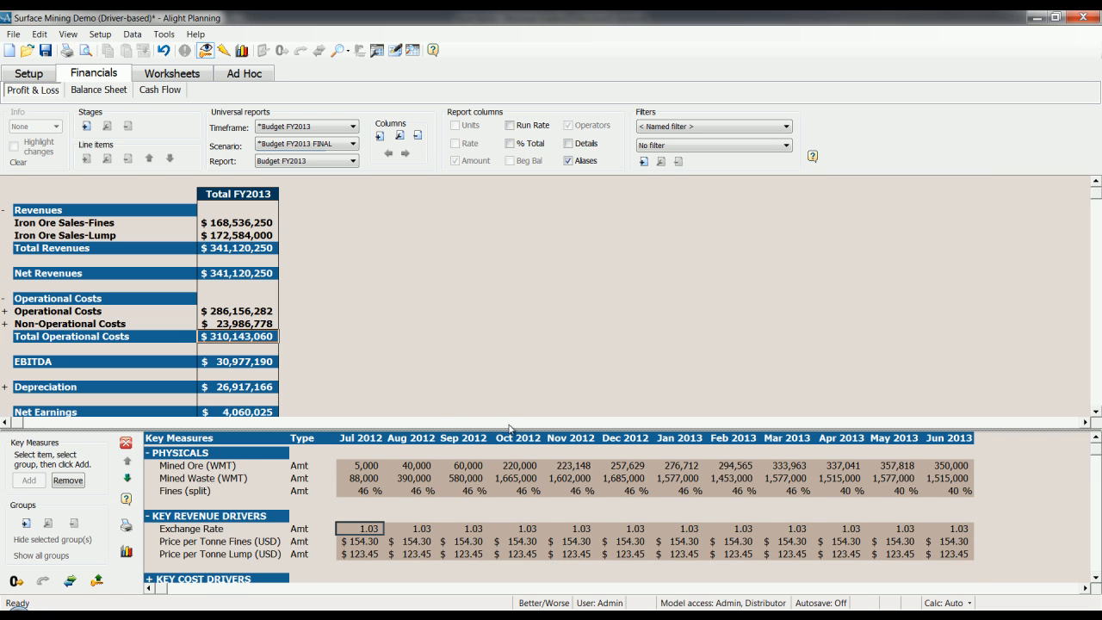
pyautogui.moveTo(366, 147)
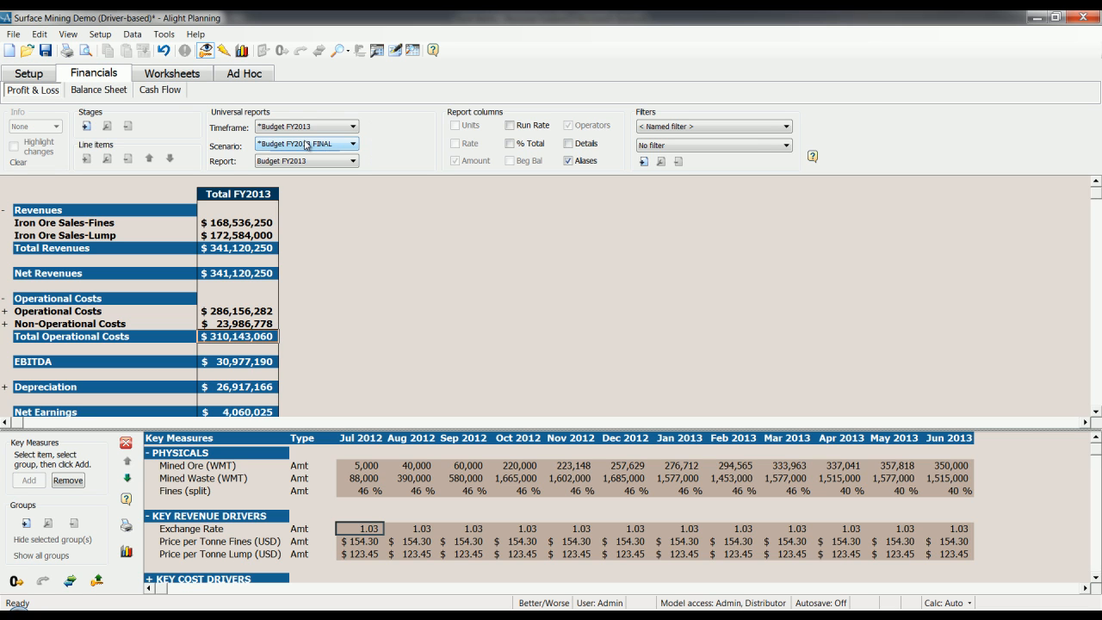
pyautogui.click(361, 143)
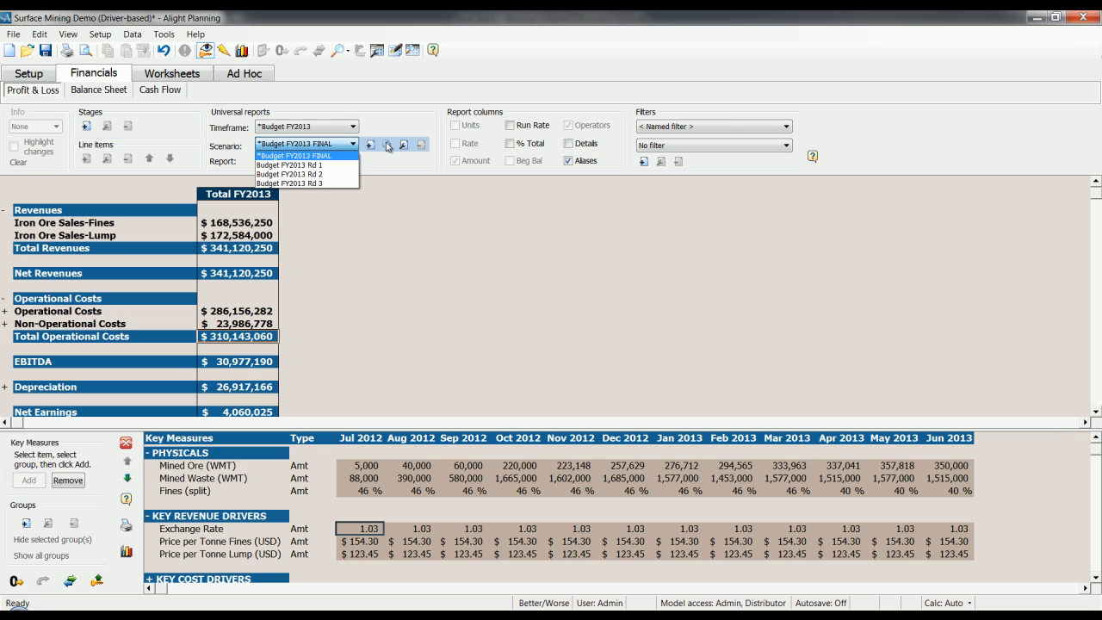
pyautogui.click(301, 155)
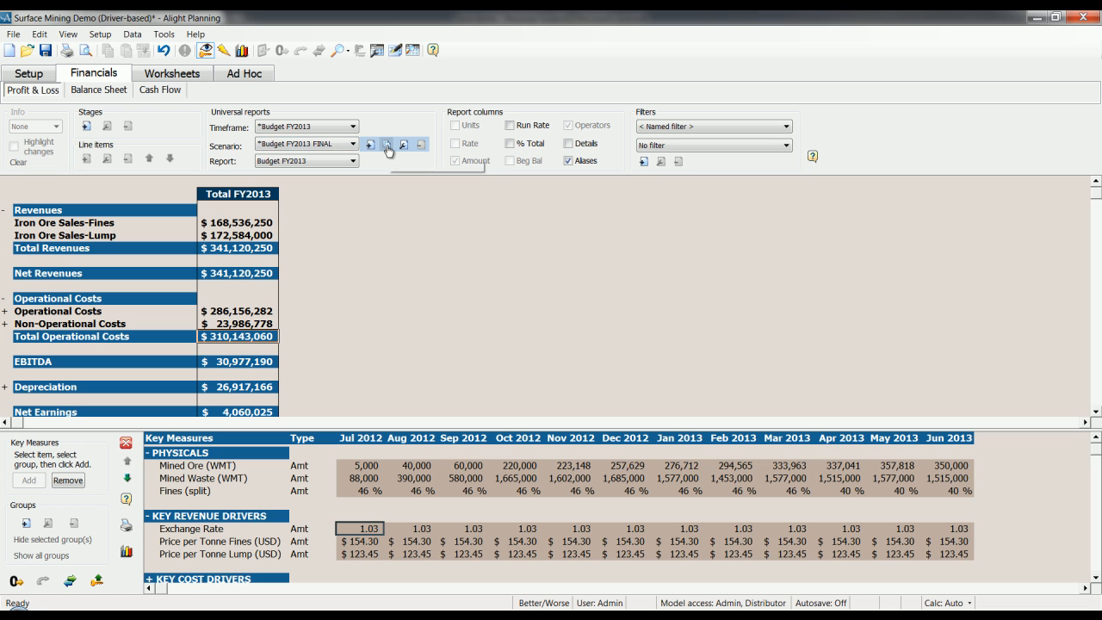
# Step: Copy the final budget scenario as 'Budget FY2013 v4' with description 'FX rate changed to parity with USD'
pyautogui.click(386, 144)
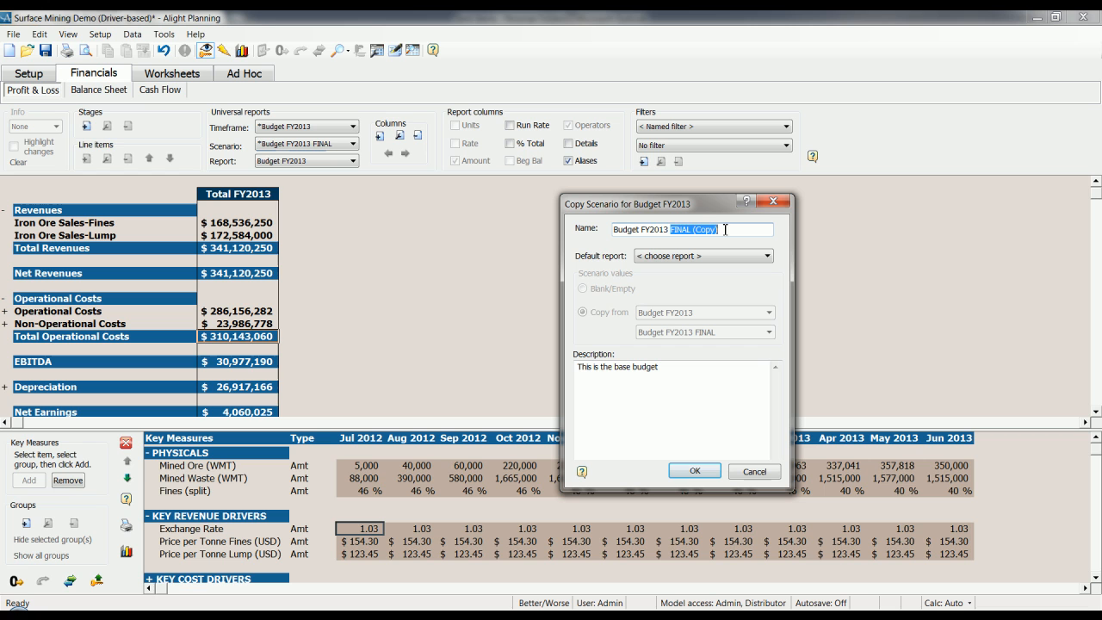
pyautogui.write('Budget FY2013 v4')
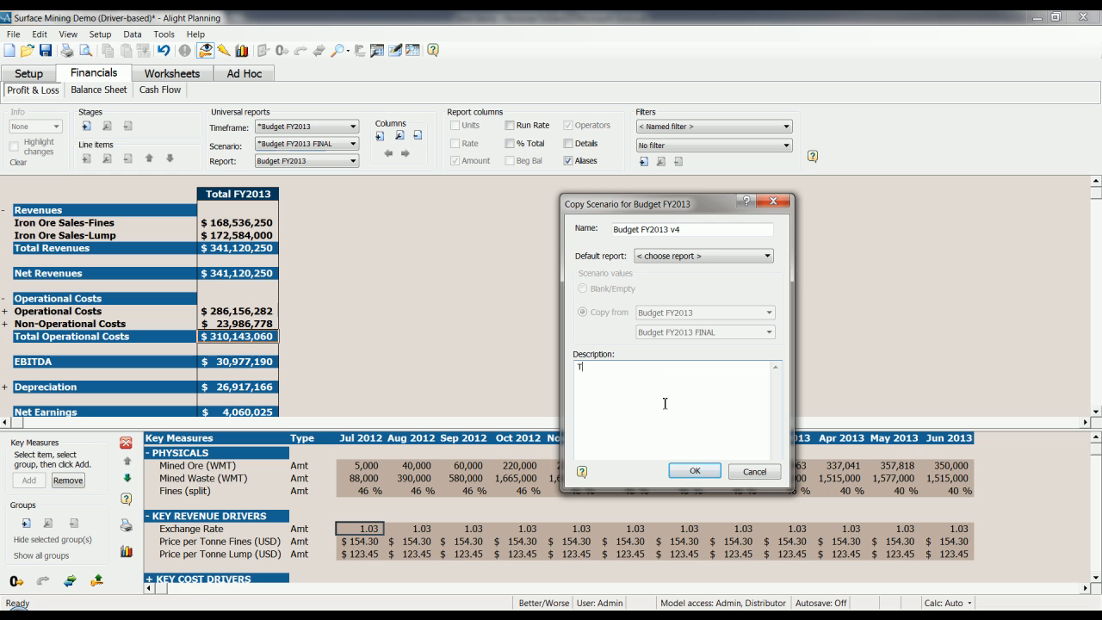
pyautogui.write('FX')
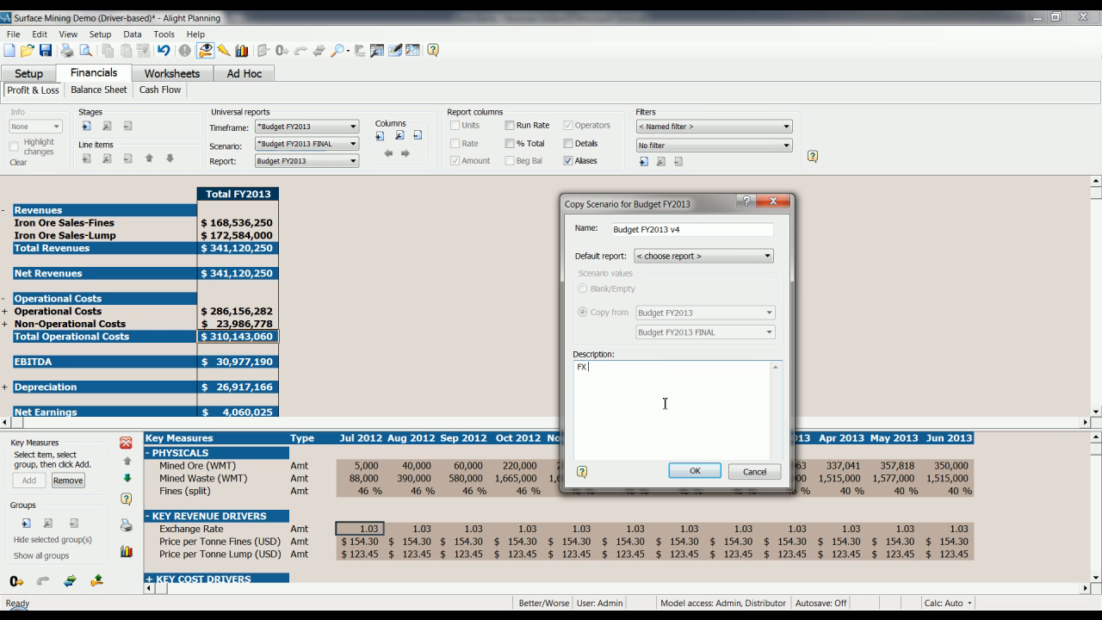
pyautogui.write('rate changed to parity with USD')
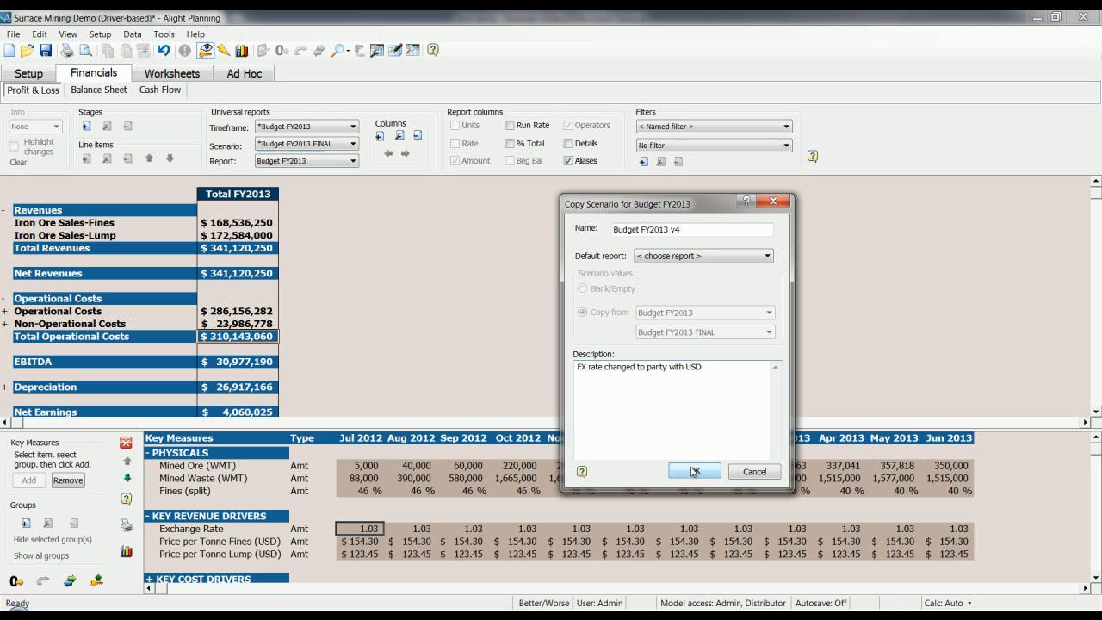
pyautogui.click(693, 471)
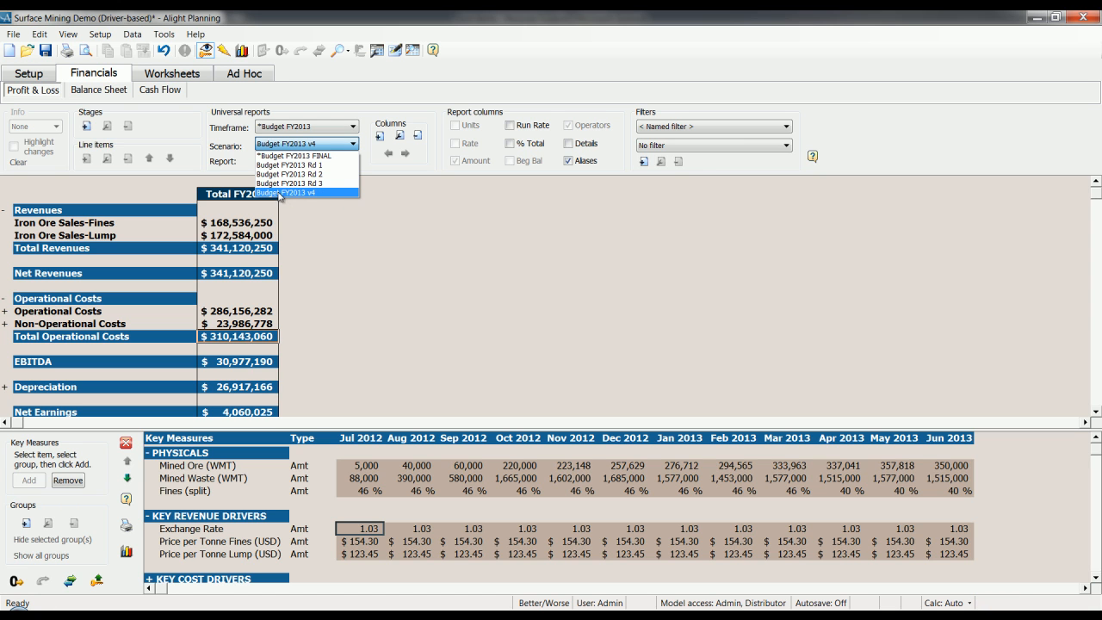
pyautogui.moveTo(307, 195)
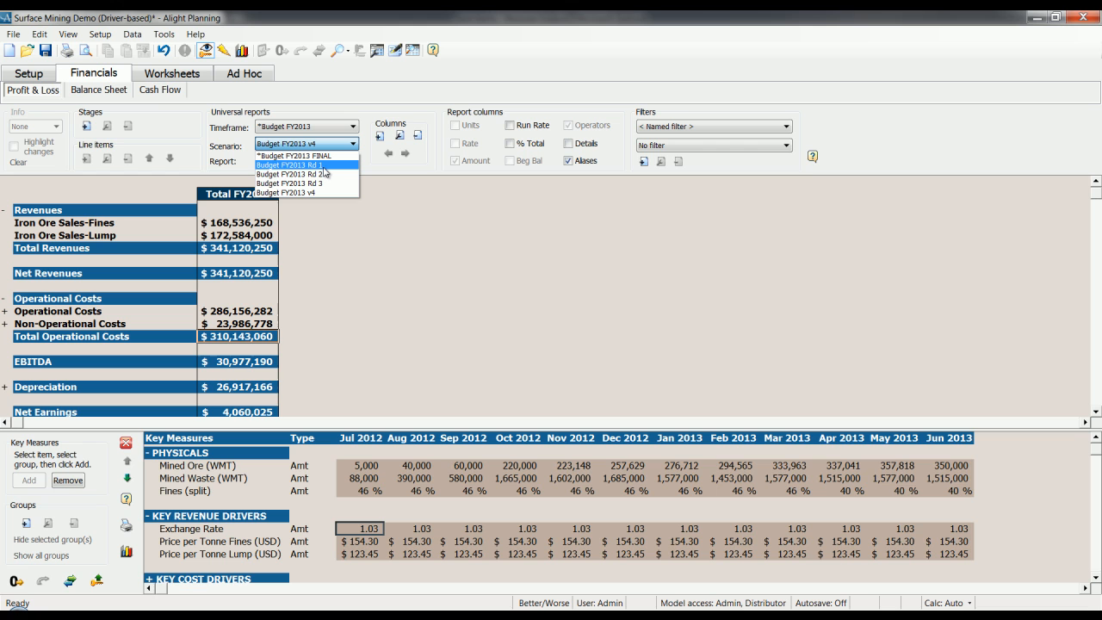
pyautogui.moveTo(323, 174)
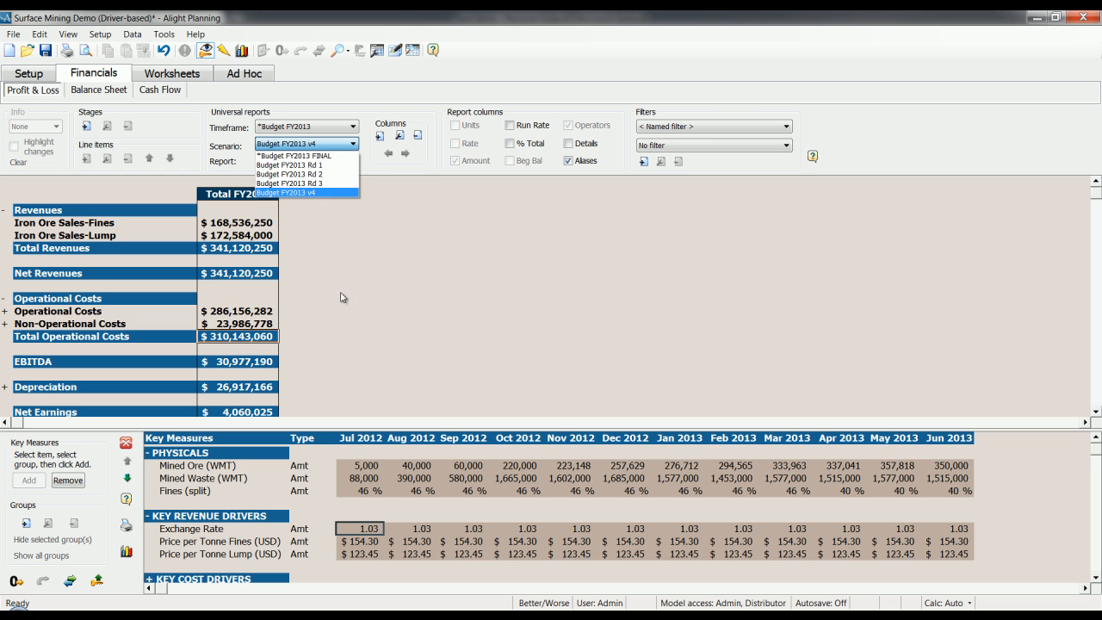
# Step: In Budget FY2013 v4, set the Jul 2012 Exchange Rate to 1 and fill it right
pyautogui.click(306, 192)
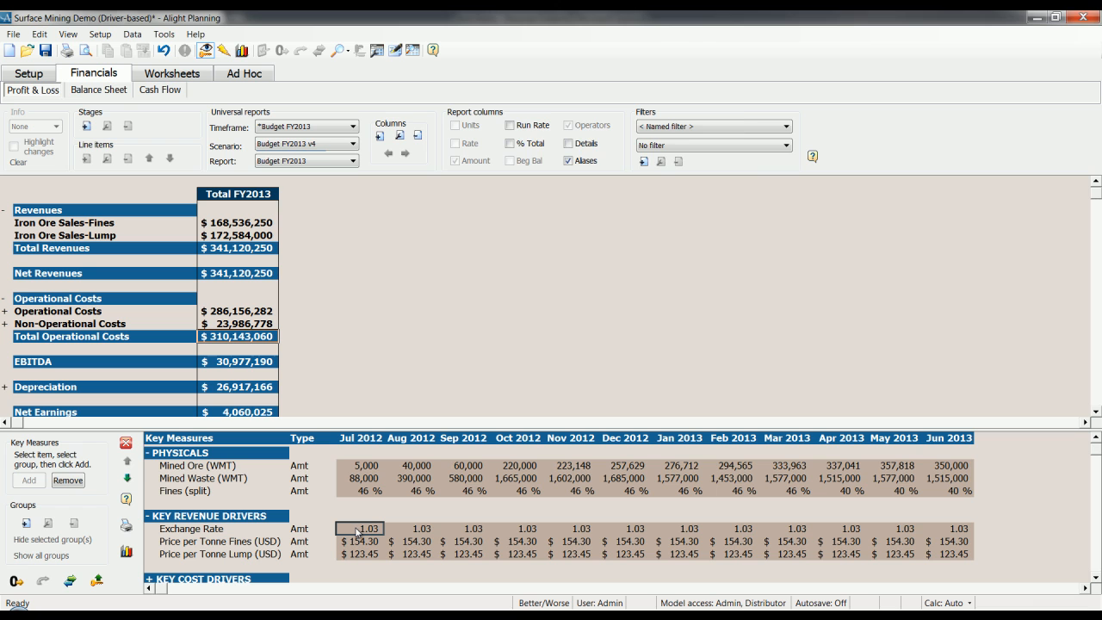
pyautogui.doubleClick(365, 529)
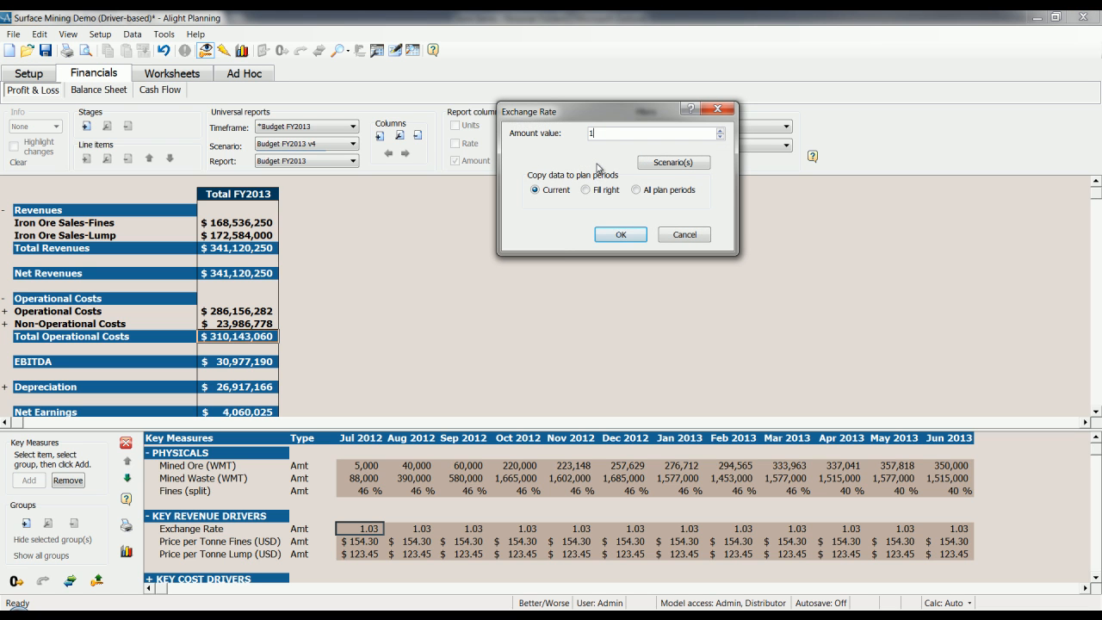
pyautogui.click(586, 189)
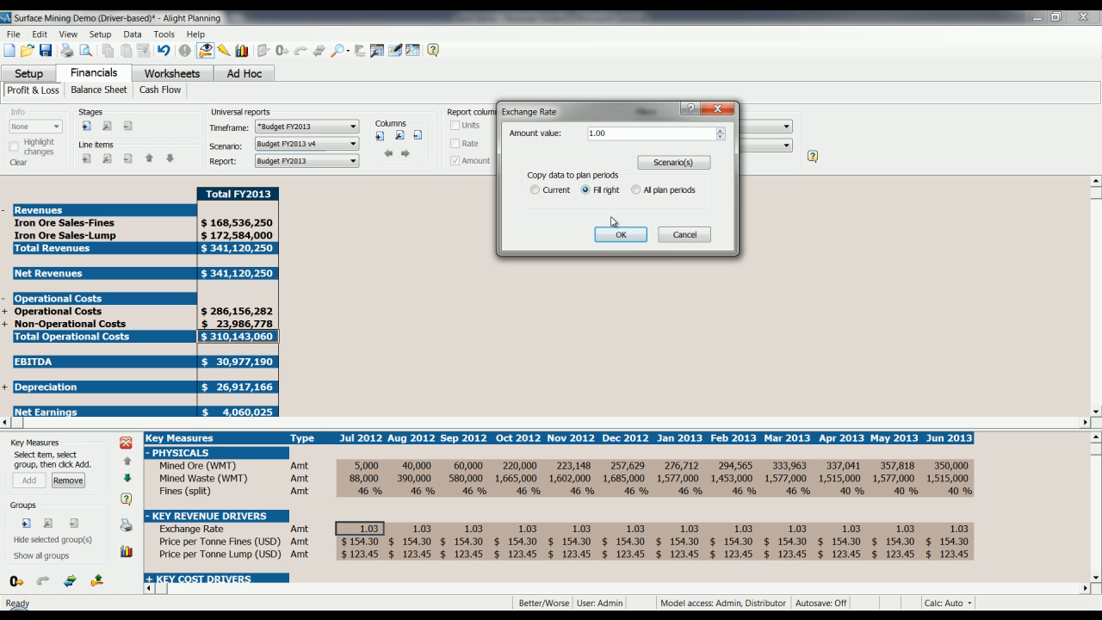
pyautogui.click(621, 234)
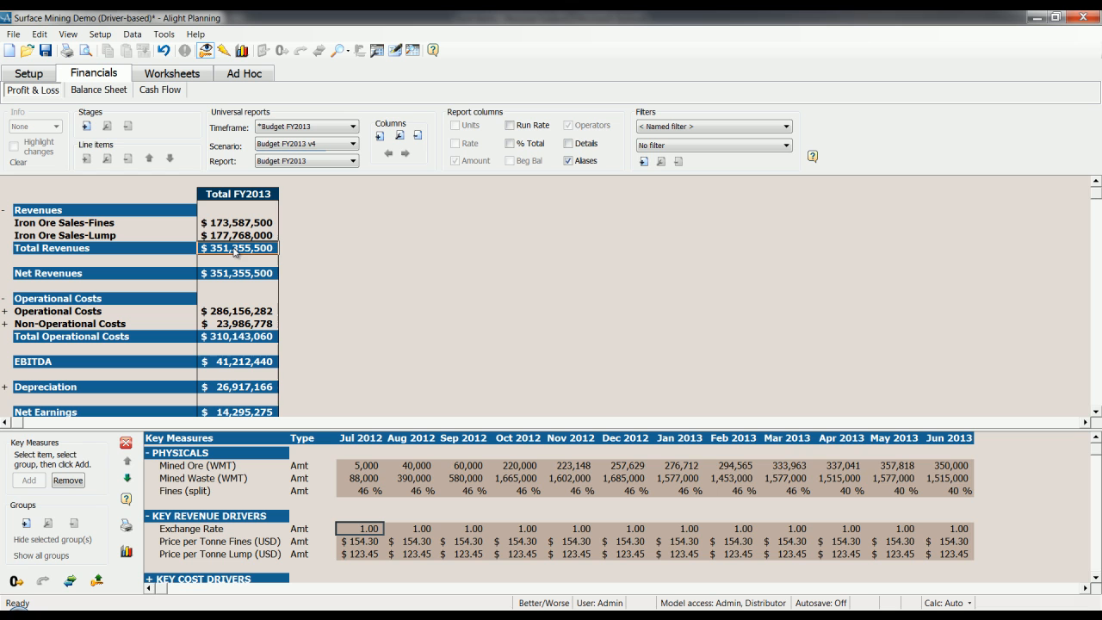
pyautogui.moveTo(277, 232)
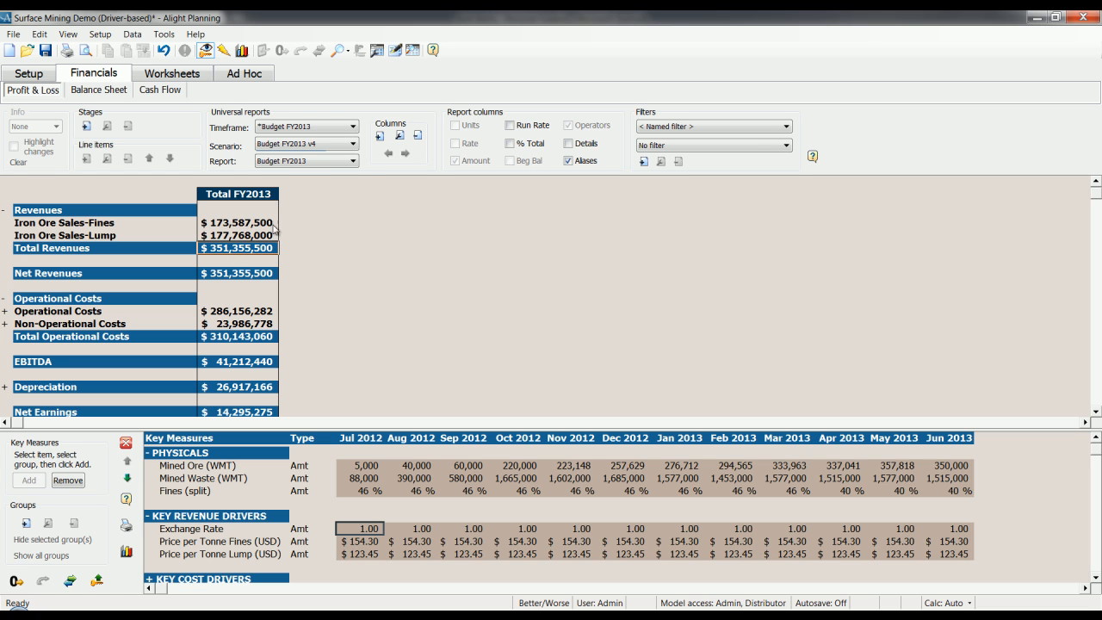
# Step: Review Fines and Lump variances in the Scenario Analysis FY2013 report, then open the Revenues worksheet
pyautogui.click(361, 161)
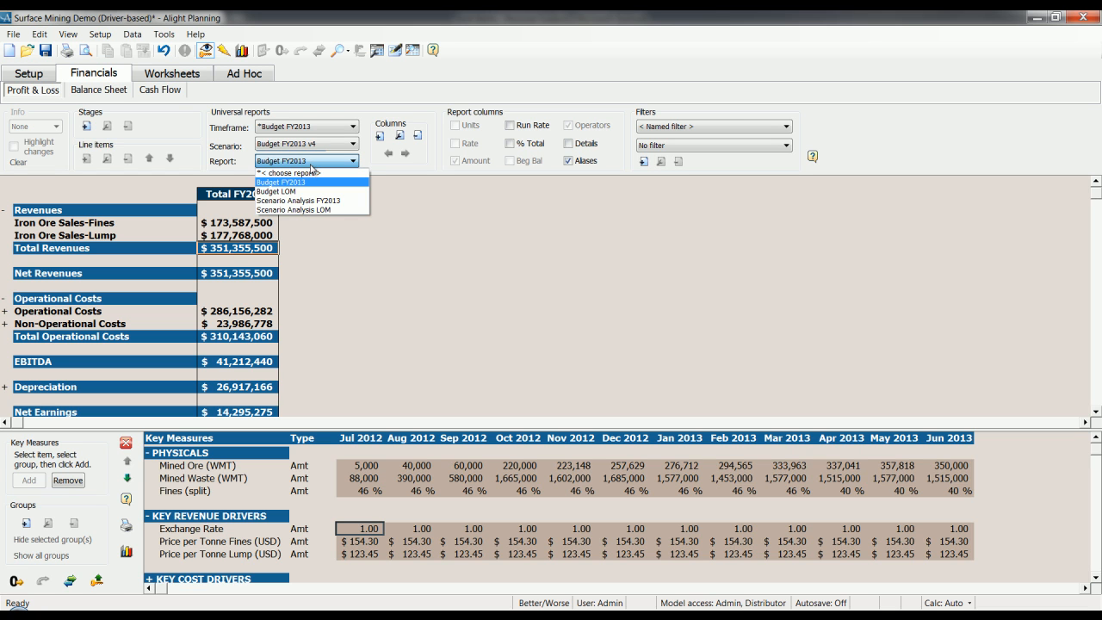
pyautogui.moveTo(298, 200)
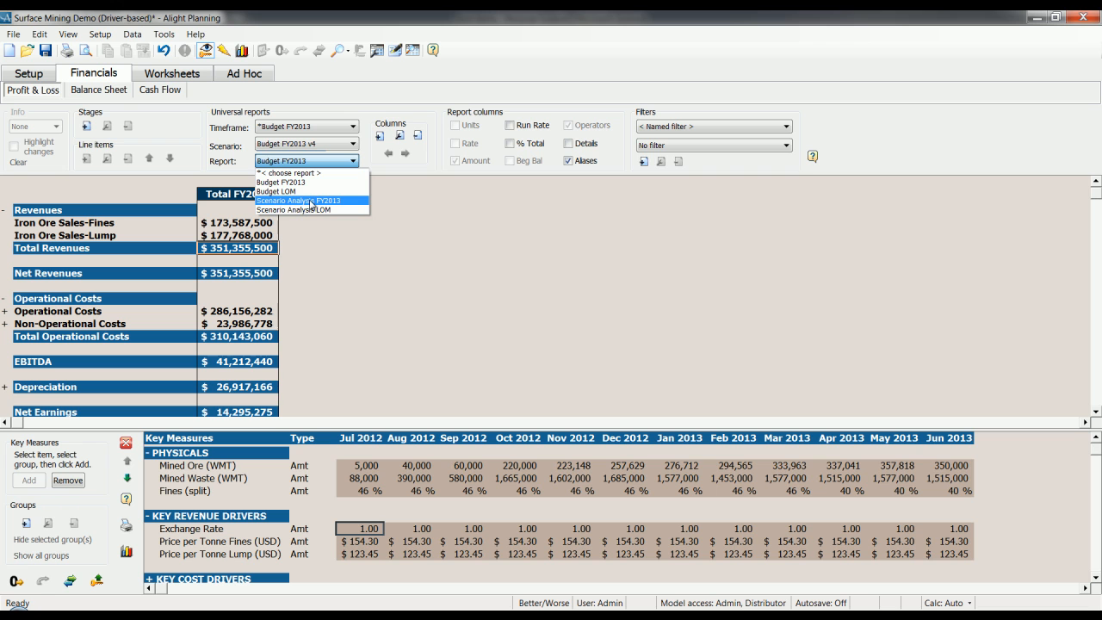
pyautogui.click(296, 199)
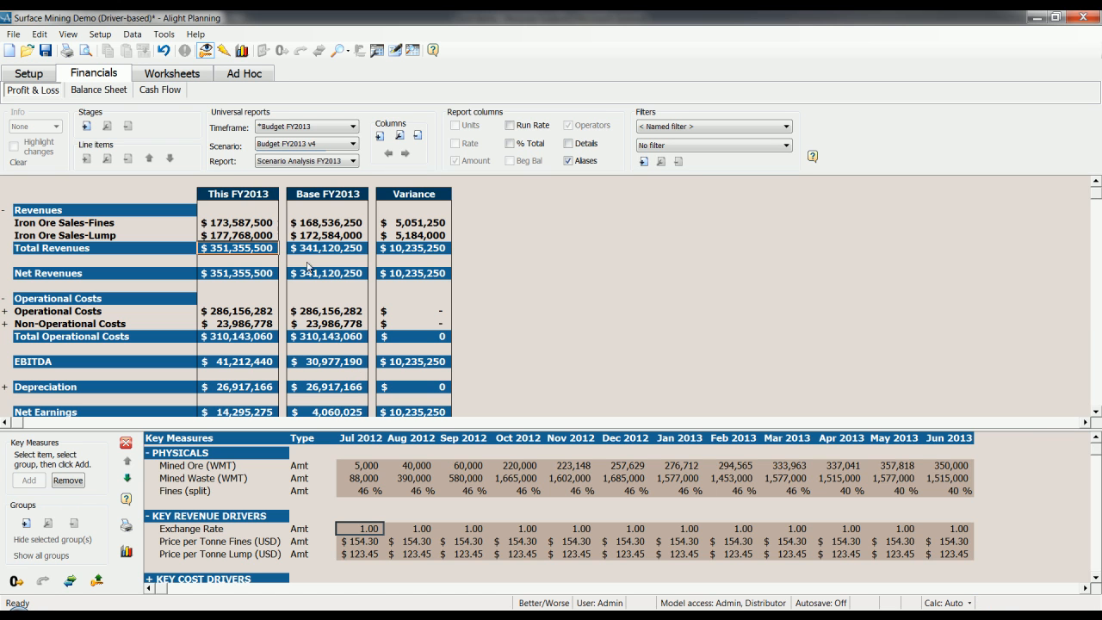
pyautogui.moveTo(207, 234)
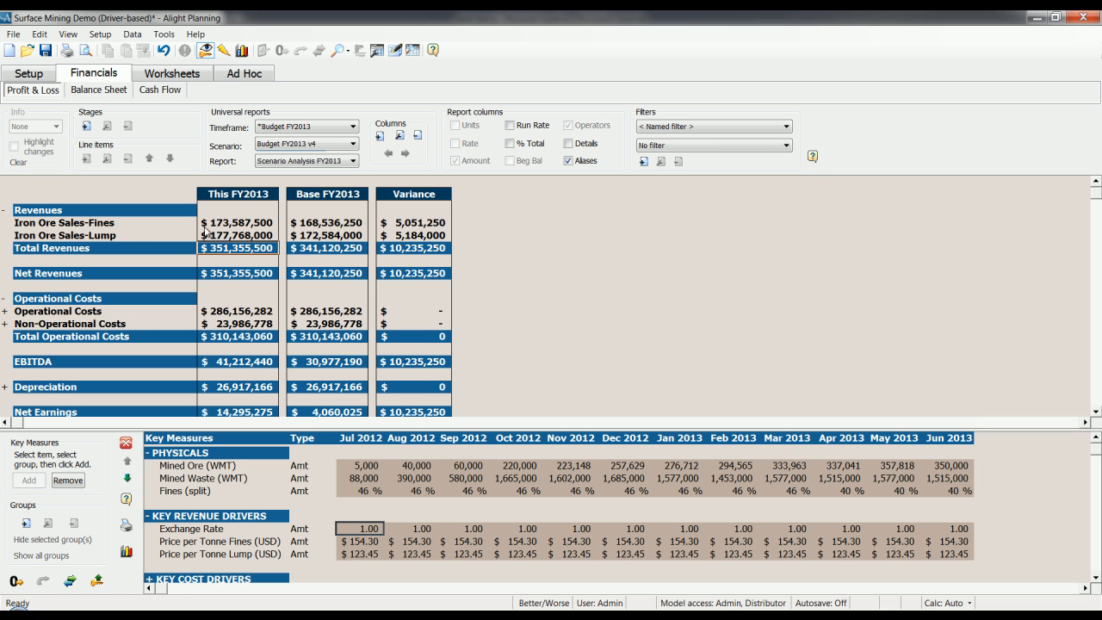
pyautogui.click(69, 222)
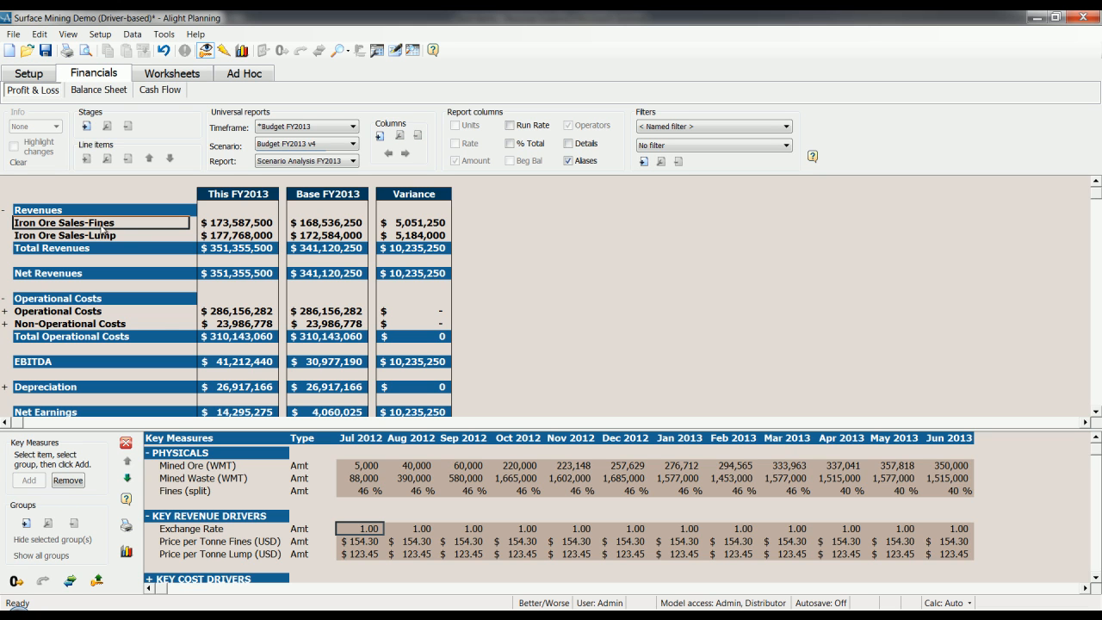
pyautogui.click(69, 235)
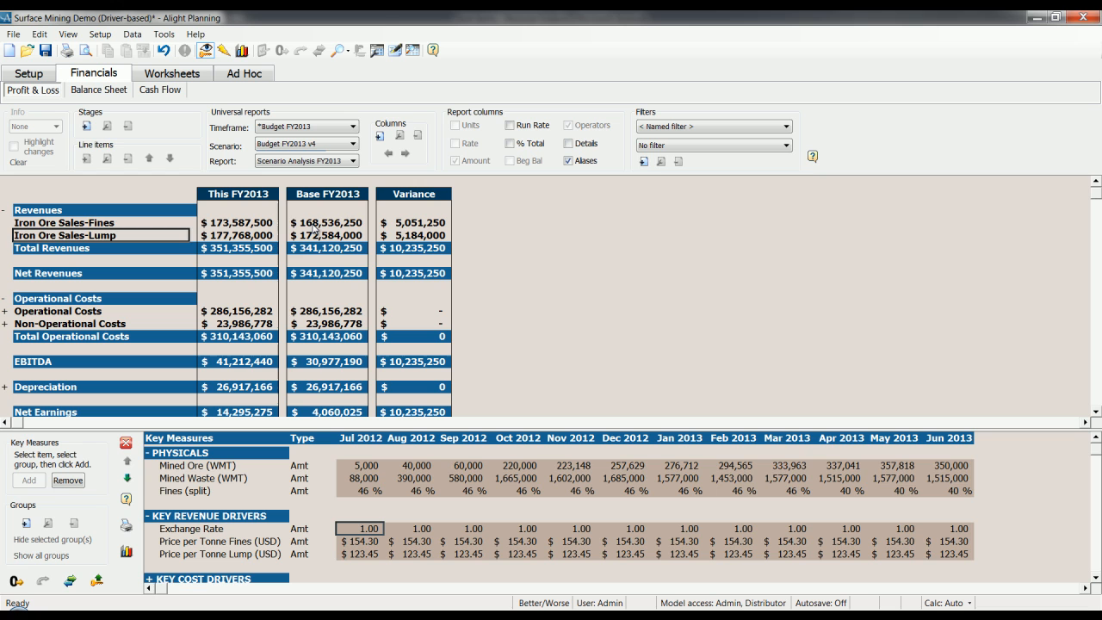
pyautogui.click(327, 222)
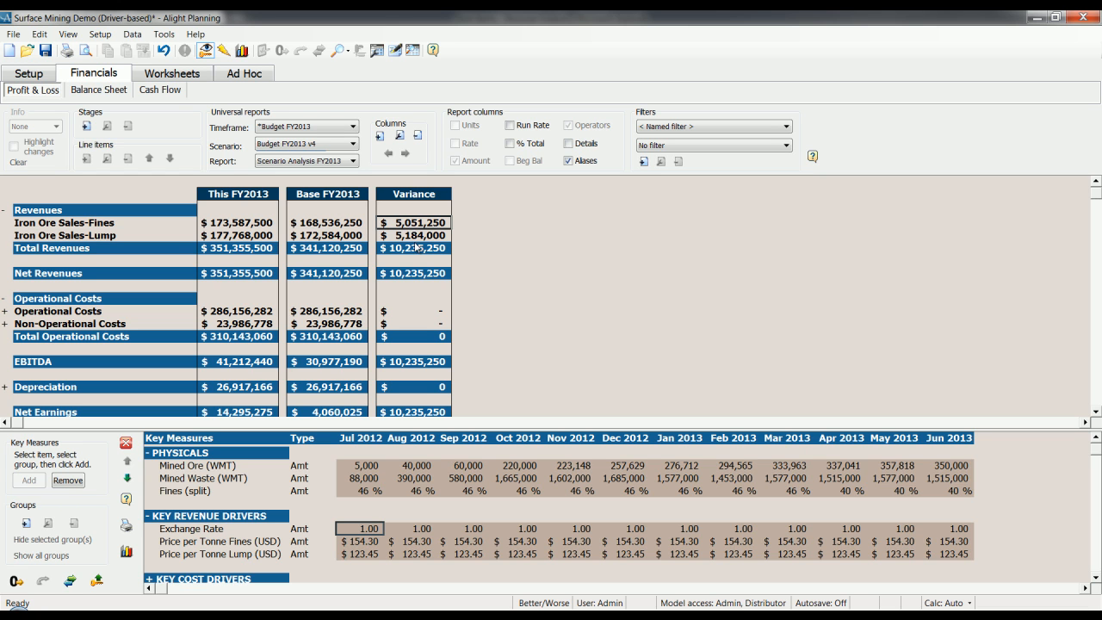
pyautogui.moveTo(416, 256)
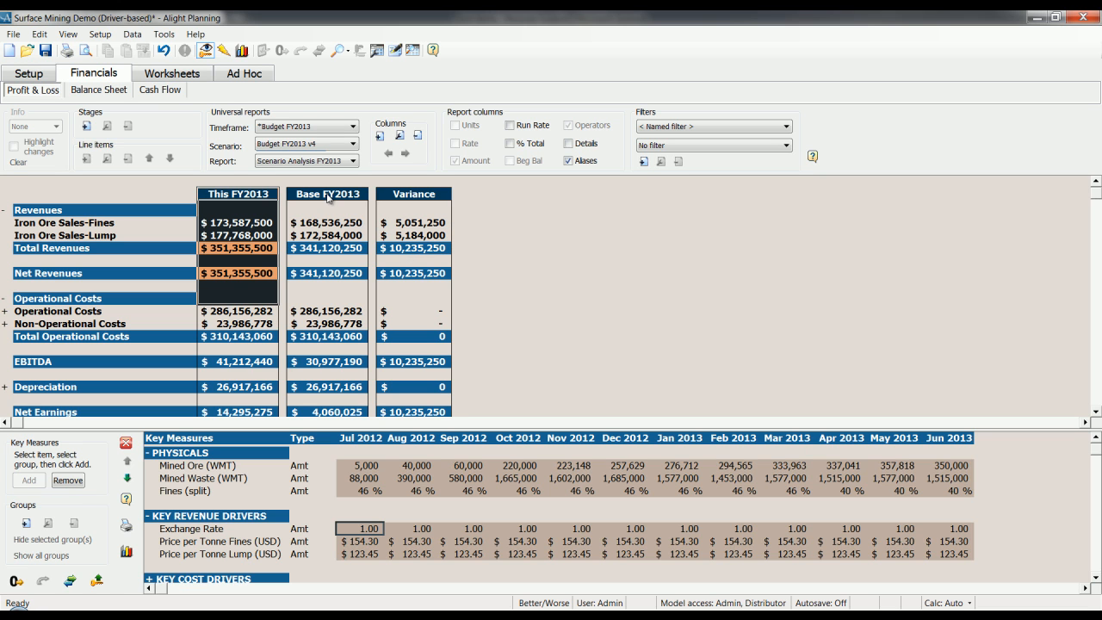
pyautogui.click(327, 248)
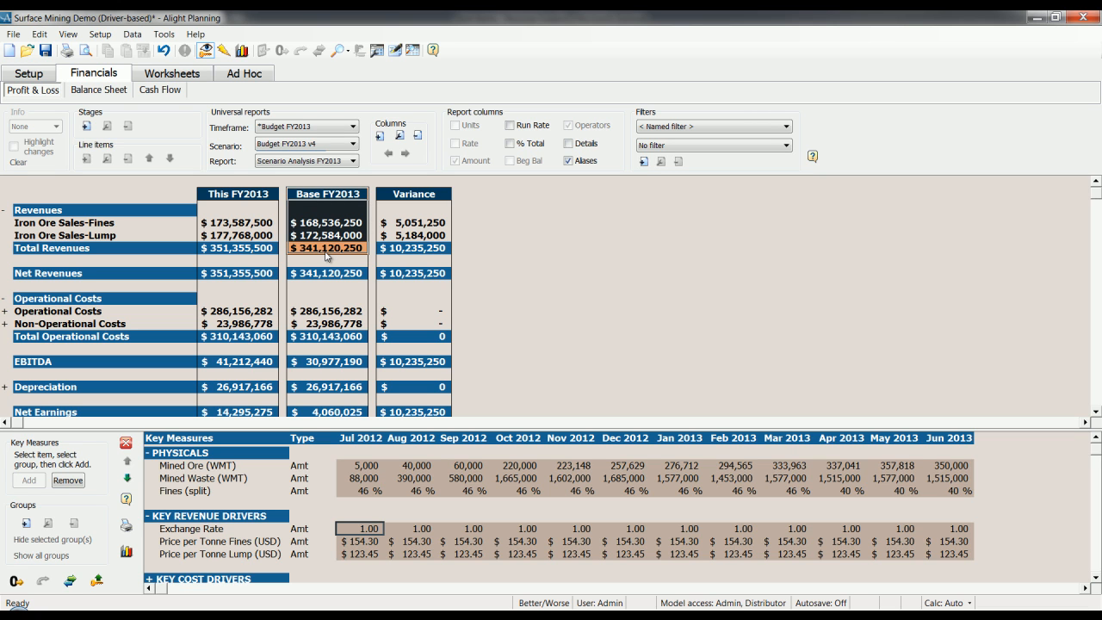
pyautogui.moveTo(352, 259)
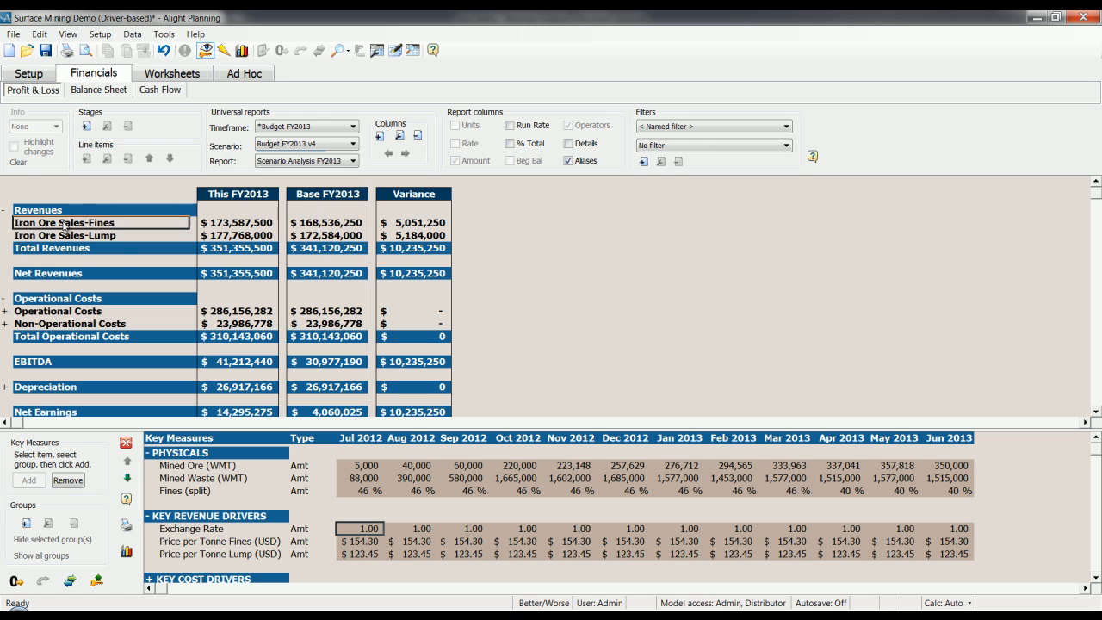
pyautogui.click(171, 73)
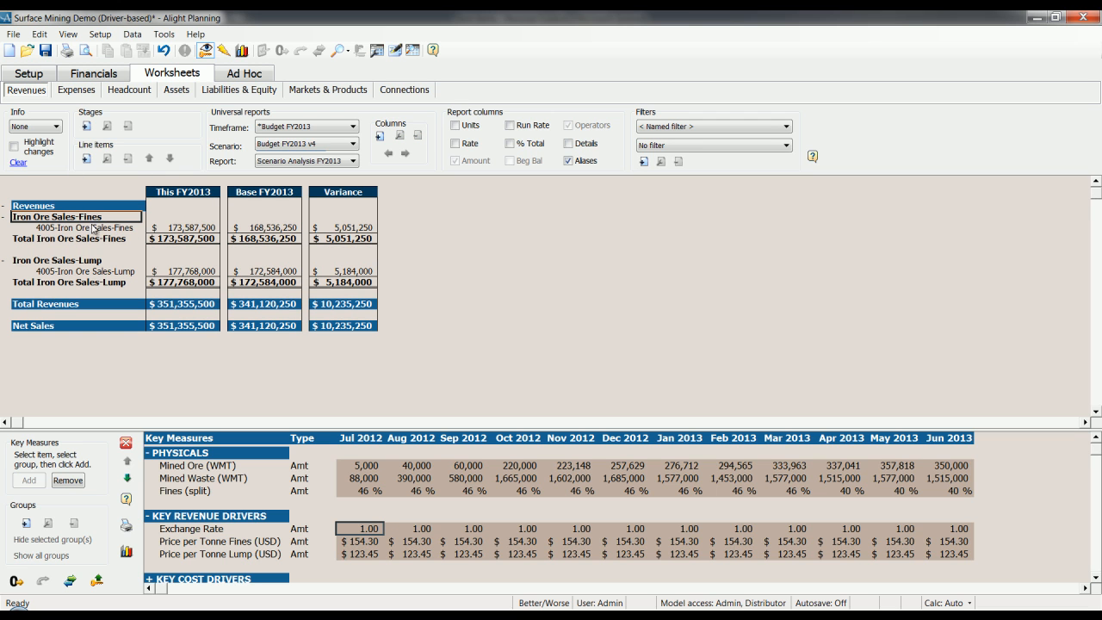
# Step: Break revenue variances into units, rate and amount, then return to the FY2013 Profit & Loss
pyautogui.click(456, 125)
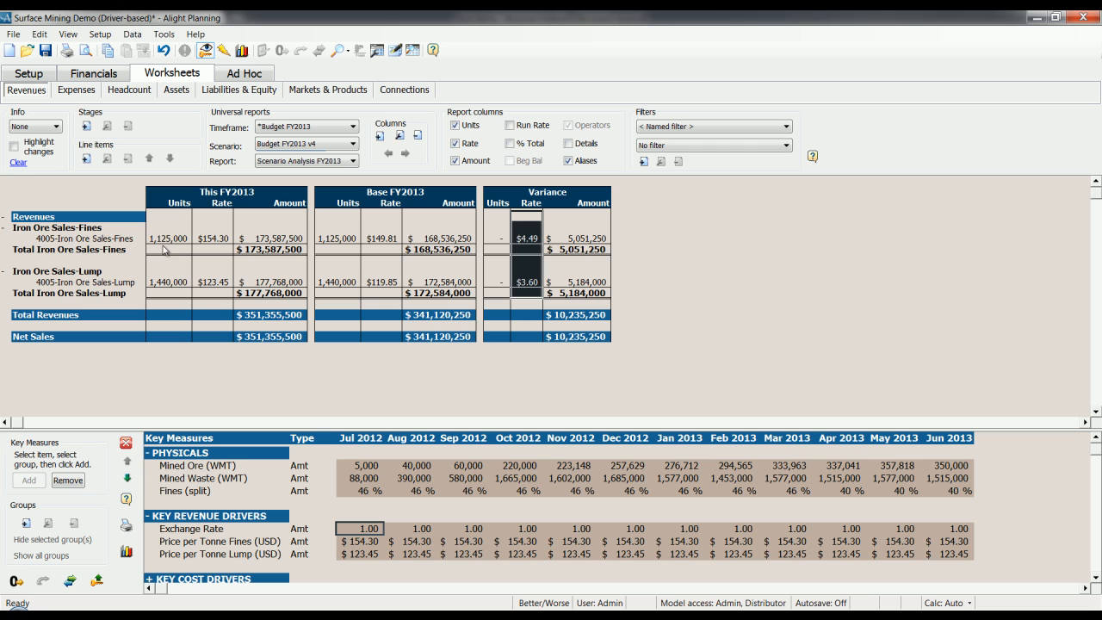
pyautogui.moveTo(181, 253)
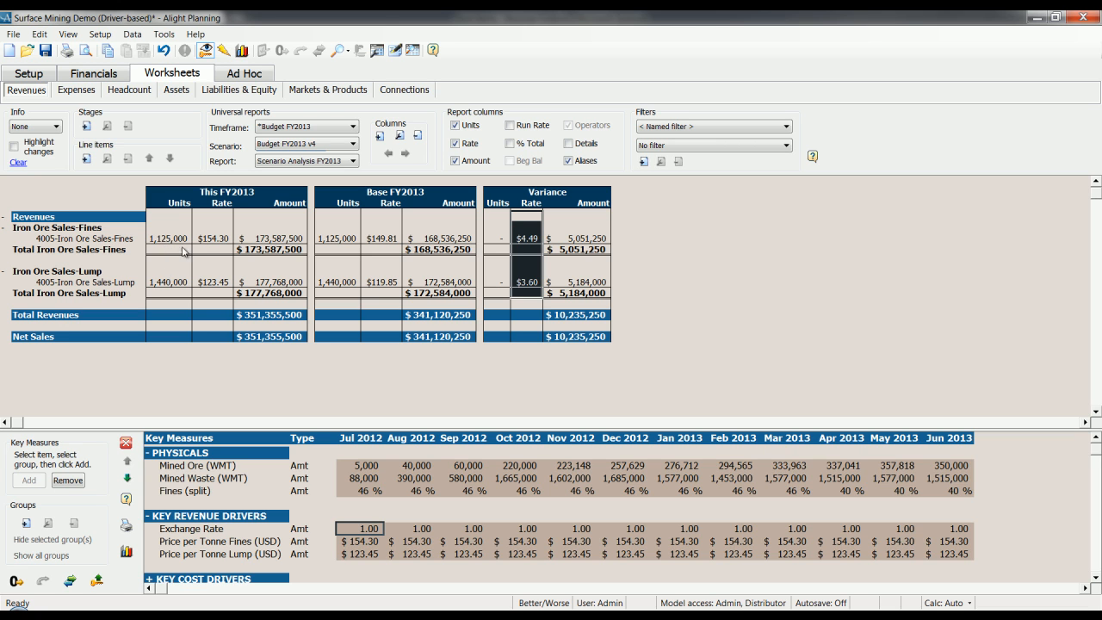
pyautogui.moveTo(529, 227)
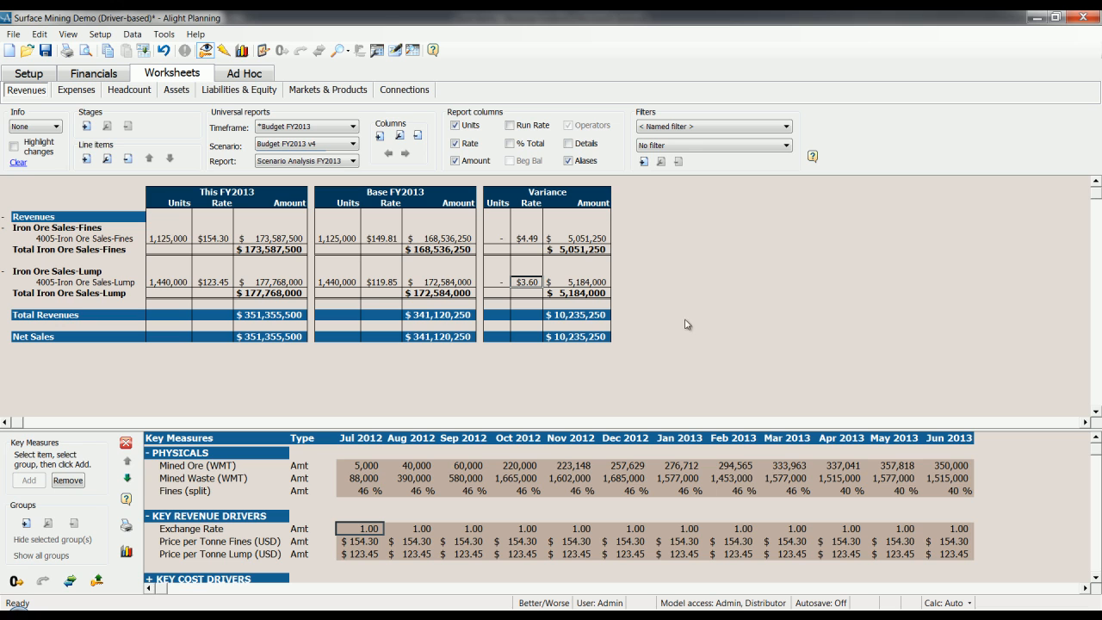
pyautogui.moveTo(595, 379)
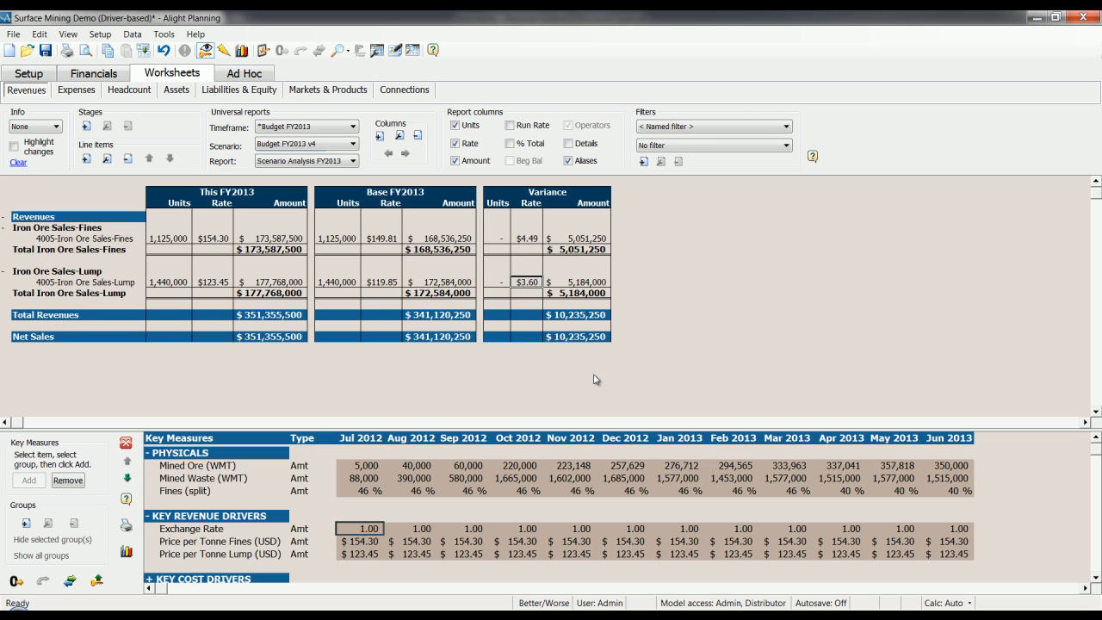
pyautogui.moveTo(367, 408)
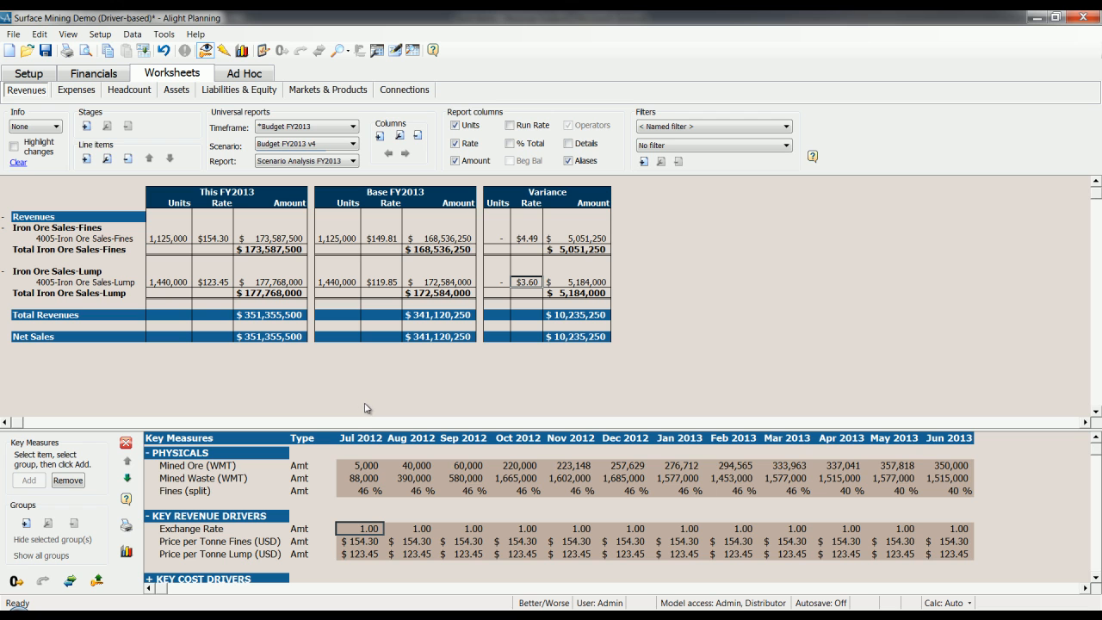
pyautogui.moveTo(348, 396)
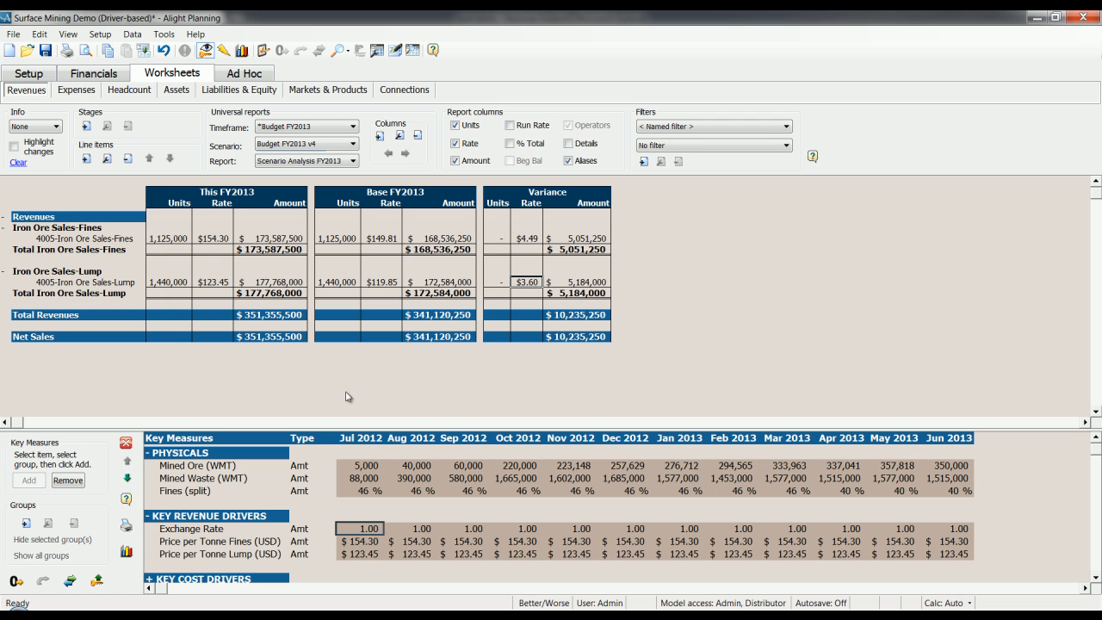
pyautogui.click(94, 73)
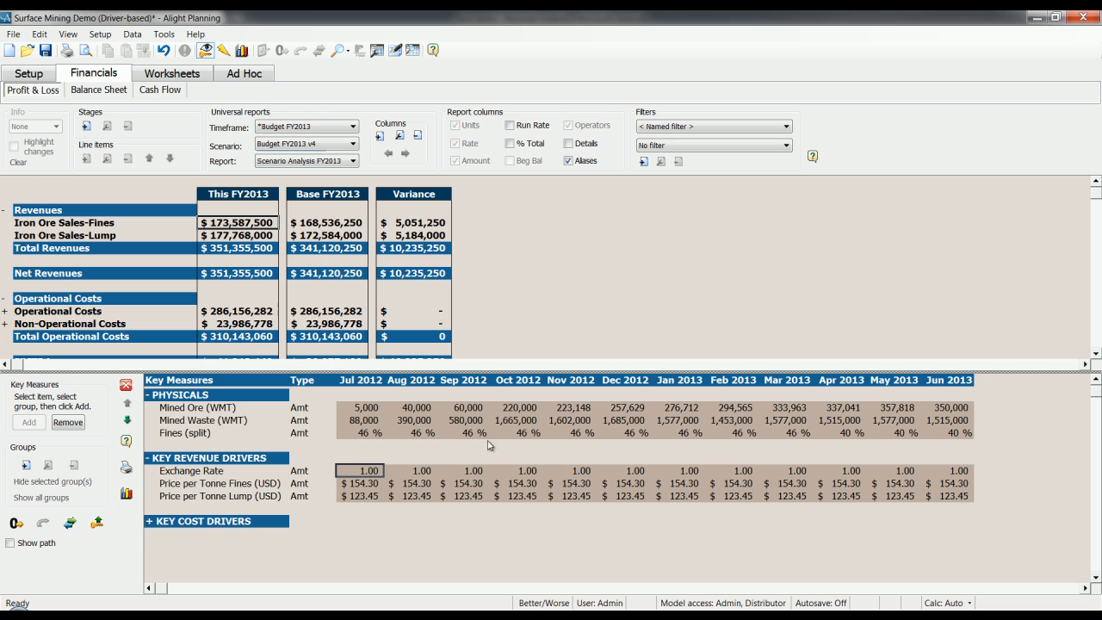
# Step: Set Fuel $/t to 2.50 in every month and expand Operational Costs
pyautogui.click(154, 522)
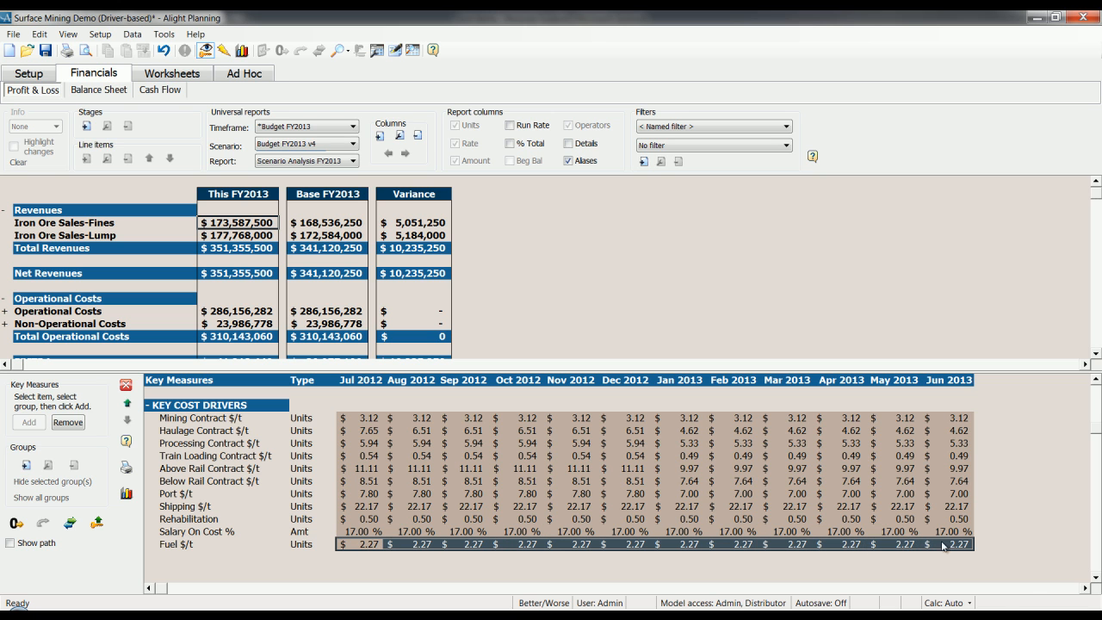
pyautogui.doubleClick(364, 544)
pyautogui.write('2.5')
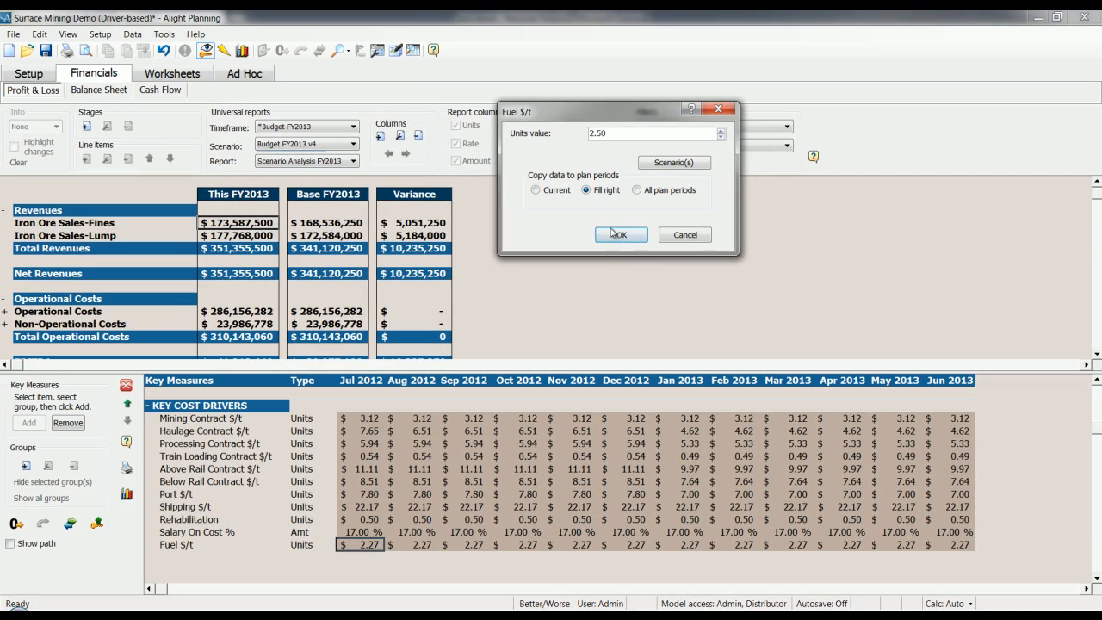
pyautogui.click(622, 234)
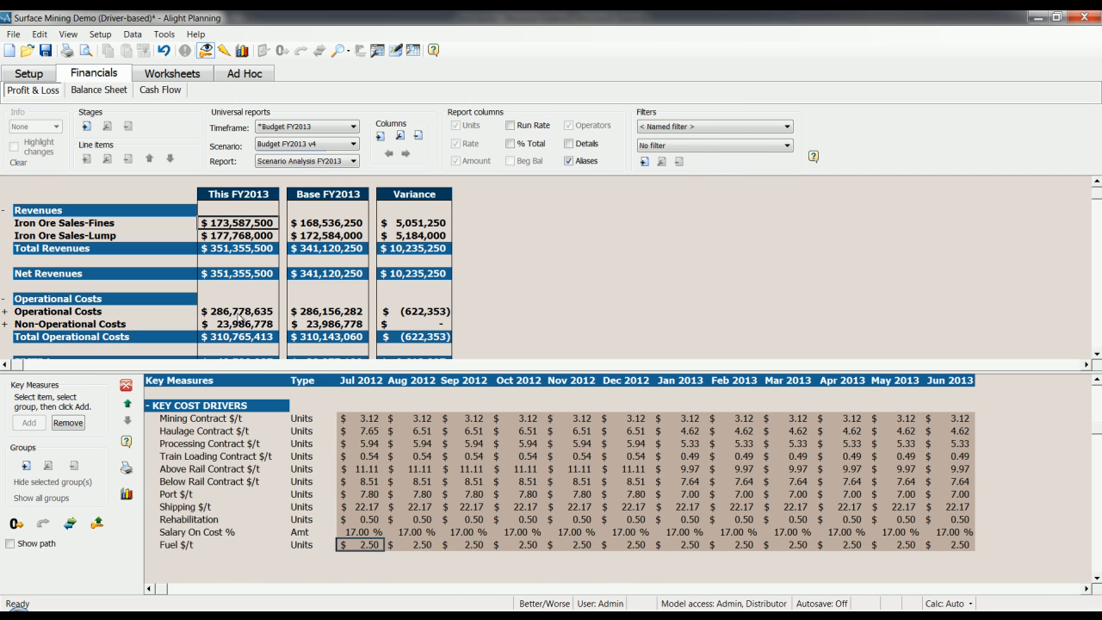
pyautogui.click(238, 312)
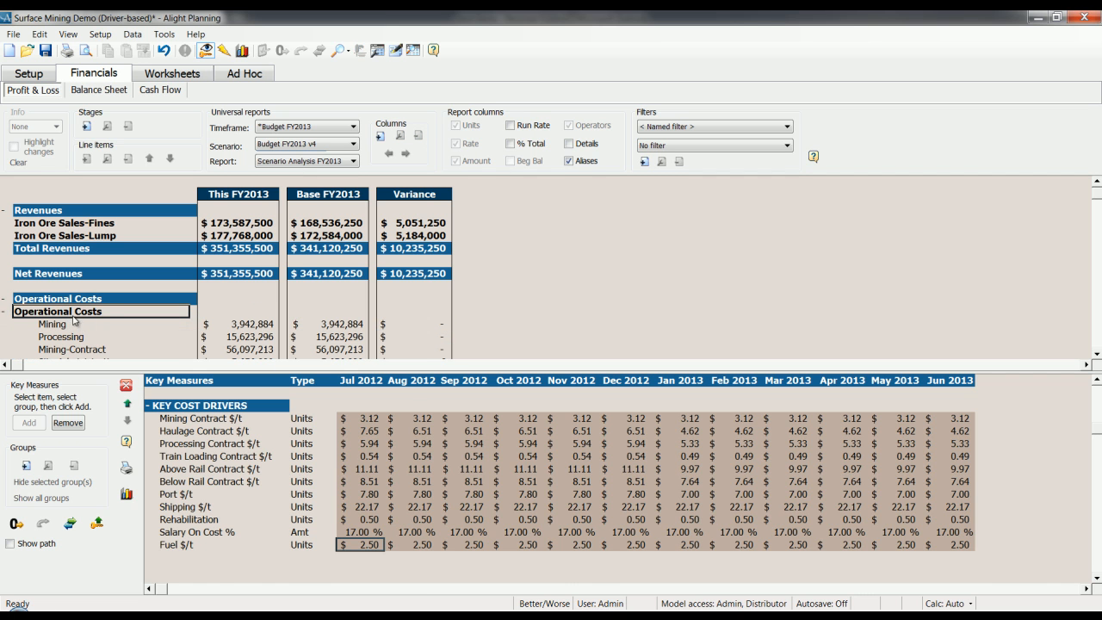
pyautogui.moveTo(447, 388)
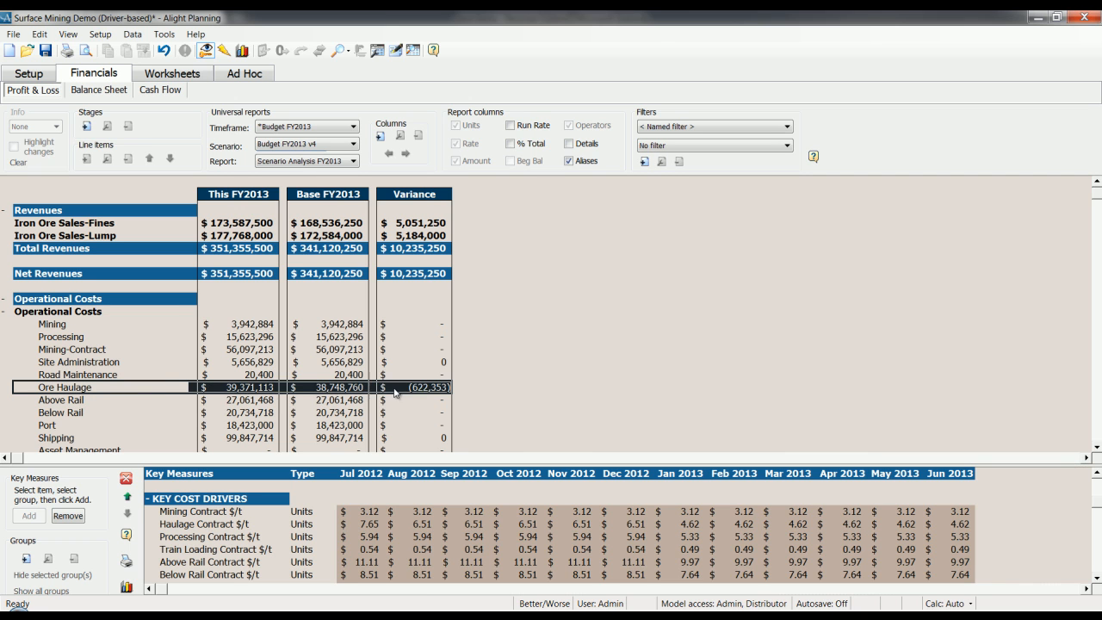
# Step: Show amounts only in Markets & Products and drill Ore Haulage to Road Trains' 5401-Fuel
pyautogui.click(170, 73)
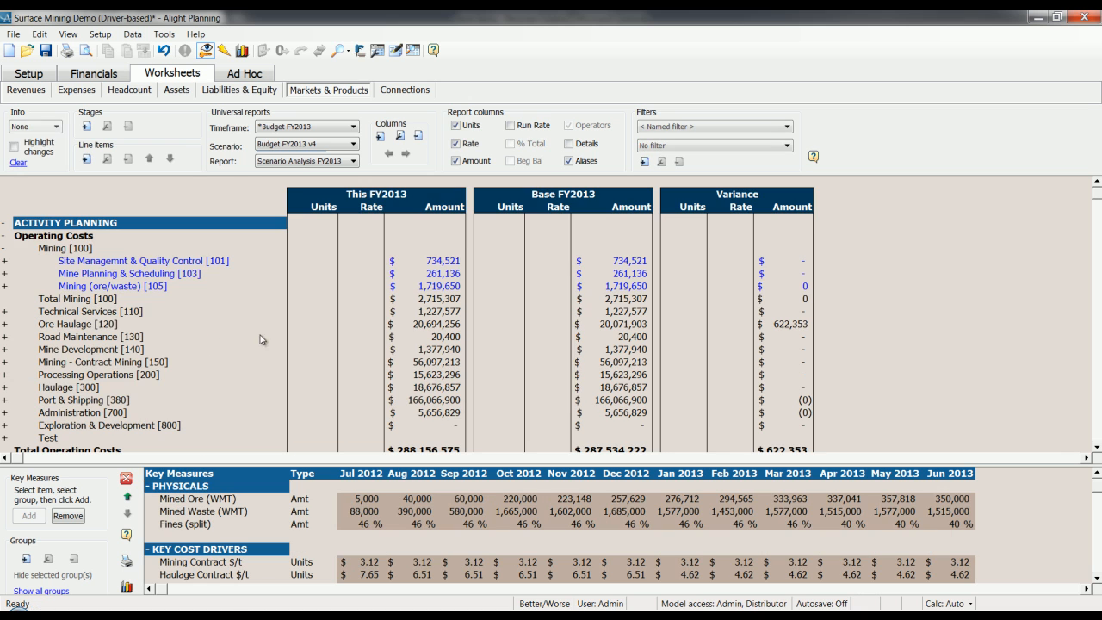
pyautogui.moveTo(125, 248)
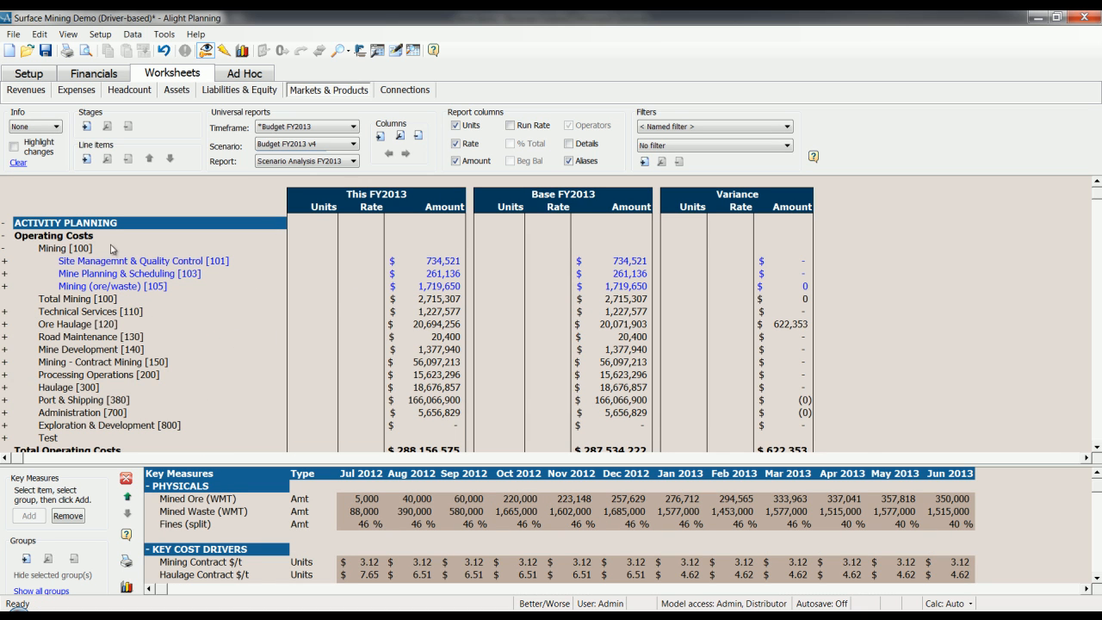
pyautogui.click(454, 125)
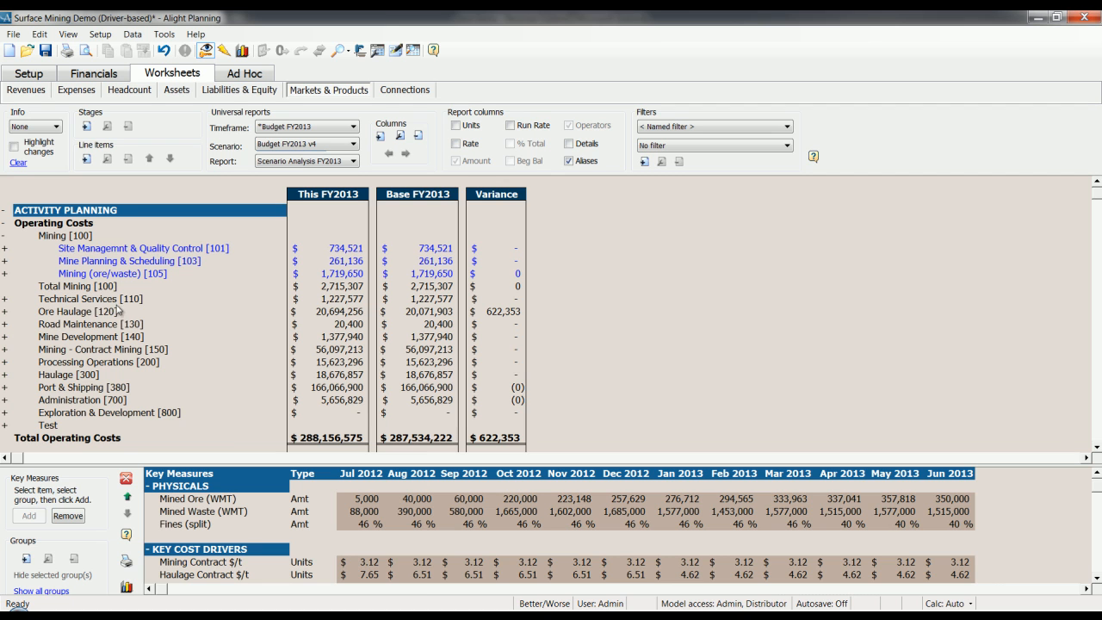
pyautogui.click(7, 313)
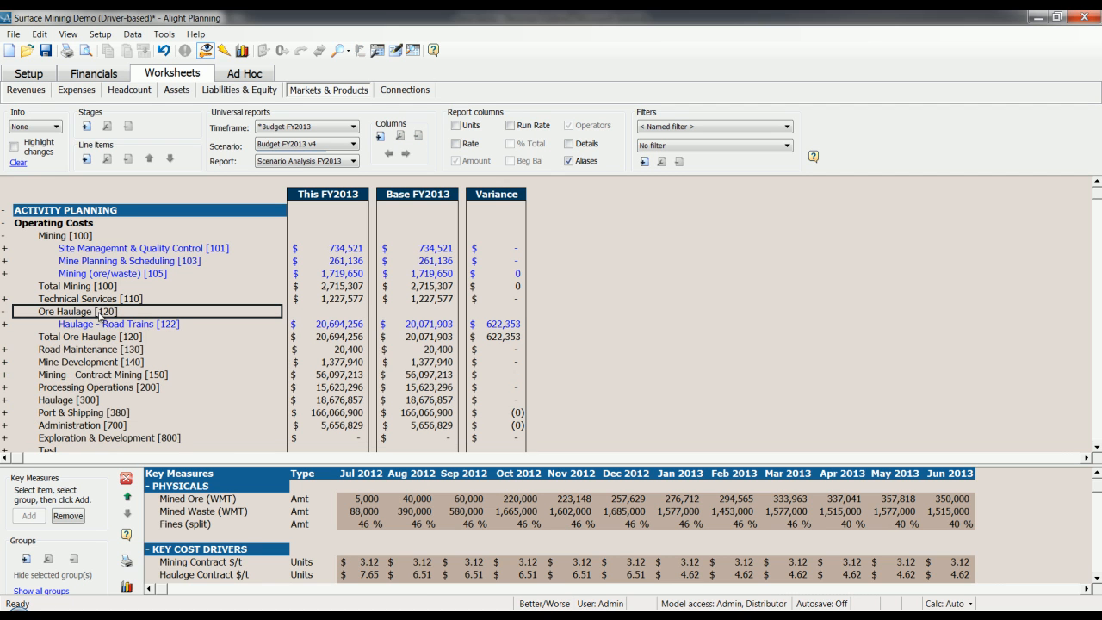
pyautogui.click(117, 324)
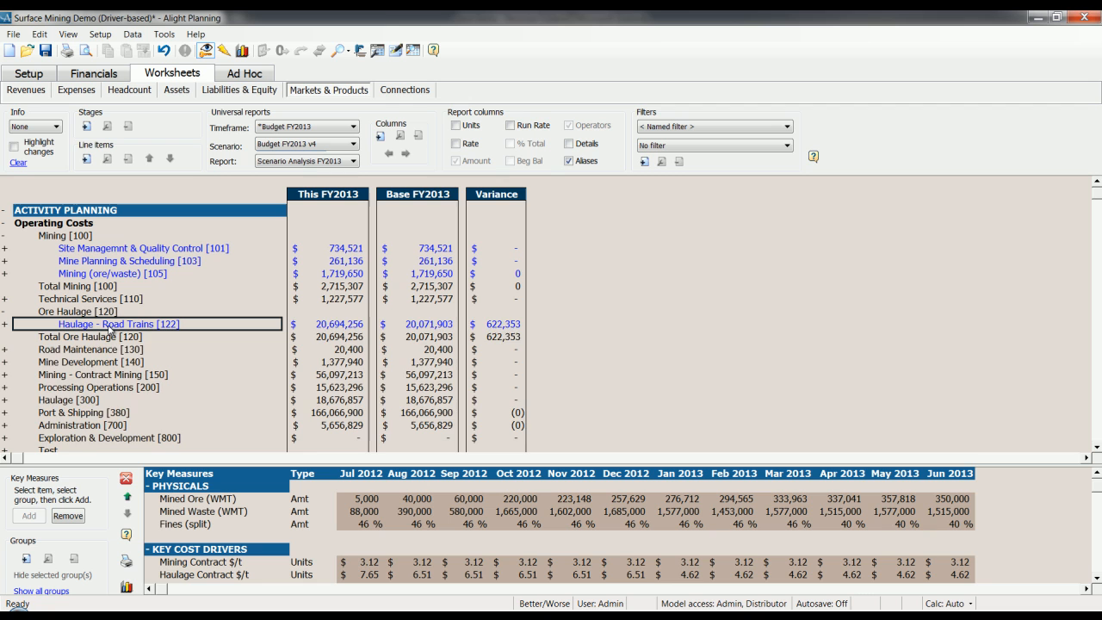
pyautogui.click(8, 324)
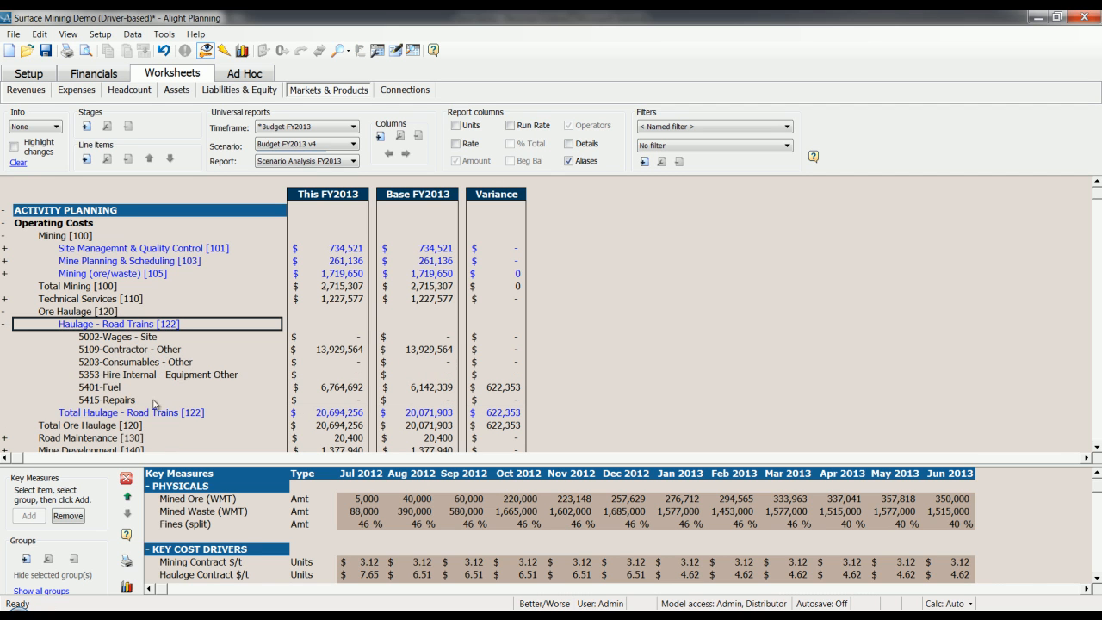
pyautogui.click(336, 387)
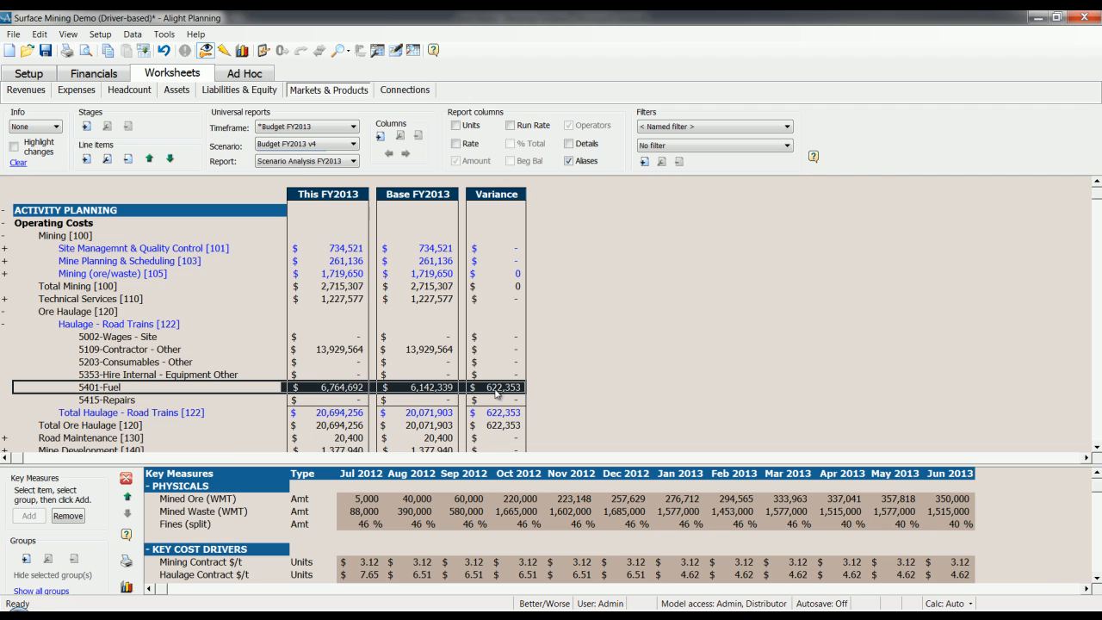
pyautogui.moveTo(542, 393)
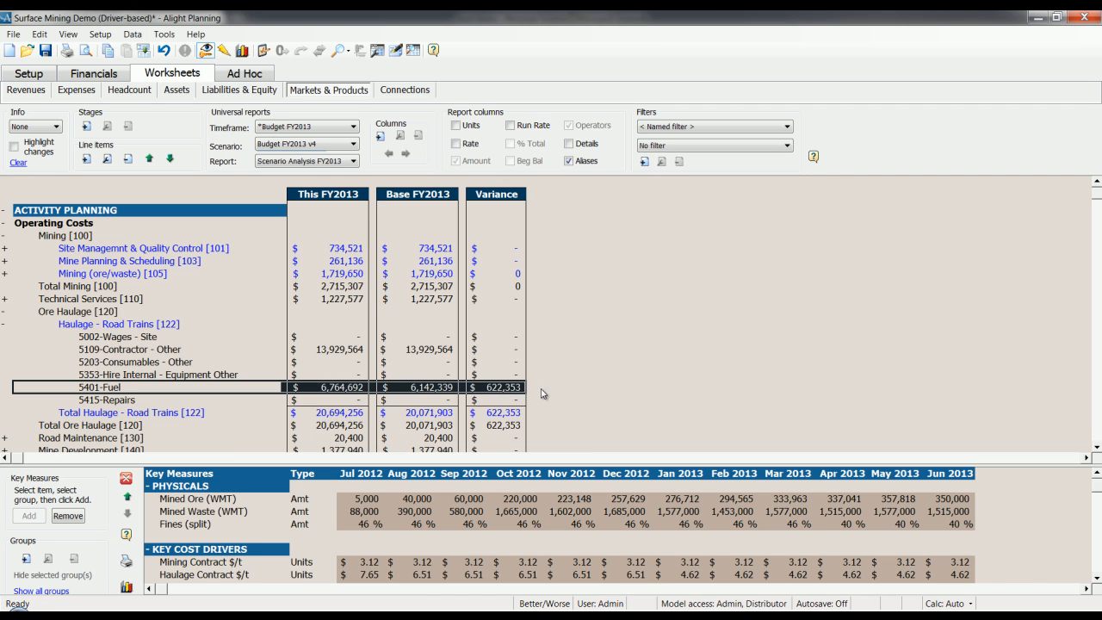
pyautogui.moveTo(559, 387)
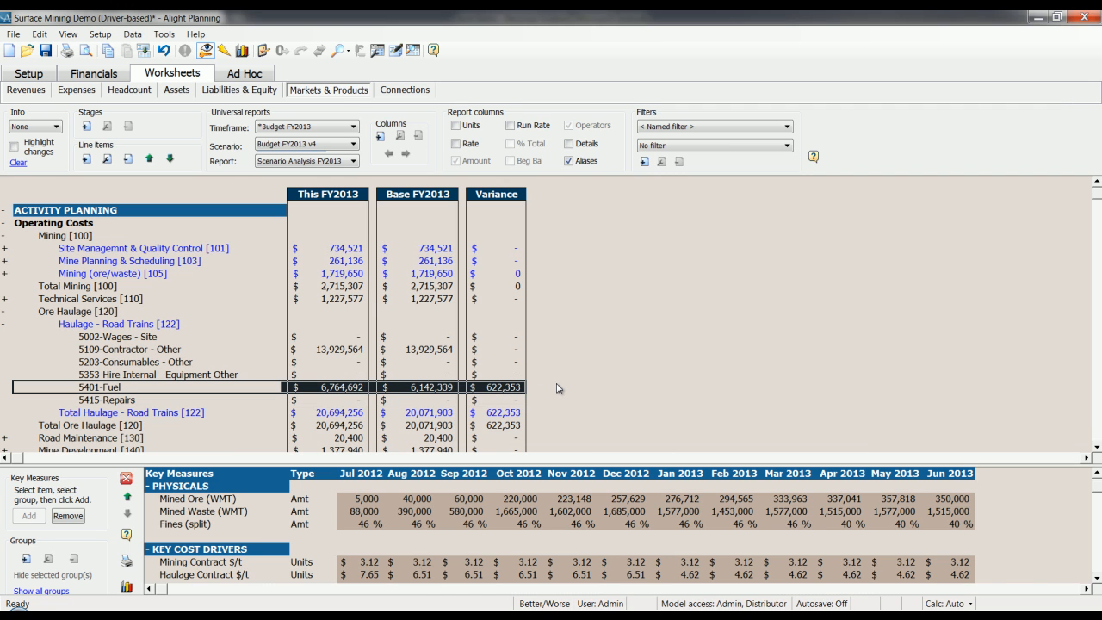
pyautogui.moveTo(568, 388)
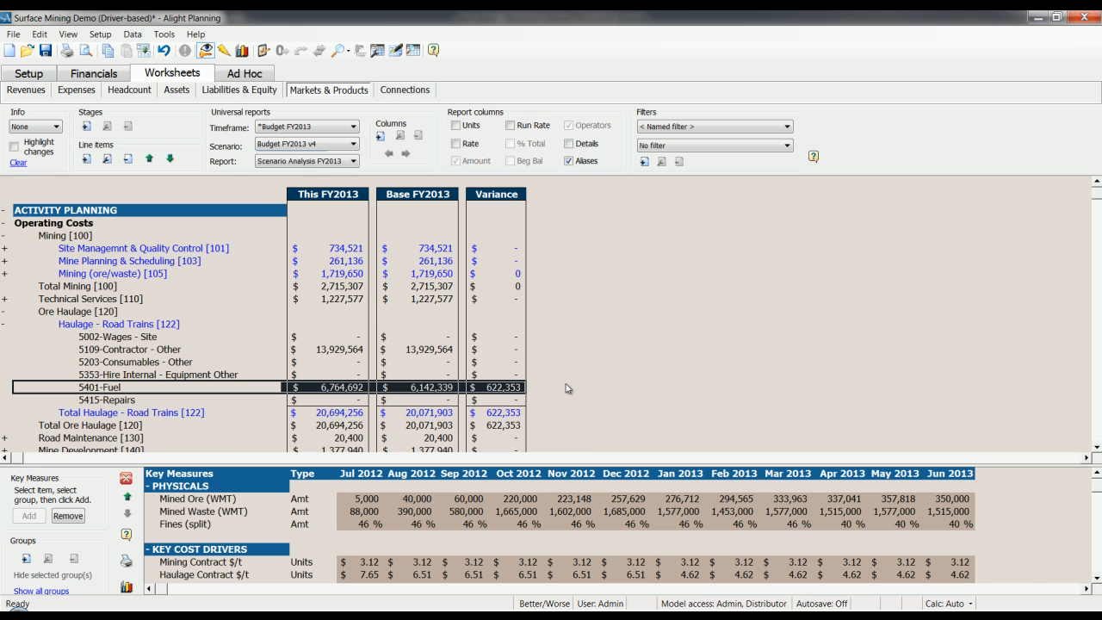
pyautogui.moveTo(571, 388)
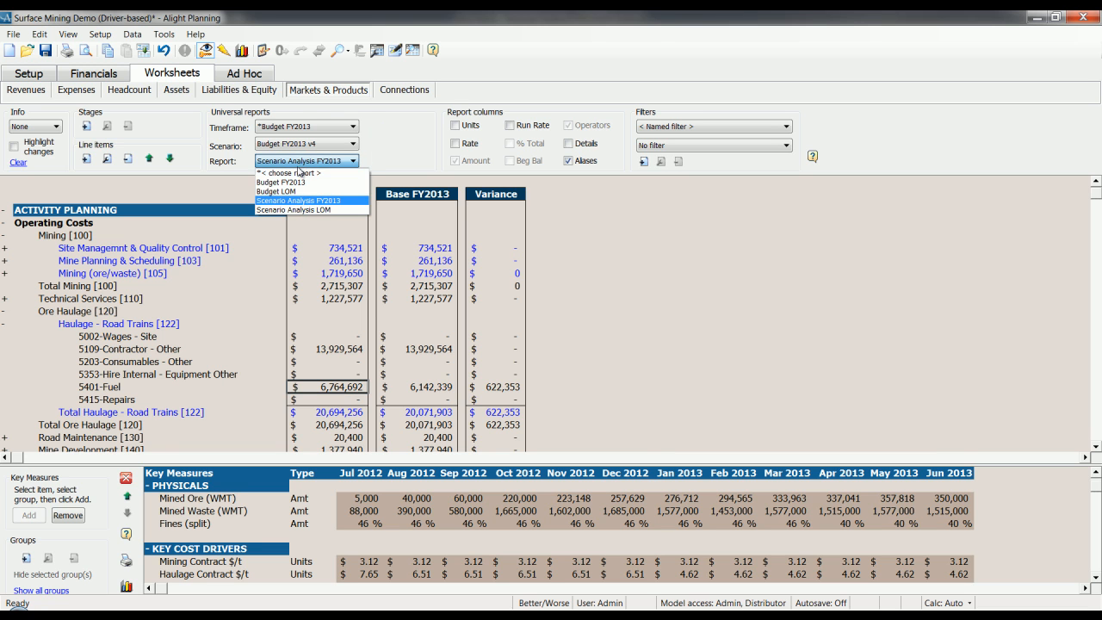
# Step: Load the Budget FY2013 report and select Labor Cost per tonne in Connections
pyautogui.click(275, 182)
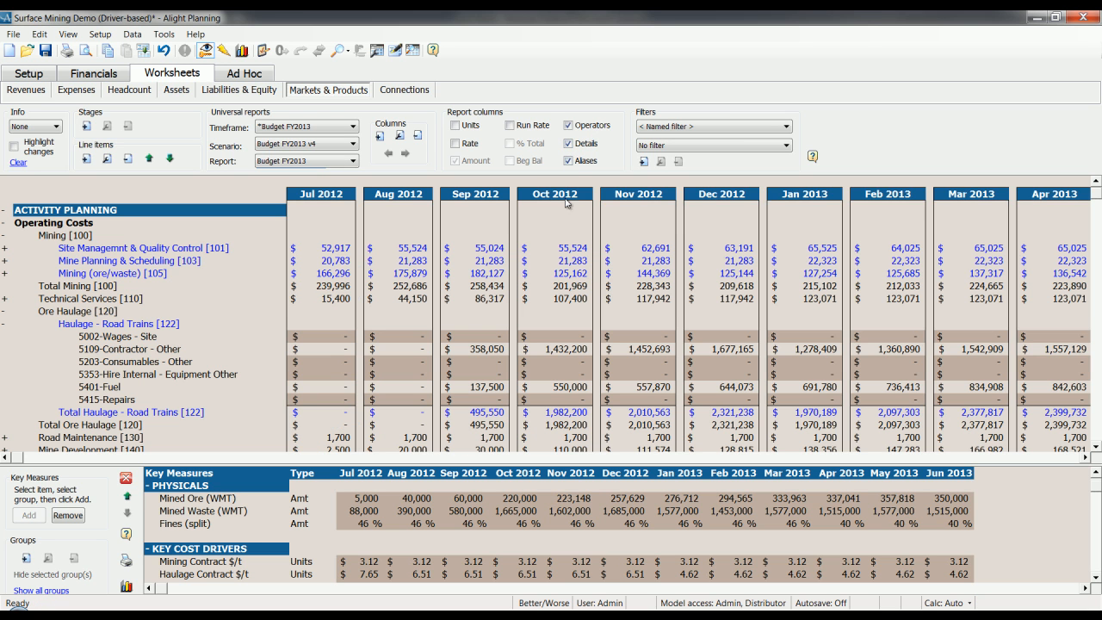
pyautogui.moveTo(356, 90)
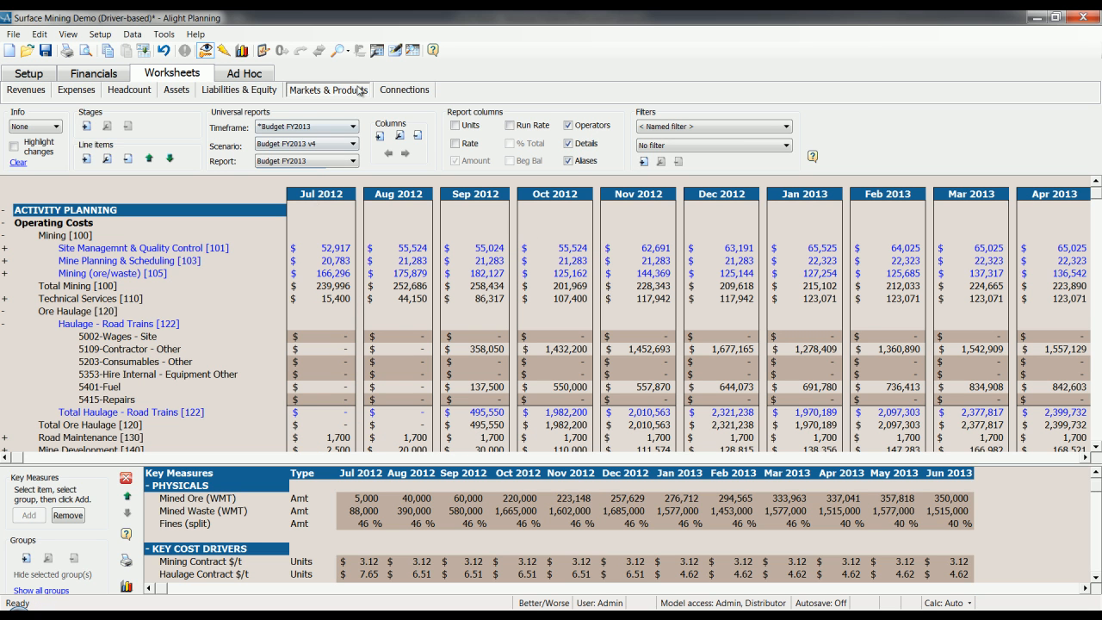
pyautogui.click(404, 89)
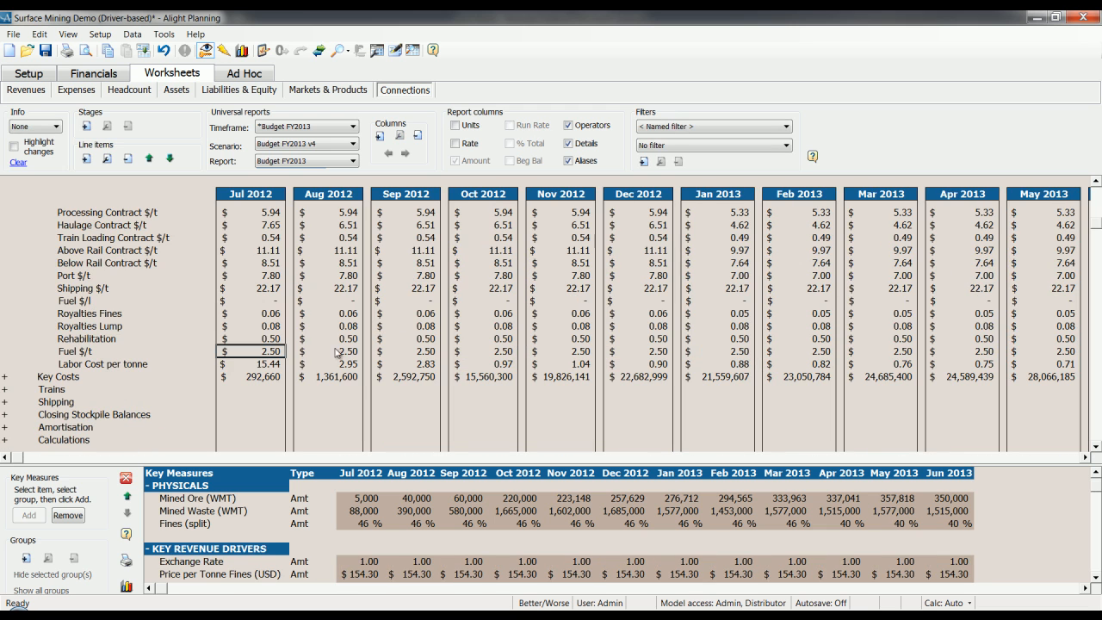
pyautogui.moveTo(92, 370)
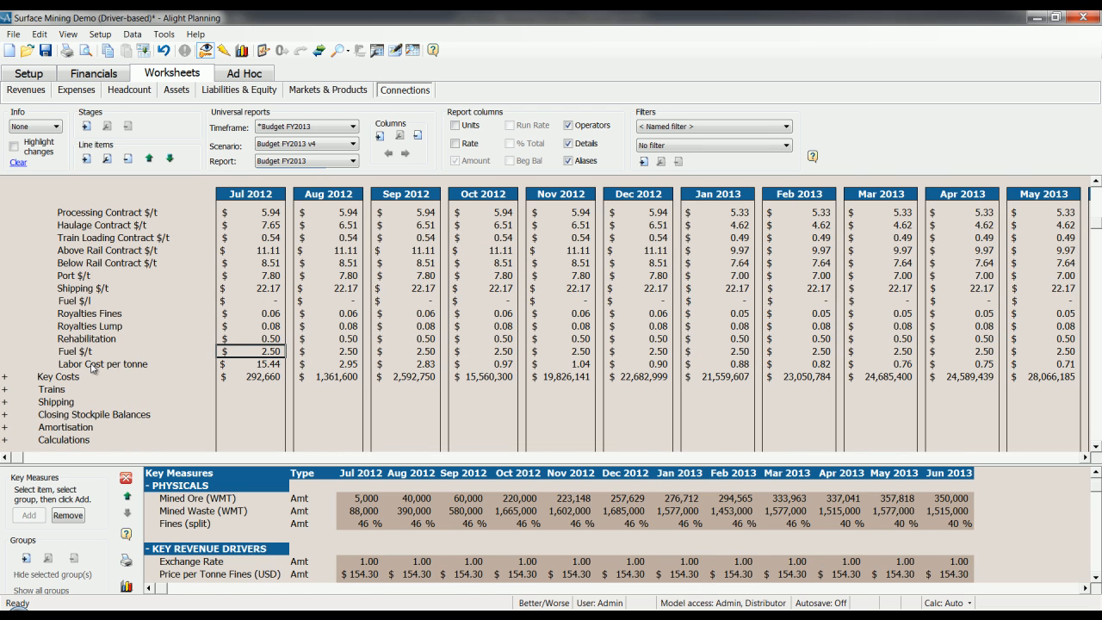
pyautogui.click(256, 363)
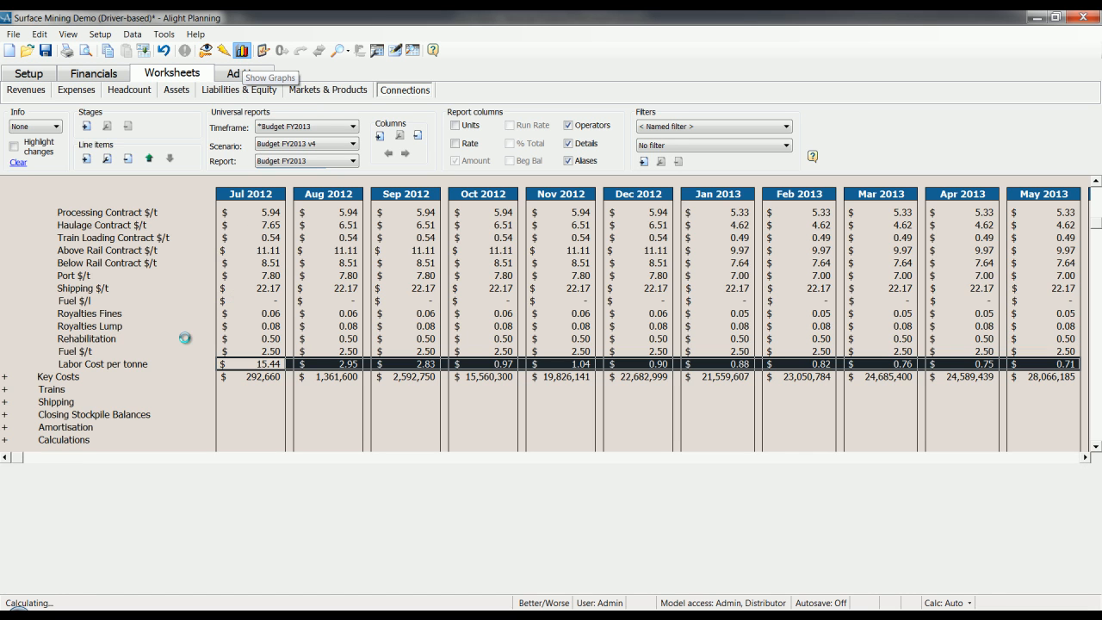
# Step: Graph the Mined Ore (WMT) values from Jul 2012 through May 2013
pyautogui.click(252, 48)
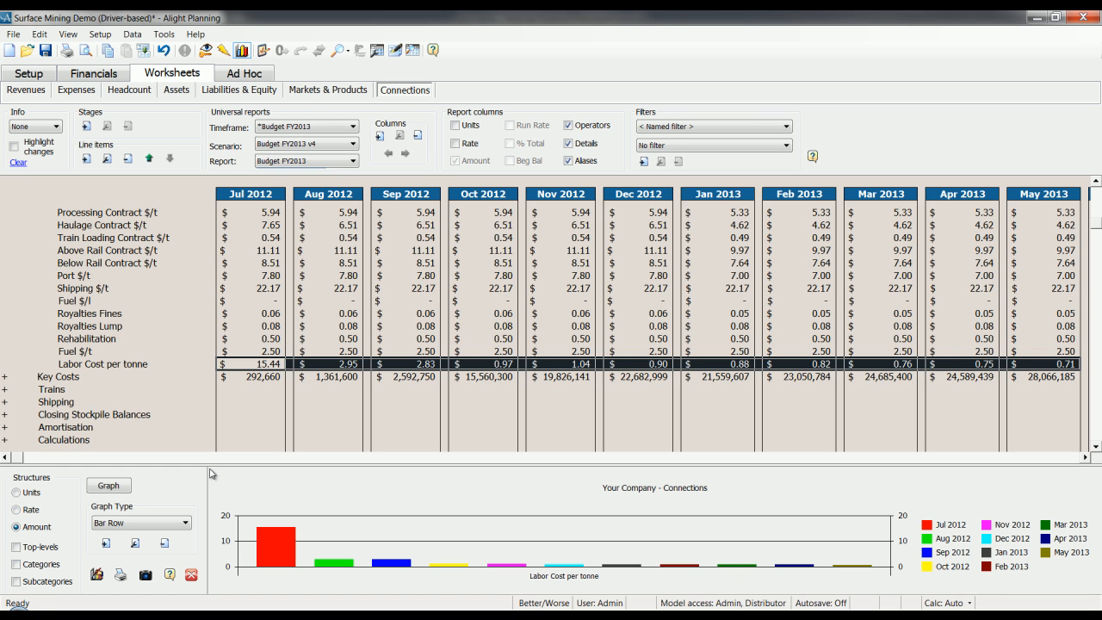
pyautogui.moveTo(210, 463)
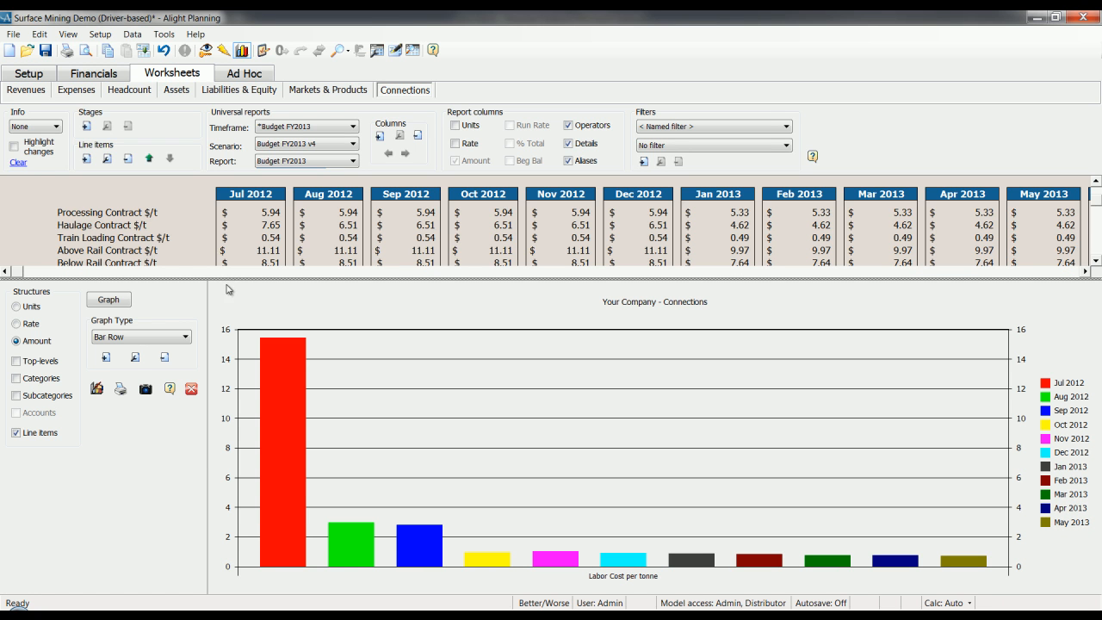
pyautogui.moveTo(201, 343)
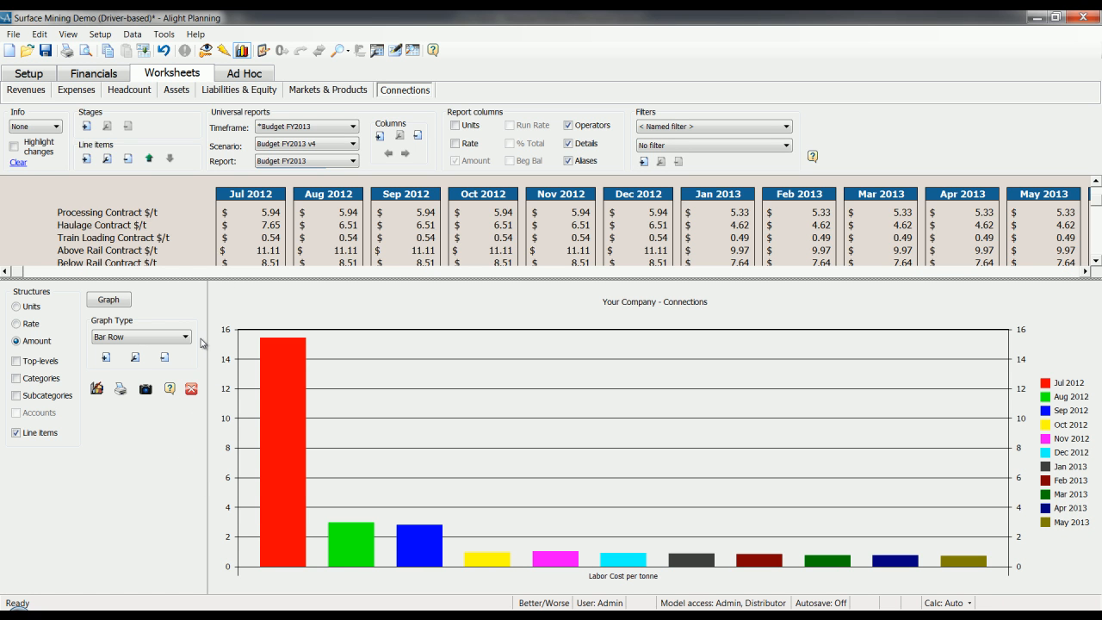
pyautogui.moveTo(535, 520)
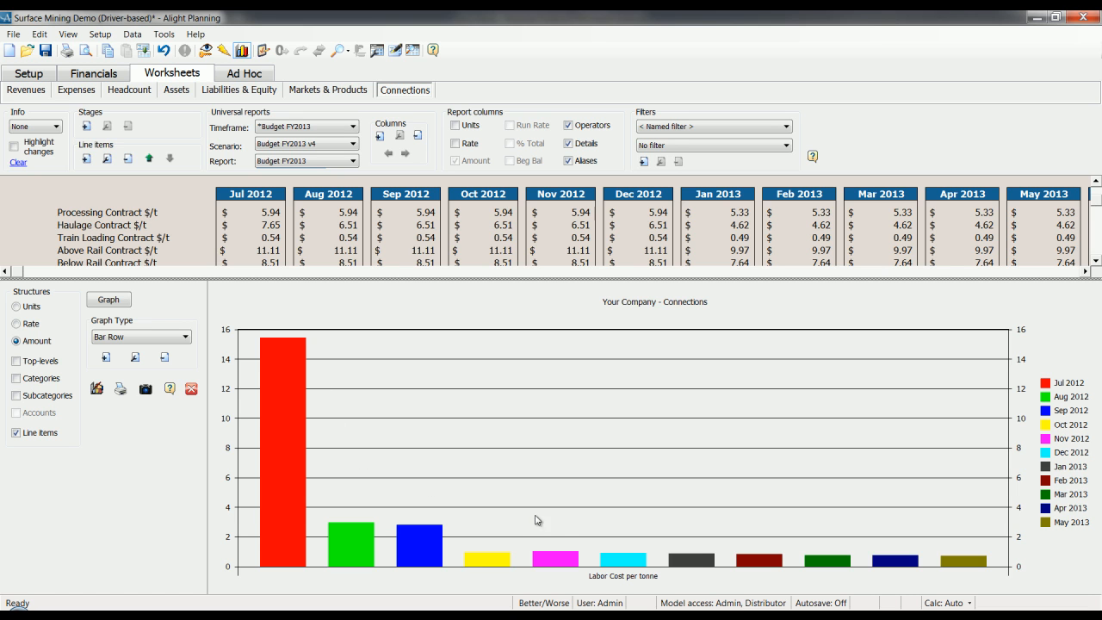
pyautogui.moveTo(502, 497)
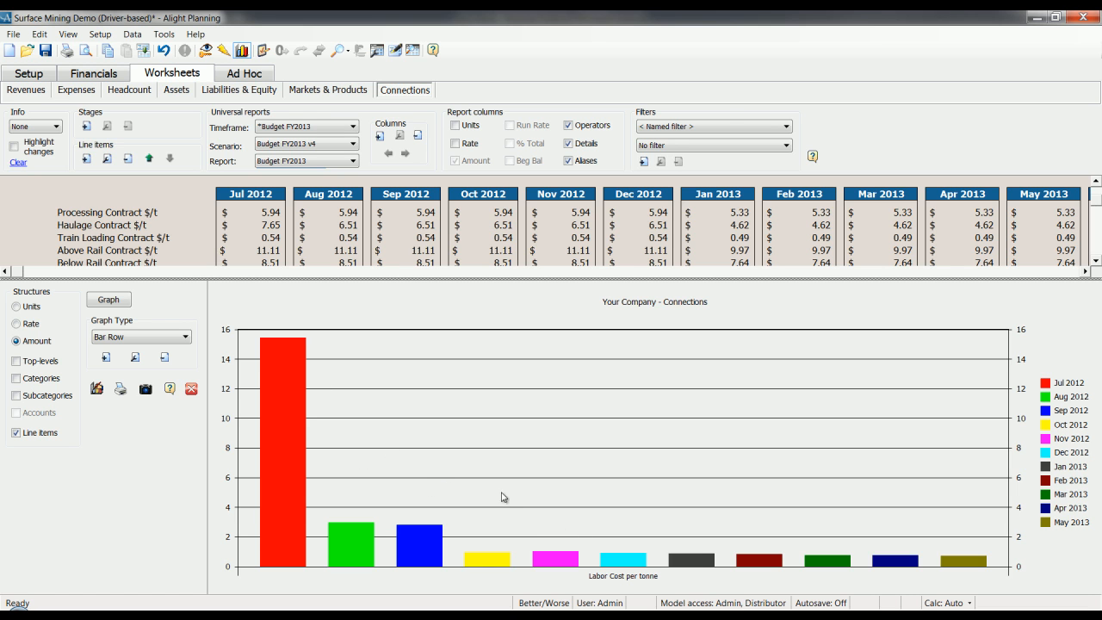
pyautogui.moveTo(556, 499)
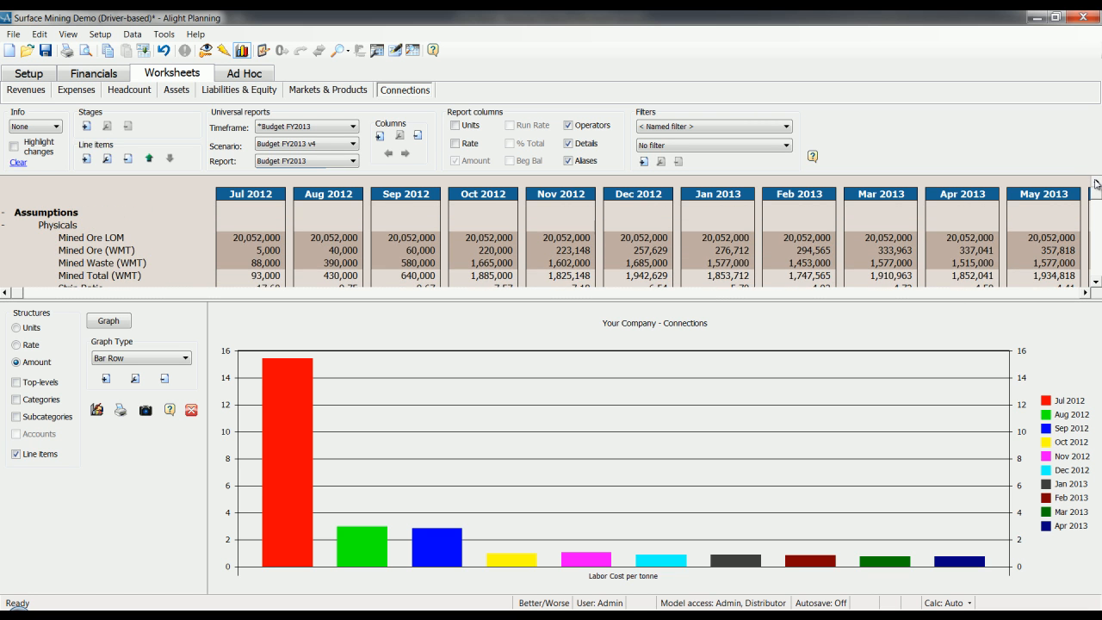
pyautogui.click(343, 250)
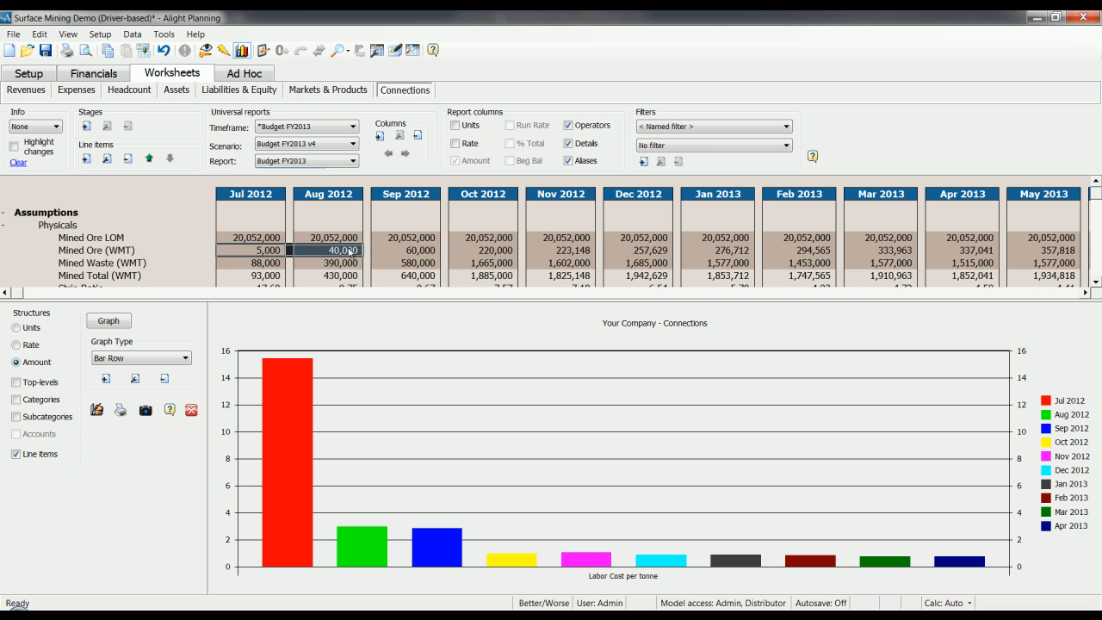
pyautogui.moveTo(327, 250); pyautogui.dragTo(879, 250)
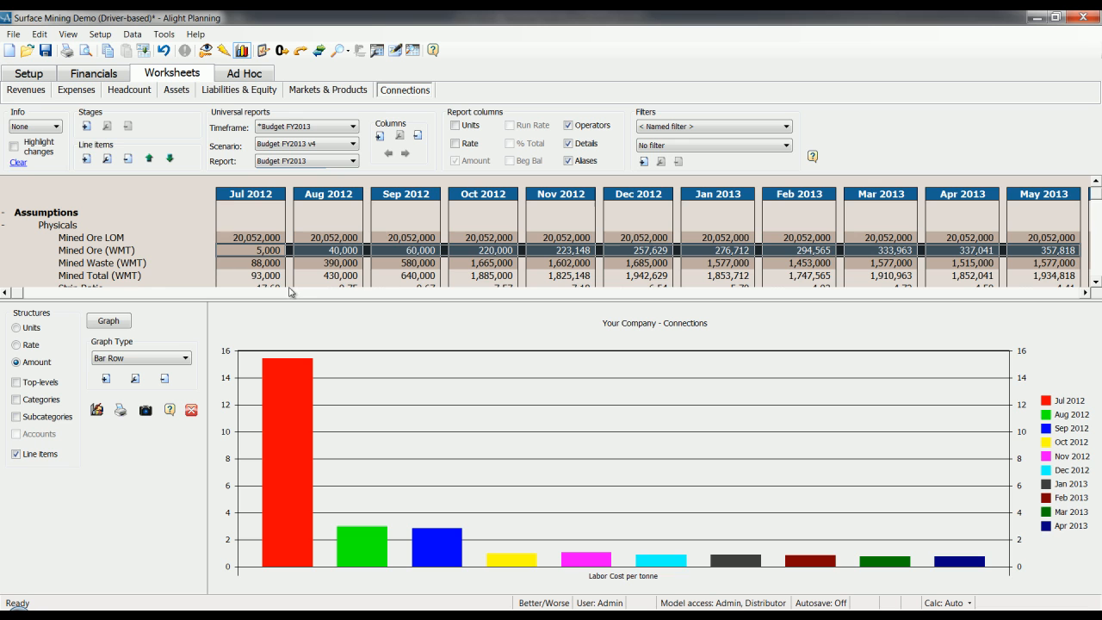
pyautogui.moveTo(421, 227)
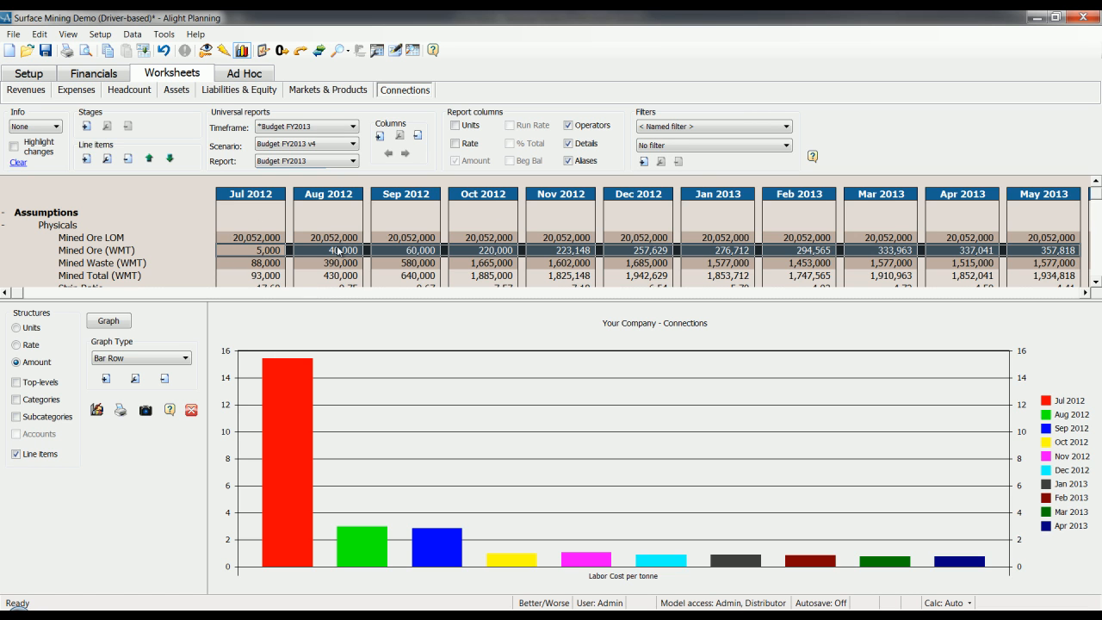
pyautogui.click(107, 320)
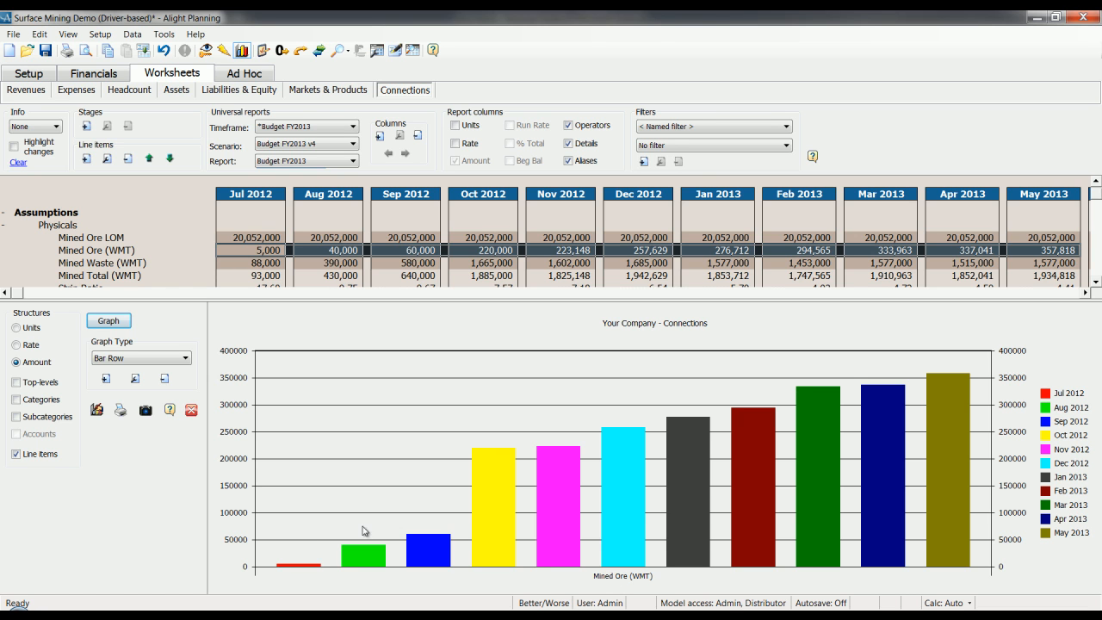
pyautogui.moveTo(908, 448)
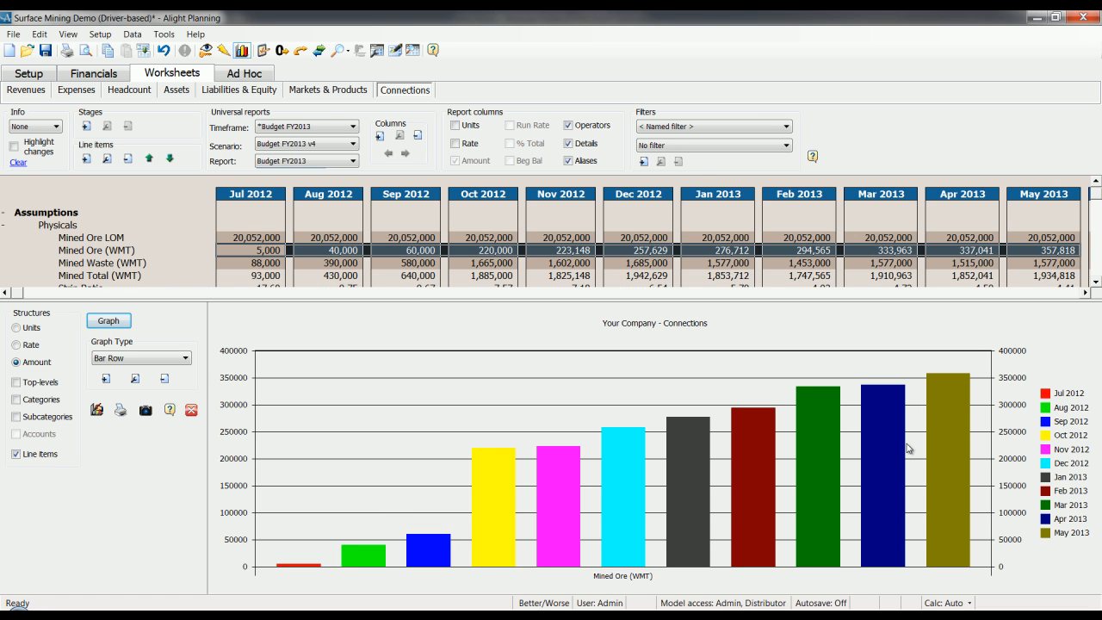
pyautogui.moveTo(949, 516)
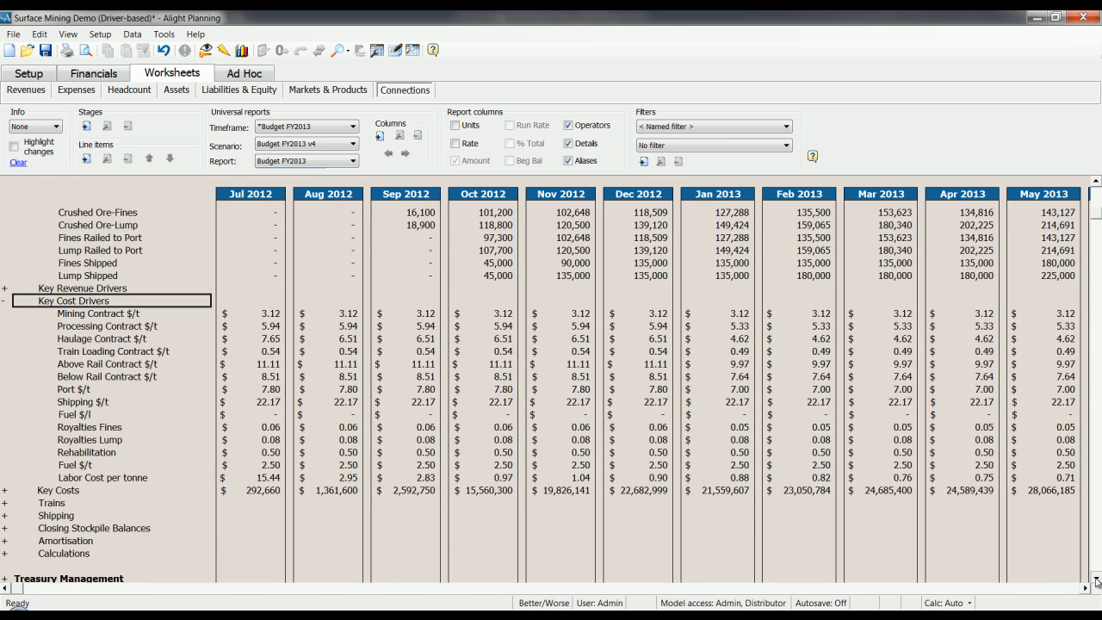
pyautogui.moveTo(105, 326)
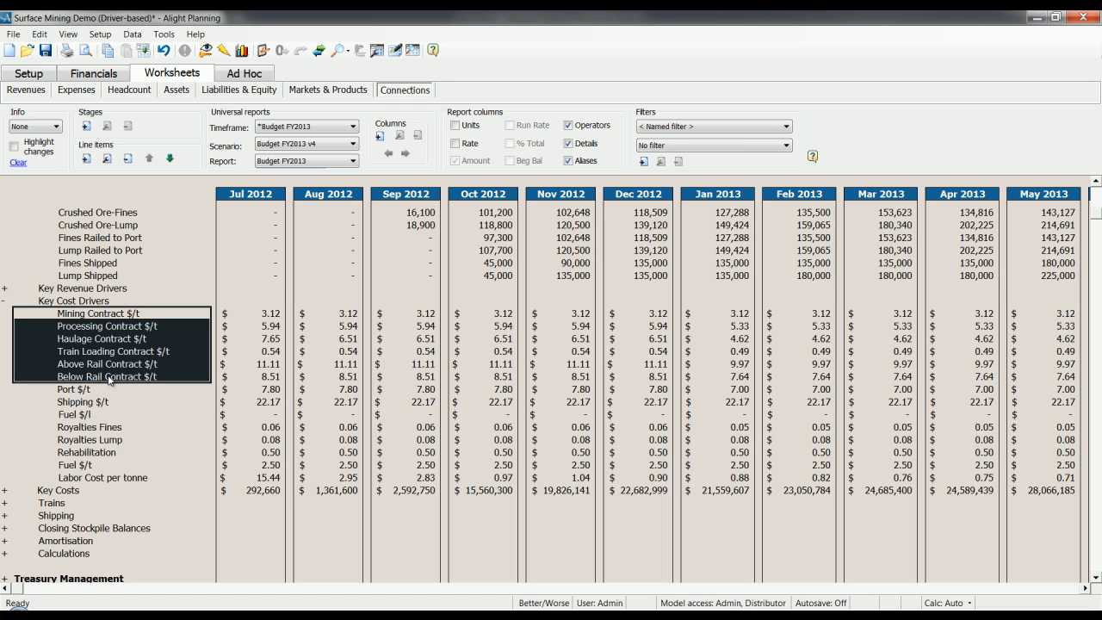
pyautogui.moveTo(142, 377)
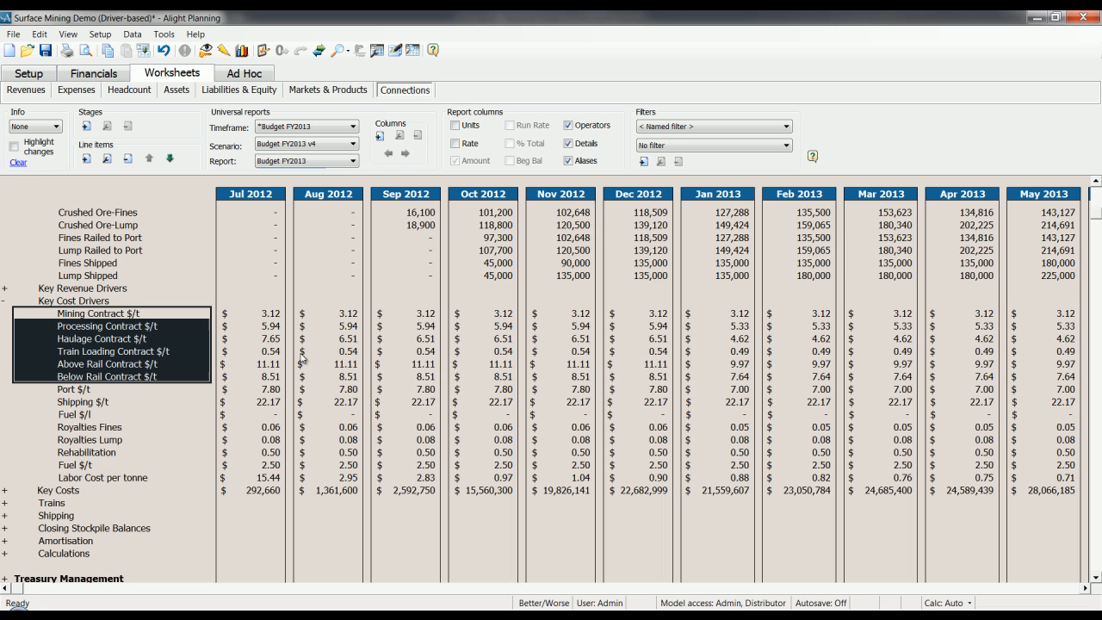
pyautogui.moveTo(343, 357)
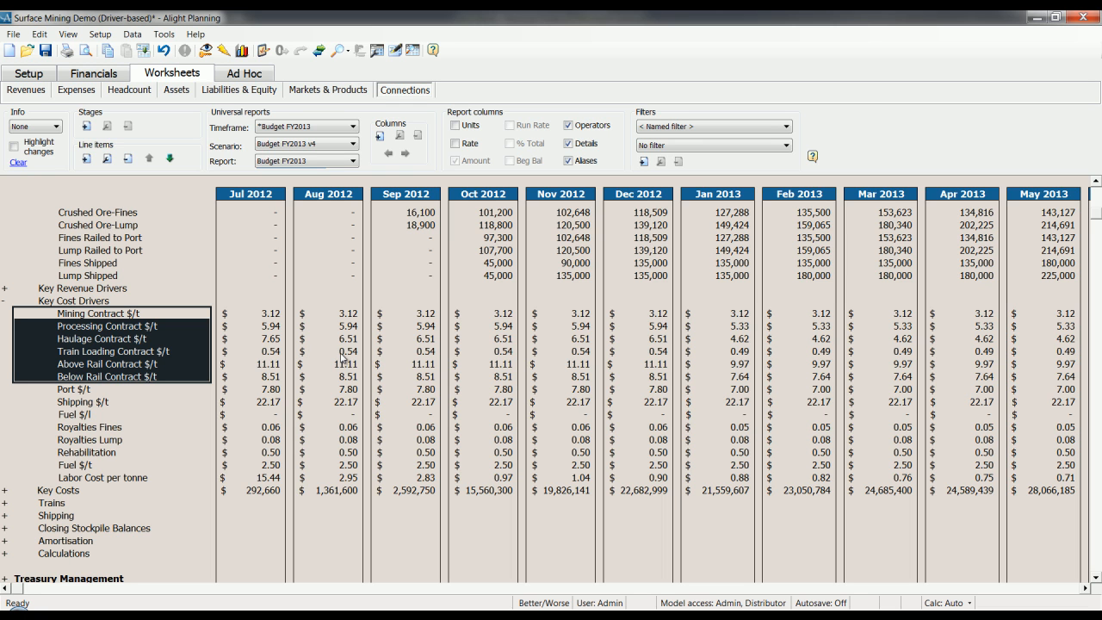
pyautogui.moveTo(394, 343)
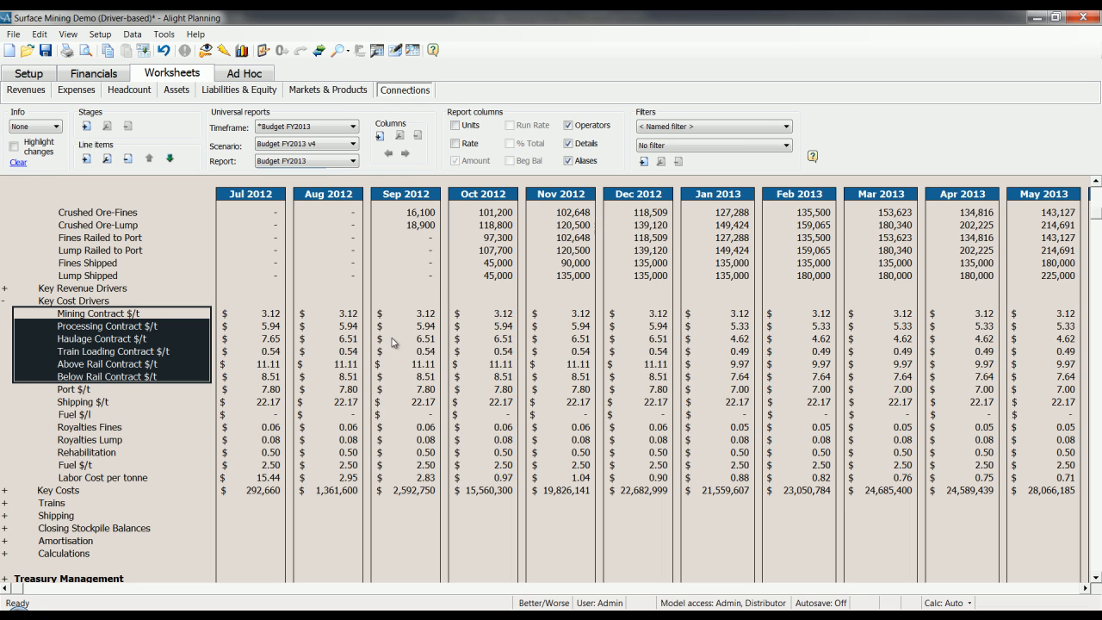
pyautogui.moveTo(641, 548)
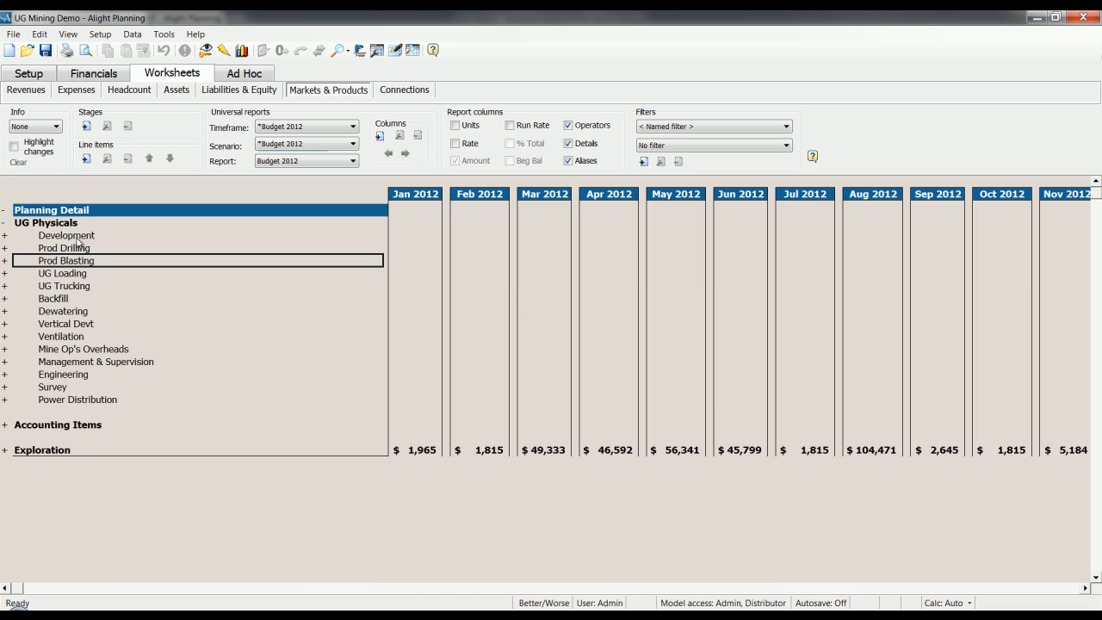
# Step: Expand Prod Drilling in UG Mining Demo, select its Assumptions, and scroll down
pyautogui.click(63, 248)
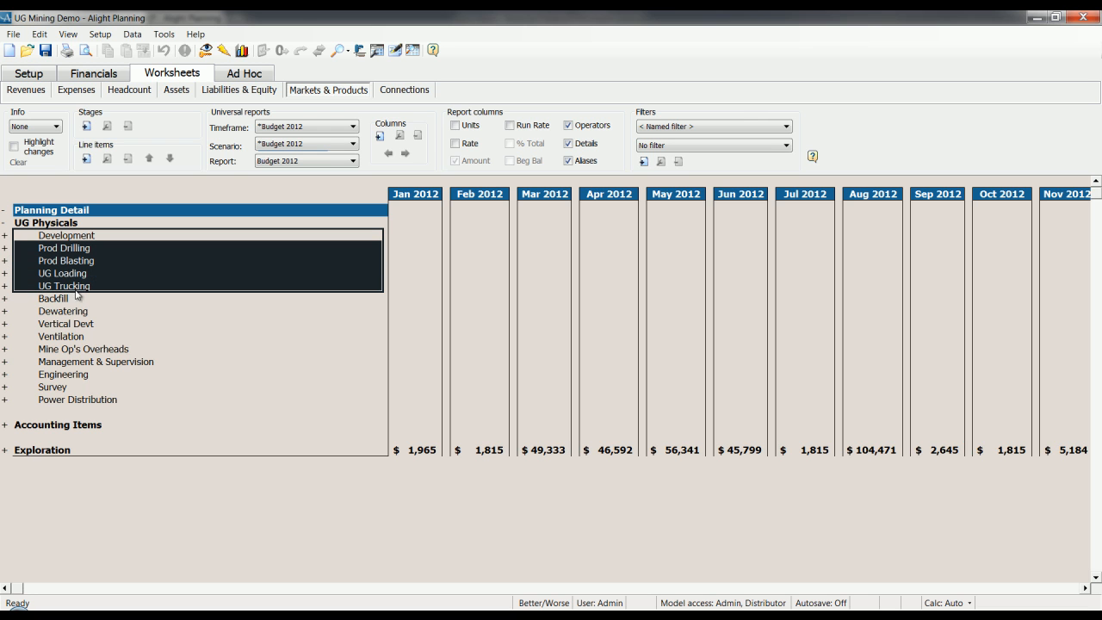
pyautogui.click(64, 248)
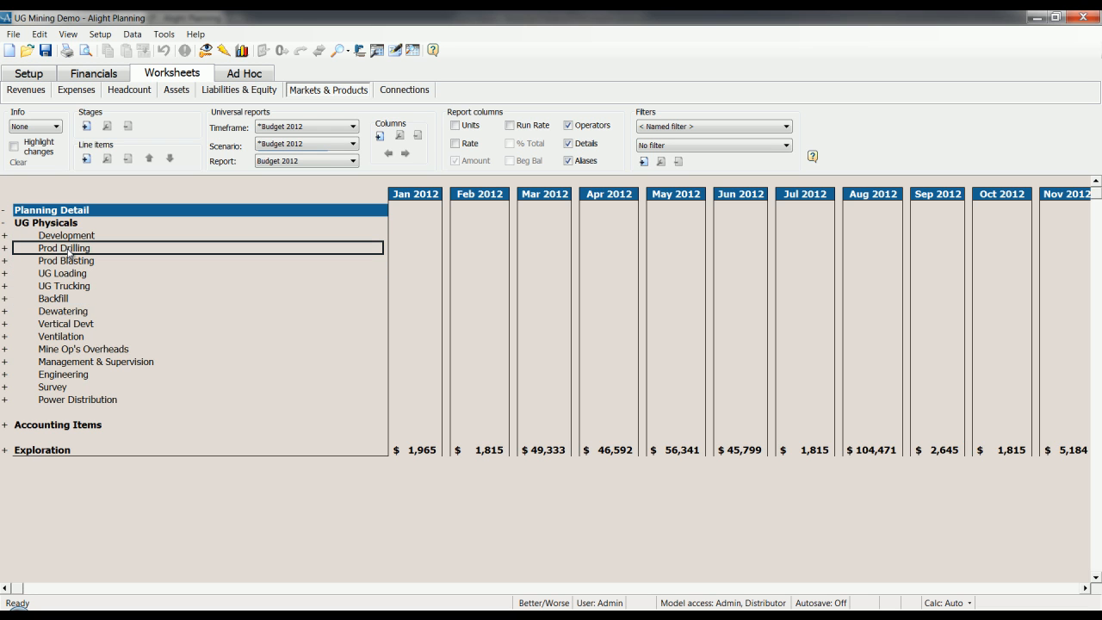
pyautogui.moveTo(69, 248)
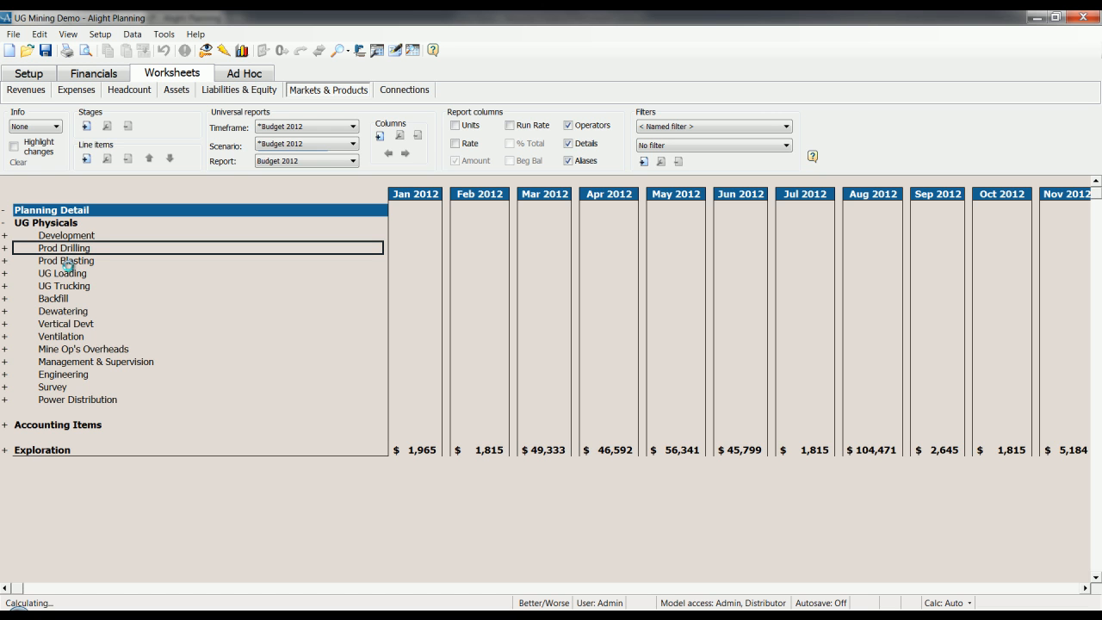
pyautogui.click(7, 248)
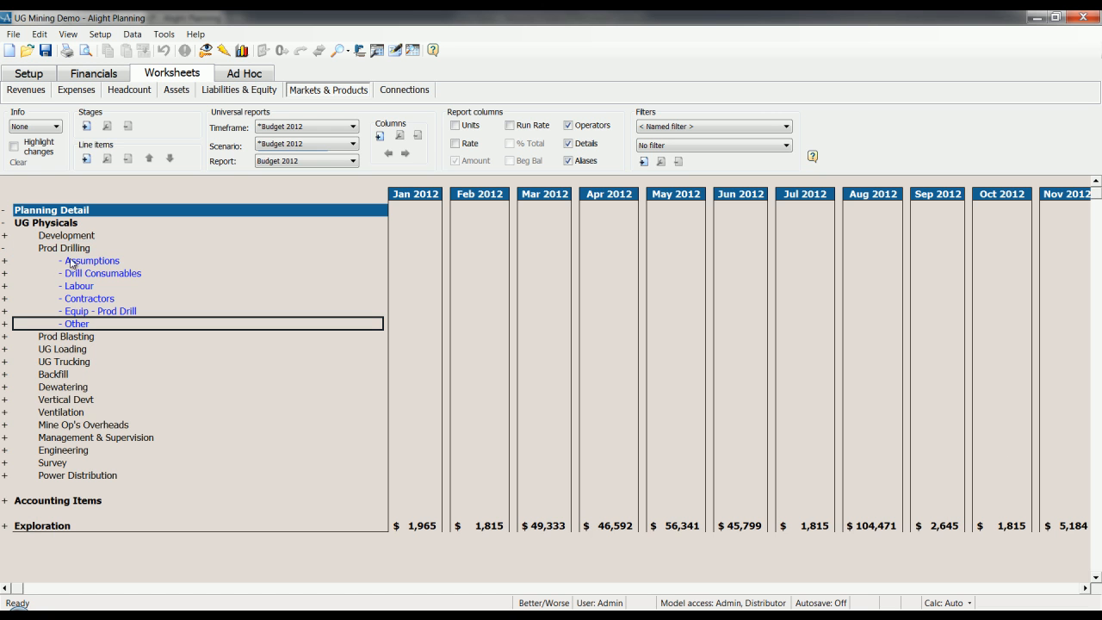
pyautogui.click(103, 273)
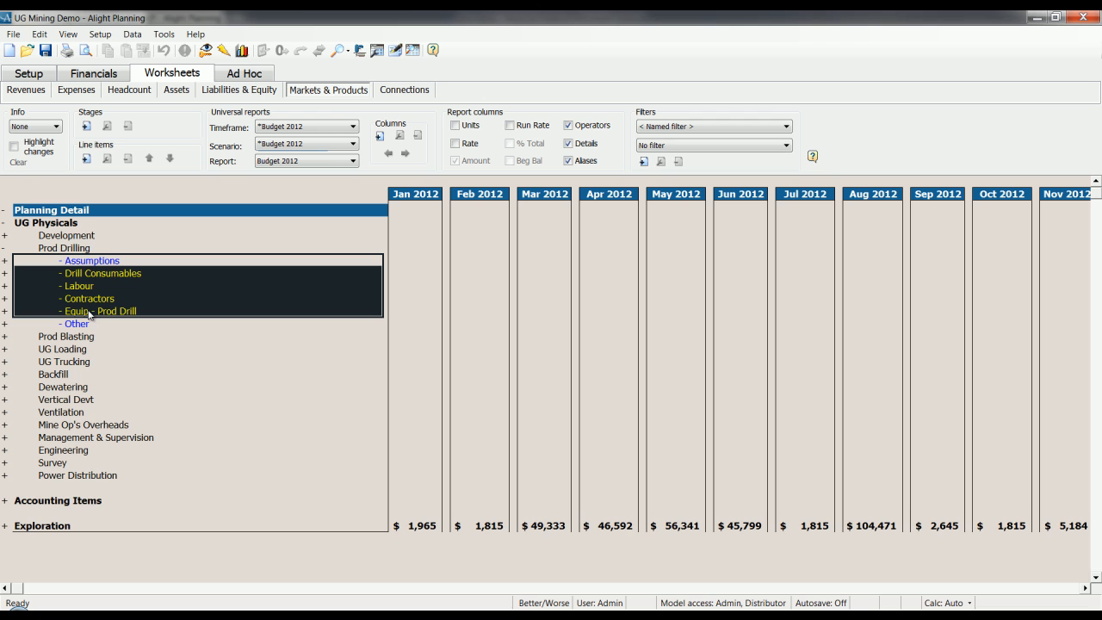
pyautogui.moveTo(99, 341)
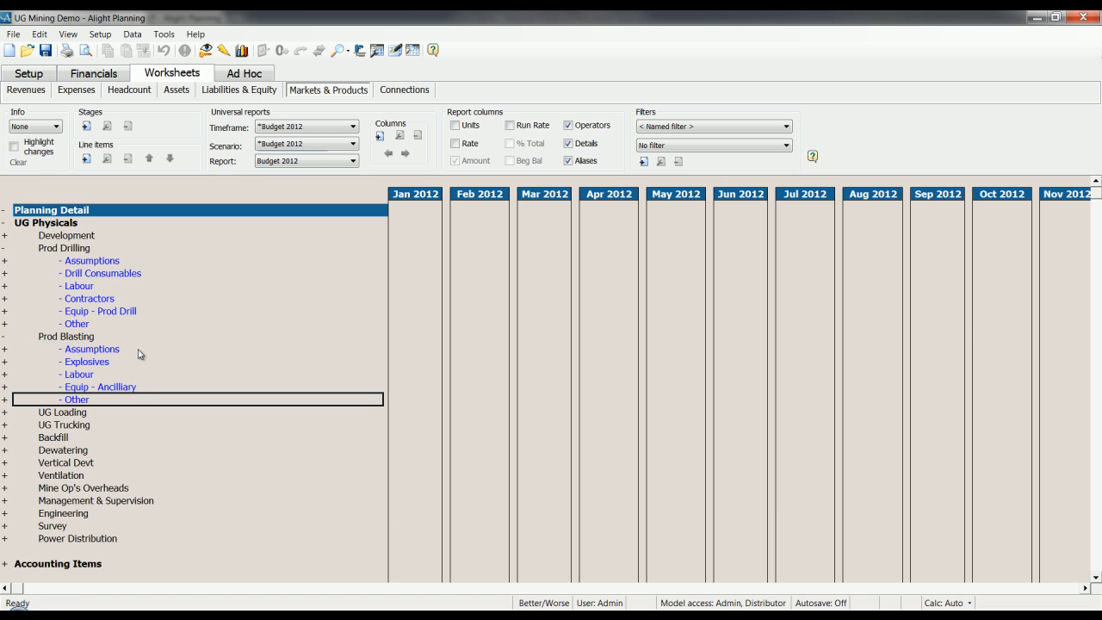
pyautogui.moveTo(142, 375)
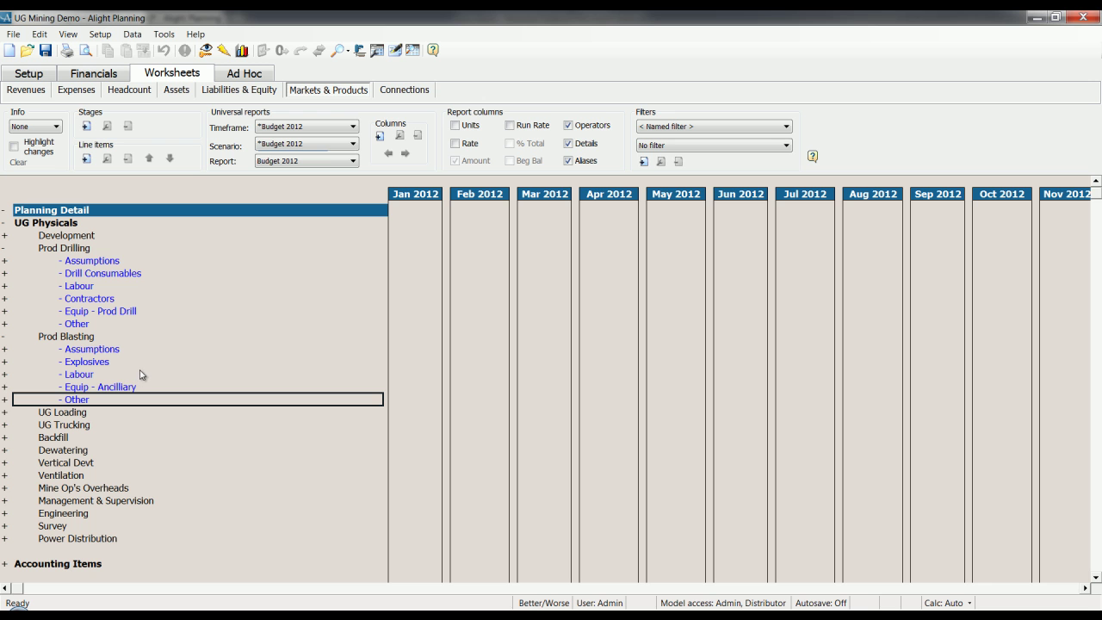
pyautogui.moveTo(100, 355)
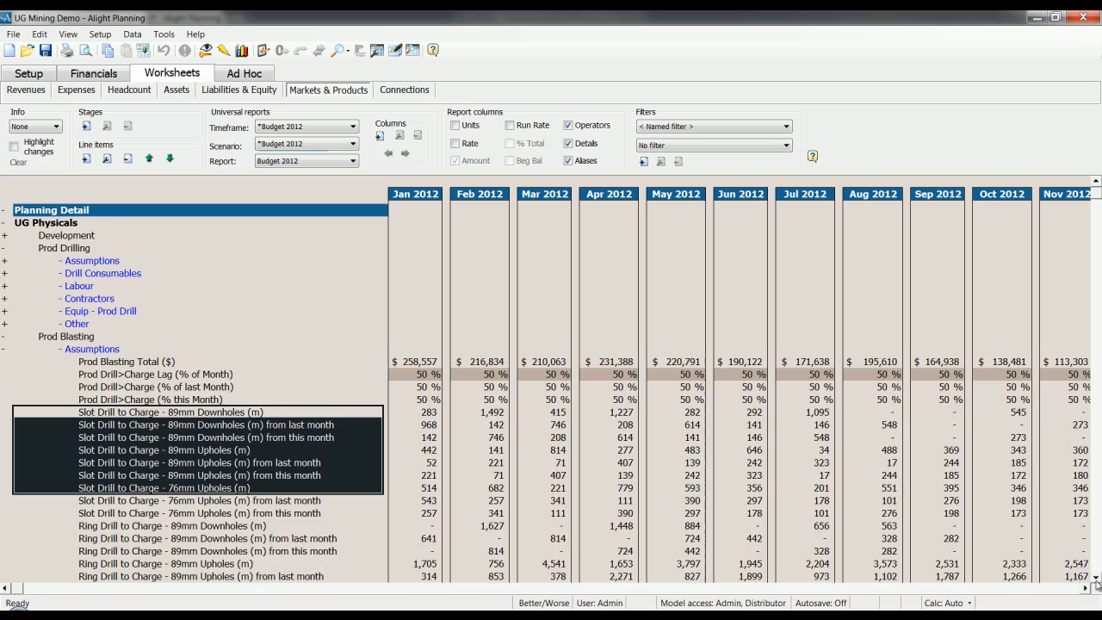
pyautogui.scroll(-3)
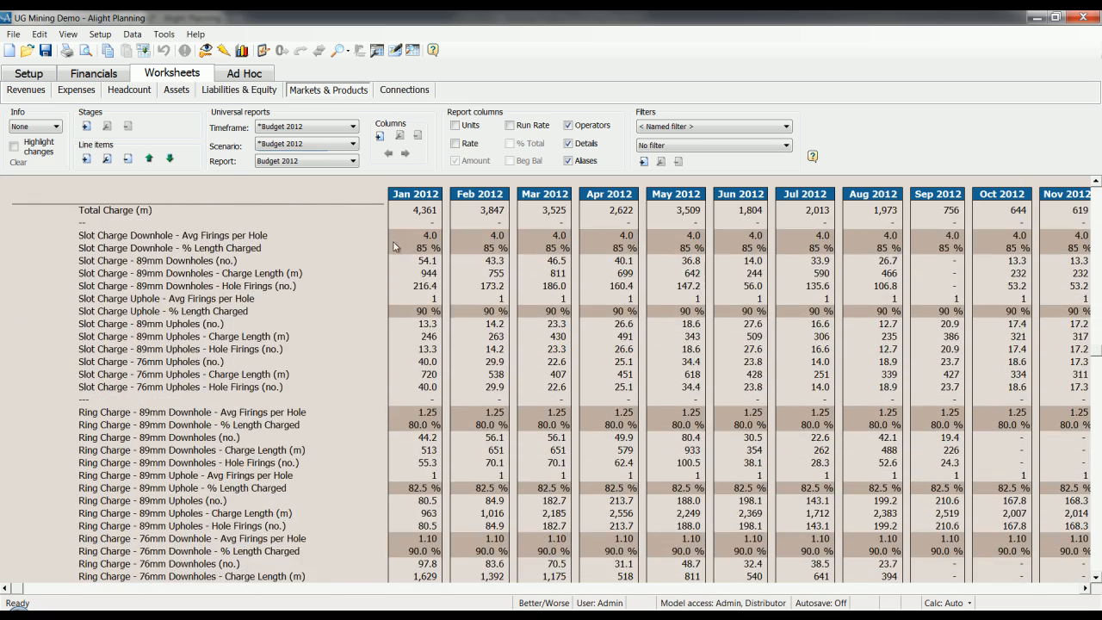
pyautogui.moveTo(415, 241); pyautogui.dragTo(675, 249)
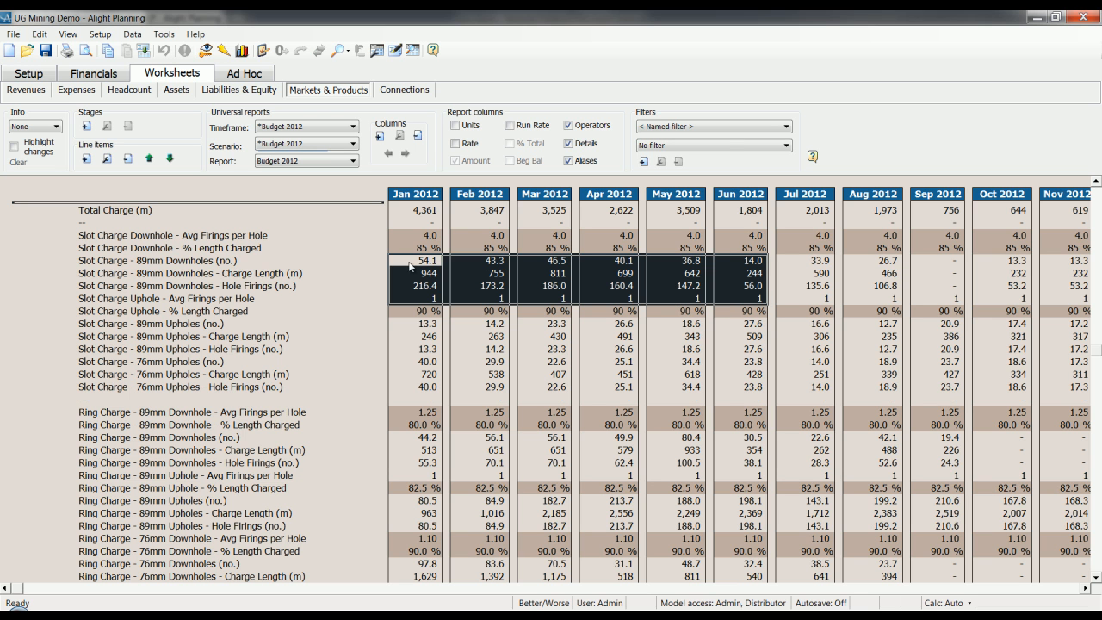
pyautogui.moveTo(1061, 587)
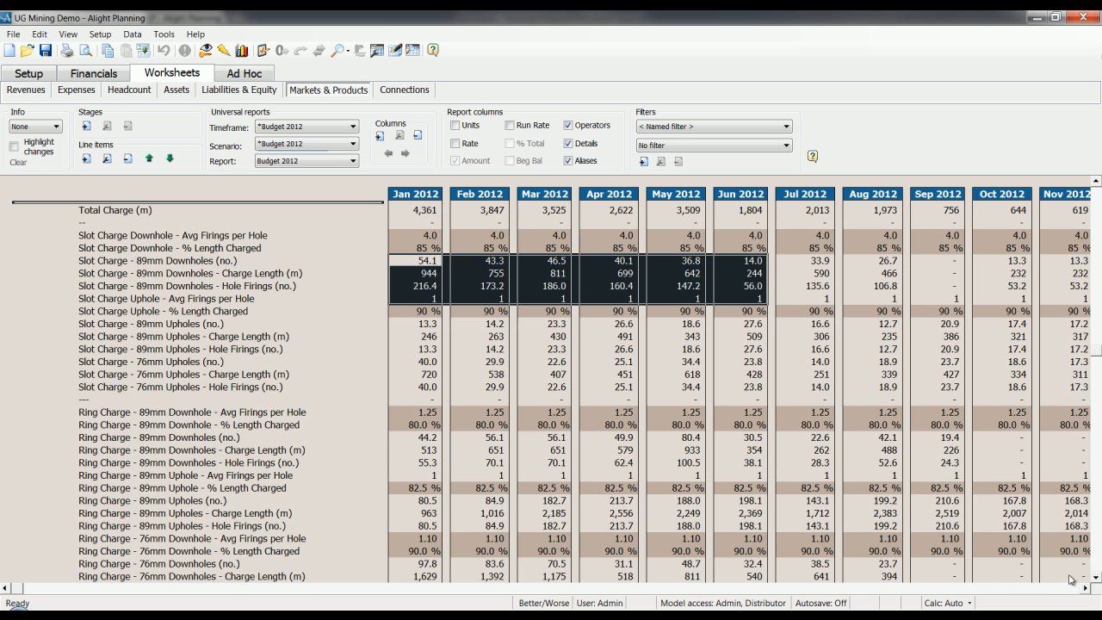
pyautogui.scroll(-3)
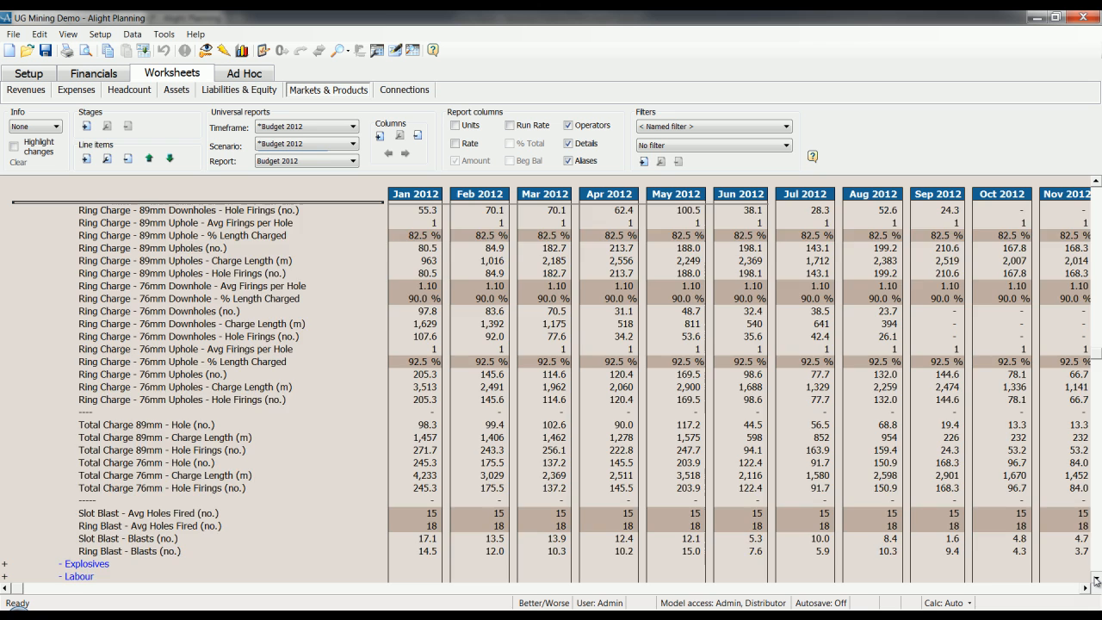
pyautogui.scroll(-3)
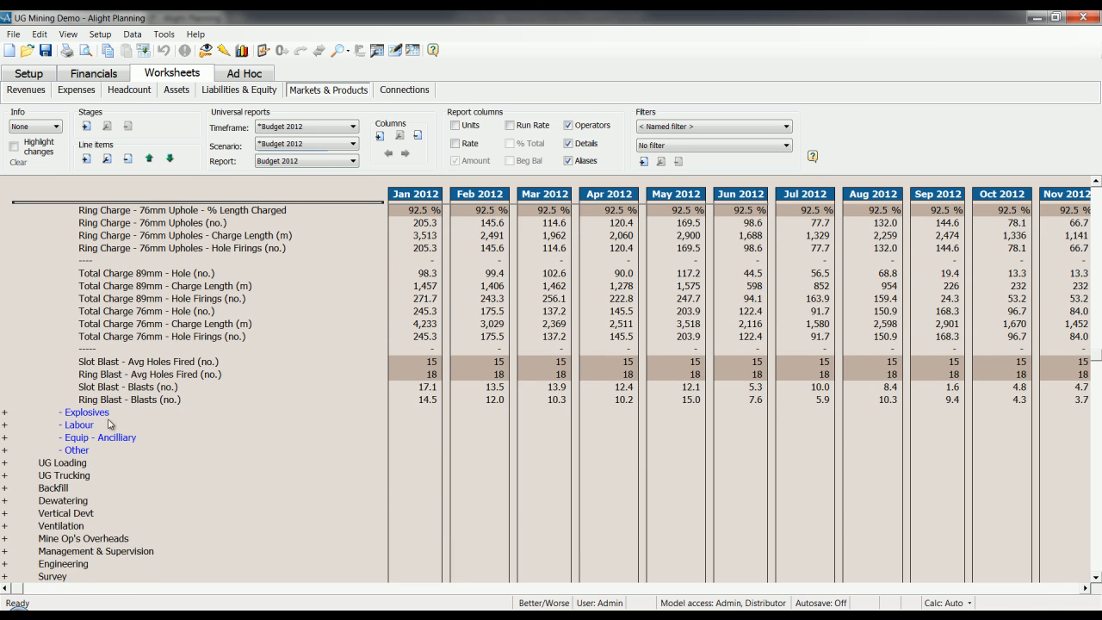
pyautogui.click(84, 411)
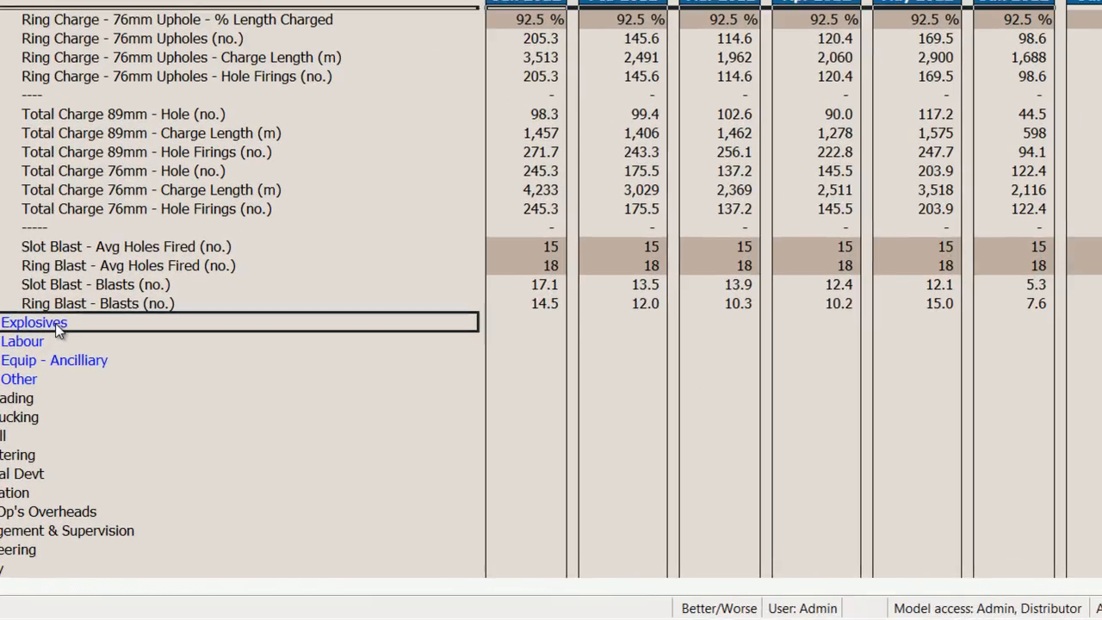
pyautogui.click(34, 322)
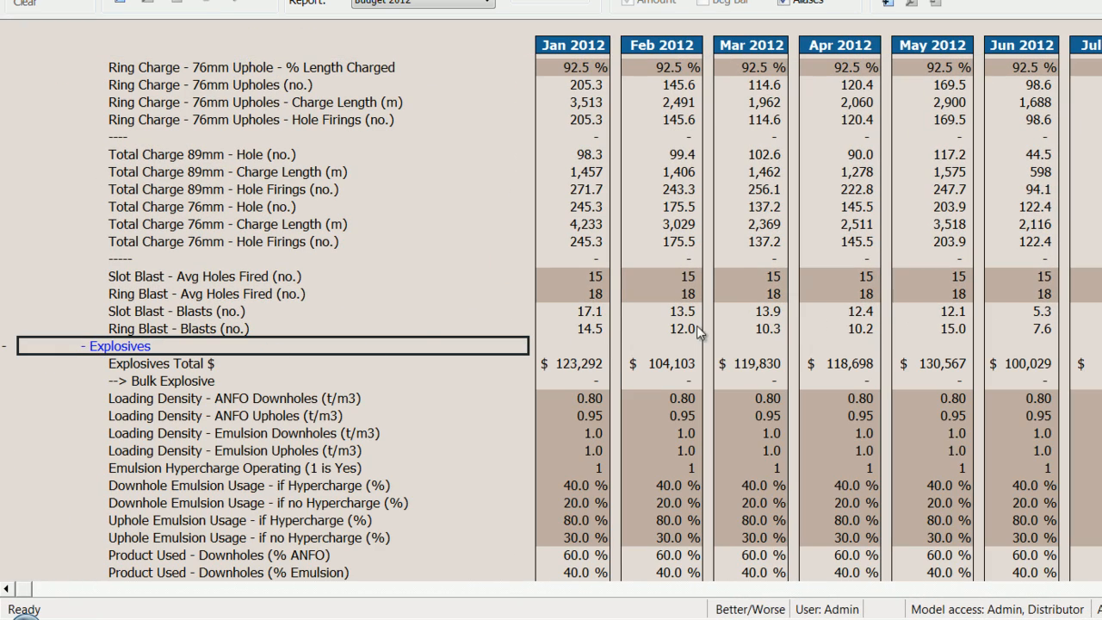
pyautogui.click(172, 363)
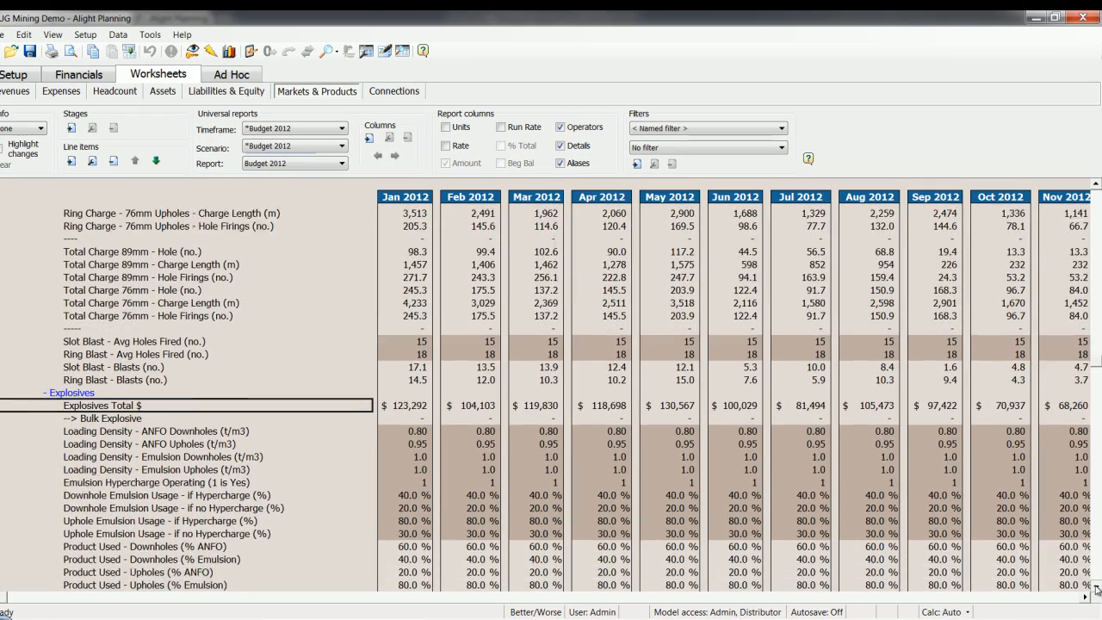
pyautogui.scroll(-3)
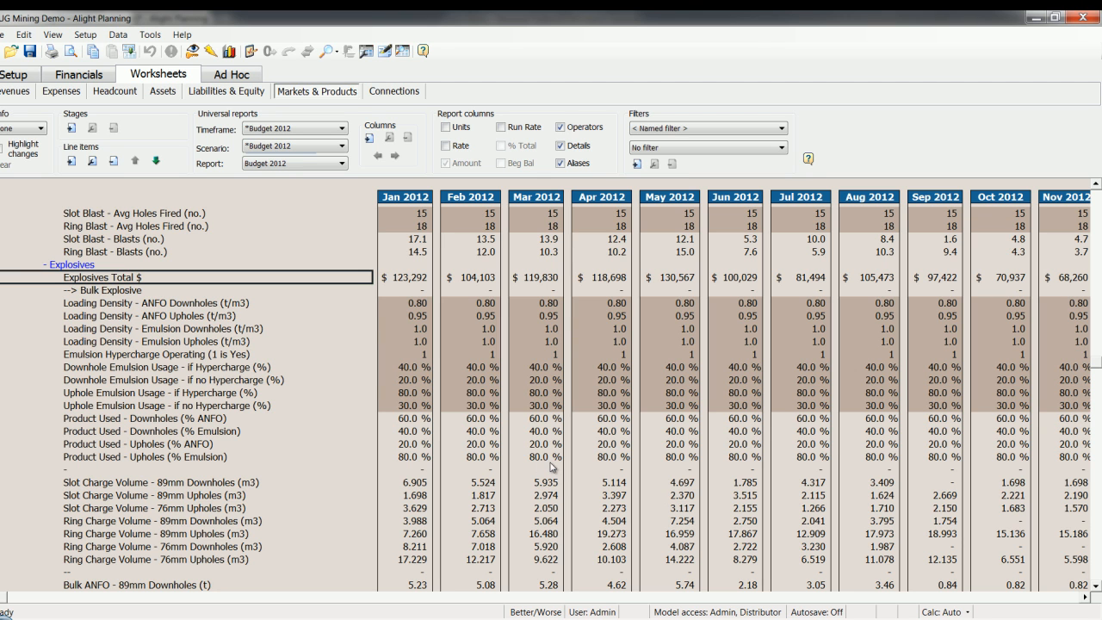
pyautogui.click(535, 456)
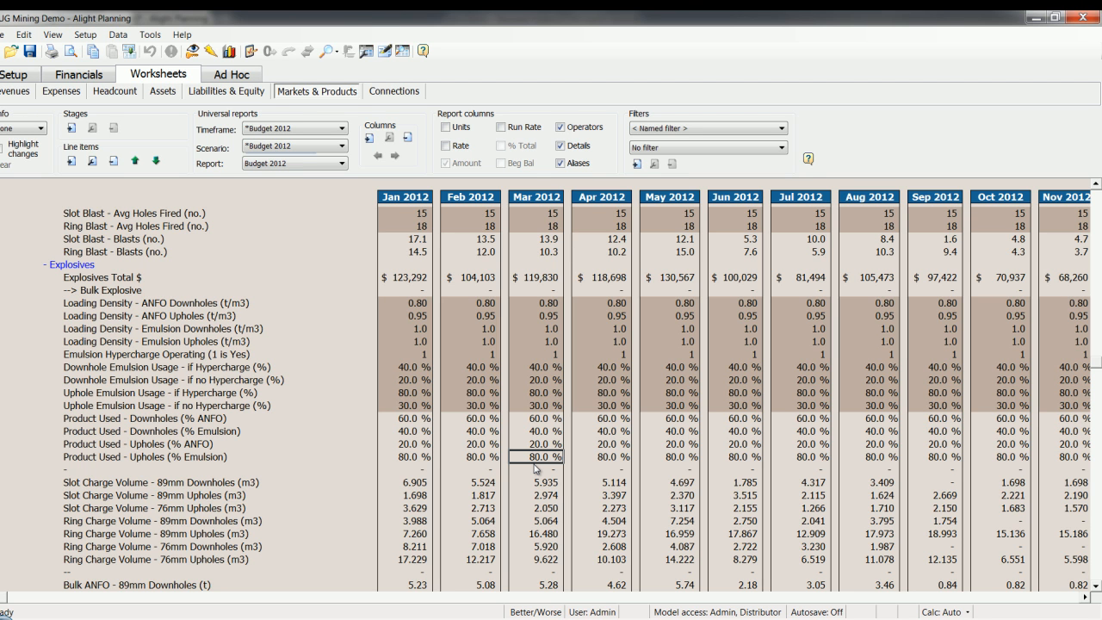
pyautogui.moveTo(573, 464)
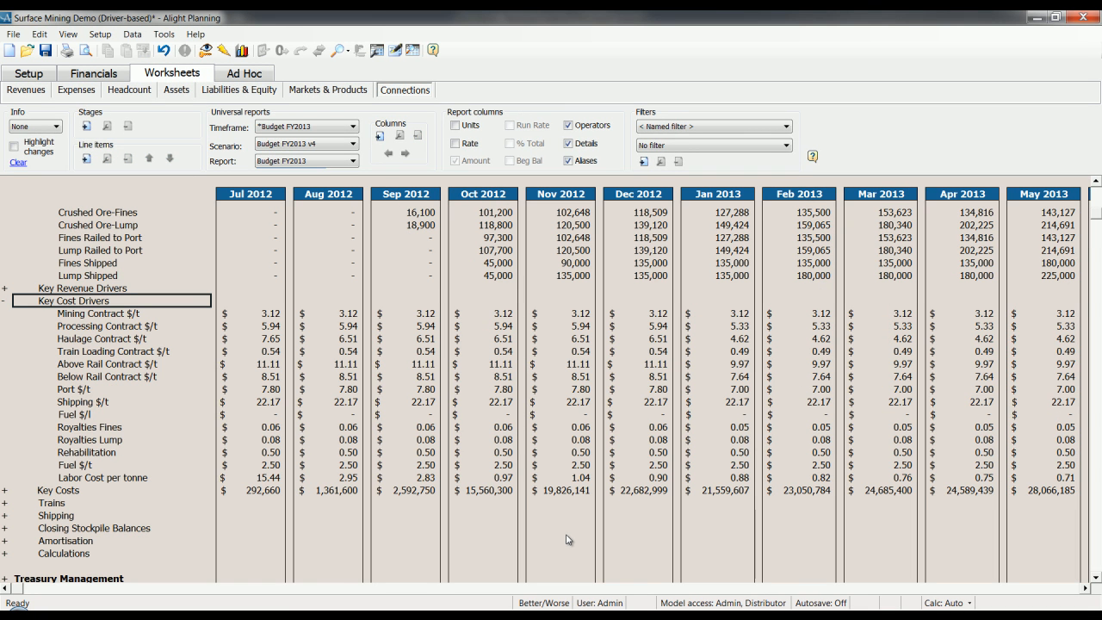
pyautogui.moveTo(569, 541)
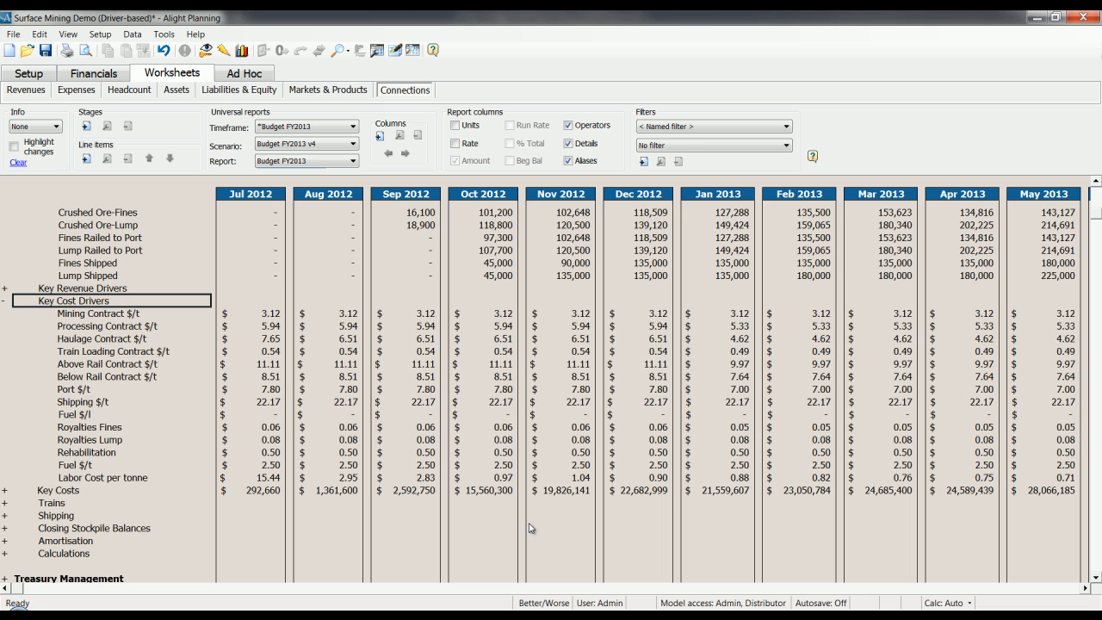
pyautogui.moveTo(475, 516)
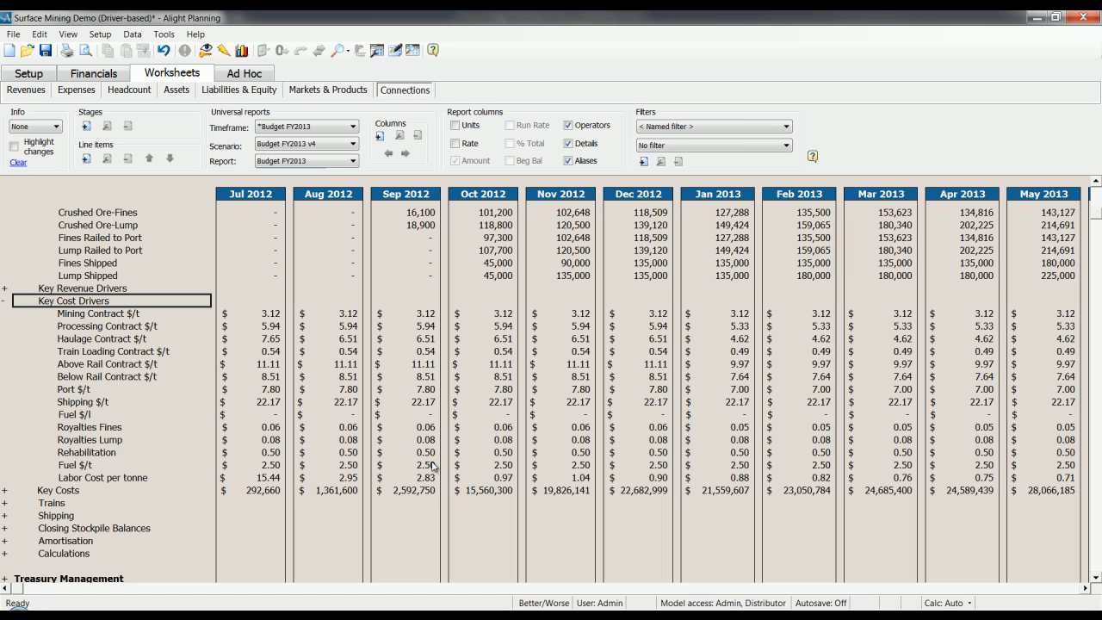
pyautogui.moveTo(399, 470)
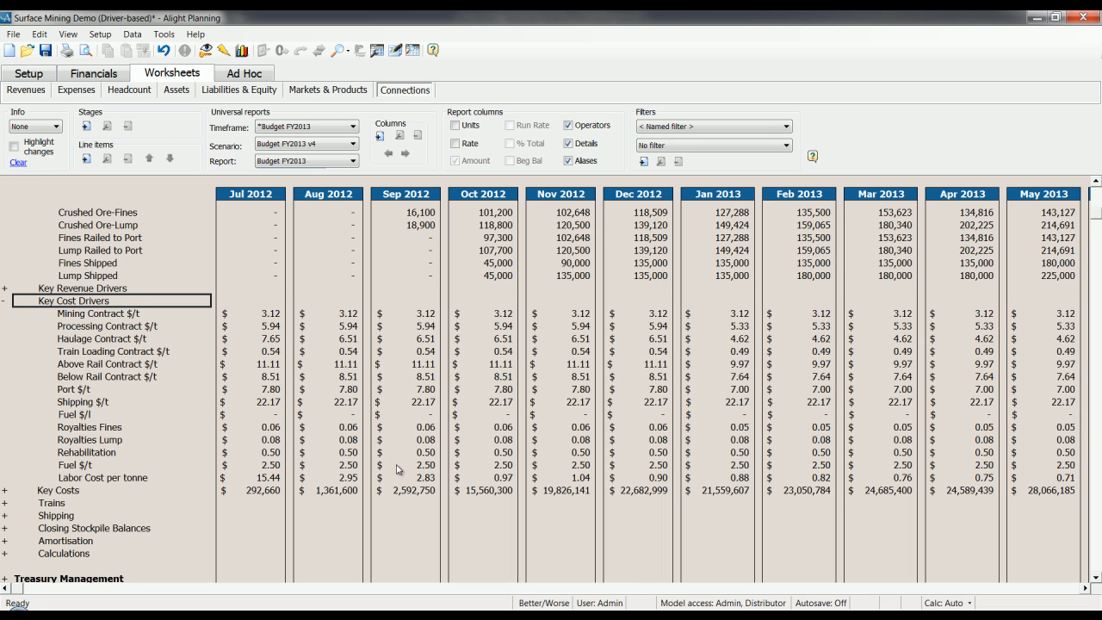
pyautogui.moveTo(297, 378)
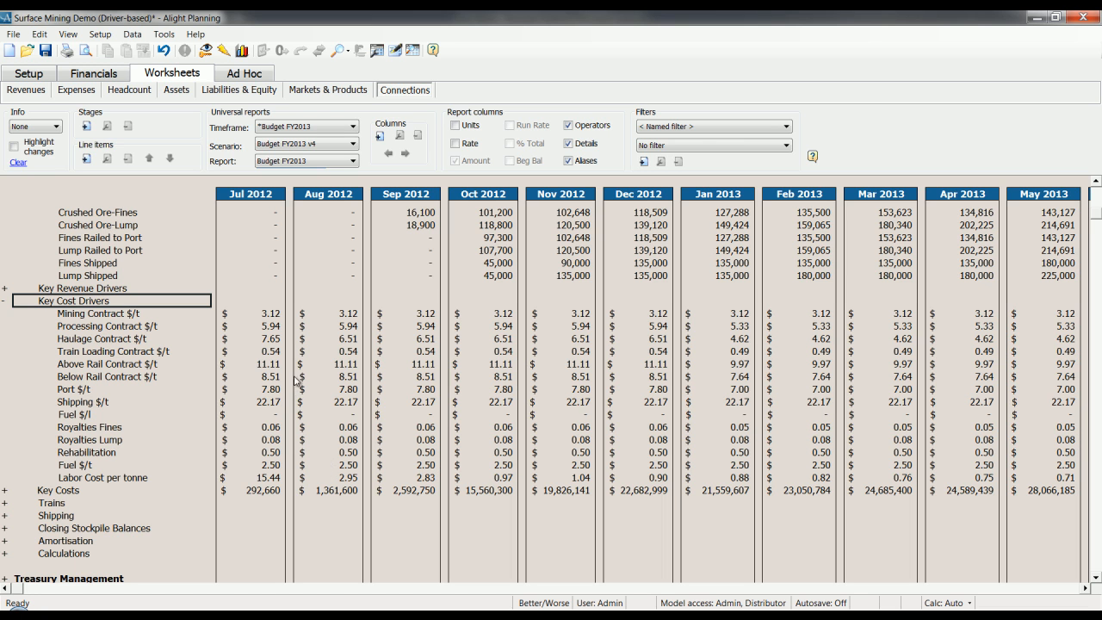
pyautogui.moveTo(336, 263)
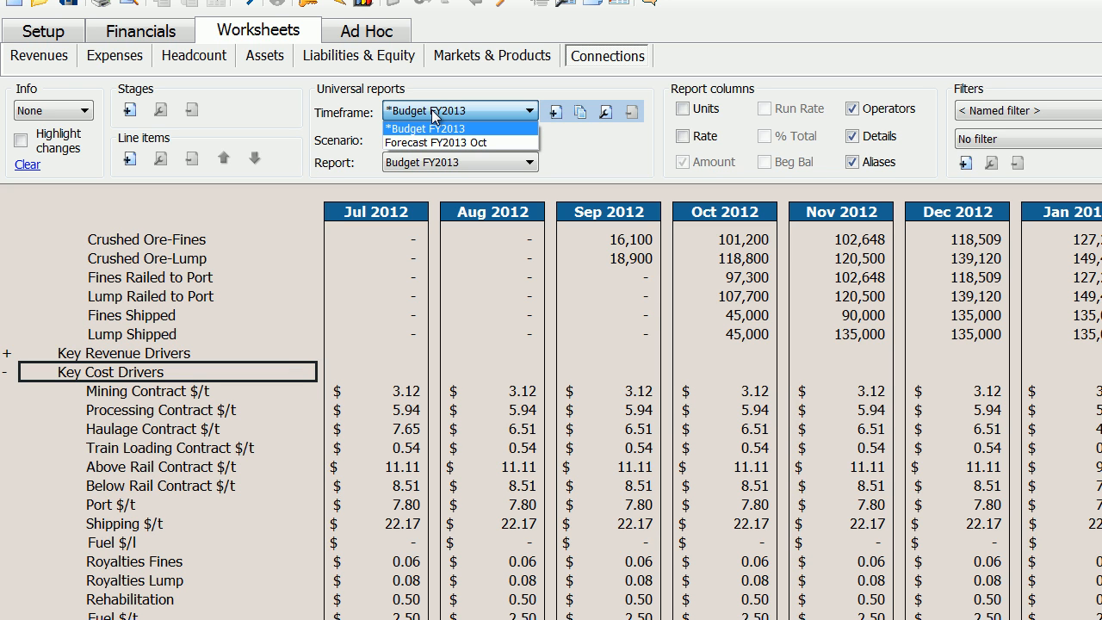
pyautogui.moveTo(482, 111)
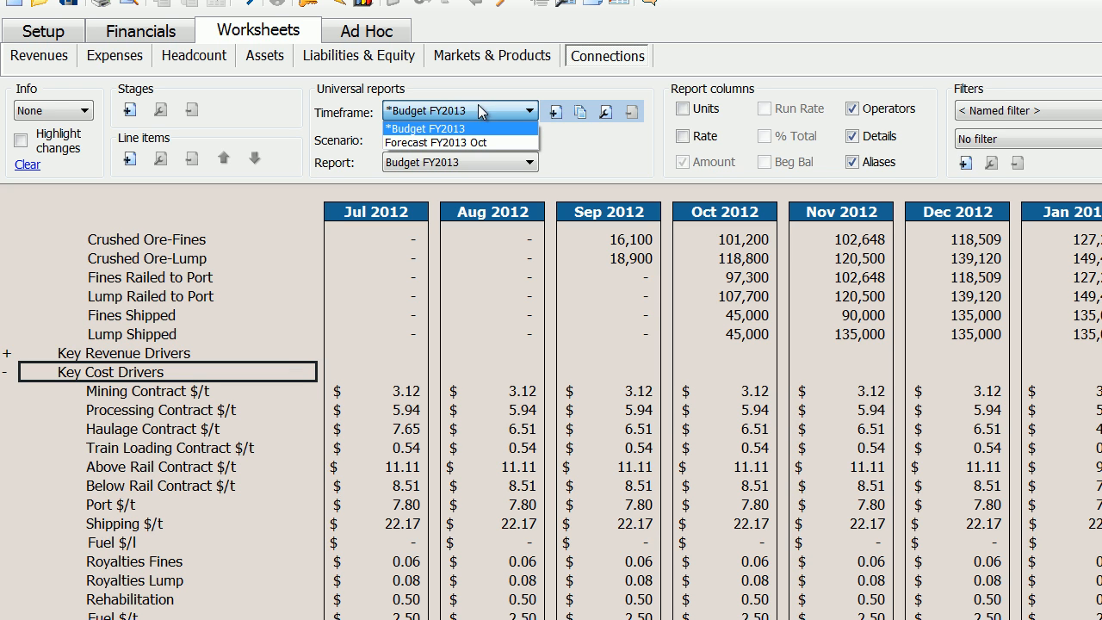
pyautogui.moveTo(508, 110)
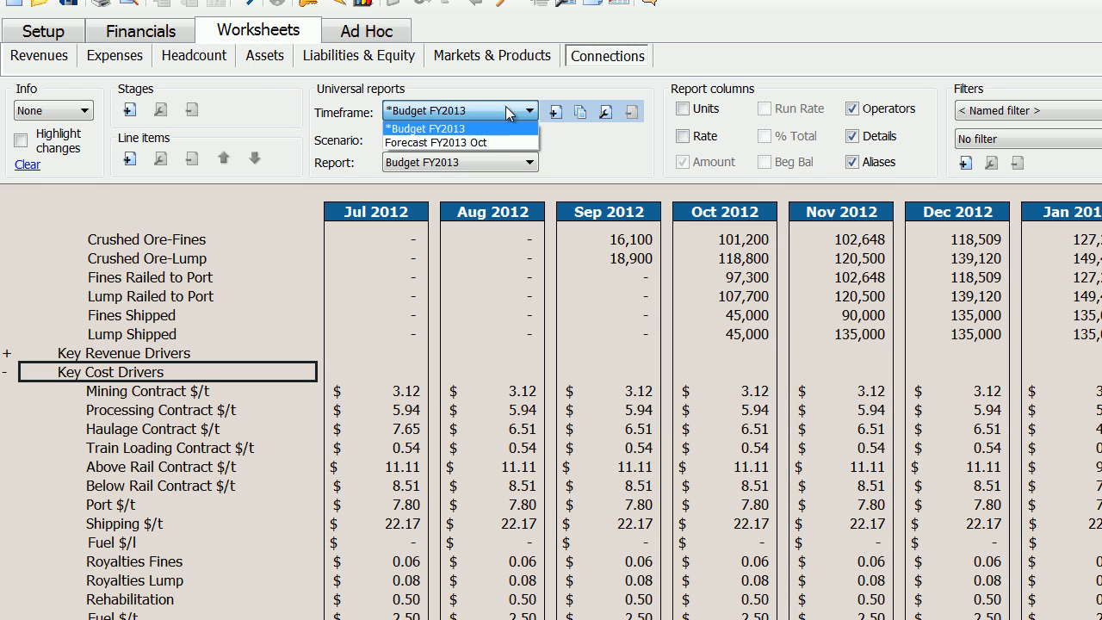
# Step: Set the timeframe and report to Forecast FY2013 Oct and open Profit & Loss
pyautogui.click(430, 142)
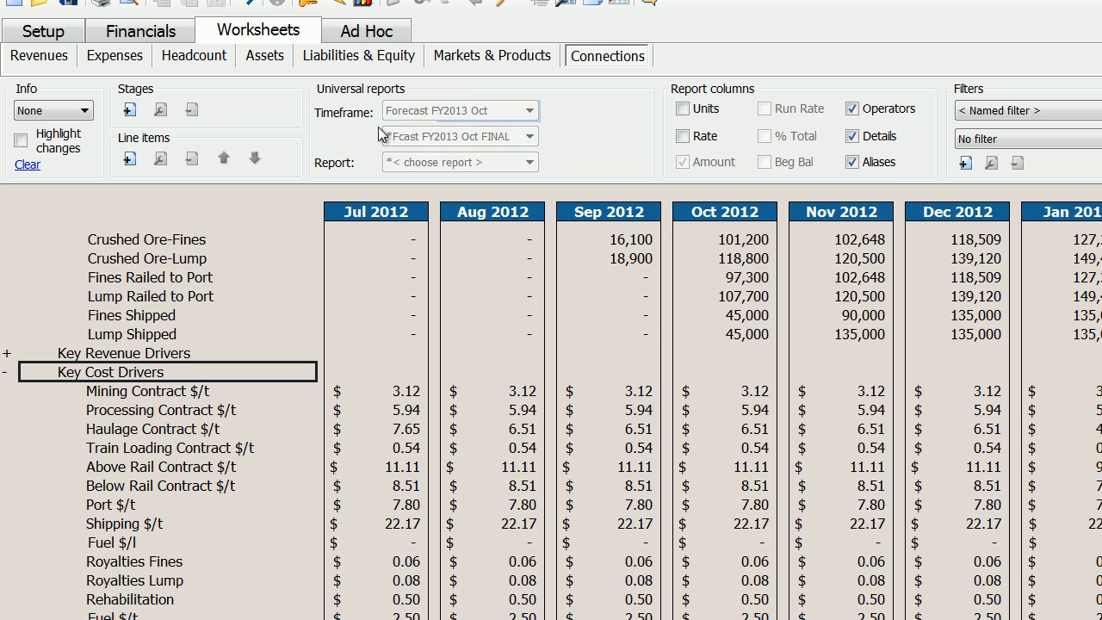
pyautogui.click(460, 162)
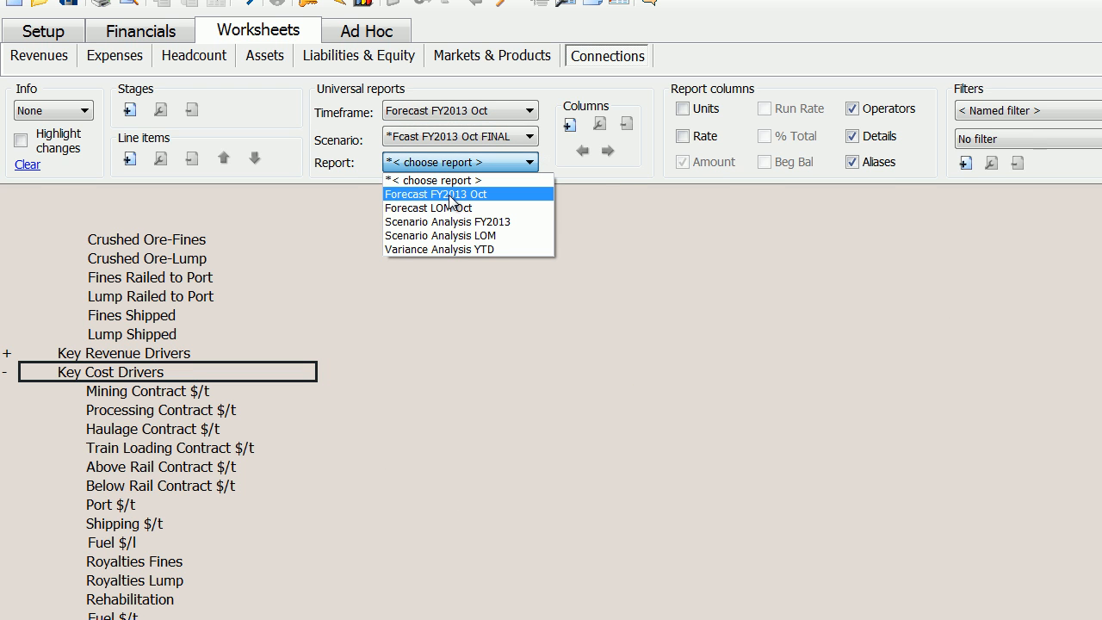
pyautogui.moveTo(495, 200)
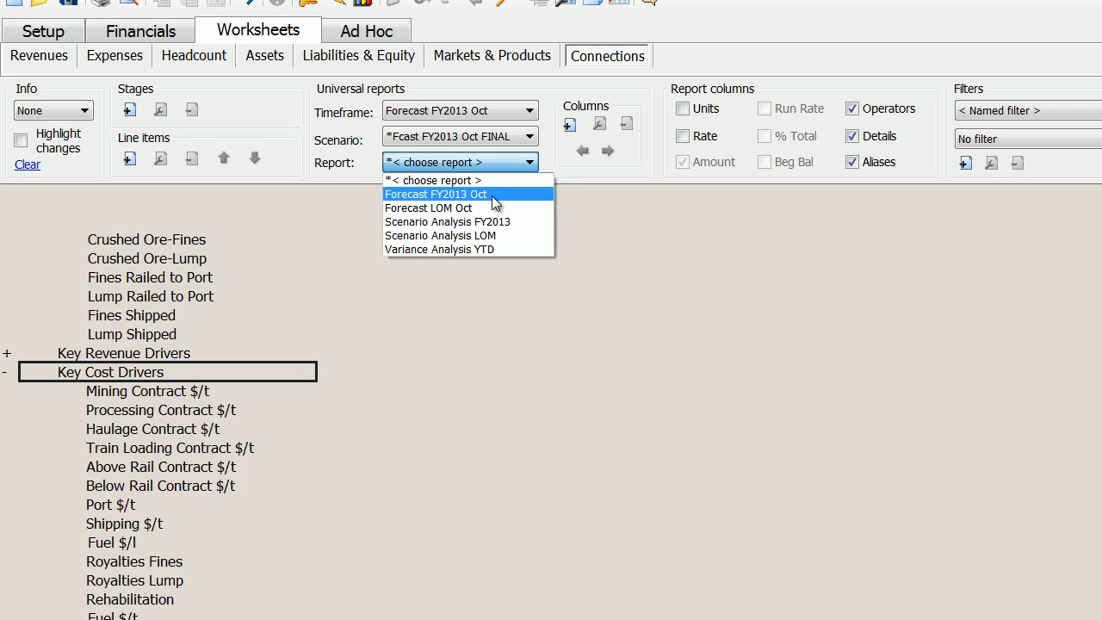
pyautogui.click(434, 193)
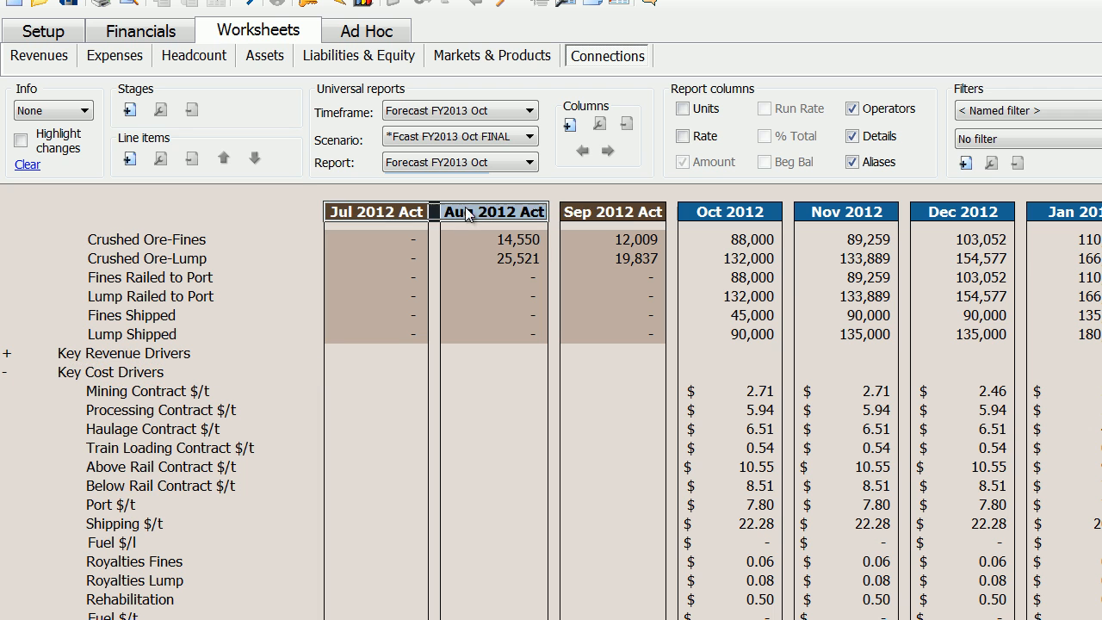
pyautogui.click(138, 31)
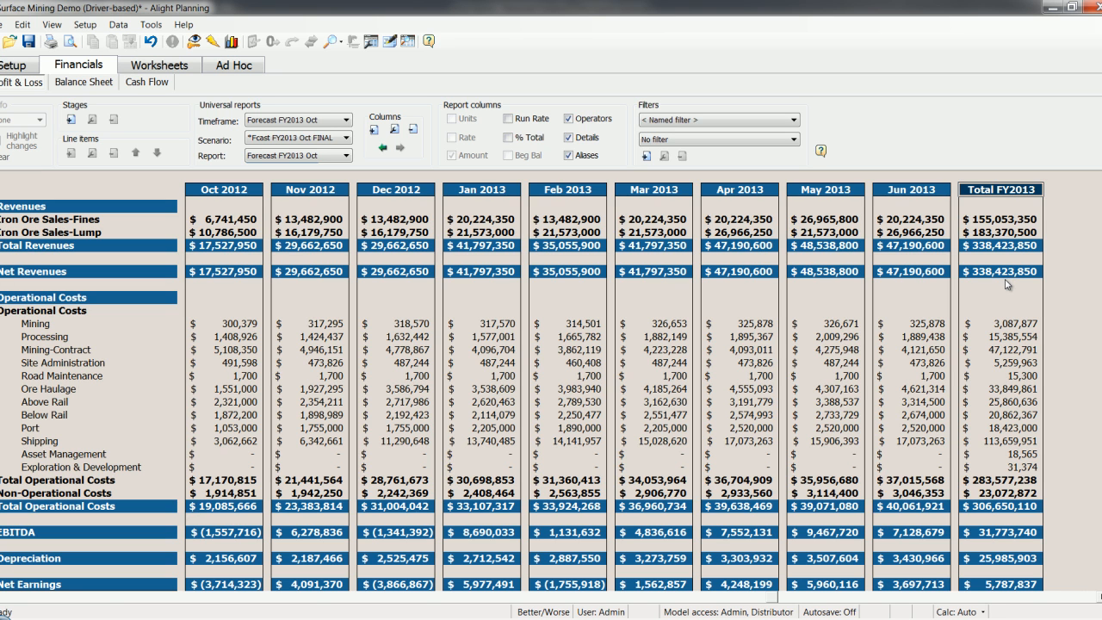
pyautogui.moveTo(825, 356)
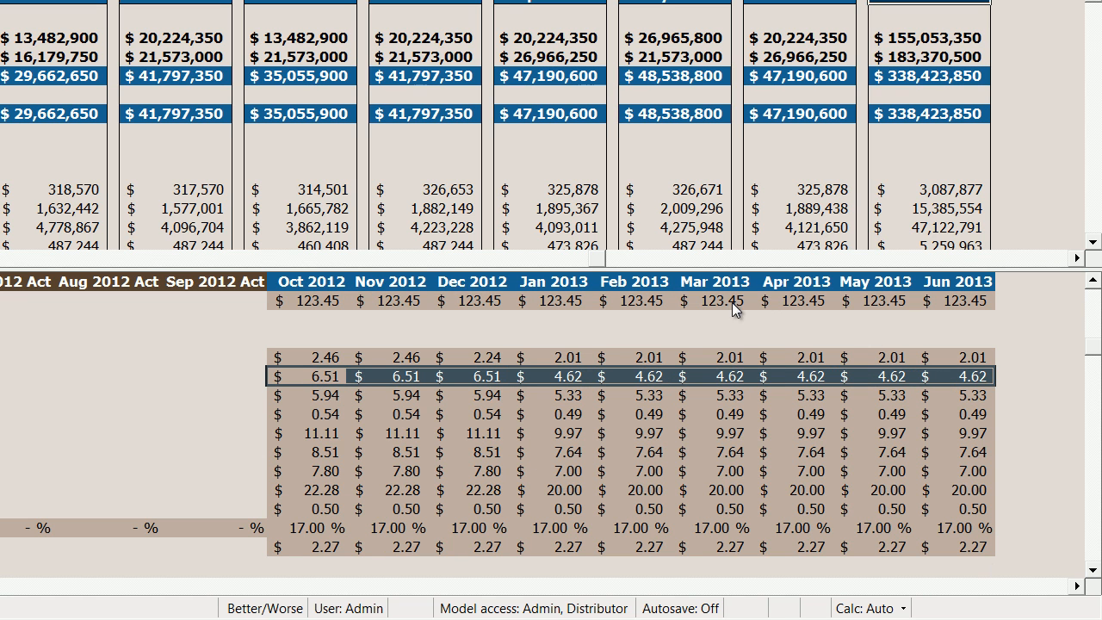
pyautogui.moveTo(568, 324)
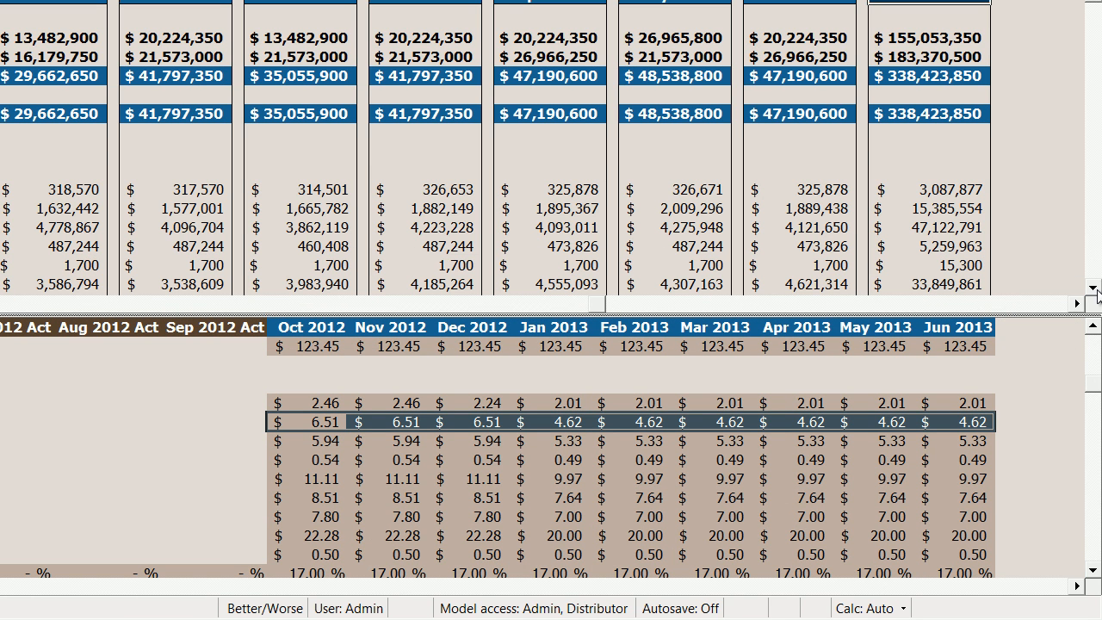
# Step: Scroll down to the key driver rates under the forecast Profit & Loss
pyautogui.scroll(-3)
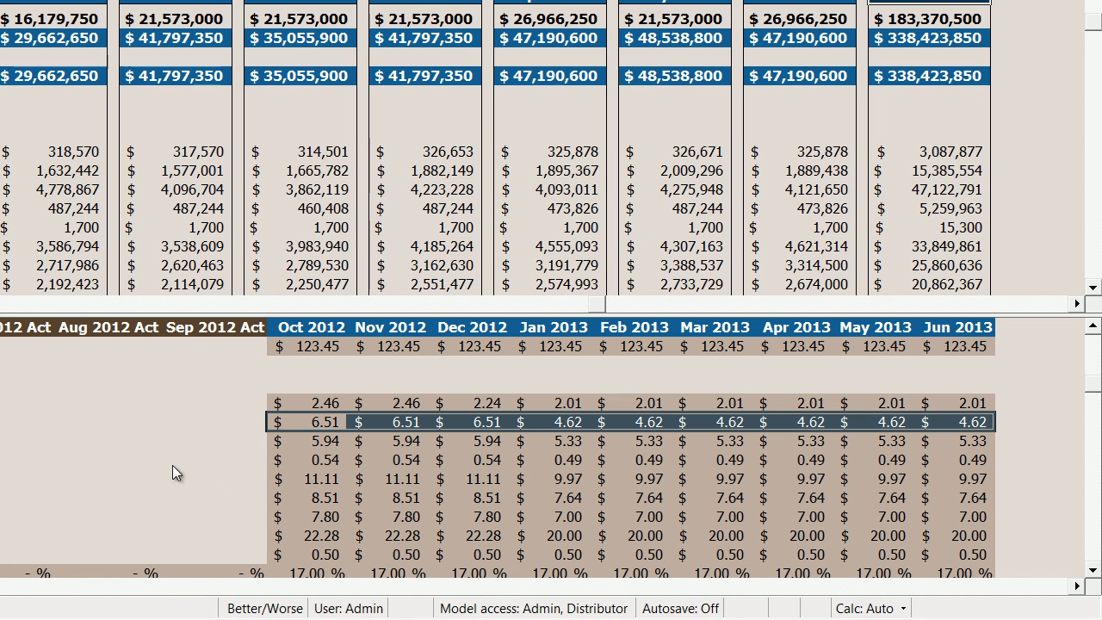
pyautogui.moveTo(308, 426)
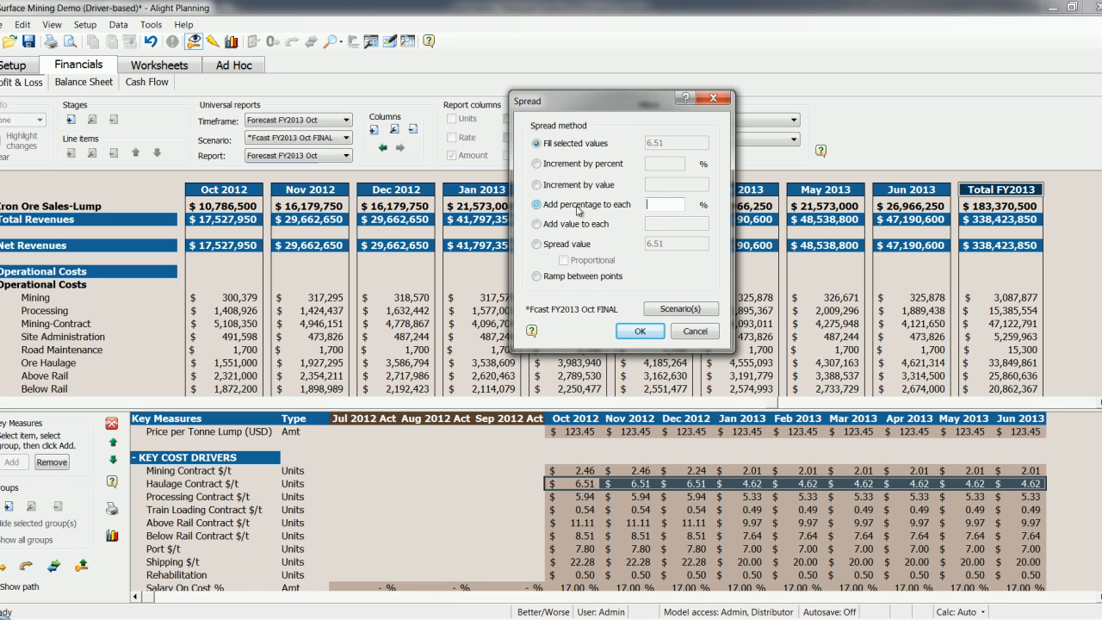
# Step: Add 10 percent to the Haulage Contract $/t rate in each month
pyautogui.write('10')
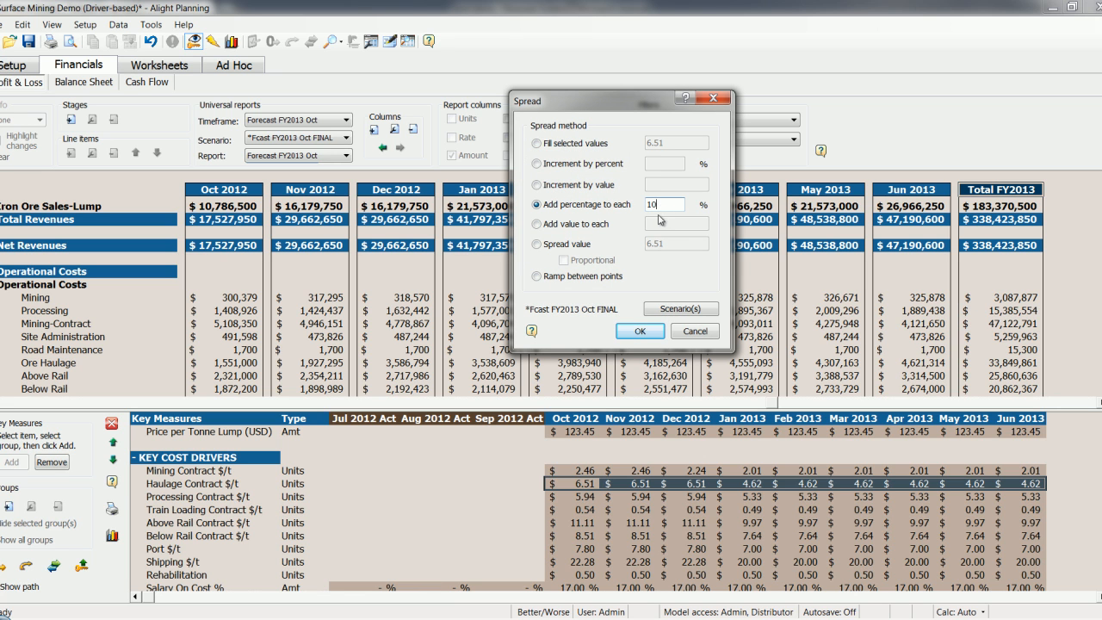
pyautogui.click(639, 331)
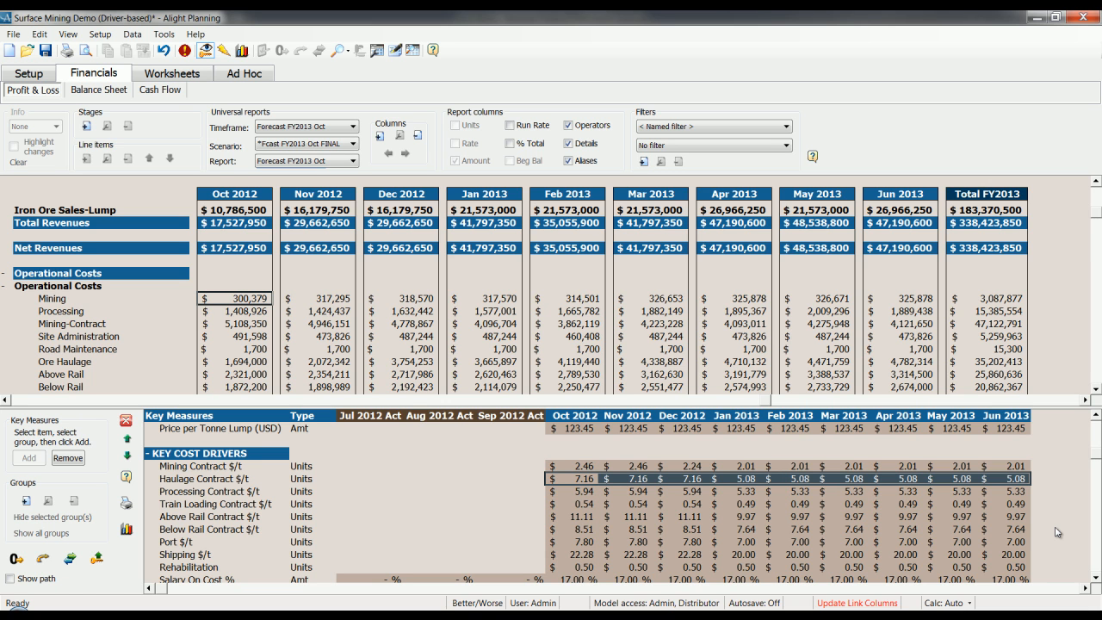
pyautogui.moveTo(547, 396)
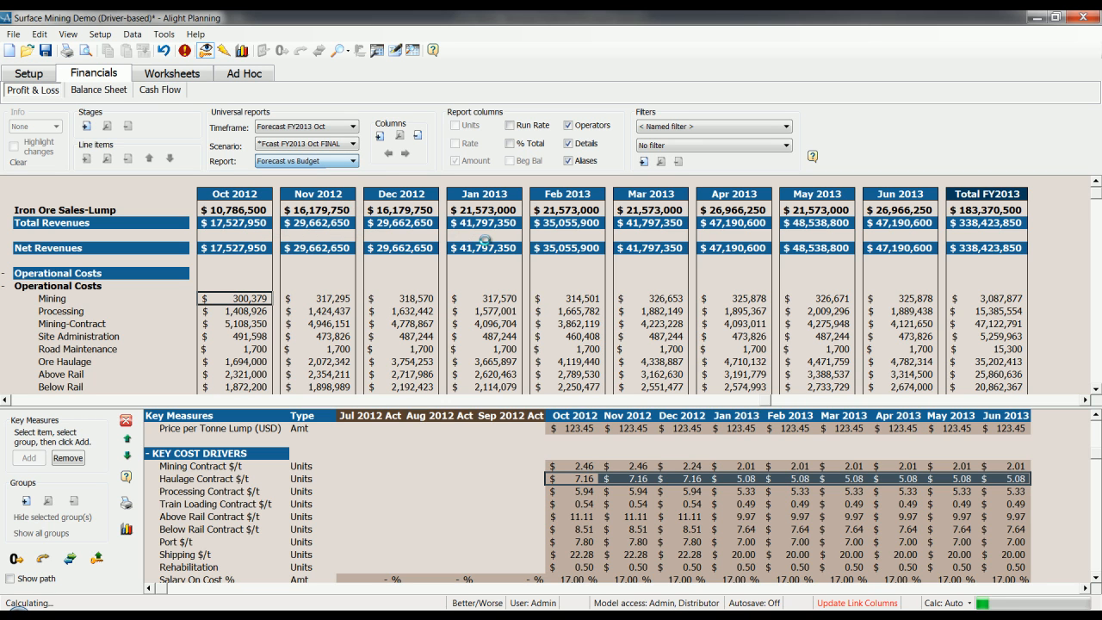
# Step: Show full-year Forecast vs Budget with variance, then view it by activity in Markets & Products
pyautogui.click(568, 142)
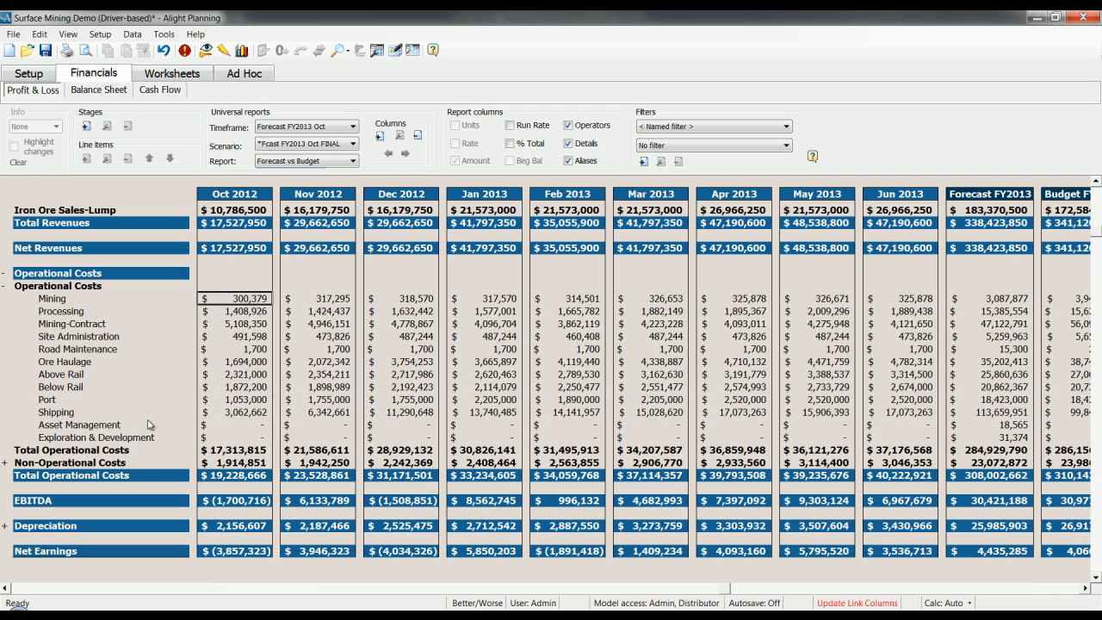
pyautogui.click(567, 143)
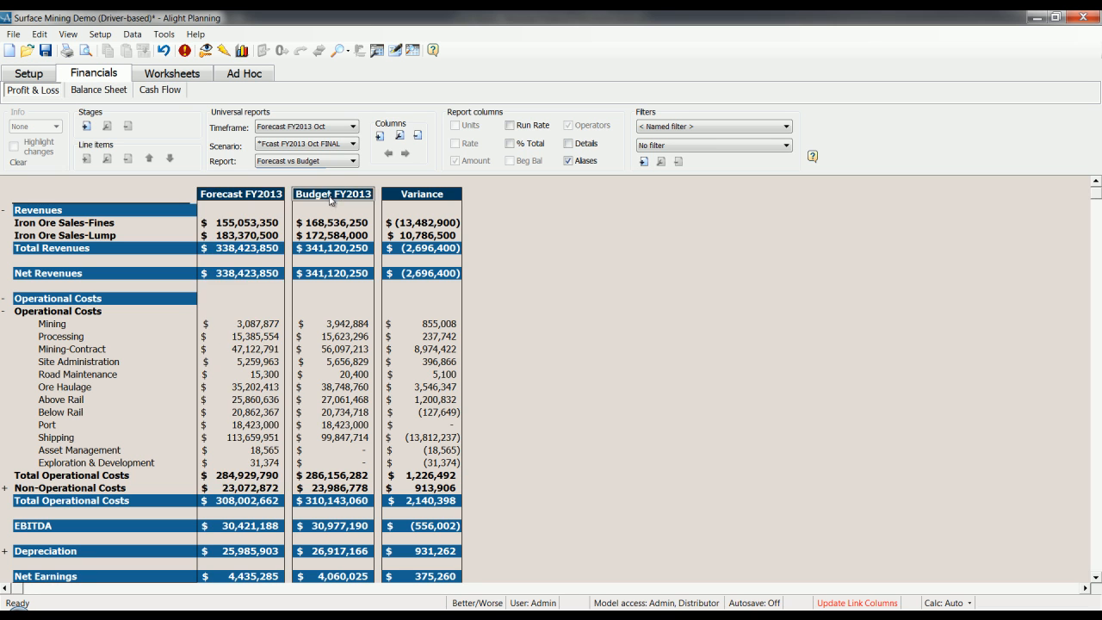
pyautogui.click(332, 194)
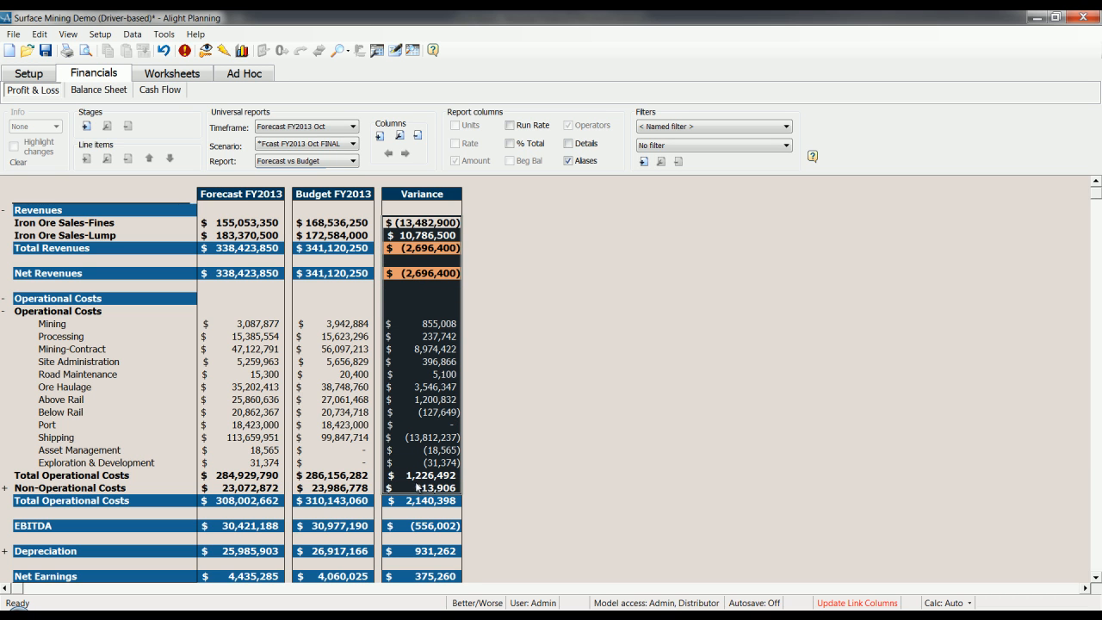
pyautogui.click(169, 74)
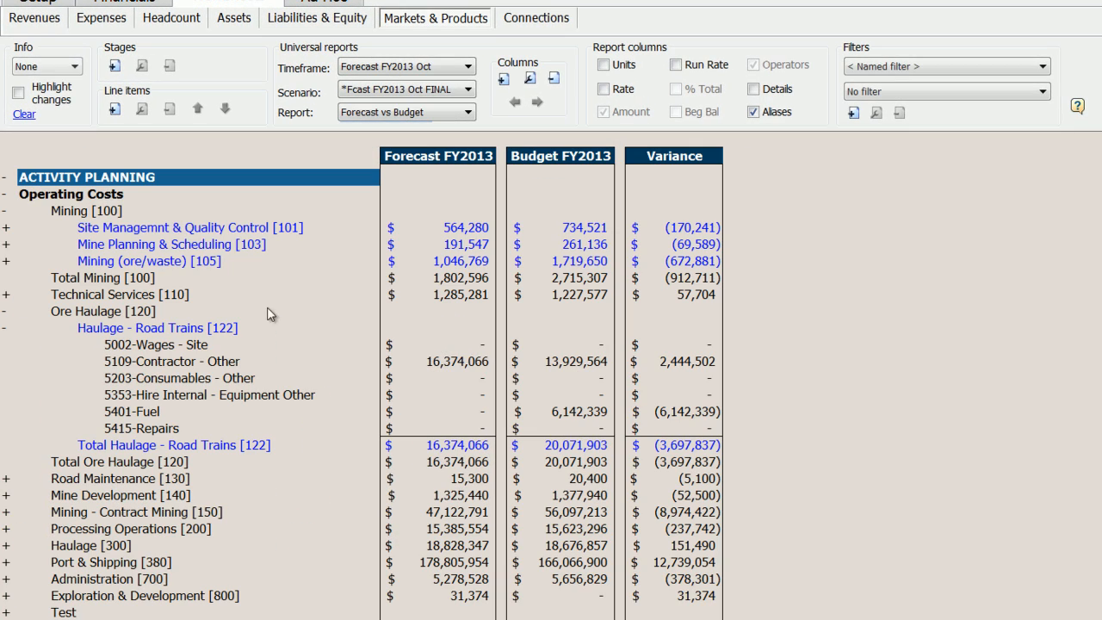
# Step: Collapse Mining [100], expand Contract Mining [150], and select the Mining Contract [153] line
pyautogui.click(6, 211)
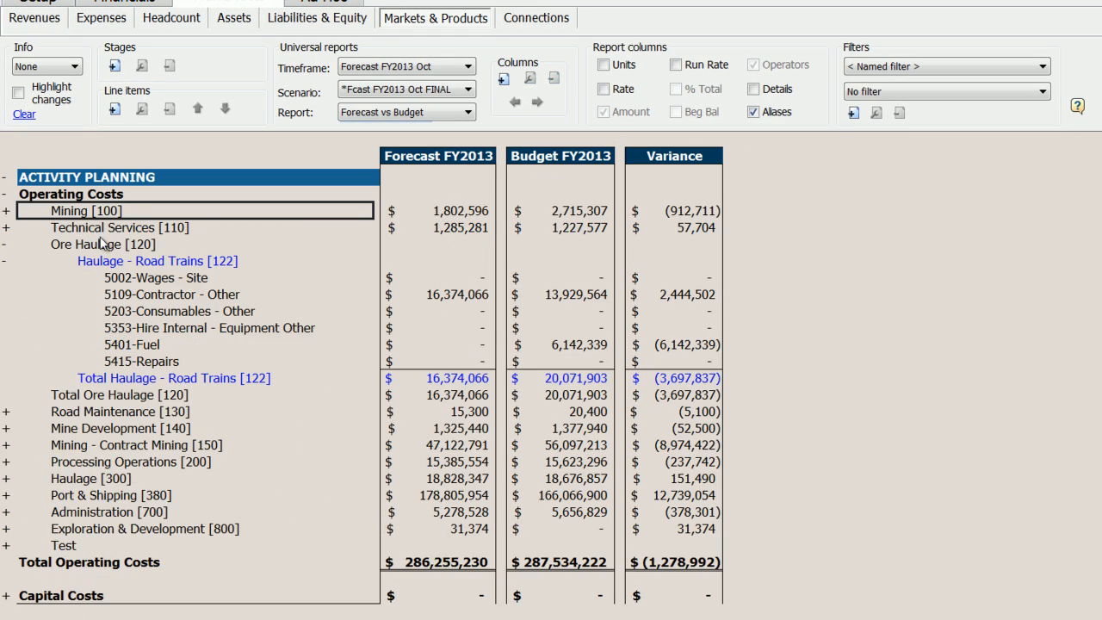
pyautogui.click(7, 244)
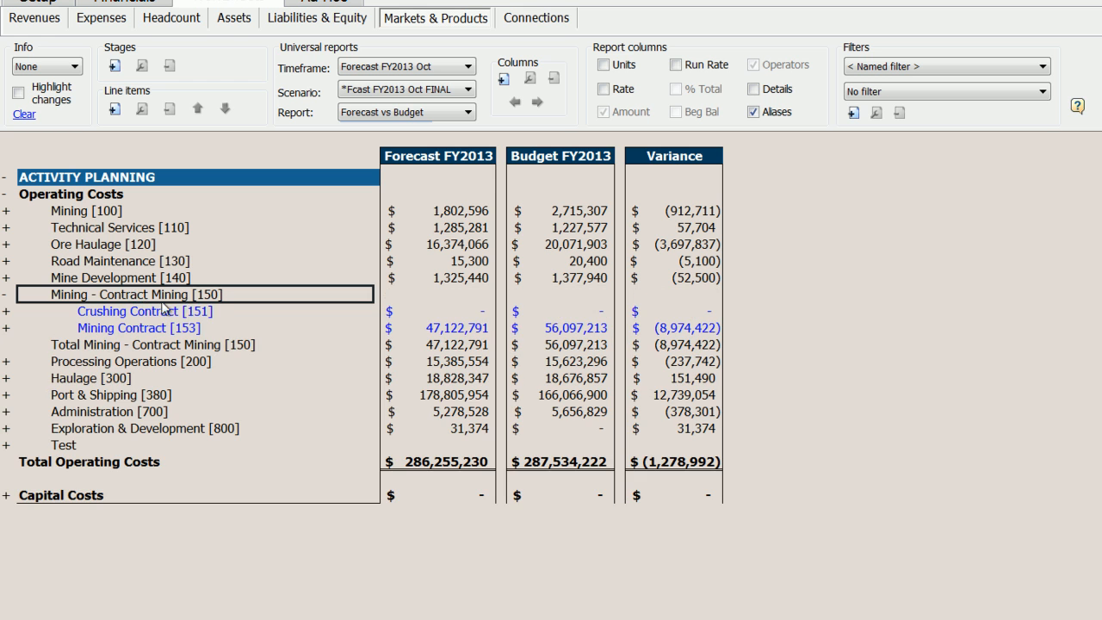
pyautogui.click(138, 328)
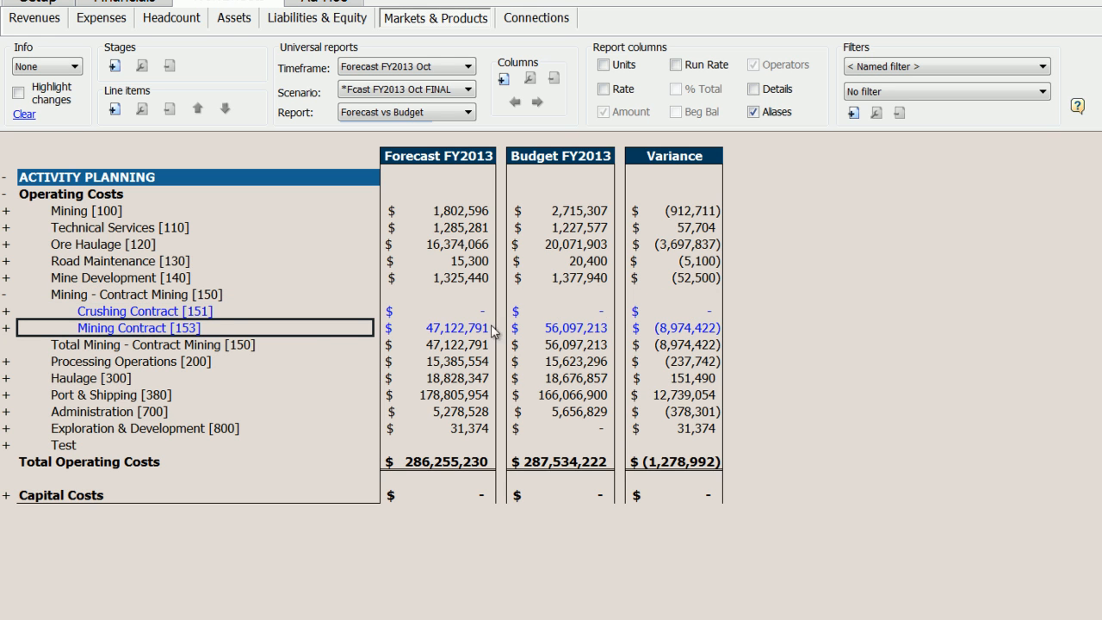
pyautogui.moveTo(518, 16)
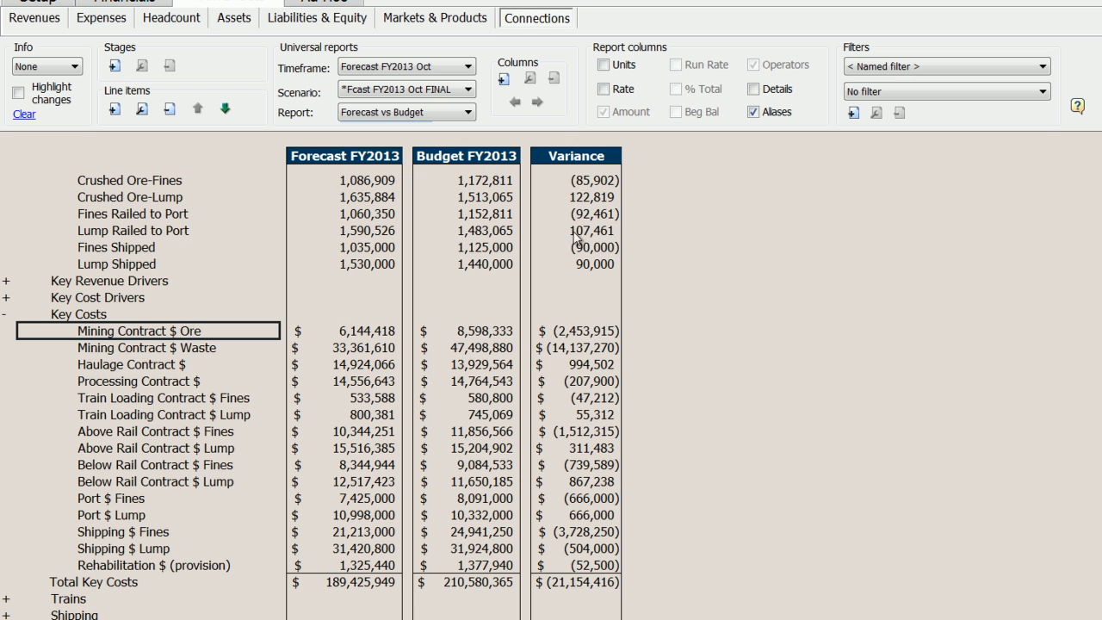
pyautogui.moveTo(346, 330)
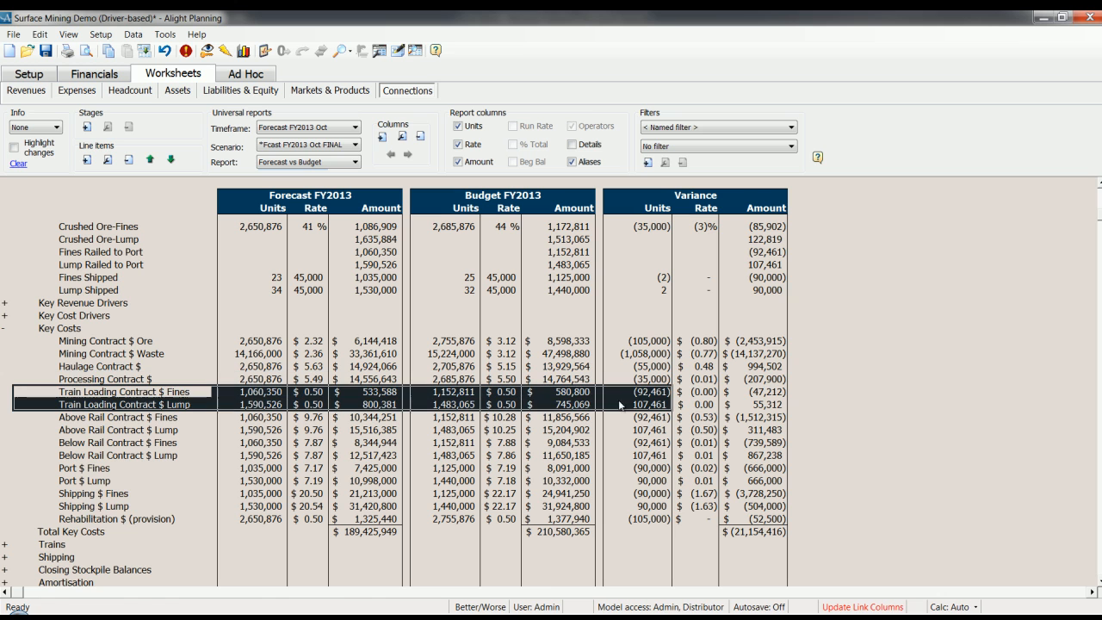
pyautogui.moveTo(538, 308)
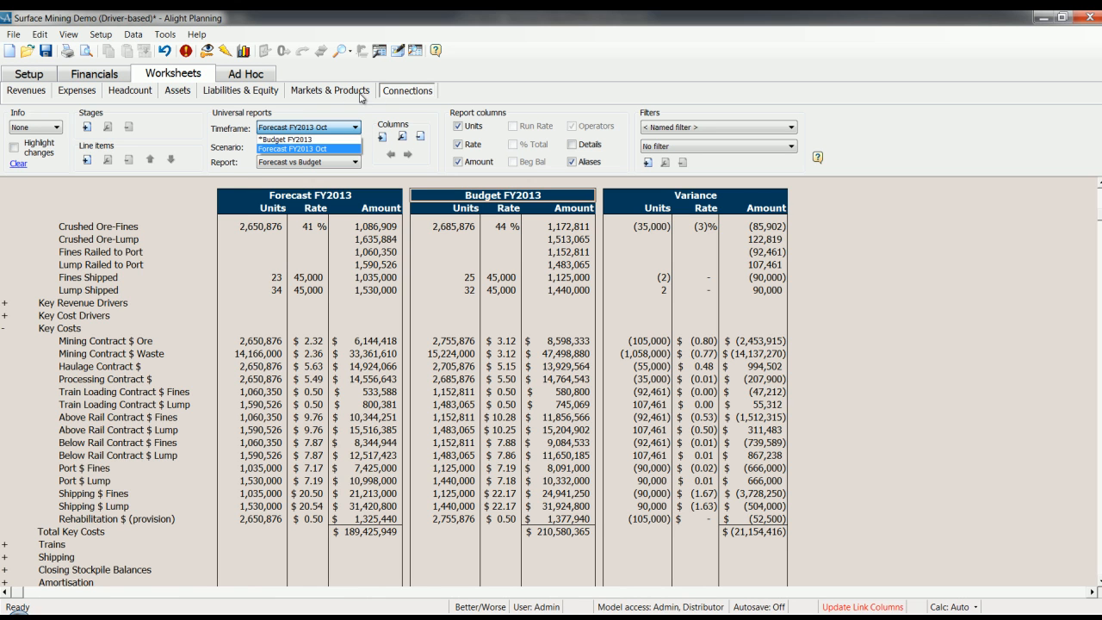
# Step: Keep the Connections driver report on the Forecast FY2013 Oct timeframe
pyautogui.click(307, 144)
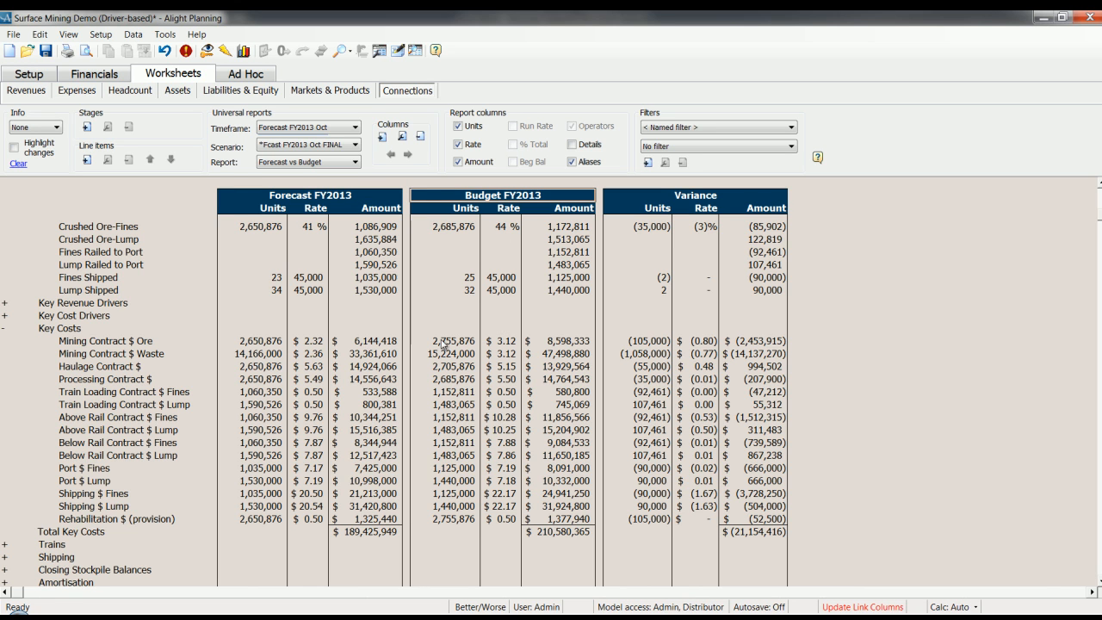
pyautogui.moveTo(643, 341)
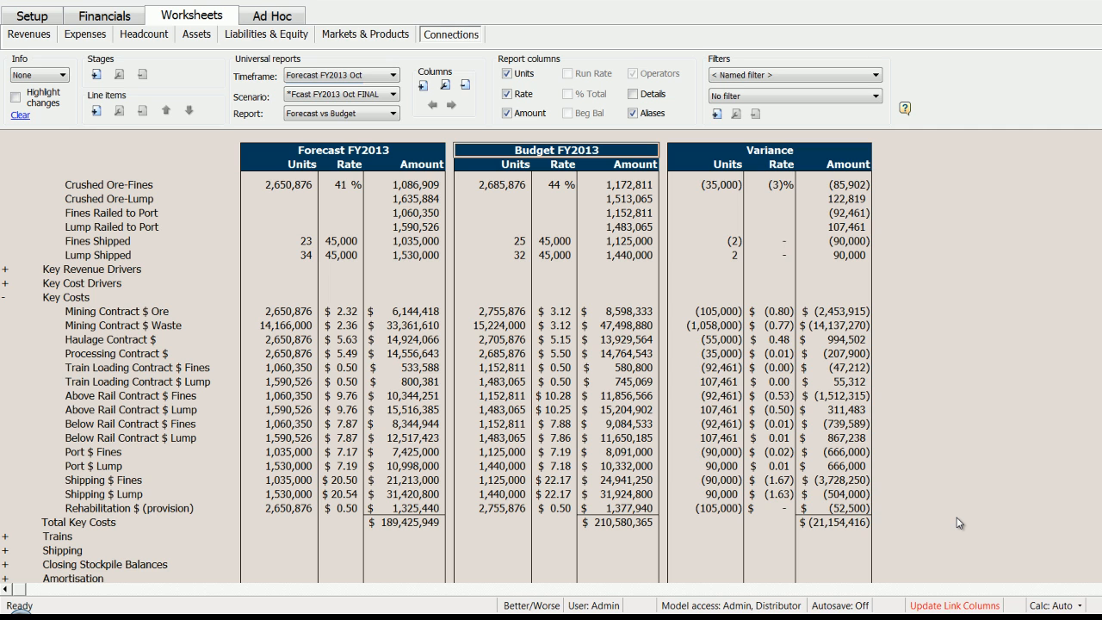
pyautogui.moveTo(946, 494)
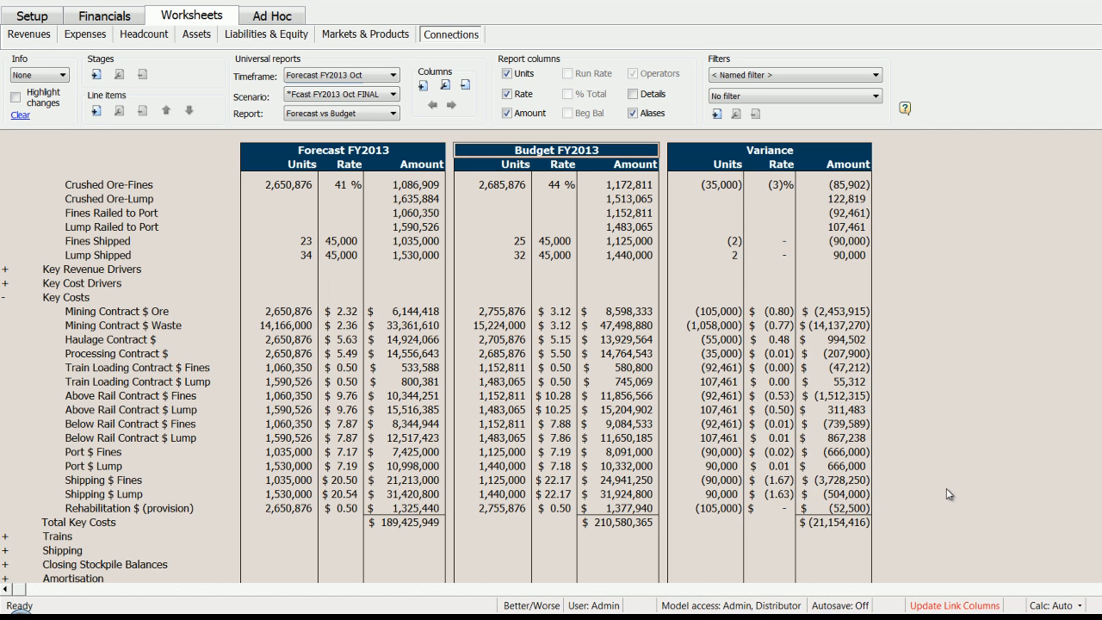
pyautogui.moveTo(288, 143)
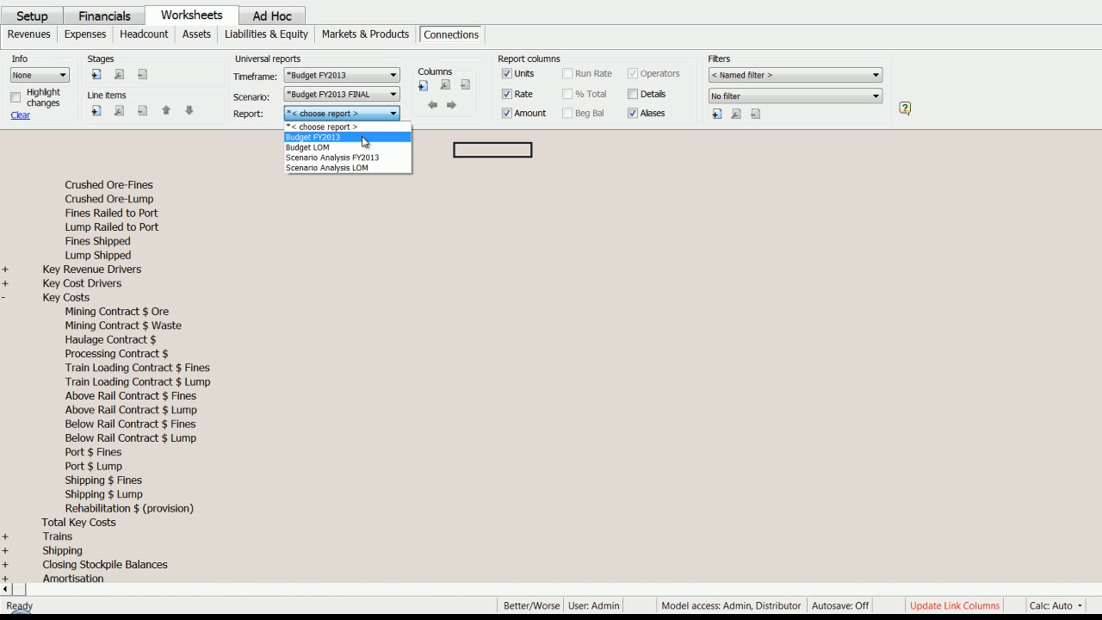
# Step: Show the Budget LOM Profit & Loss and select the FY2017 and FY2013 columns
pyautogui.click(307, 146)
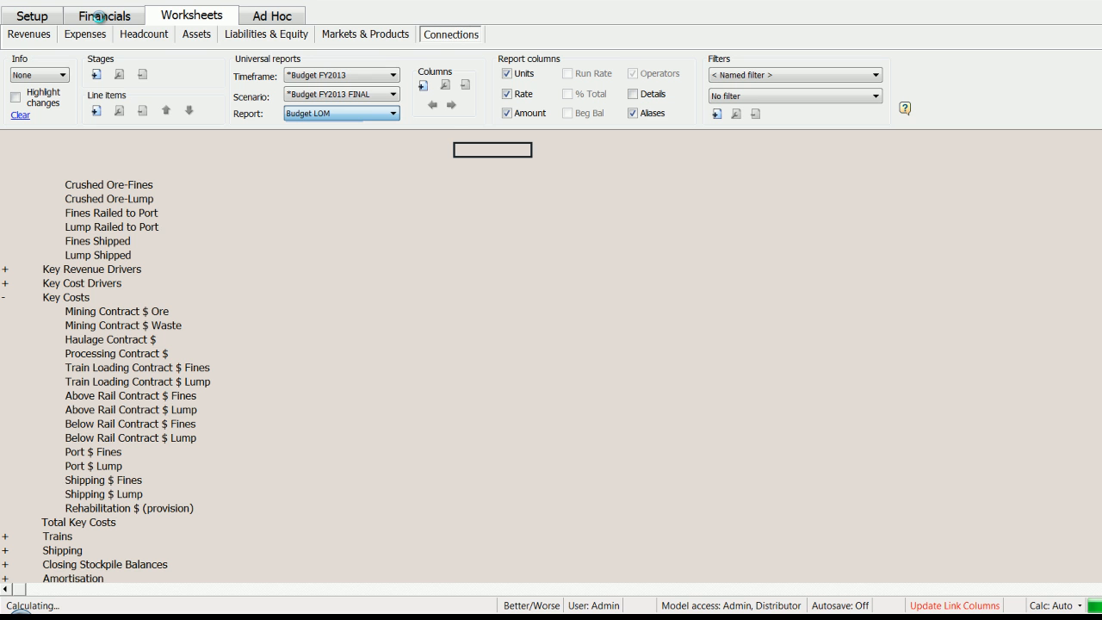
pyautogui.click(103, 19)
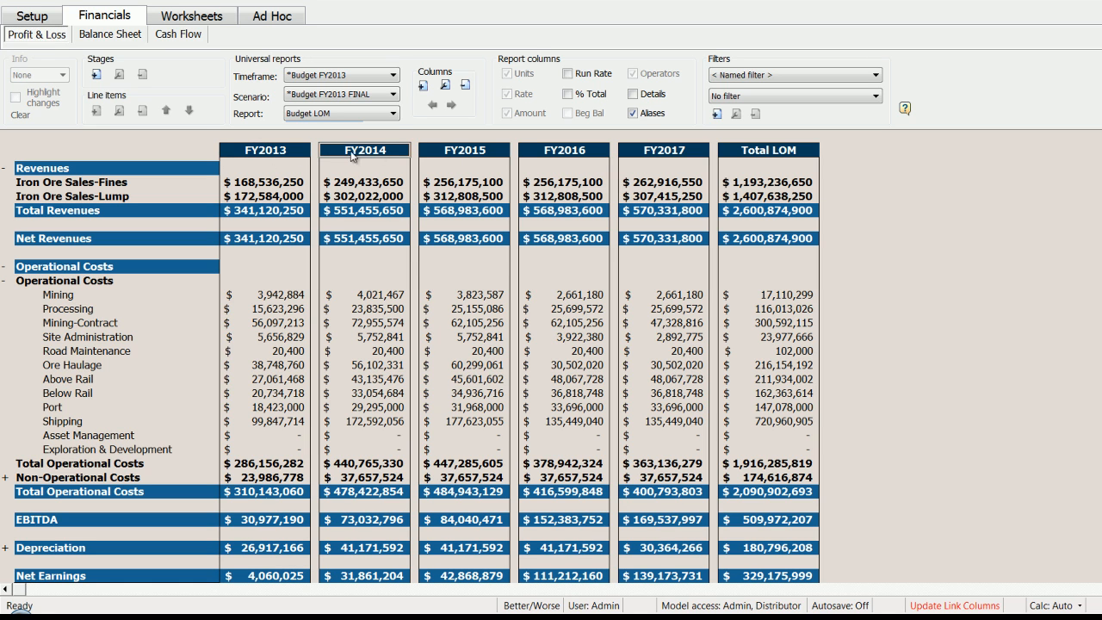
pyautogui.moveTo(556, 156)
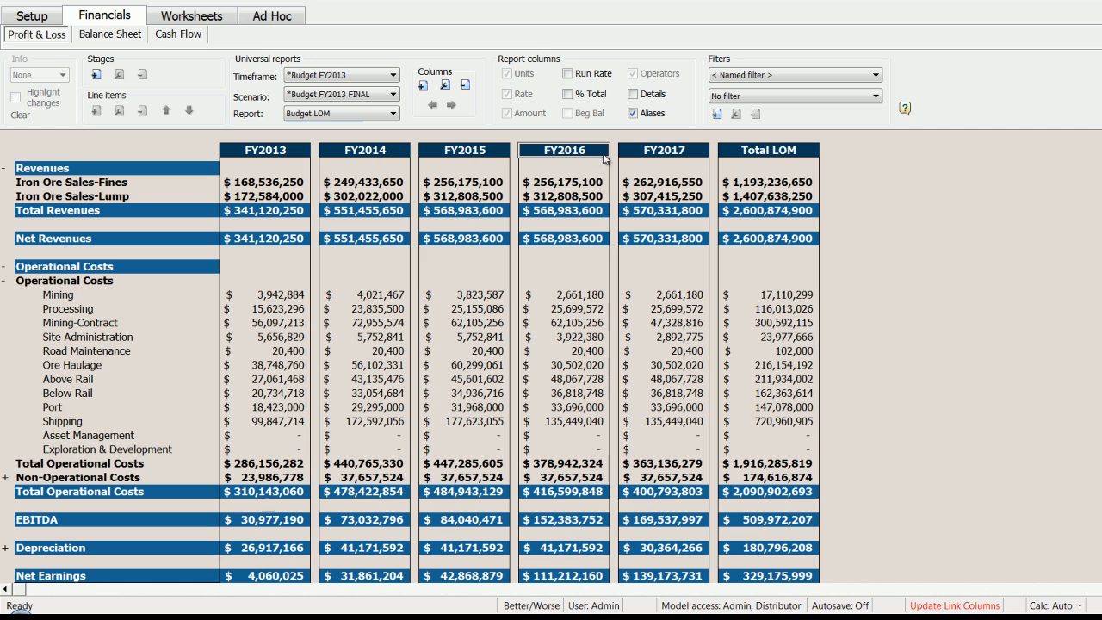
pyautogui.click(662, 150)
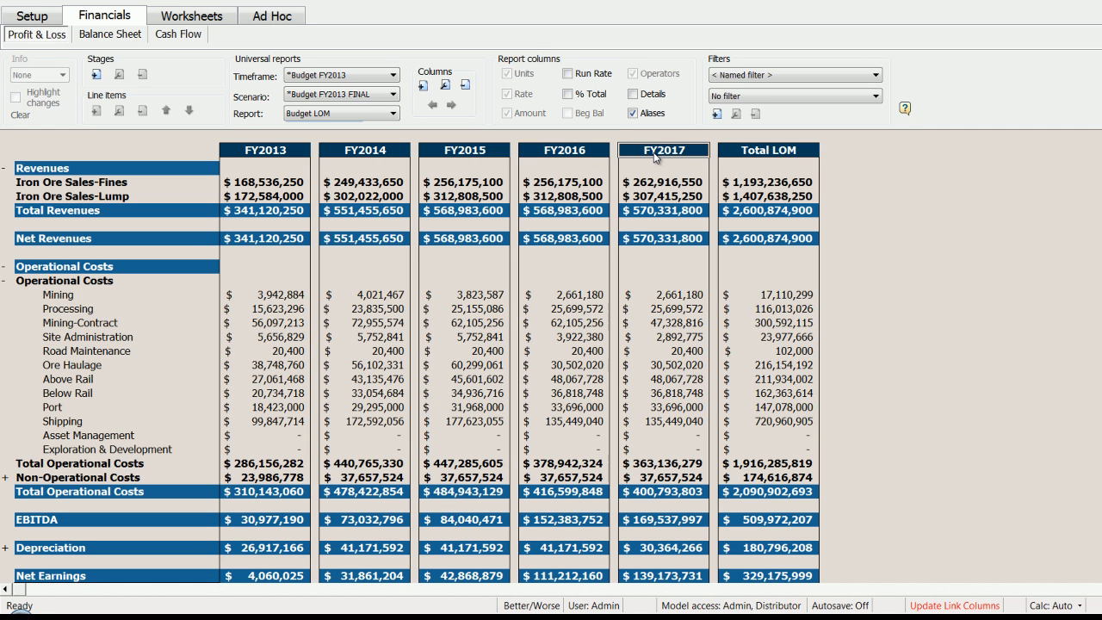
pyautogui.moveTo(604, 196)
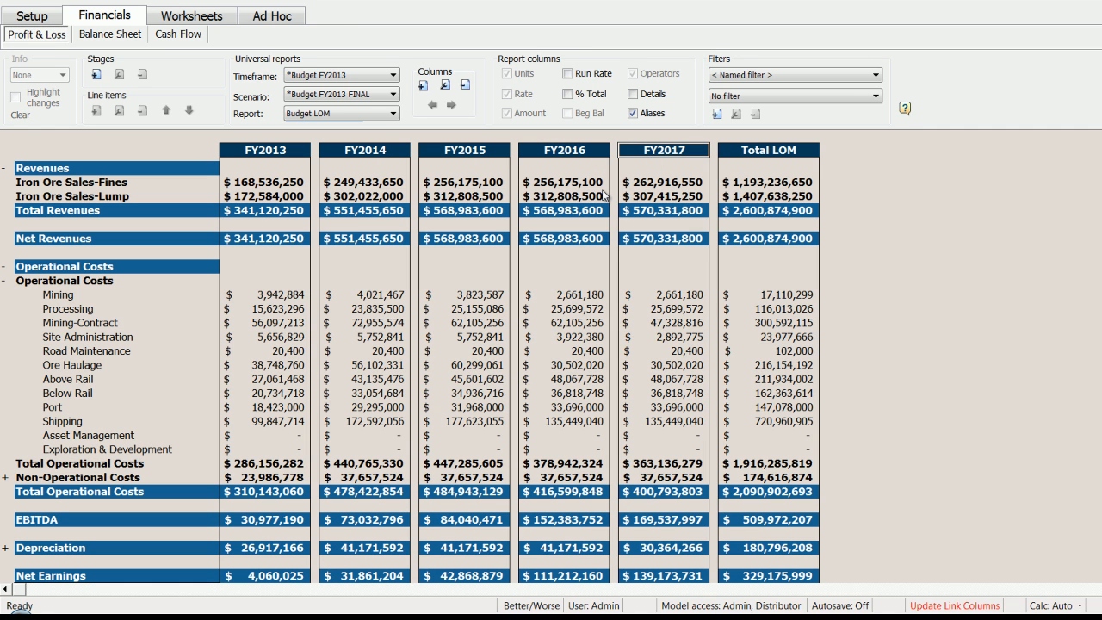
pyautogui.moveTo(611, 158)
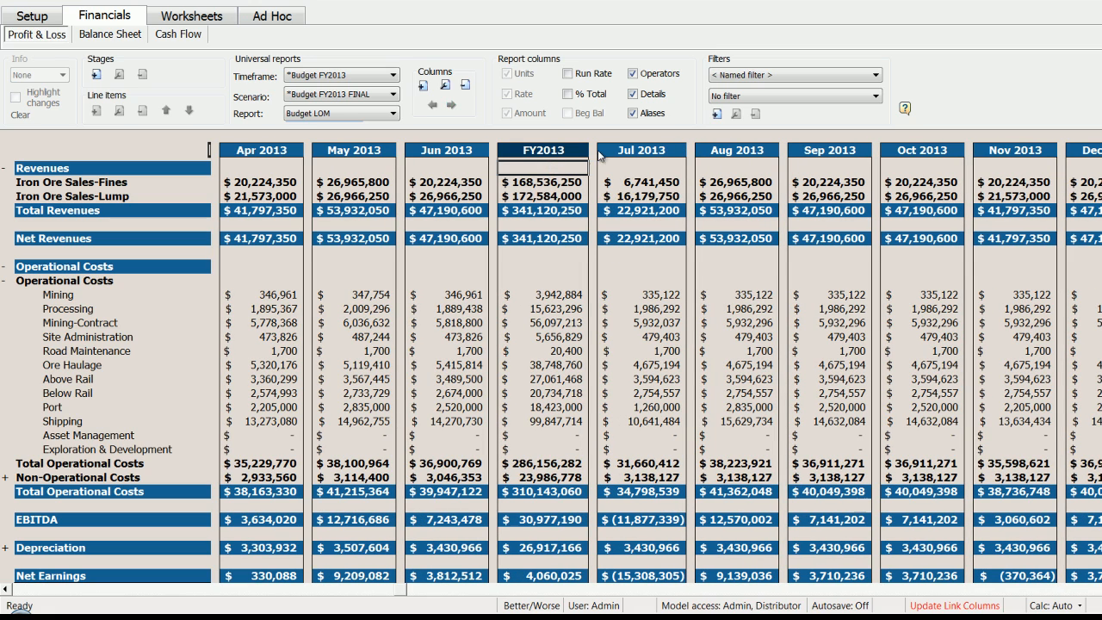
pyautogui.click(641, 150)
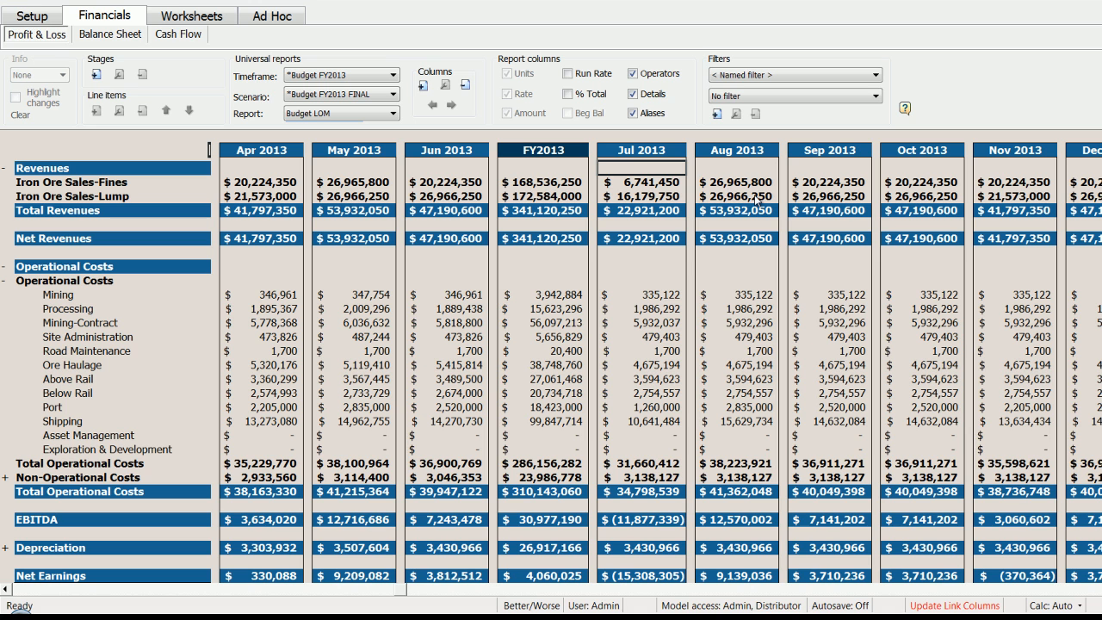
pyautogui.moveTo(692, 214)
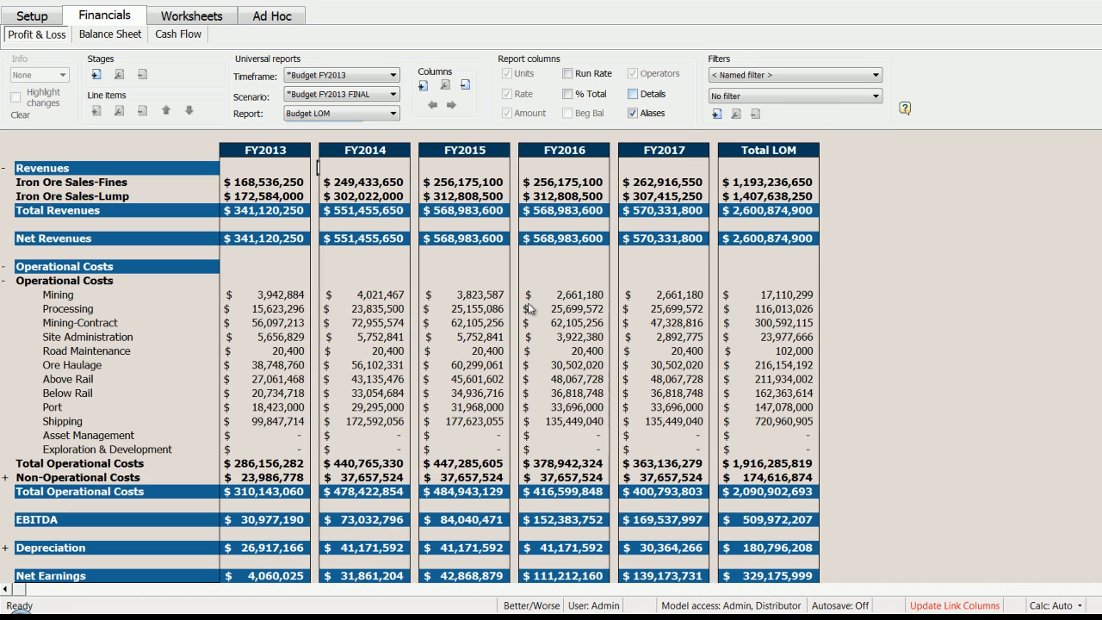
pyautogui.moveTo(480, 347)
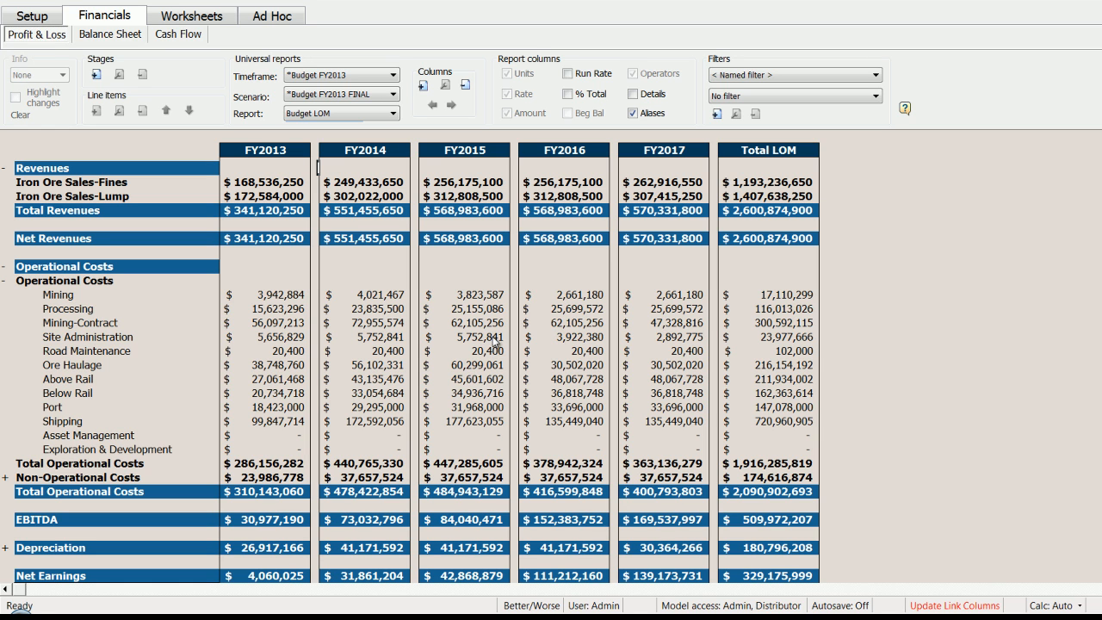
pyautogui.moveTo(464, 352)
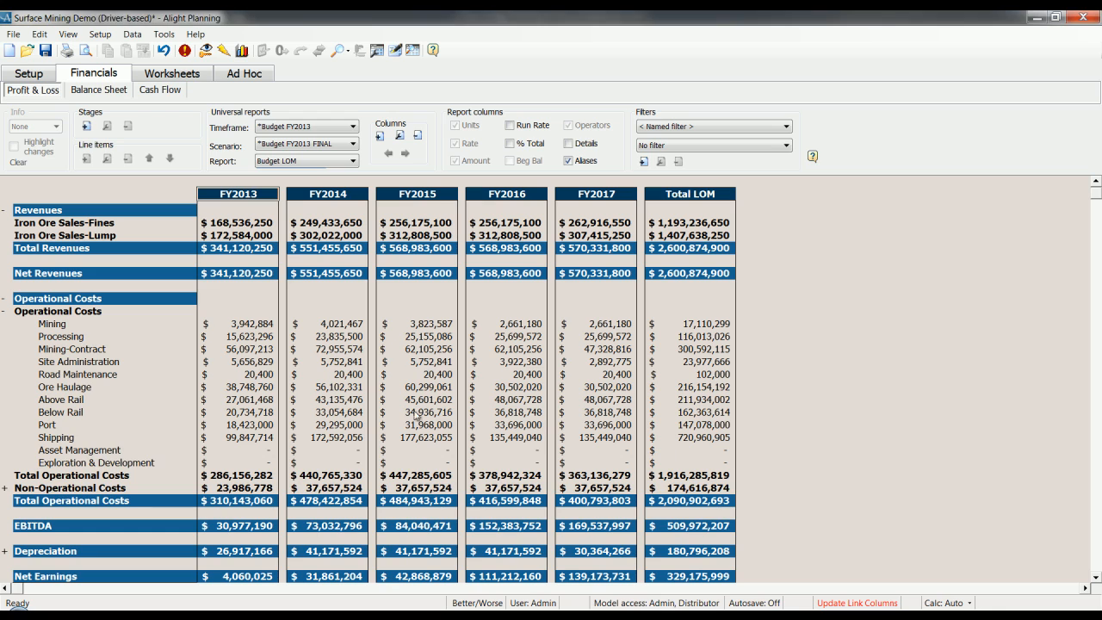
# Step: Set timeframe Forecast FY2013 Oct, report Forecast vs Budget LOM, and select the Iron Ore Sales-Lump variance
pyautogui.click(356, 123)
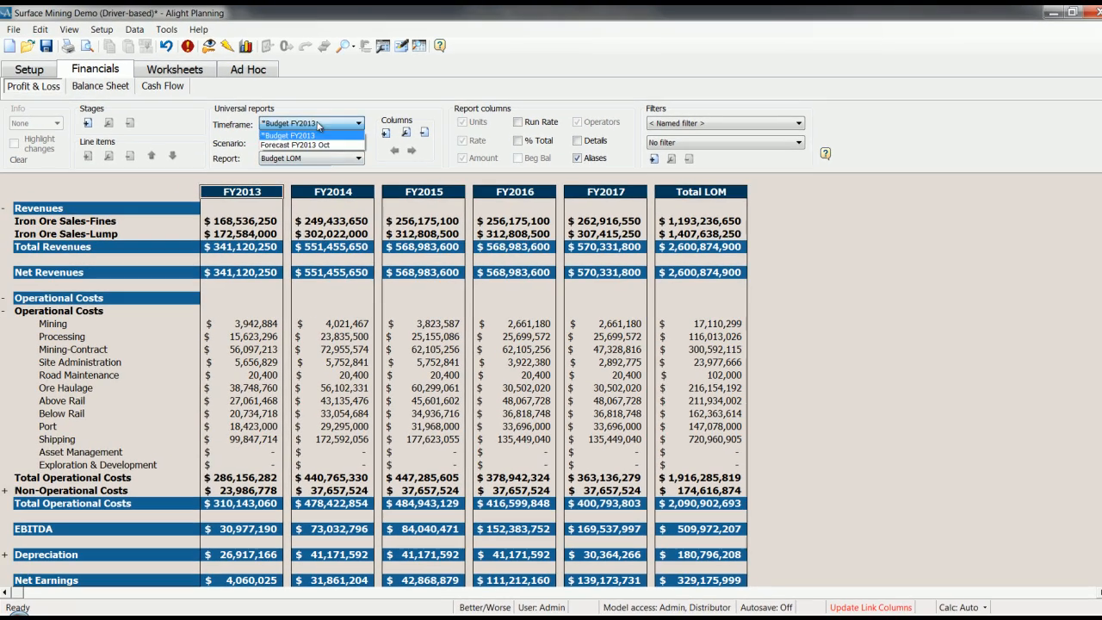
pyautogui.click(294, 144)
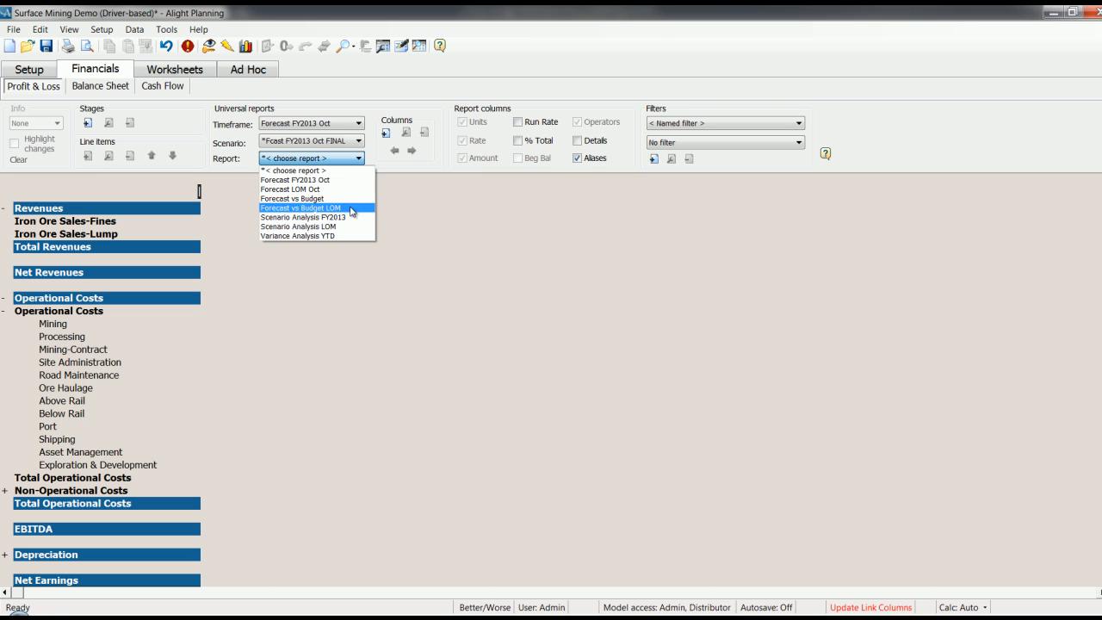
pyautogui.click(299, 207)
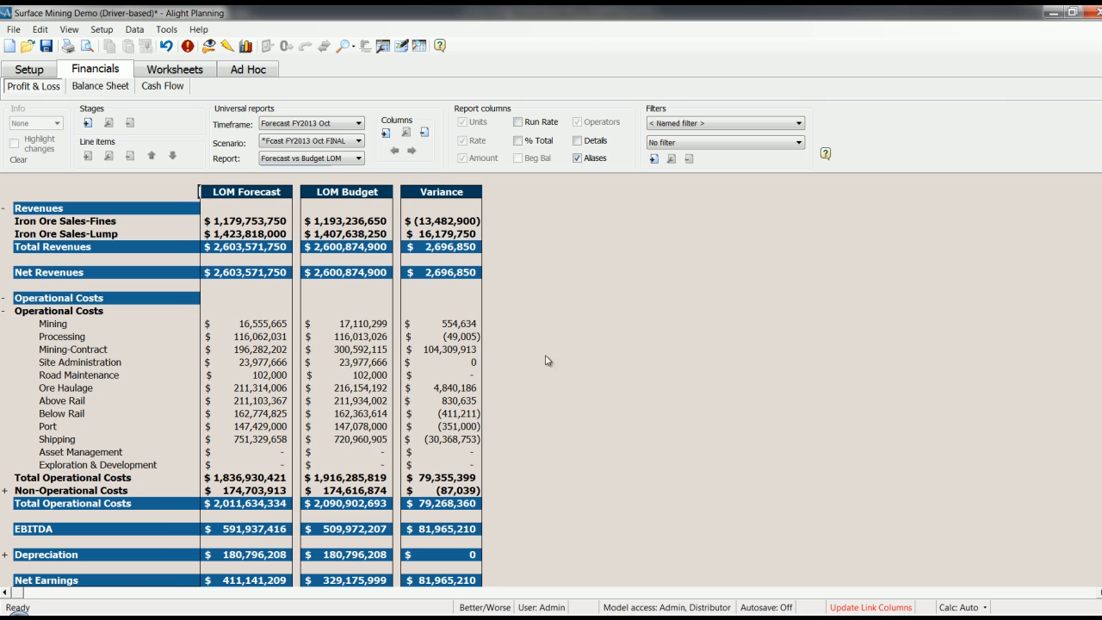
pyautogui.moveTo(428, 229)
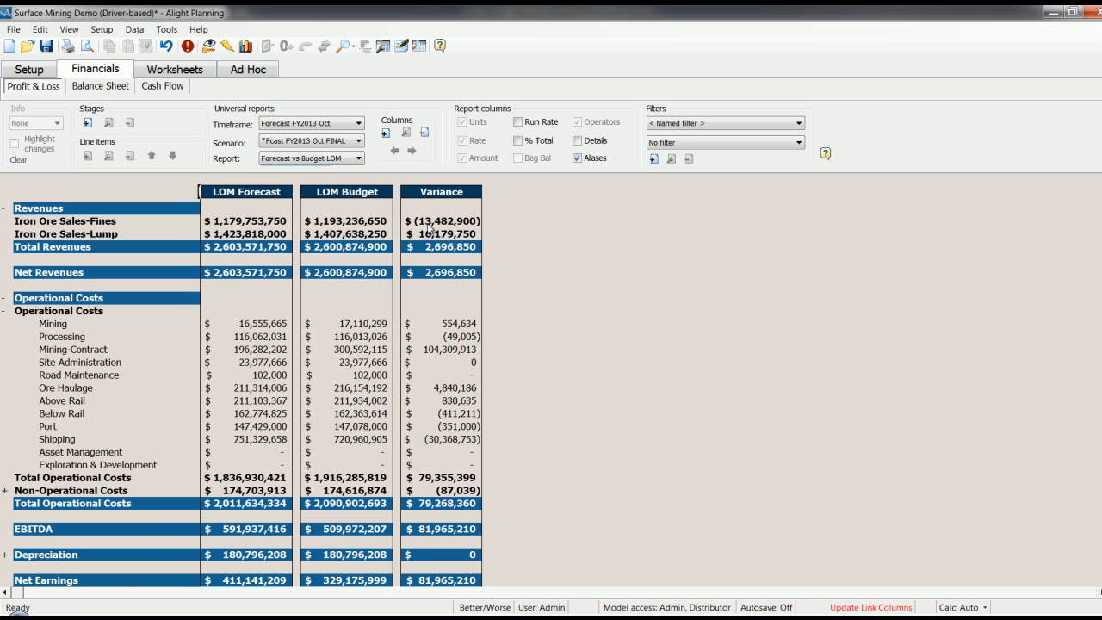
pyautogui.click(442, 227)
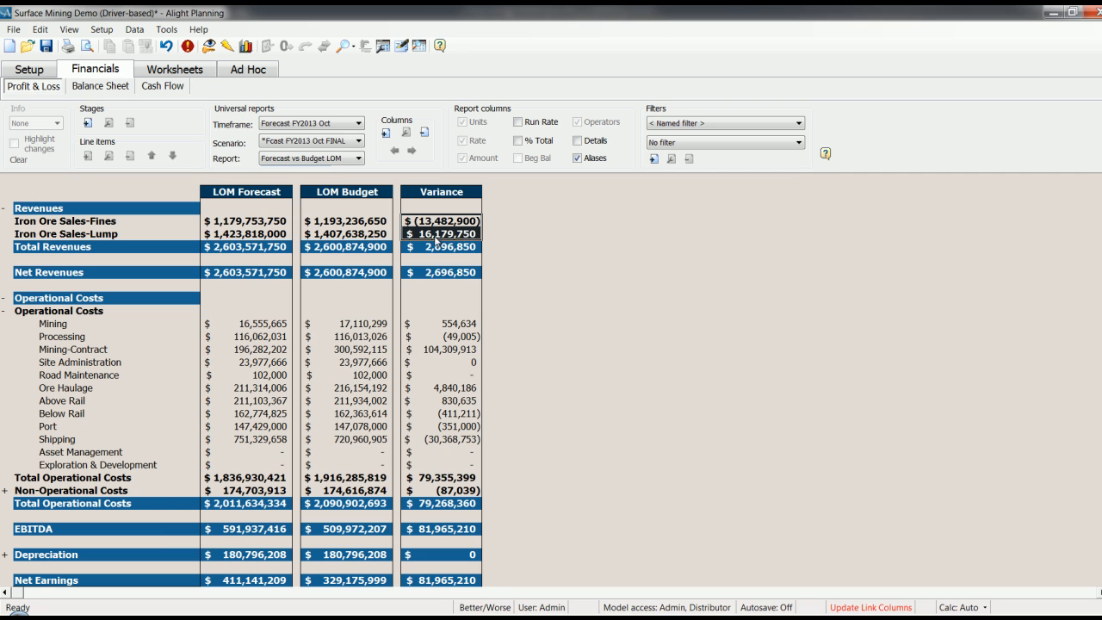